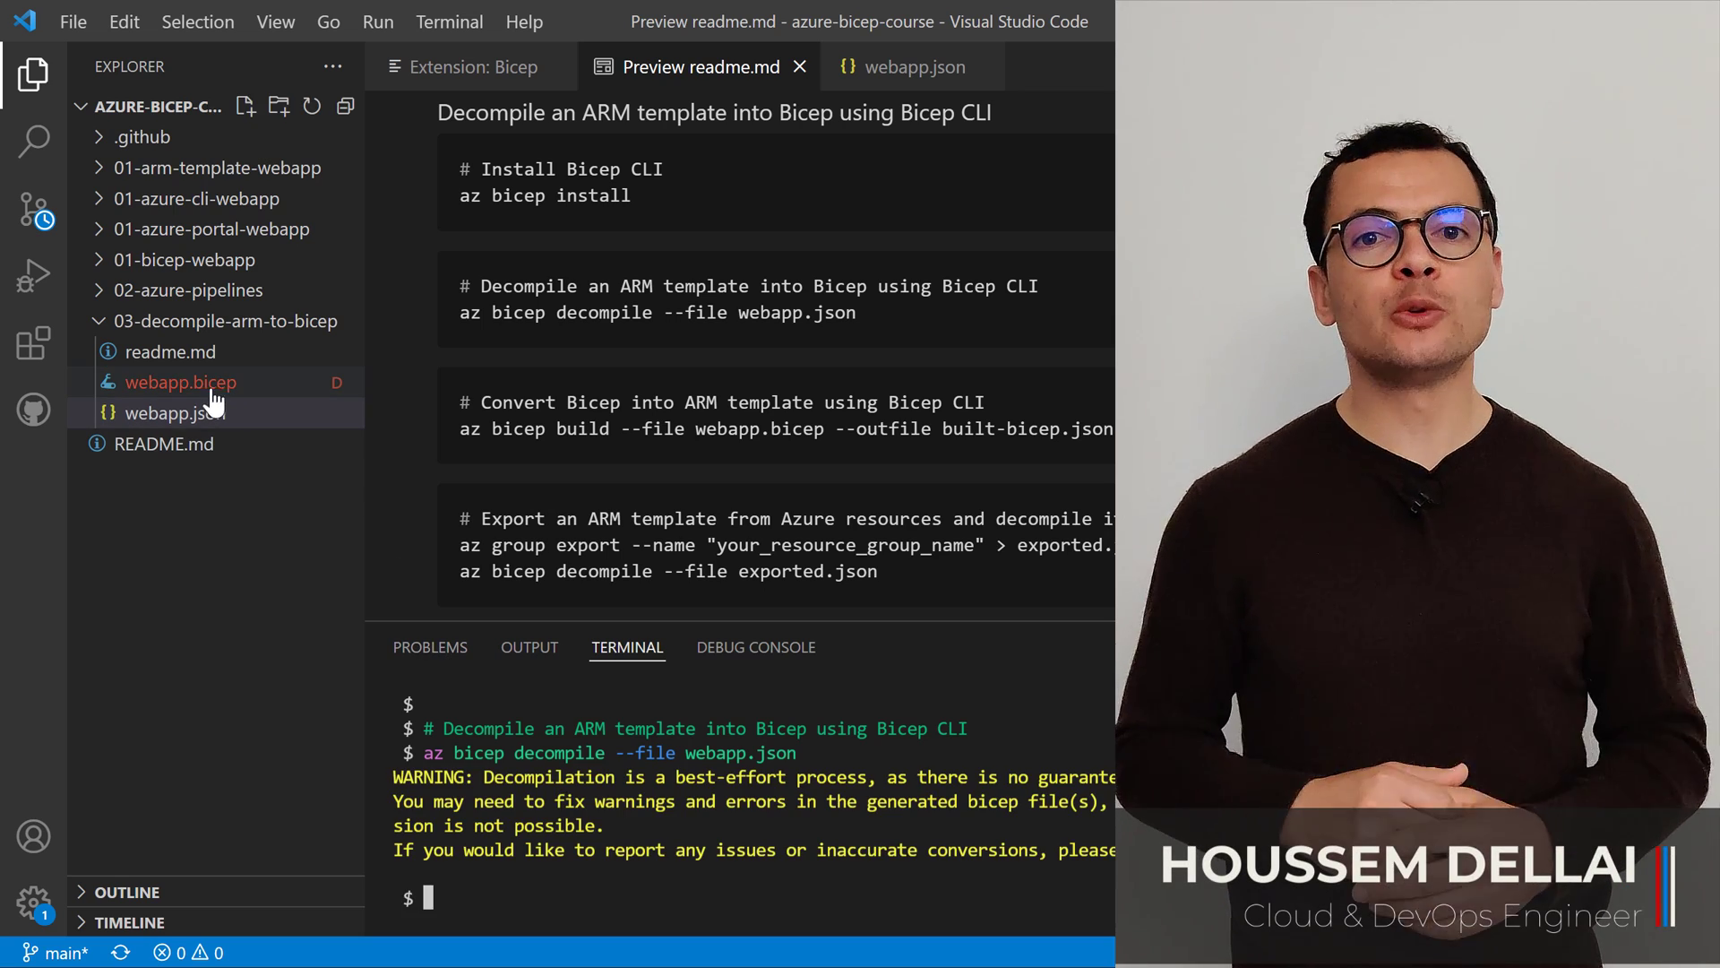
- Open webapp.bicep and compile it into built-bicep.json with az bicep build in the terminal
{"action": "double_click", "coordinate": [179, 382]}
{"action": "type", "text": "az bicep build --file webapp.bicep --outfile built-bicep"}
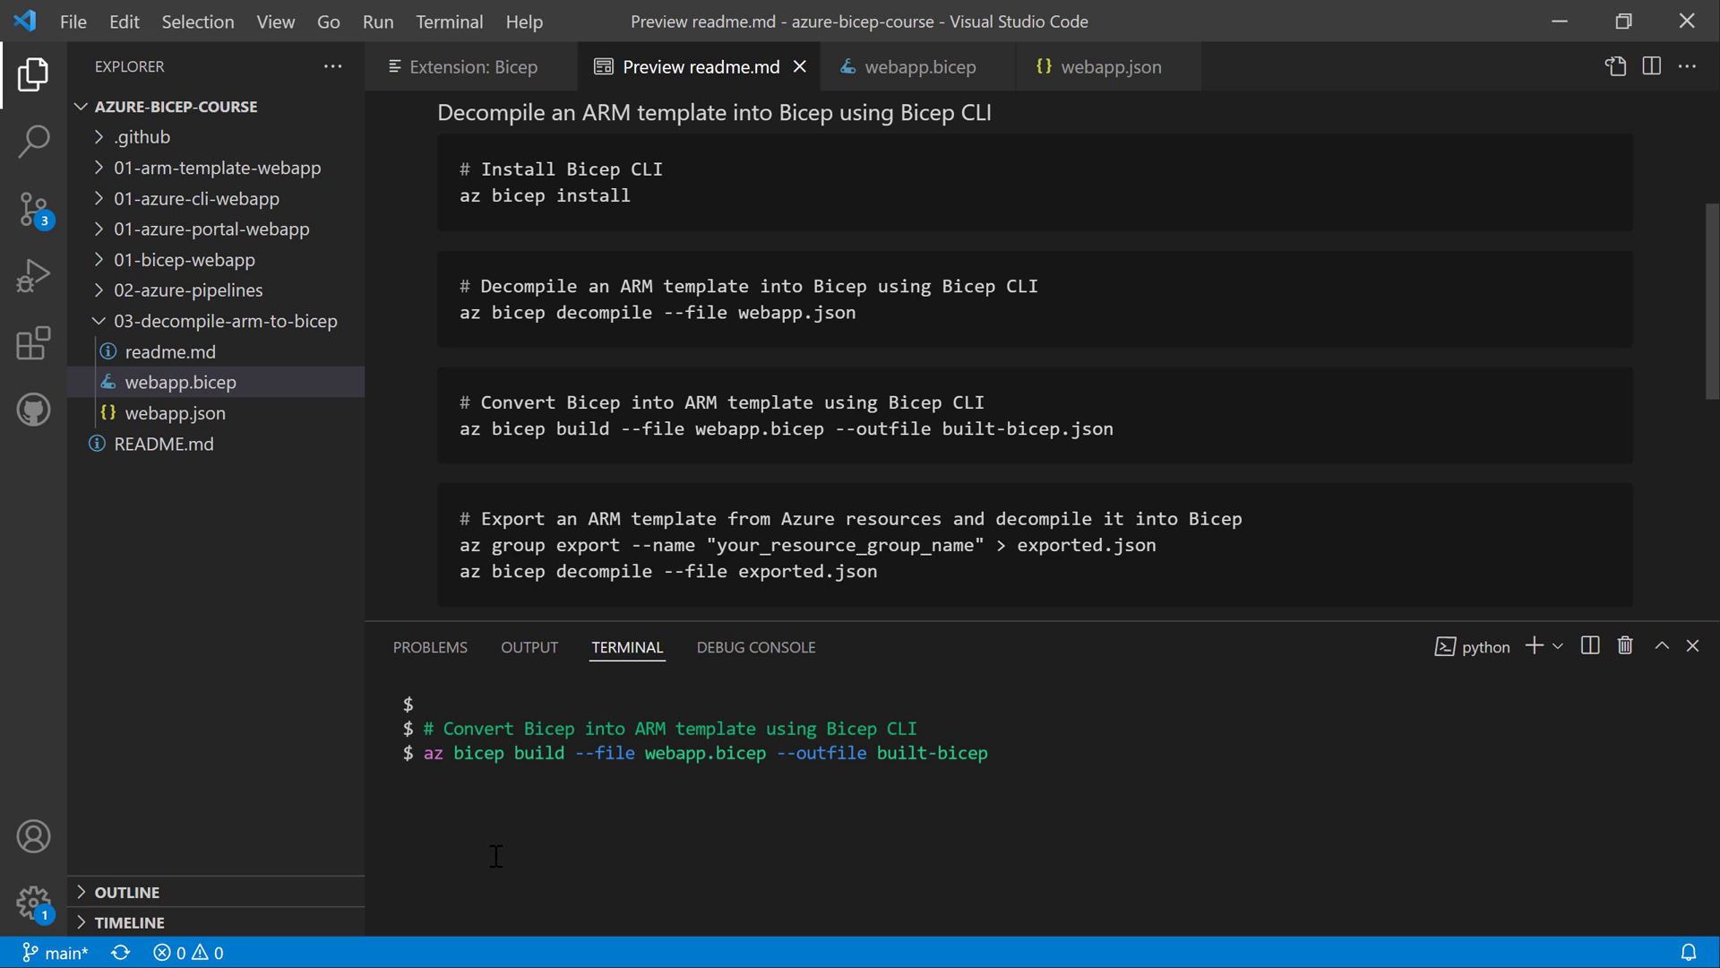
{"action": "left_click", "coordinate": [187, 351]}
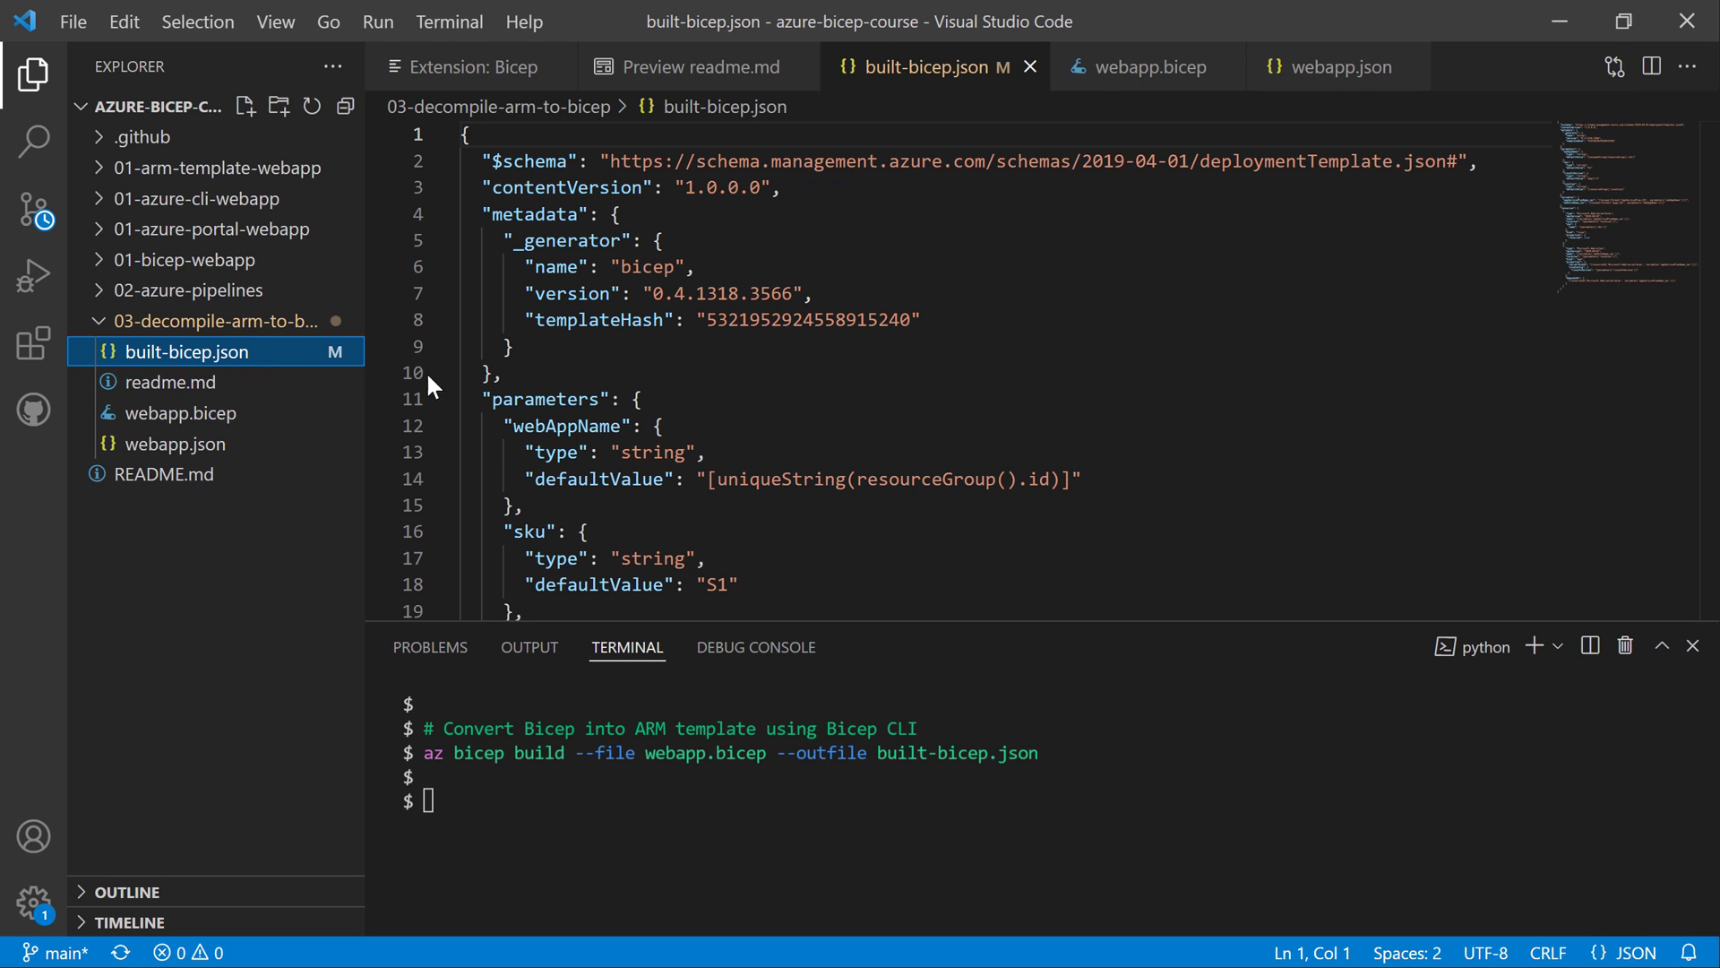
{"action": "scroll", "scroll_direction": "down", "scroll_amount": 3}
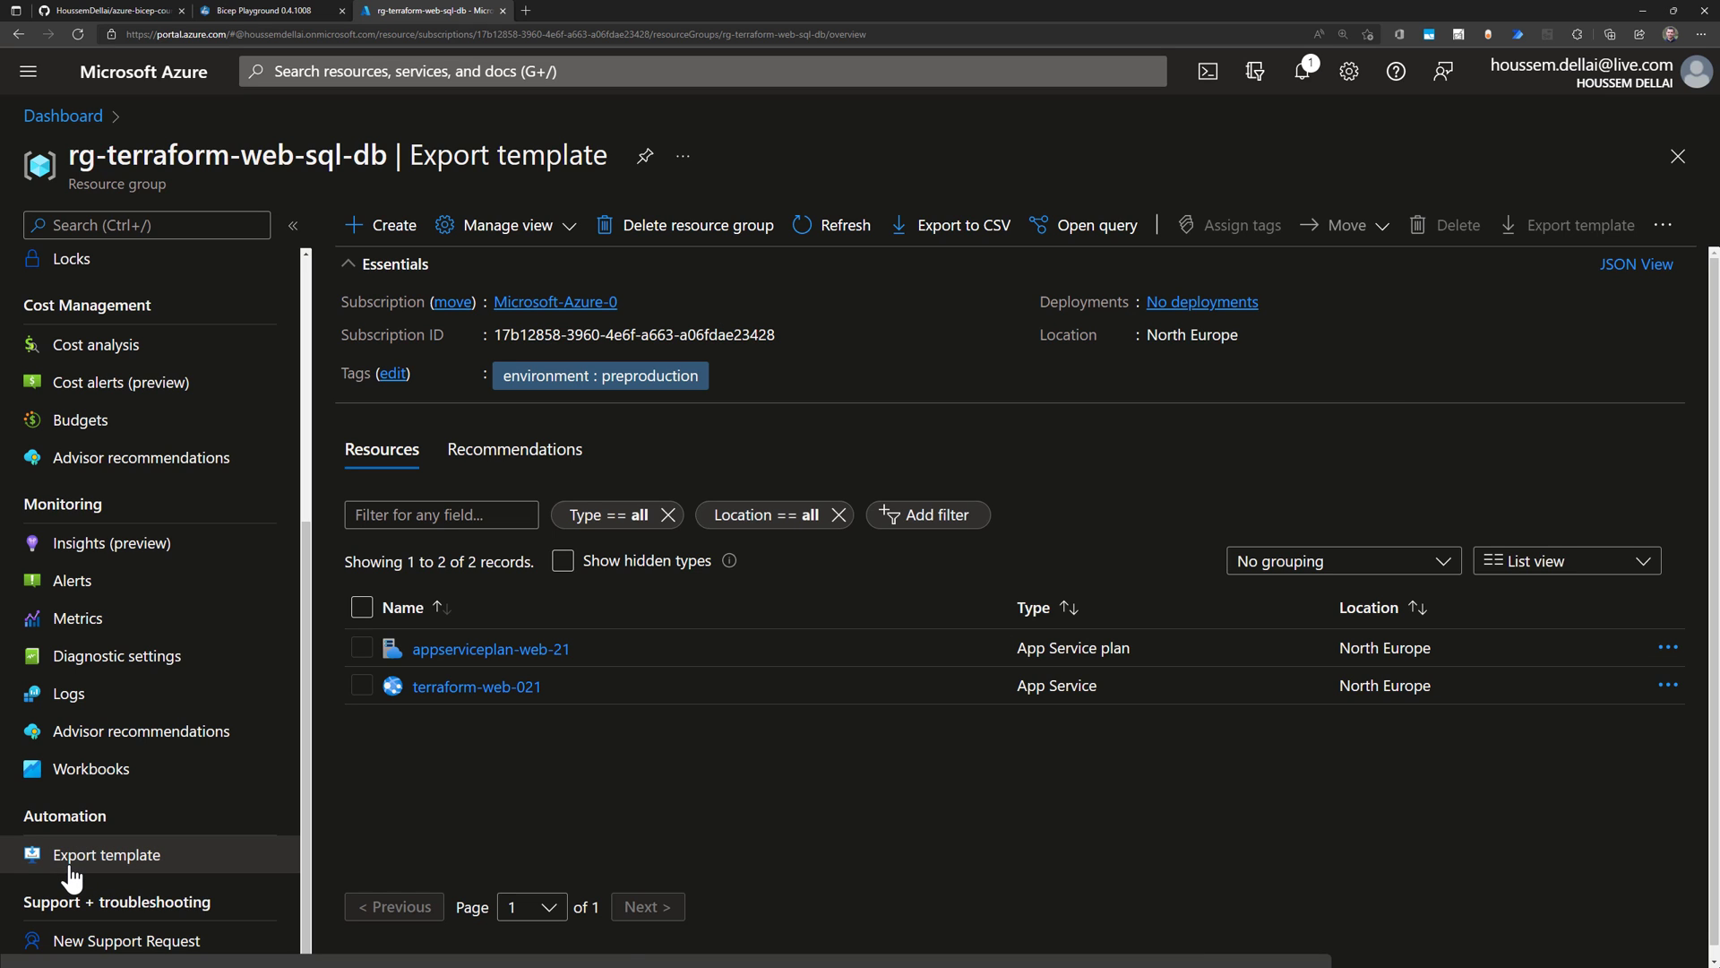
{"action": "left_click", "coordinate": [105, 855]}
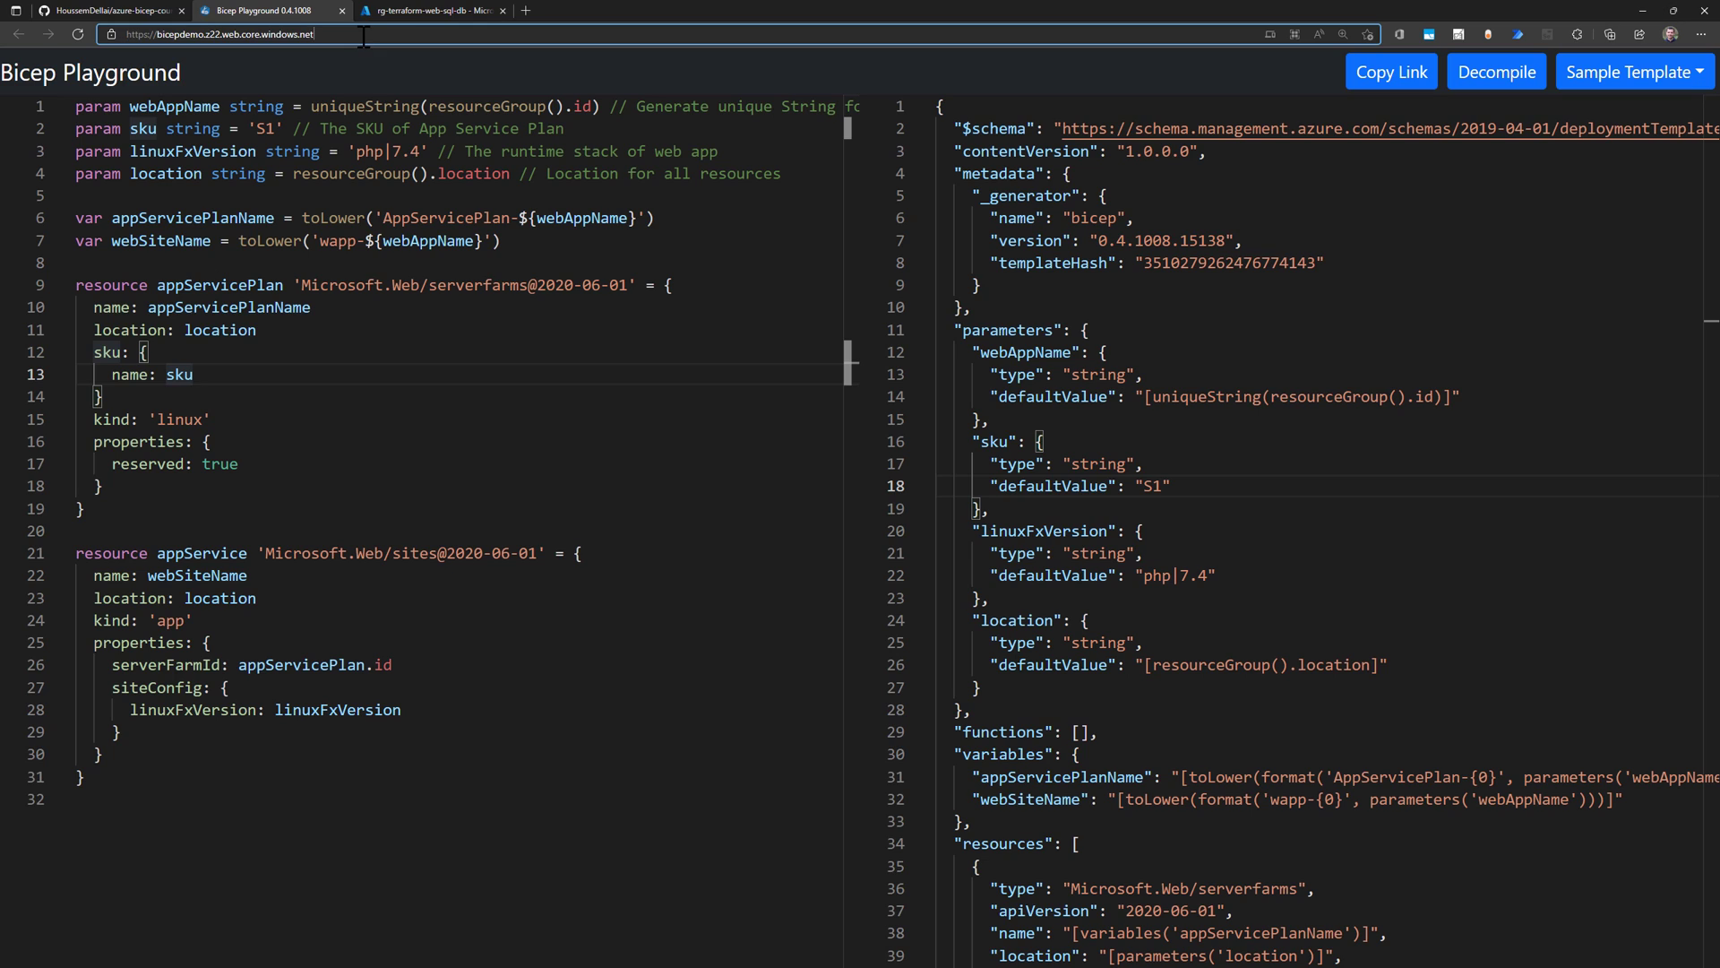
{"action": "mouse_move", "coordinate": [950, 307]}
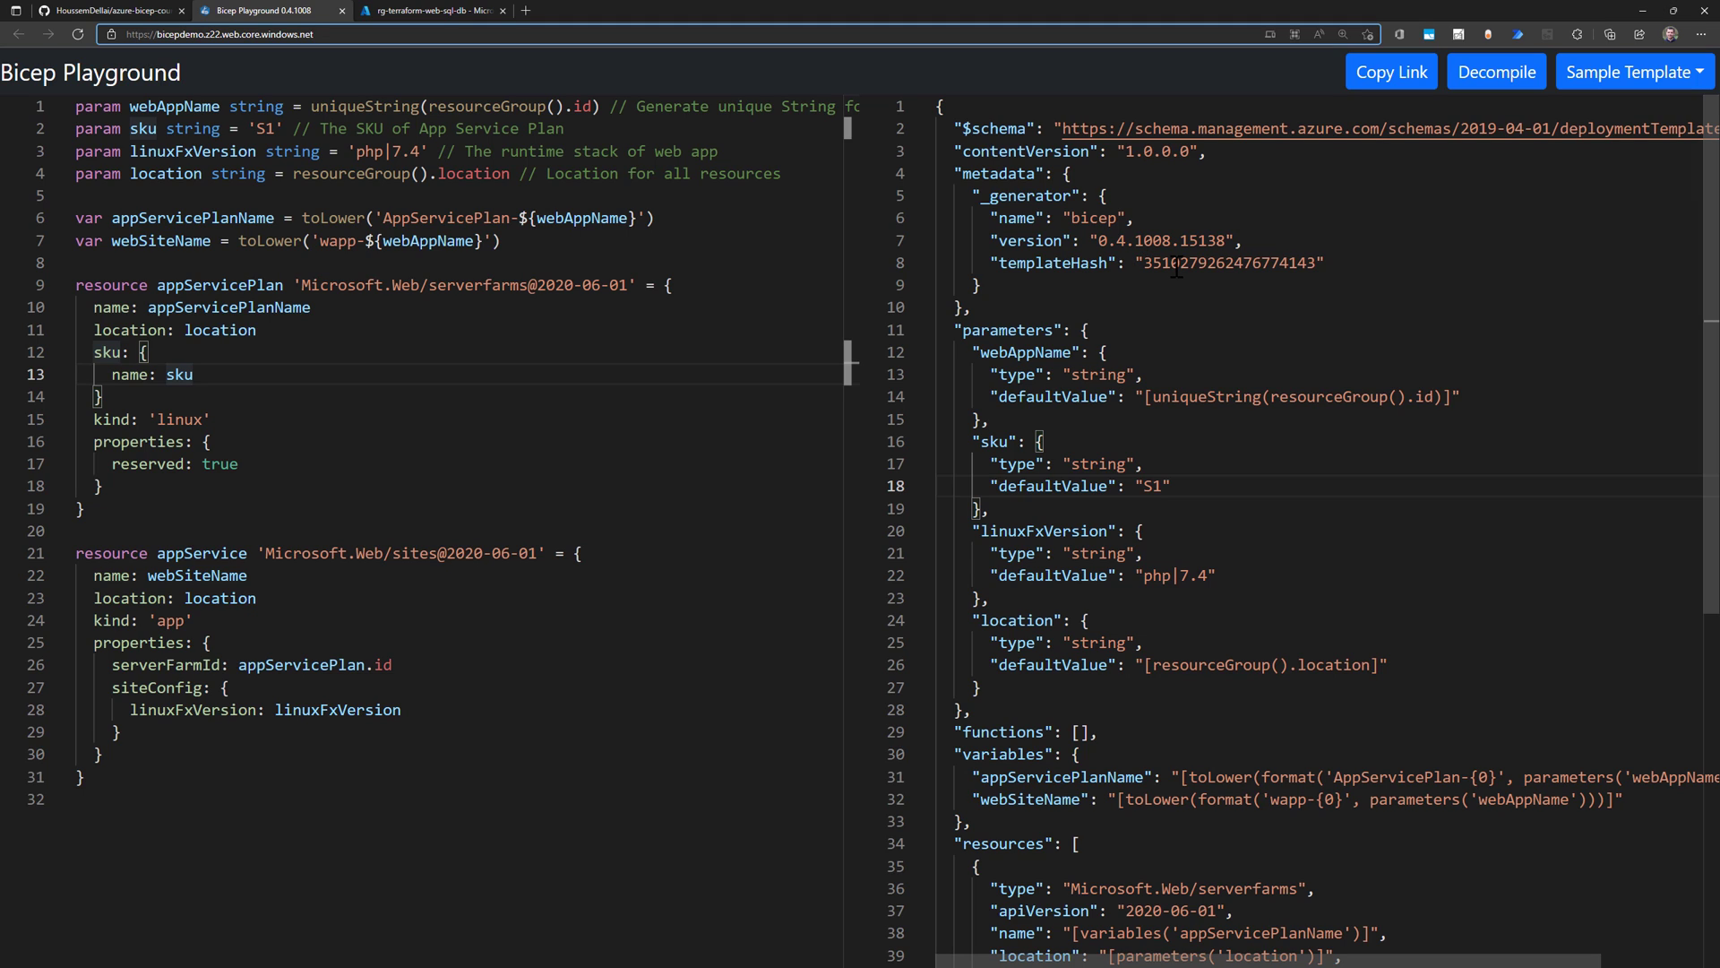
{"action": "mouse_move", "coordinate": [1206, 332]}
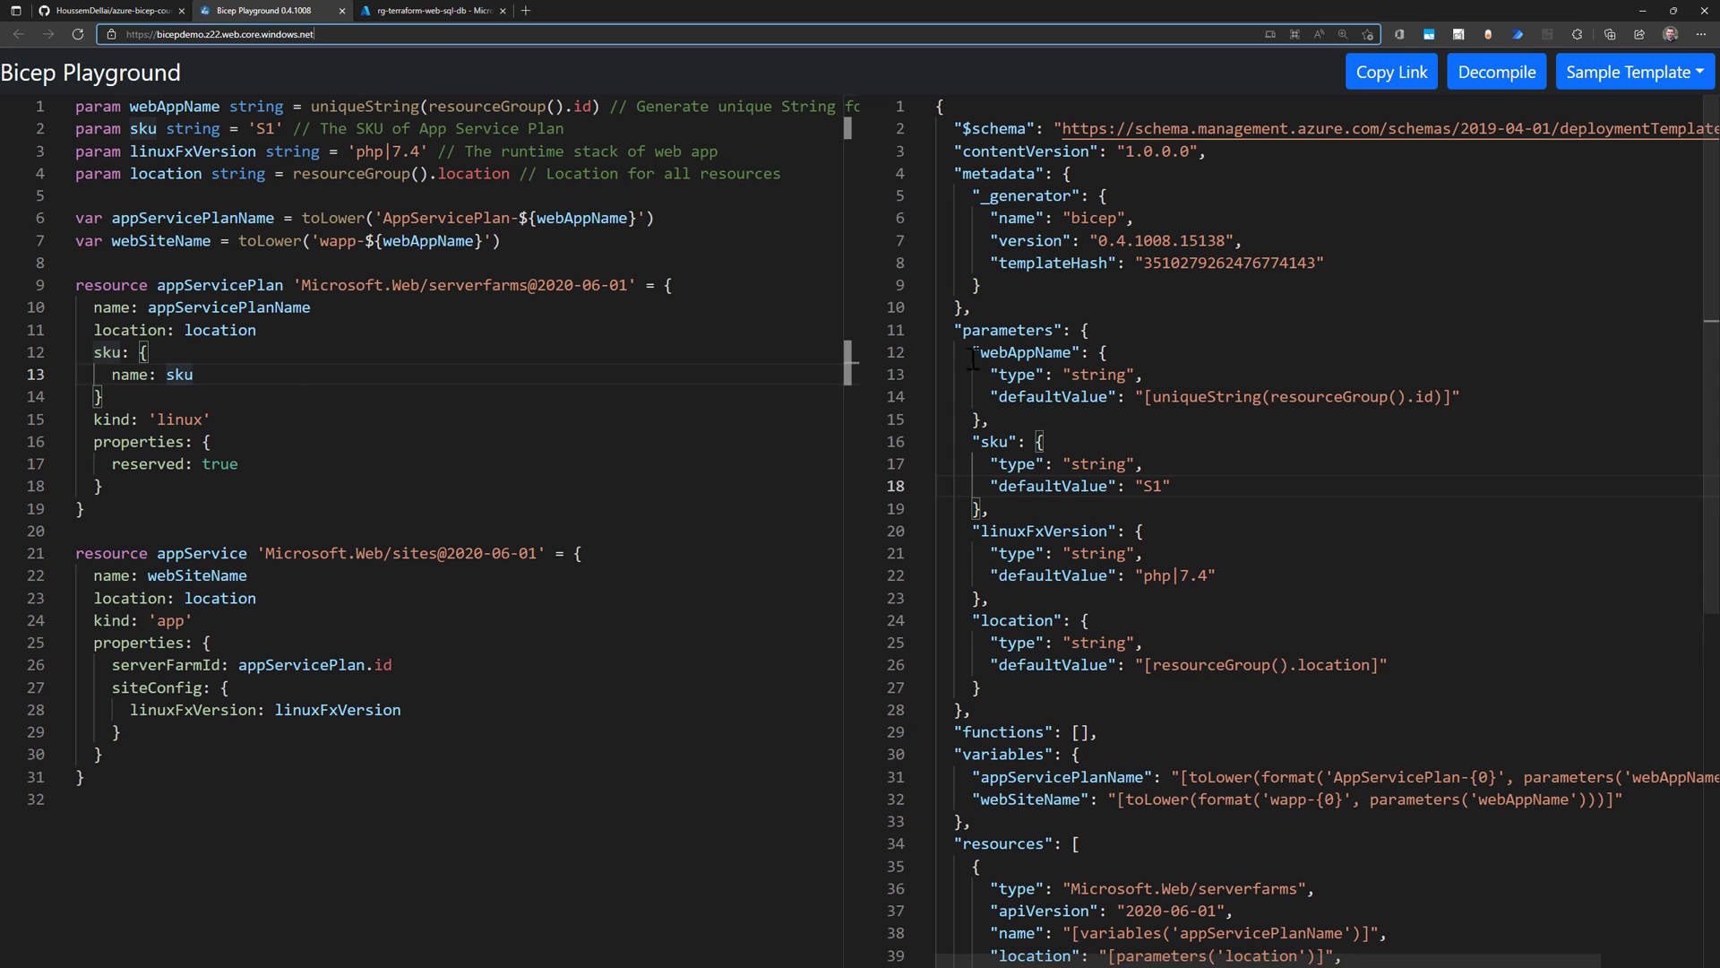
{"action": "scroll", "scroll_direction": "down", "scroll_amount": 3}
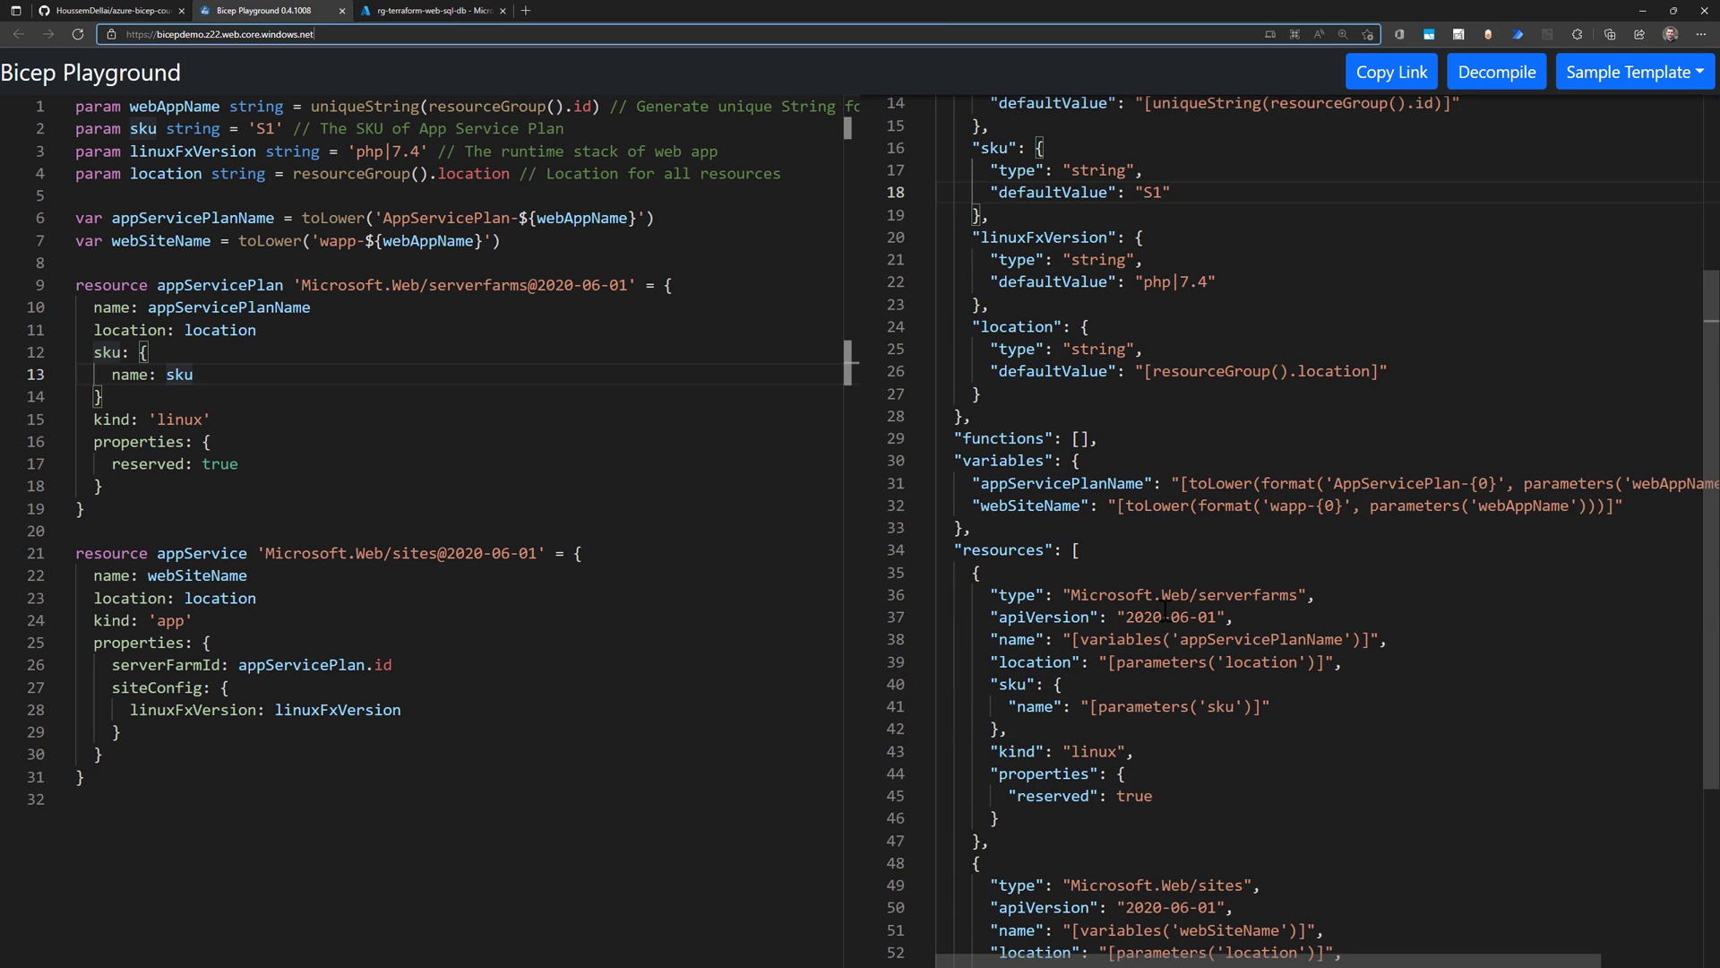
{"action": "scroll", "scroll_direction": "down", "scroll_amount": 3}
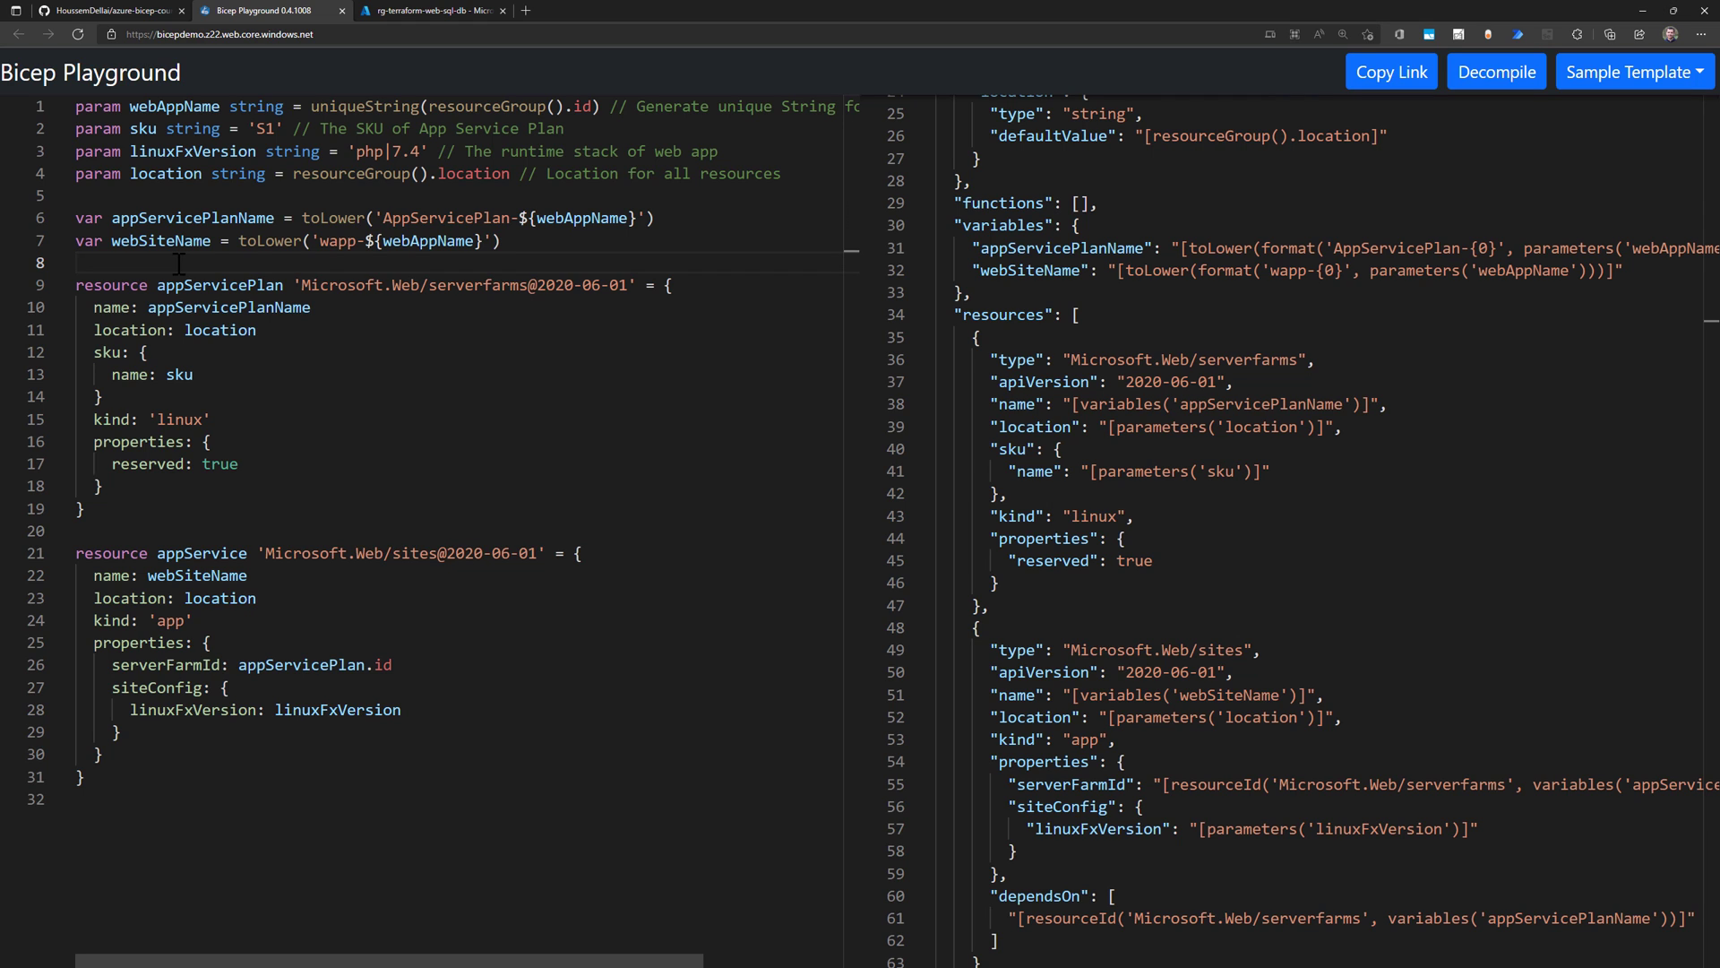
{"action": "mouse_move", "coordinate": [1523, 167]}
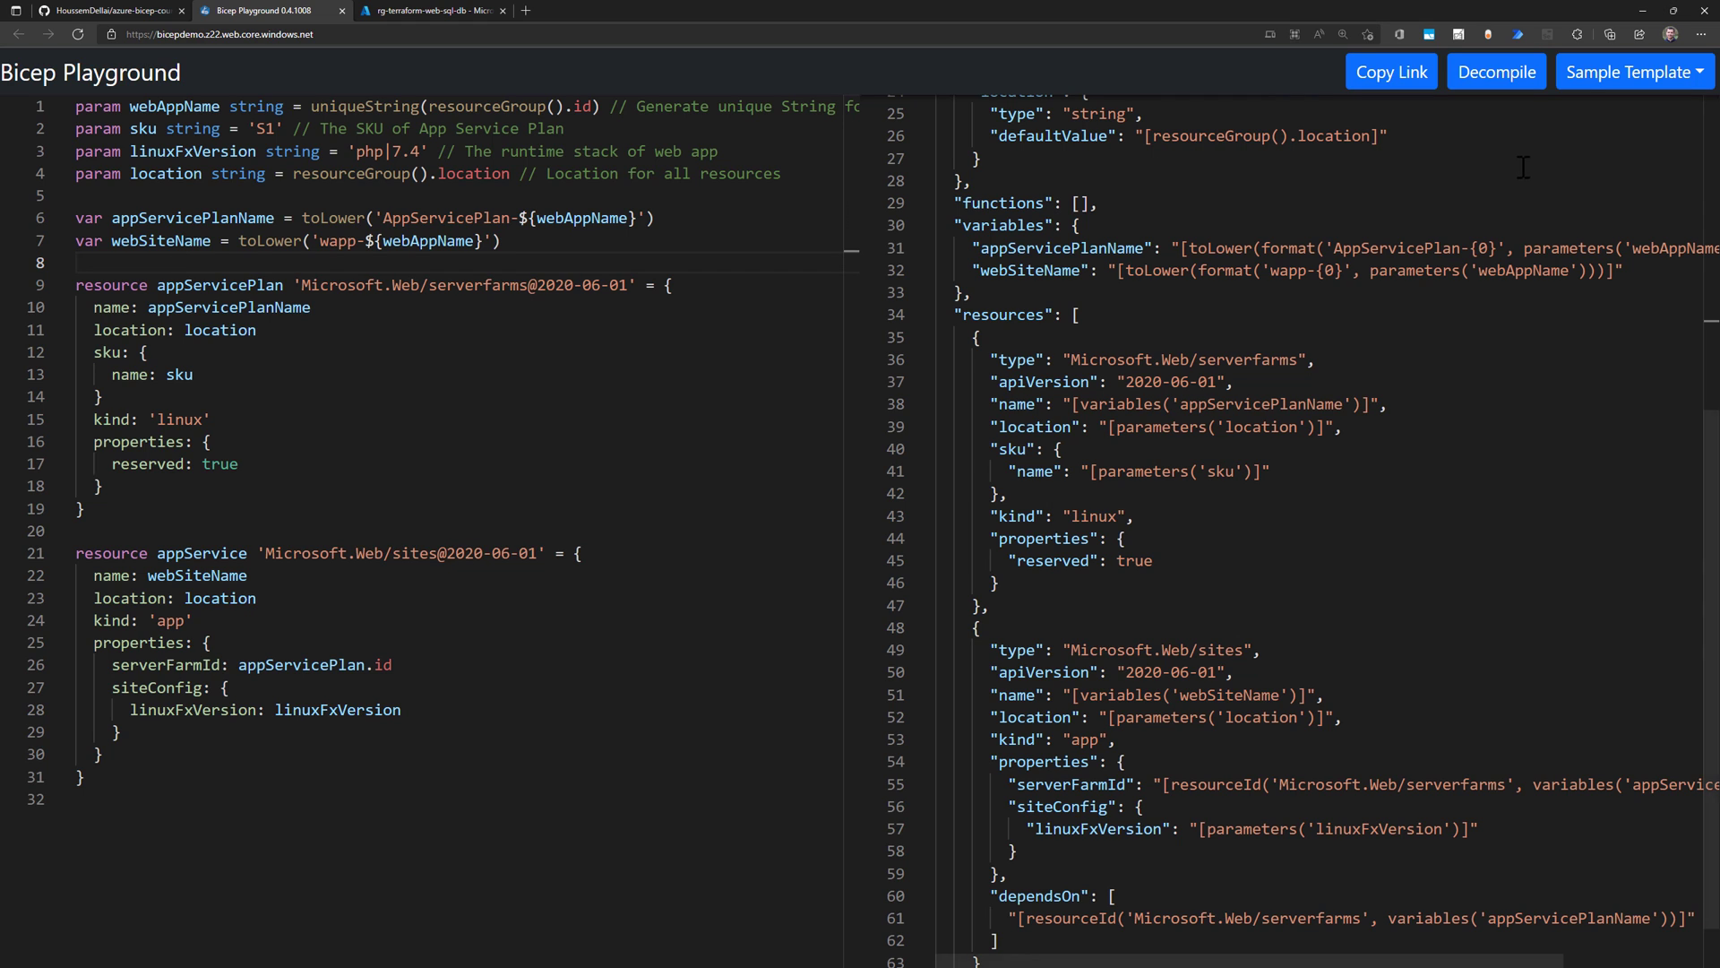
{"action": "left_click", "coordinate": [1634, 72]}
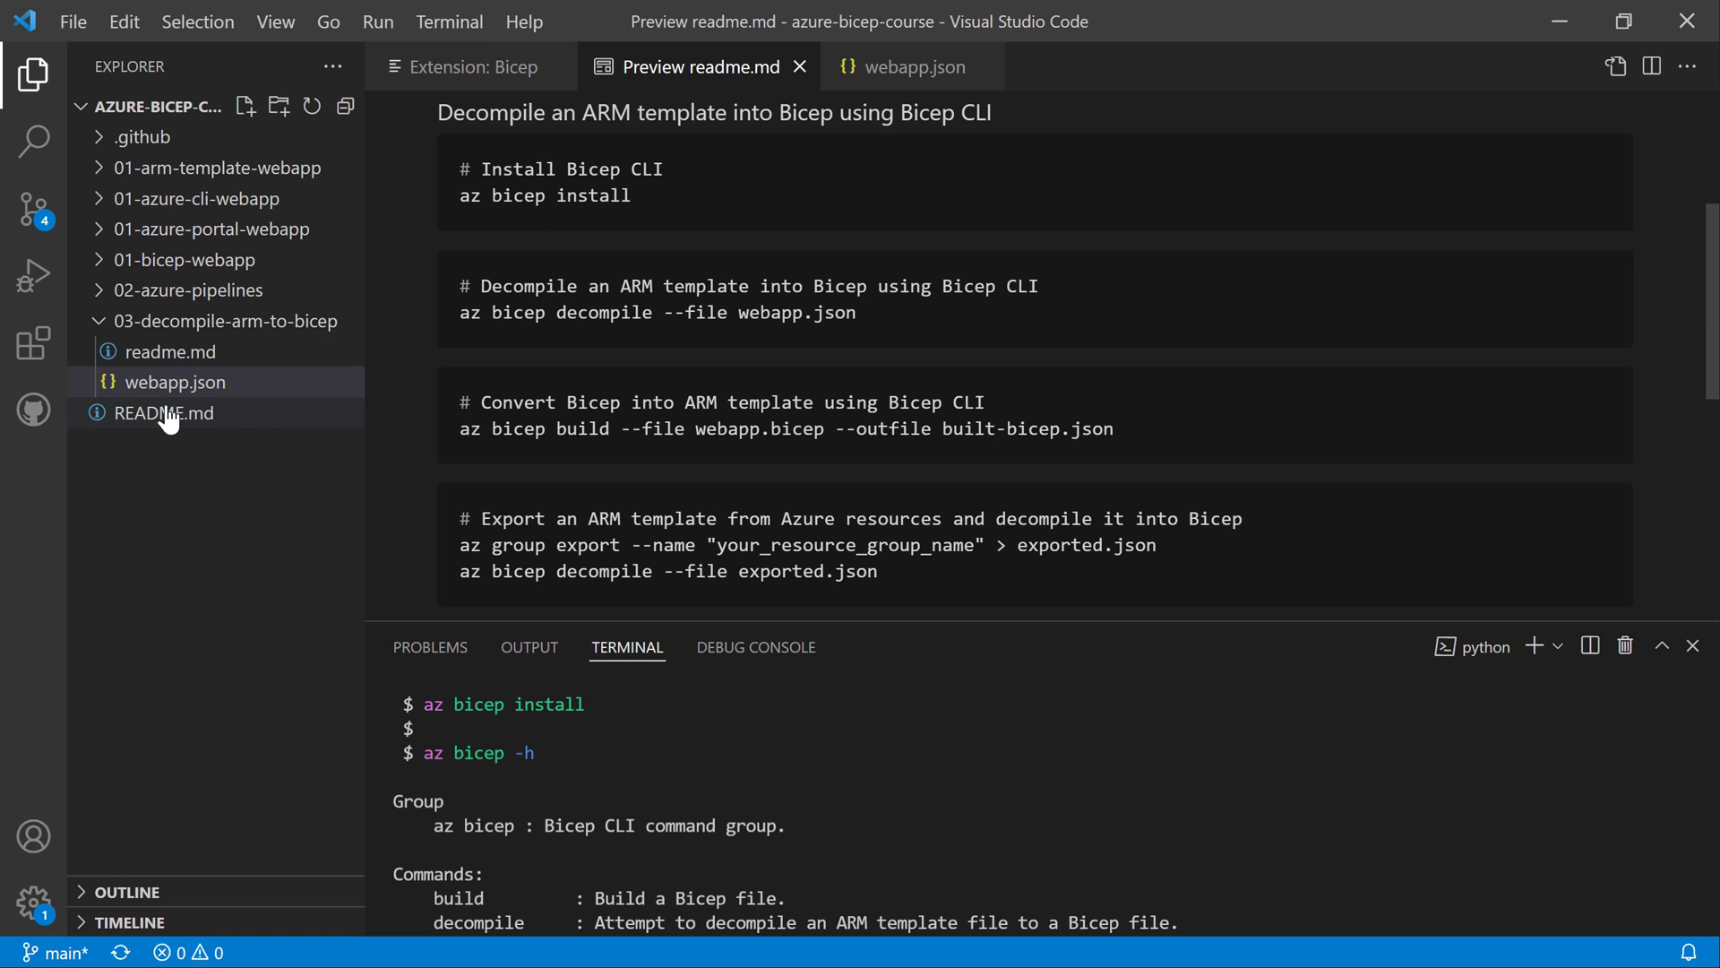
- Look through the installed Bicep extension's Details page, then return to the readme preview
{"action": "left_click", "coordinate": [34, 337]}
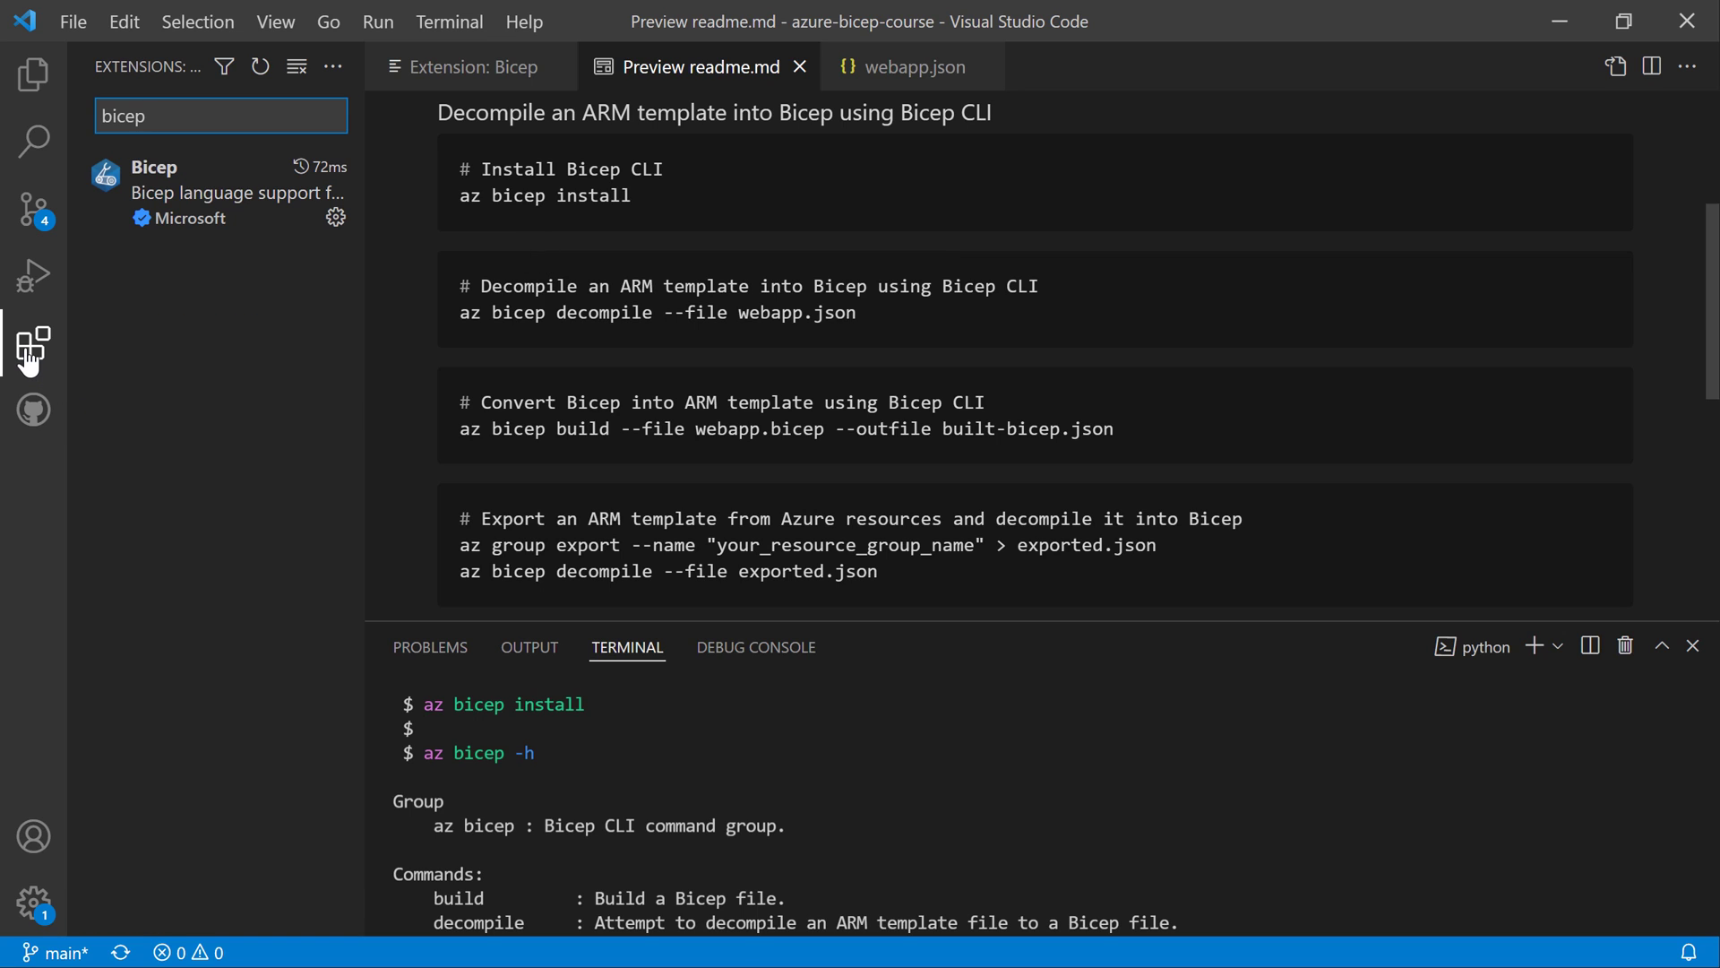
{"action": "mouse_move", "coordinate": [193, 206]}
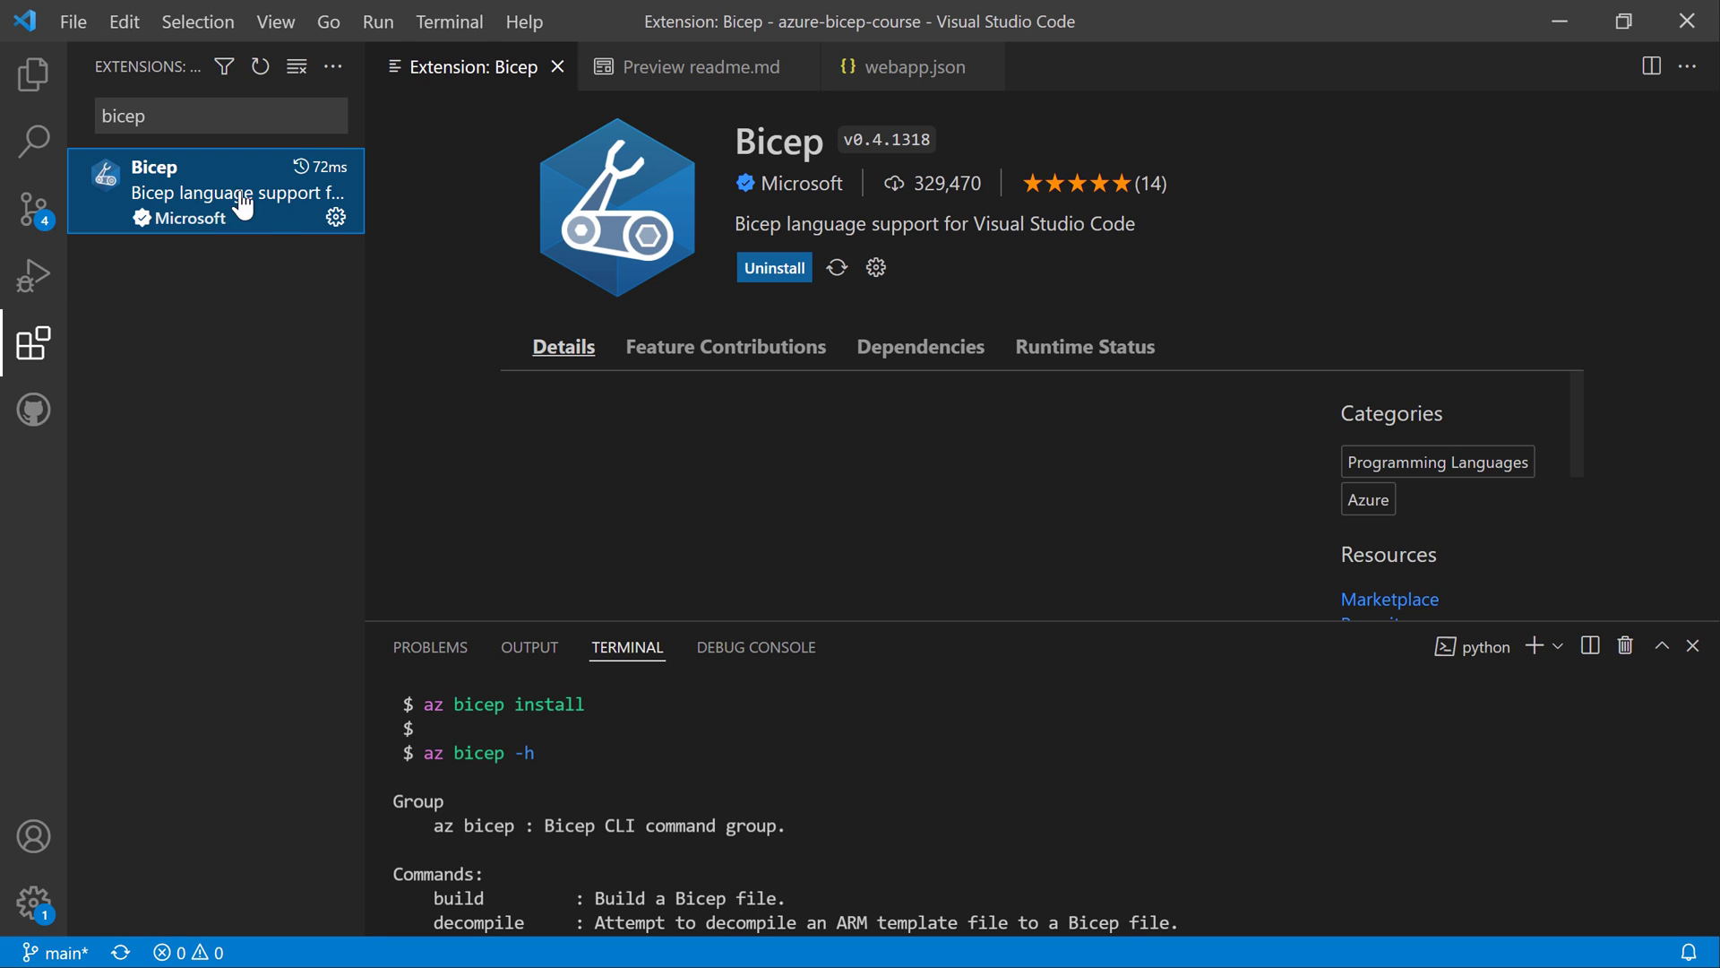
{"action": "scroll", "scroll_direction": "down", "scroll_amount": 3}
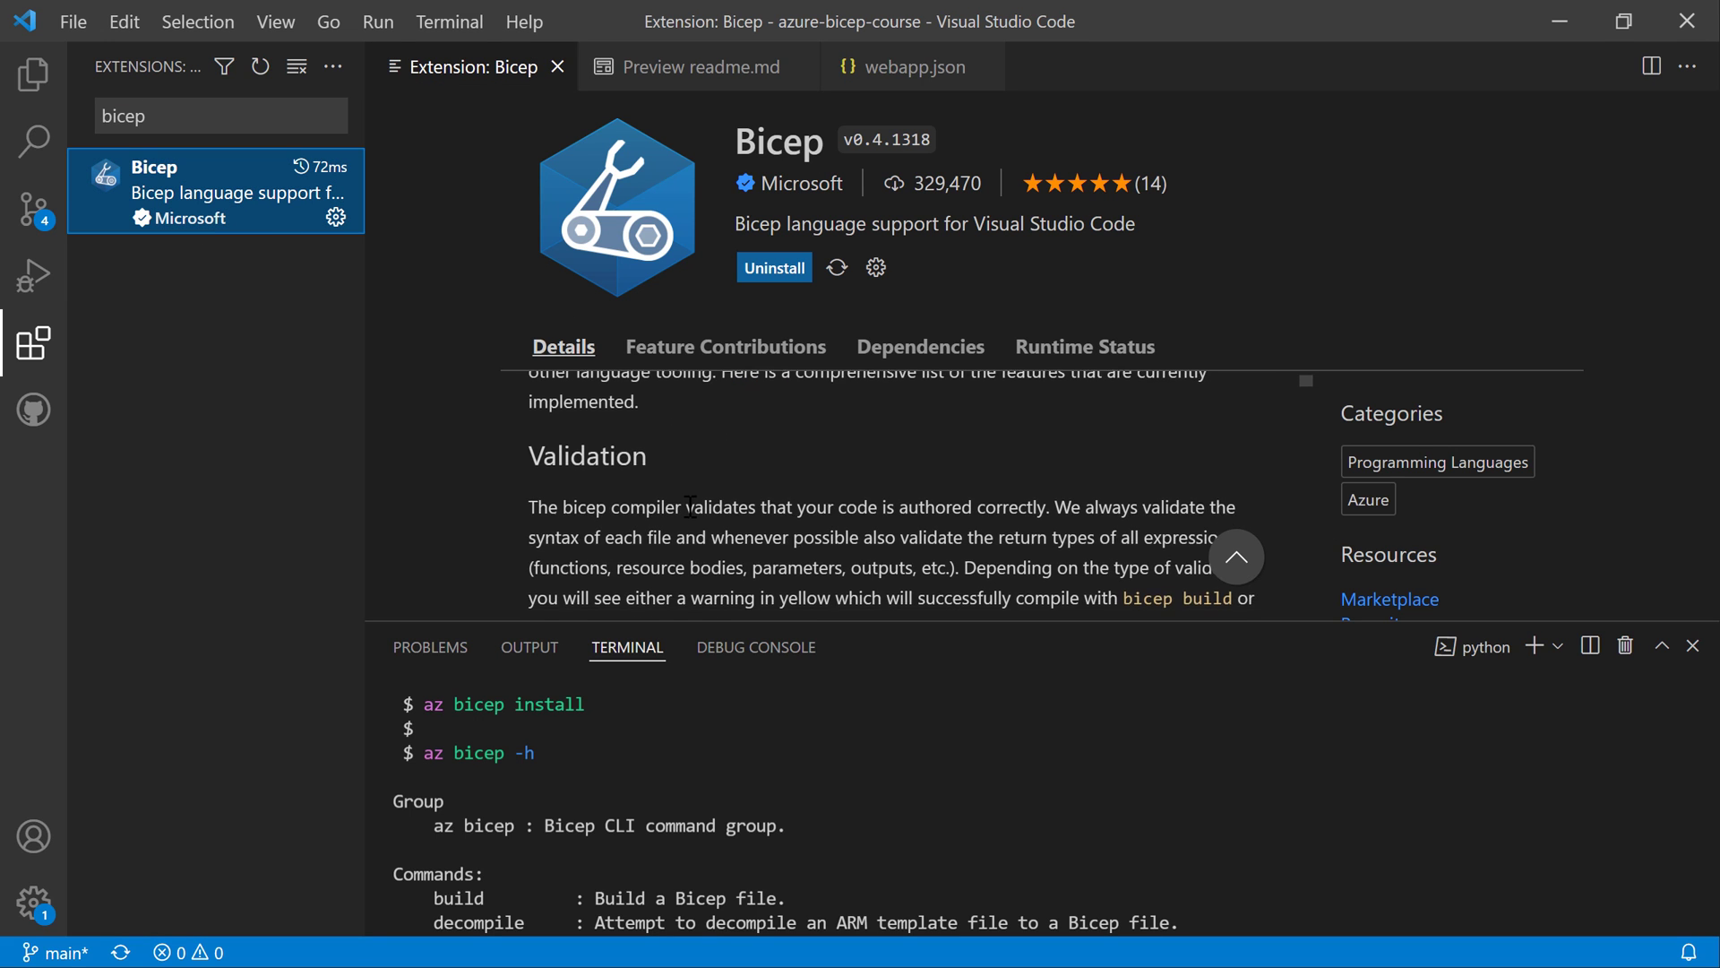
{"action": "scroll", "scroll_direction": "down", "scroll_amount": 3}
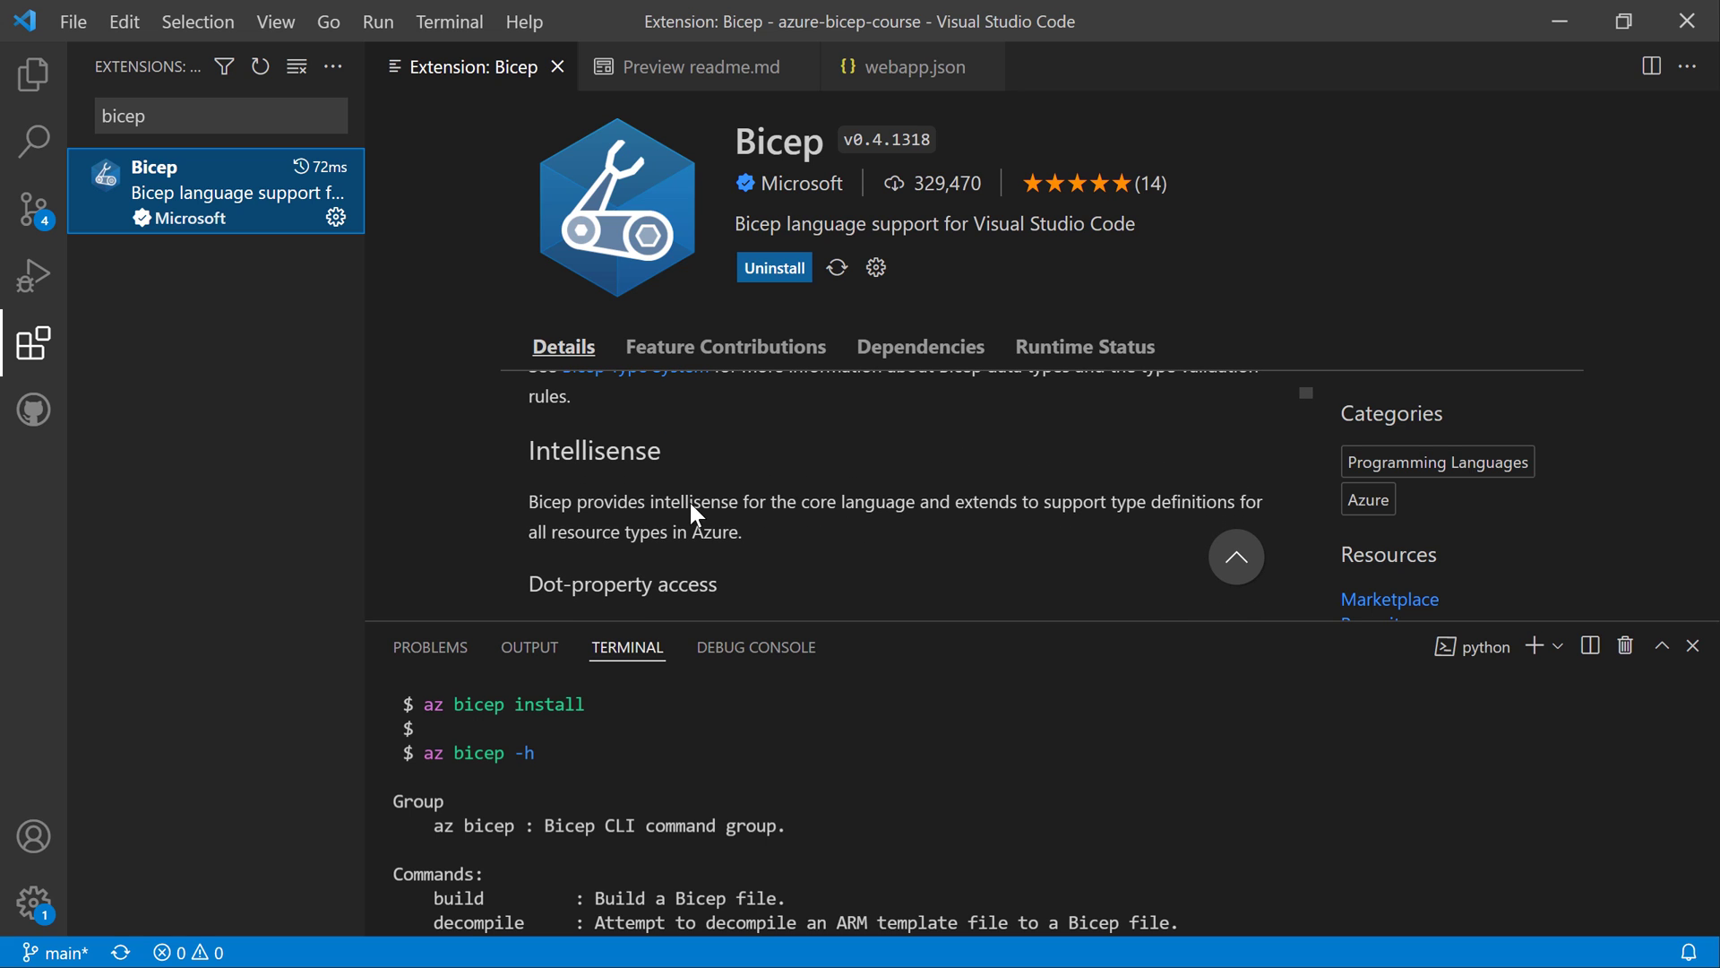
{"action": "mouse_move", "coordinate": [645, 485]}
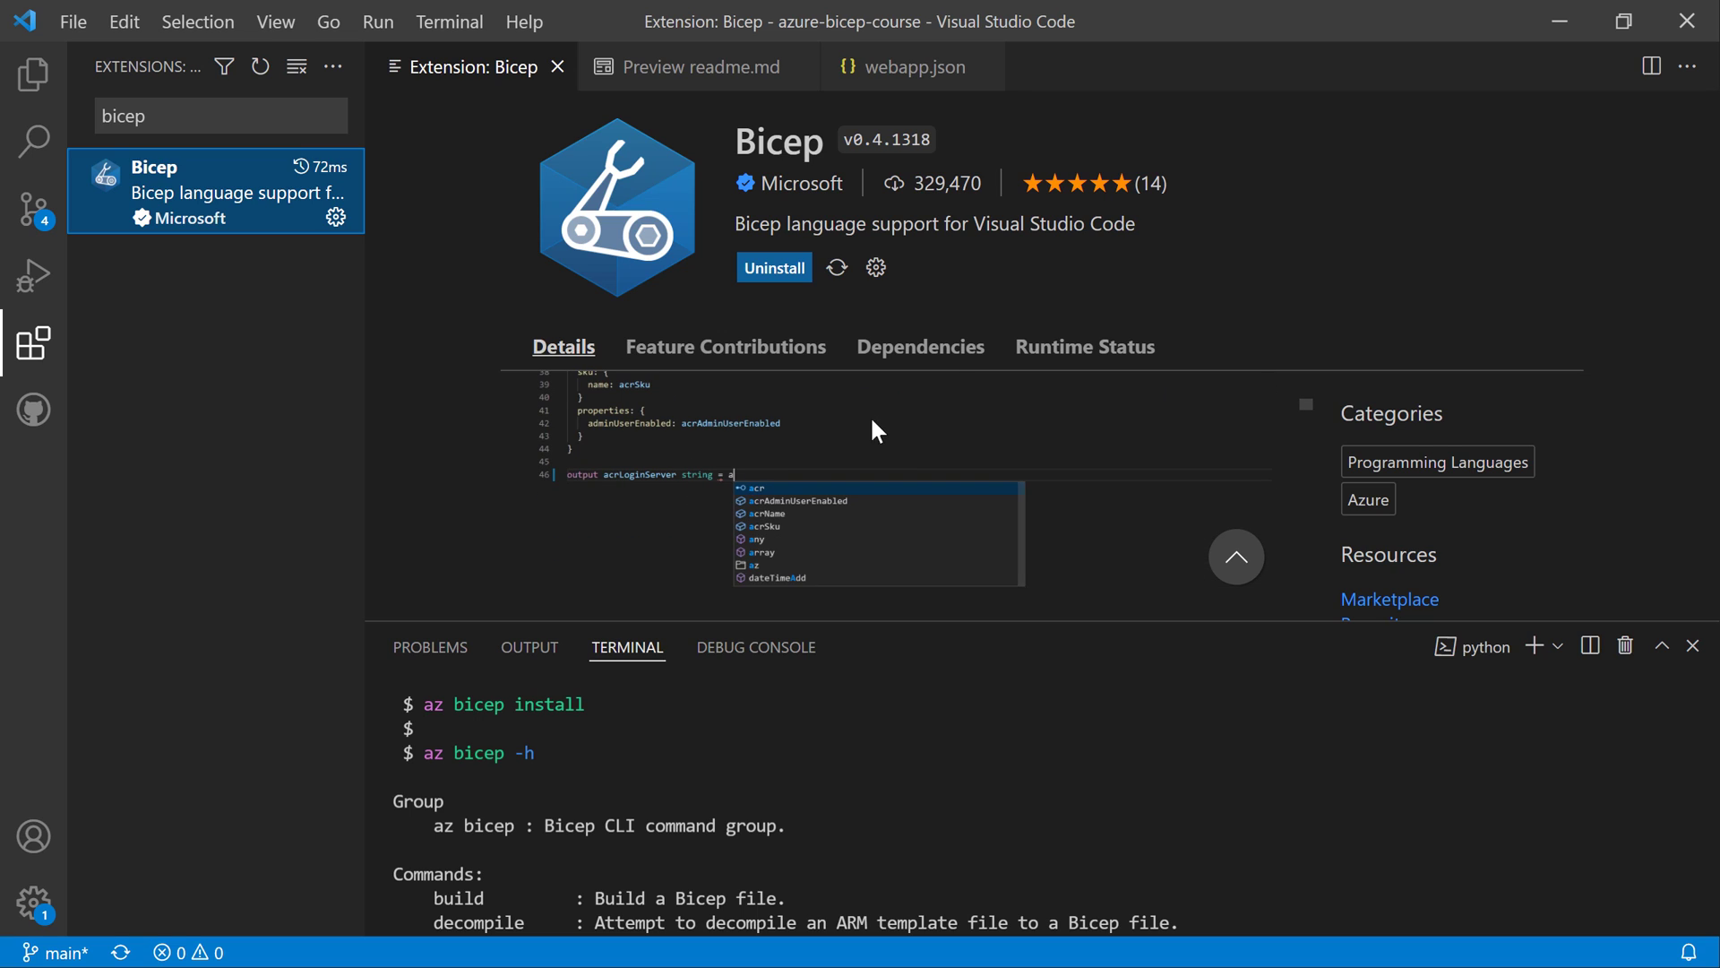
{"action": "type", "text": "acr."}
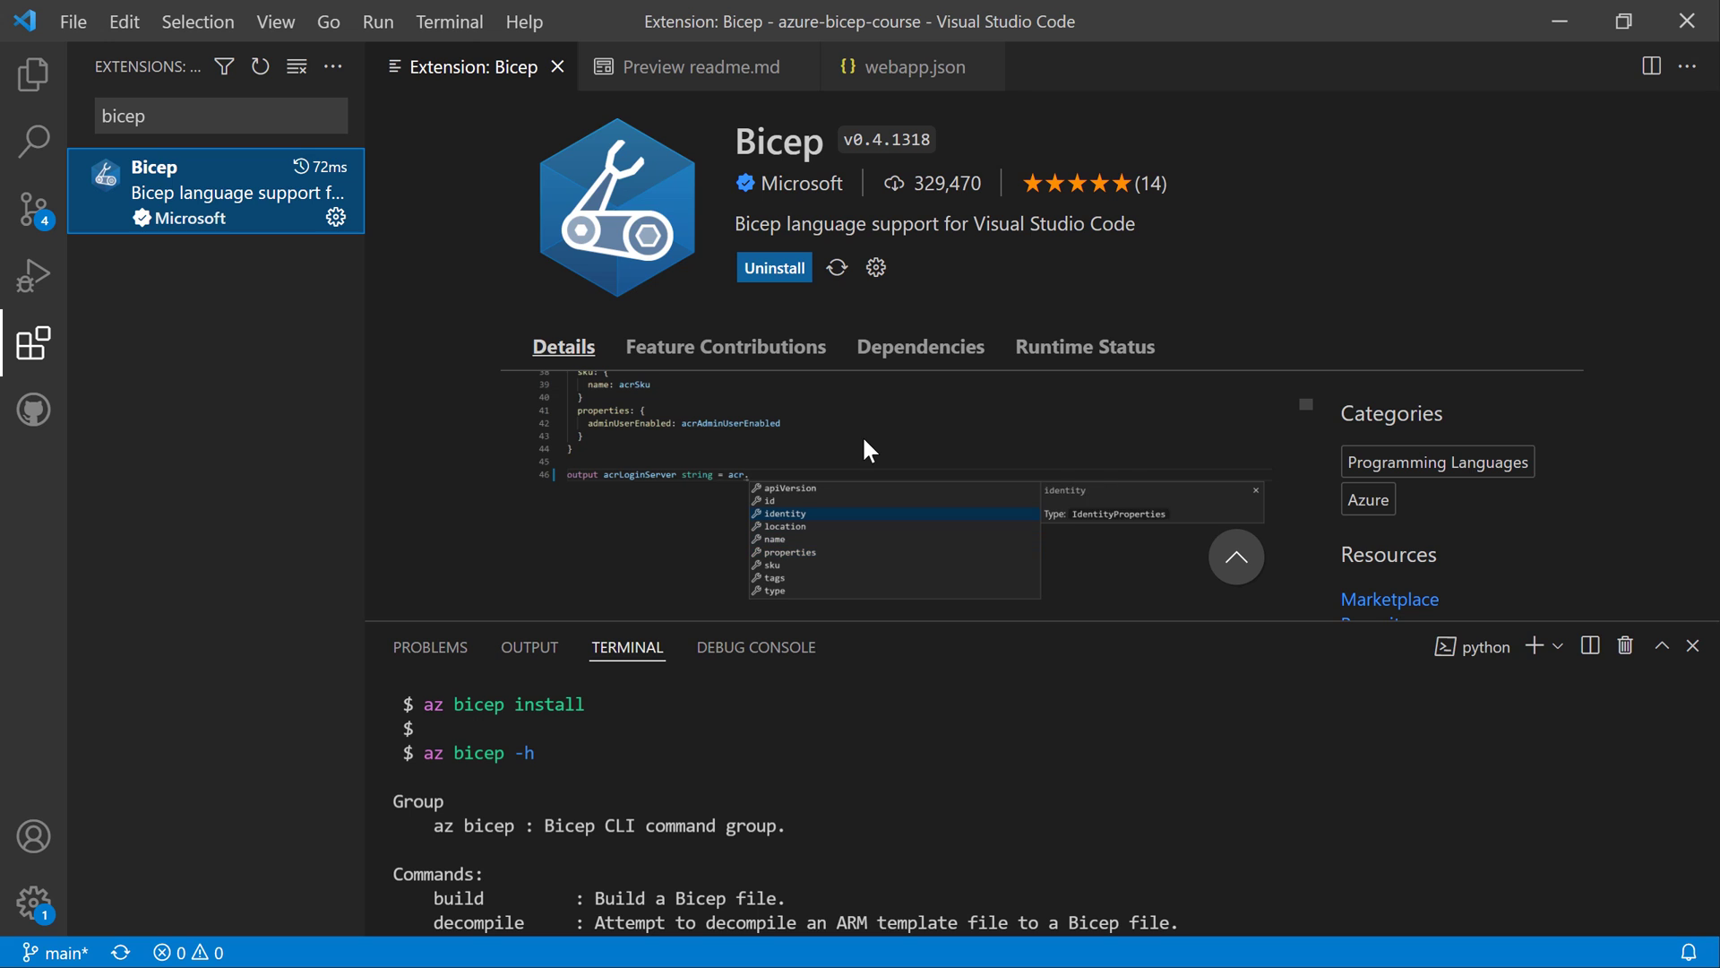
{"action": "left_click", "coordinate": [696, 67]}
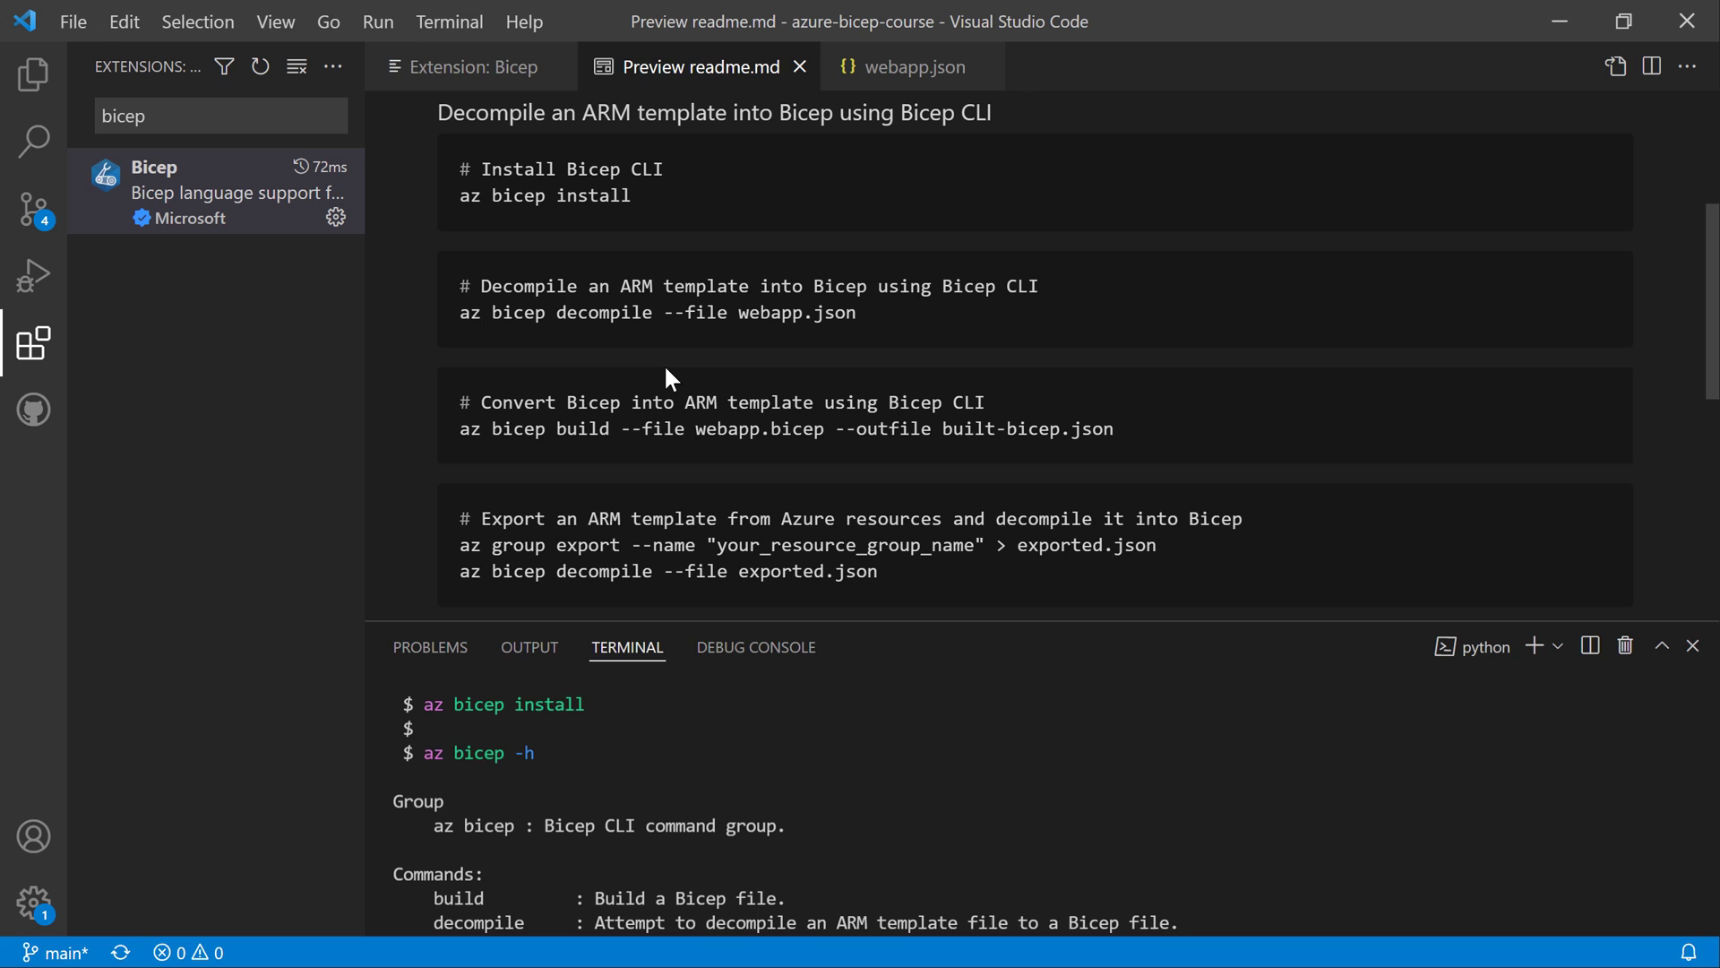
- Open webapp.json and read down to its App Service plan and web site resources
{"action": "left_click", "coordinate": [33, 75]}
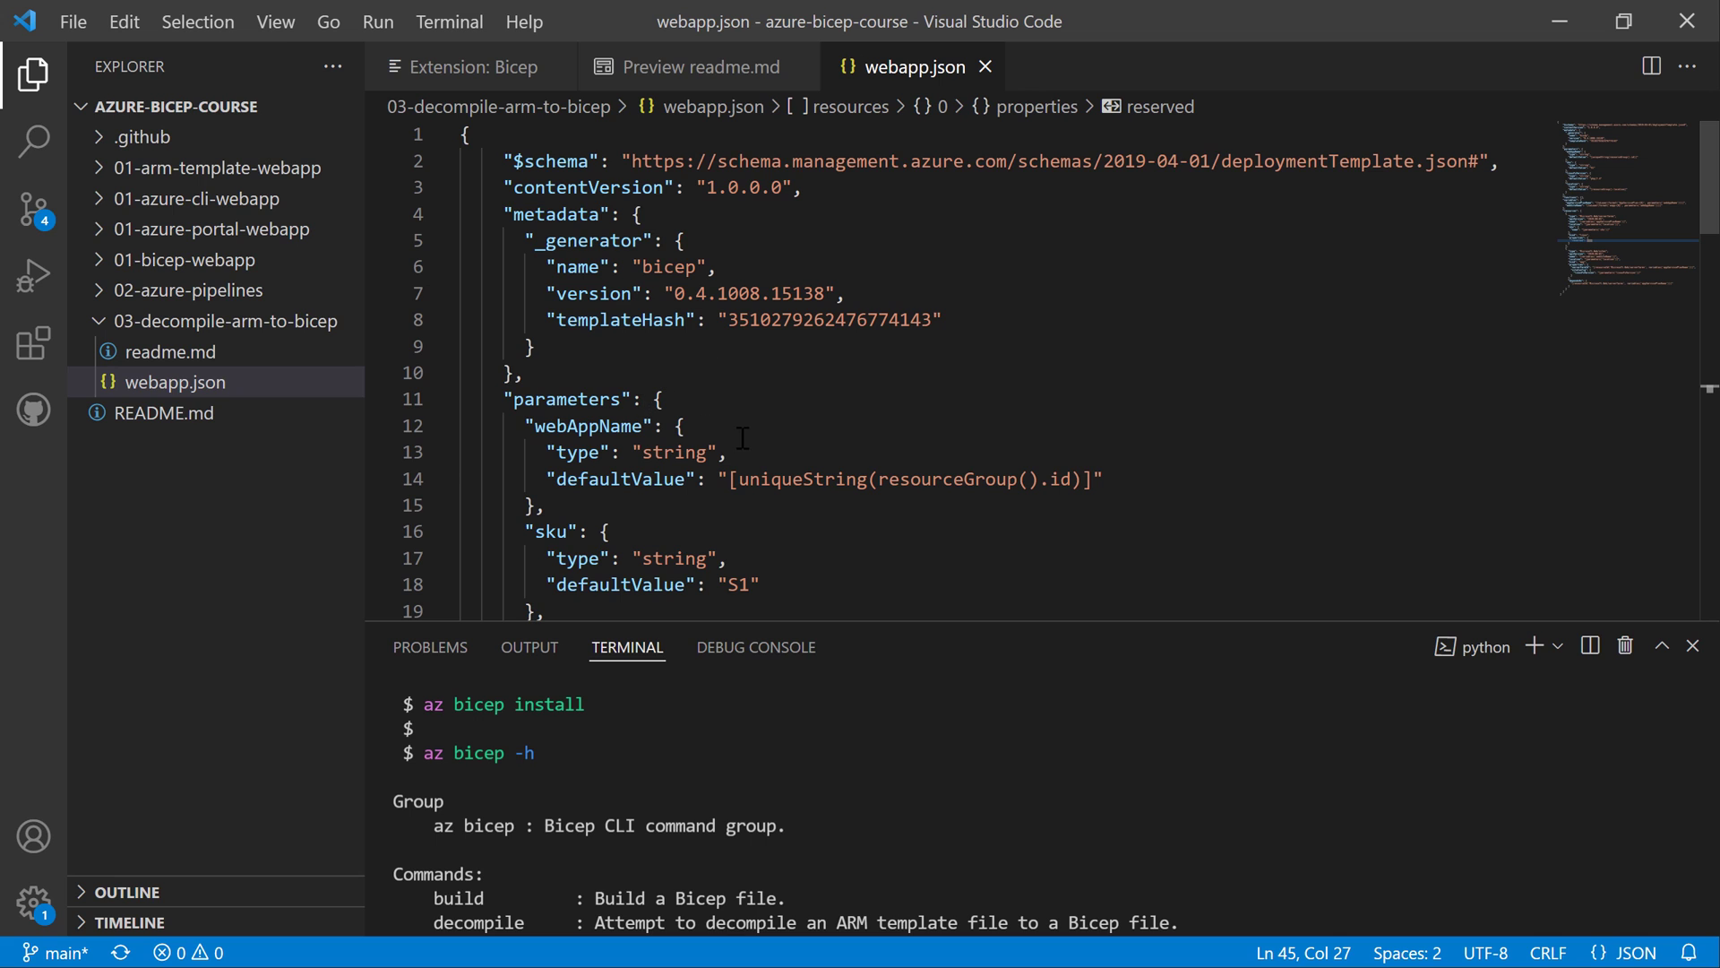
{"action": "scroll", "scroll_direction": "down", "scroll_amount": 3}
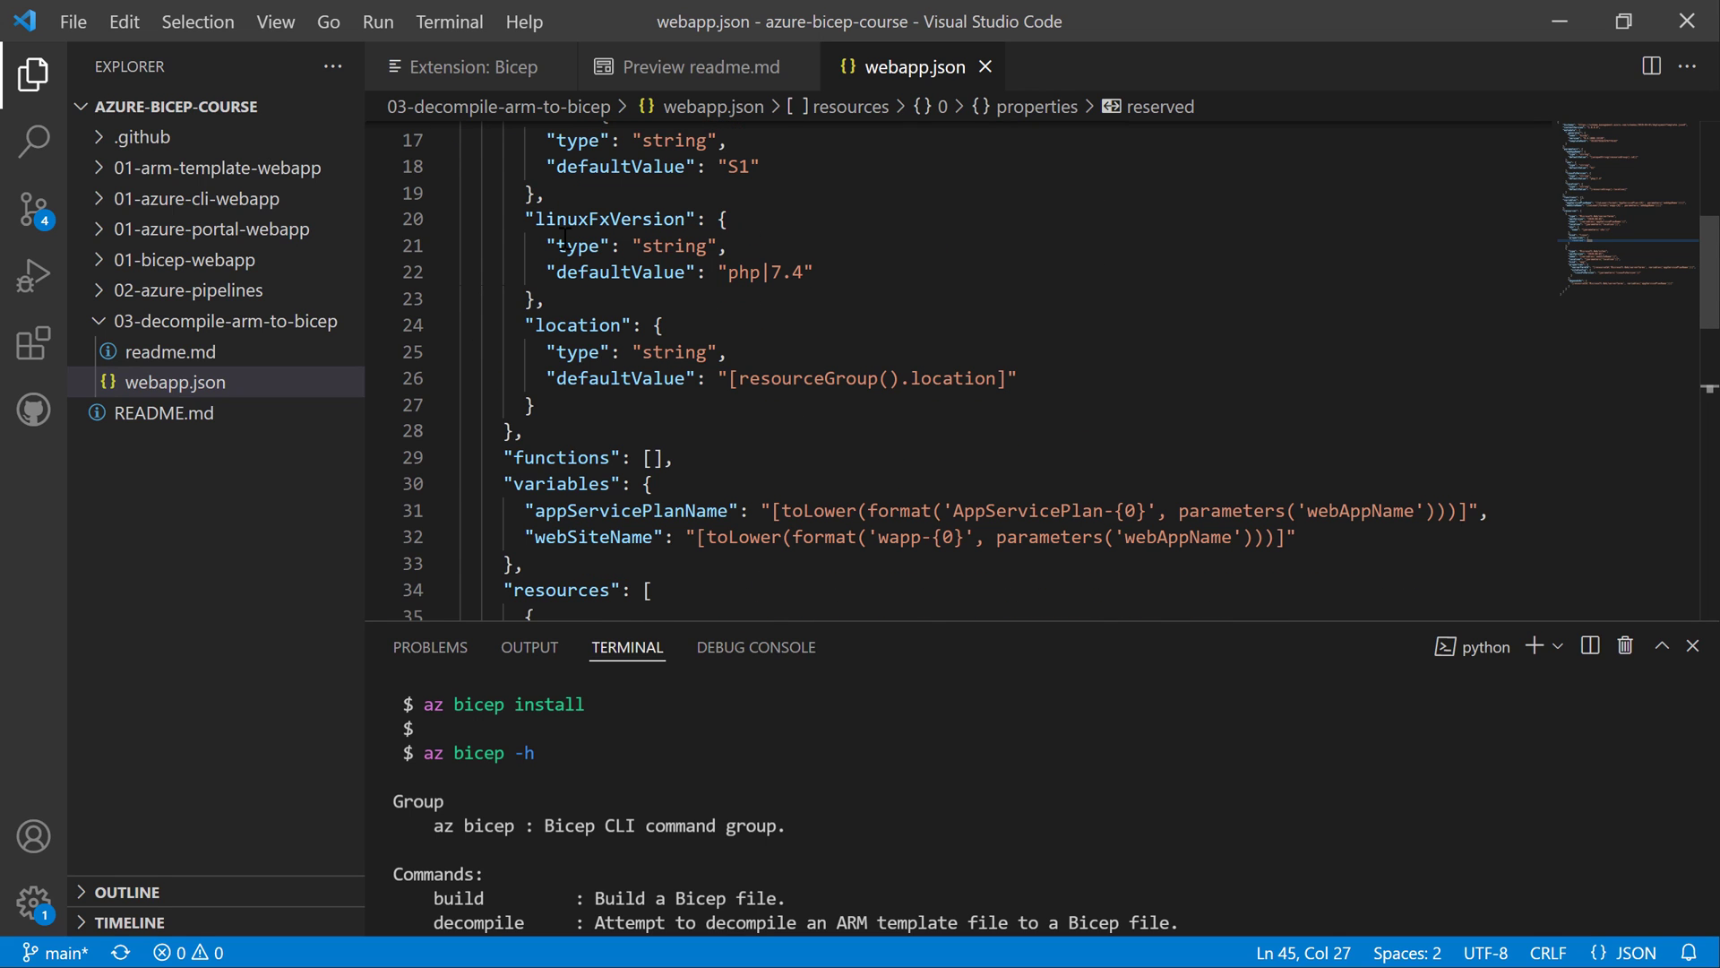
{"action": "scroll", "scroll_direction": "down", "scroll_amount": 3}
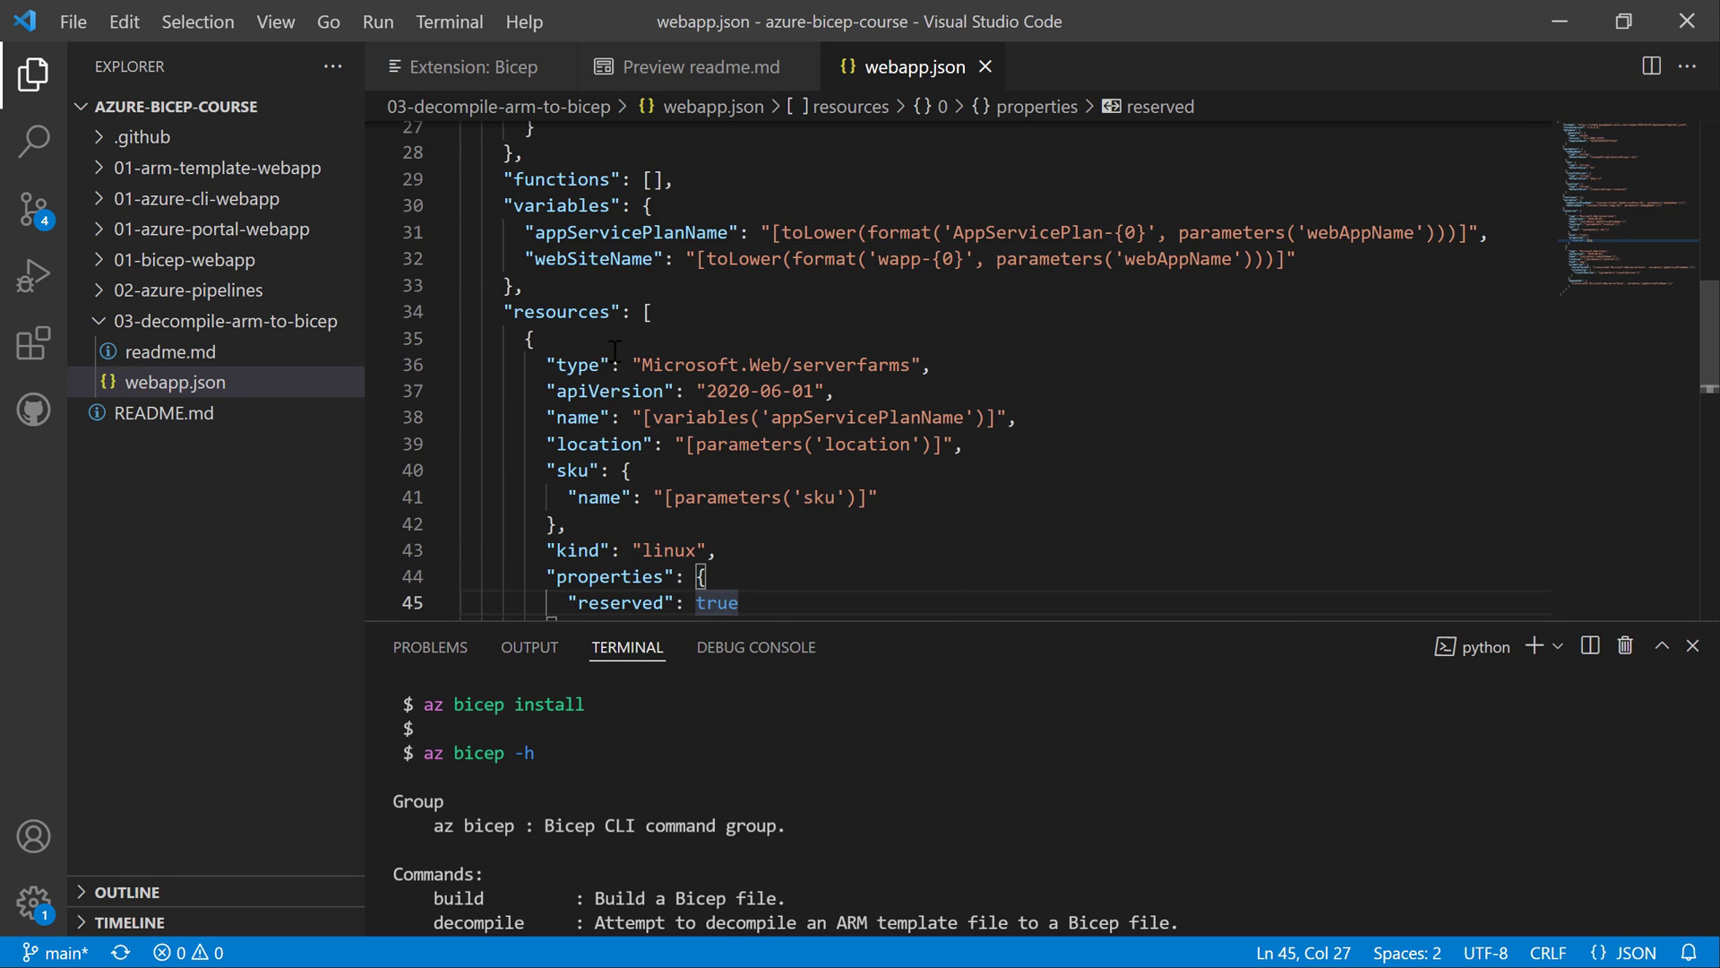
{"action": "scroll", "scroll_direction": "down", "scroll_amount": 3}
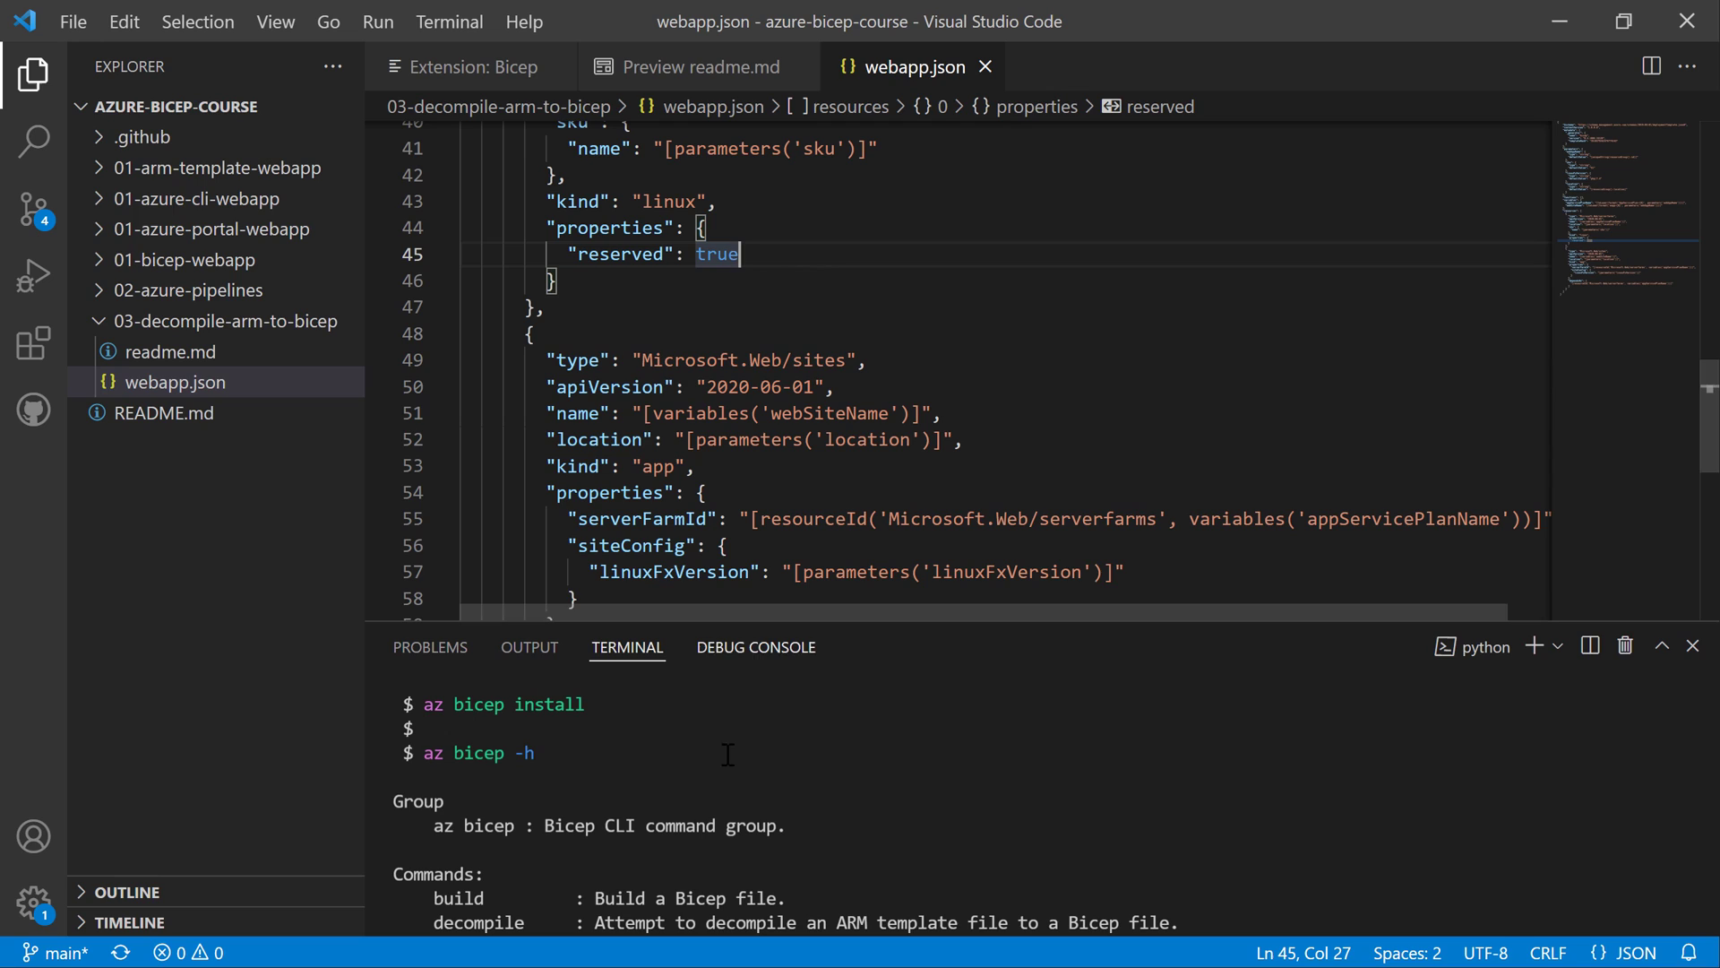
{"action": "mouse_move", "coordinate": [717, 731]}
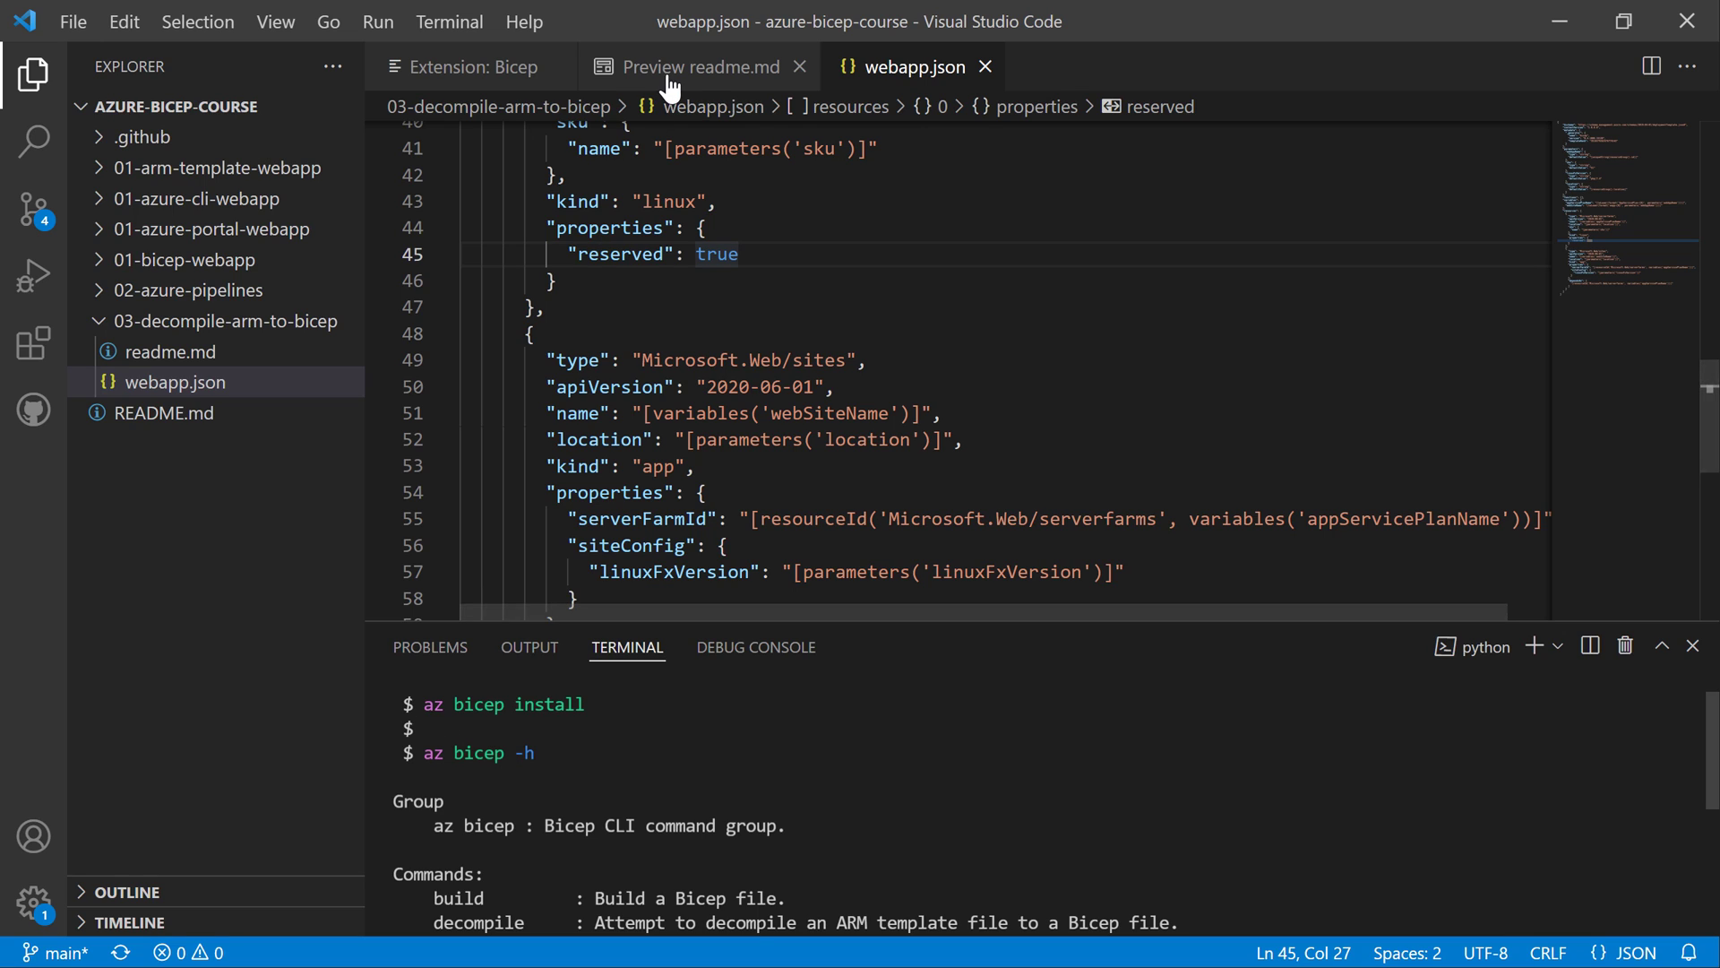
- Highlight build and decompile in the az bicep -h output, then clear the terminal
{"action": "left_click", "coordinate": [695, 67]}
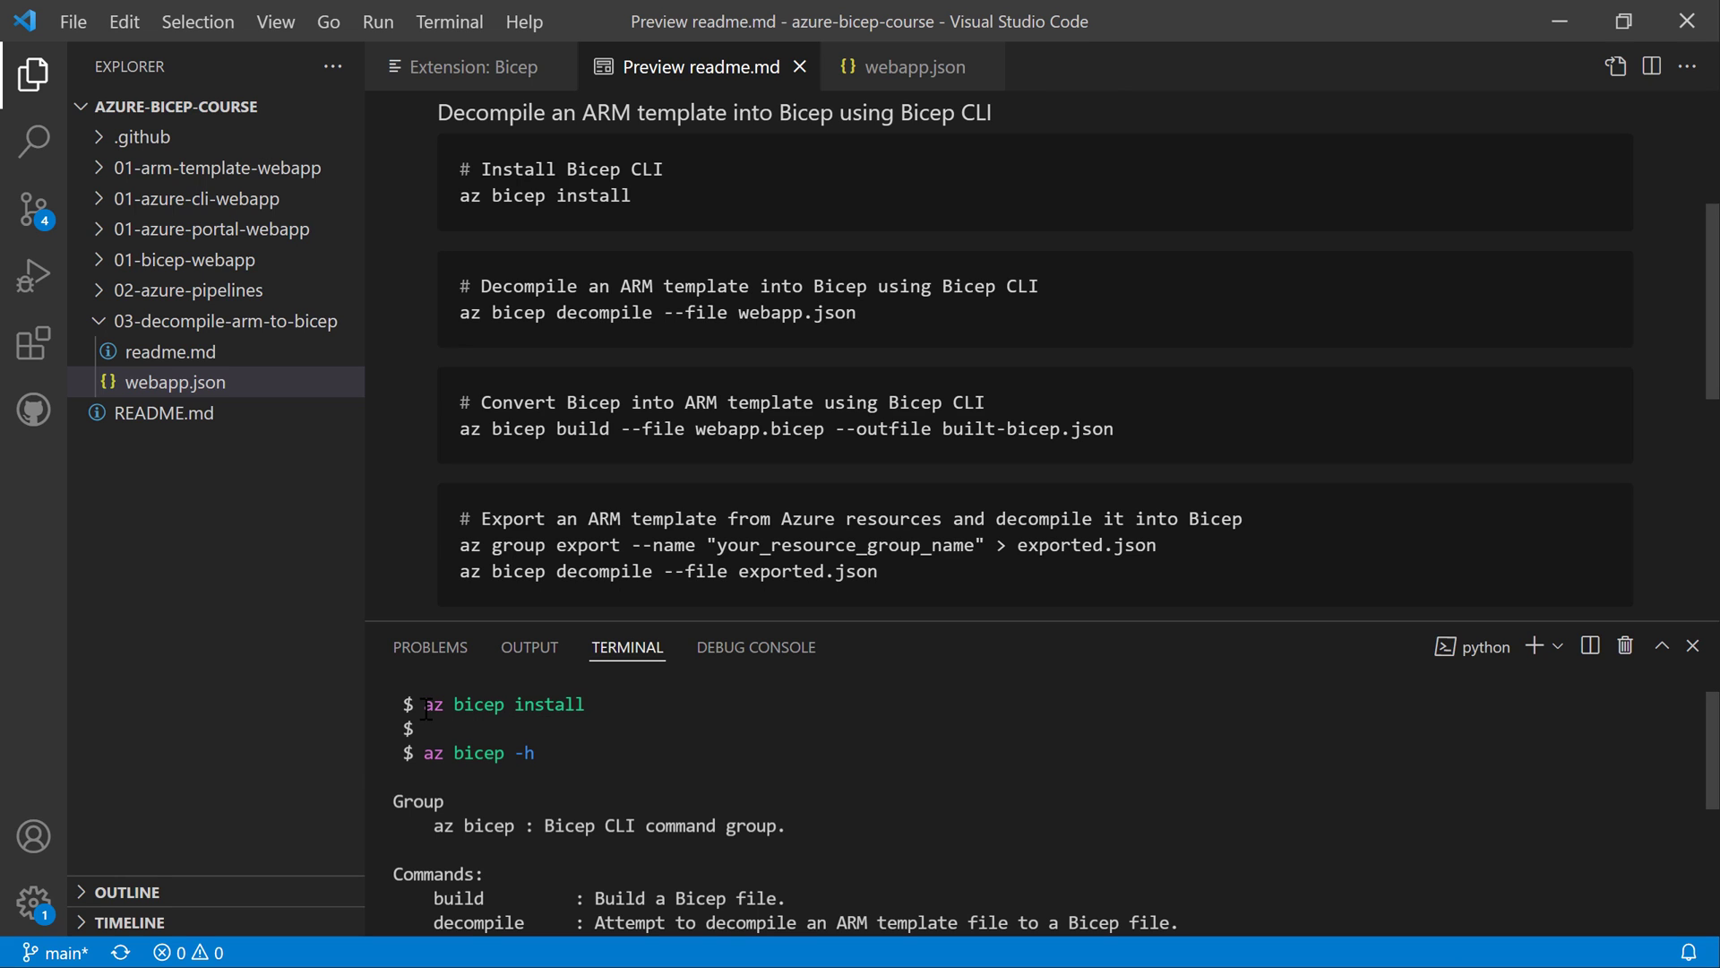
{"action": "double_click", "coordinate": [502, 703]}
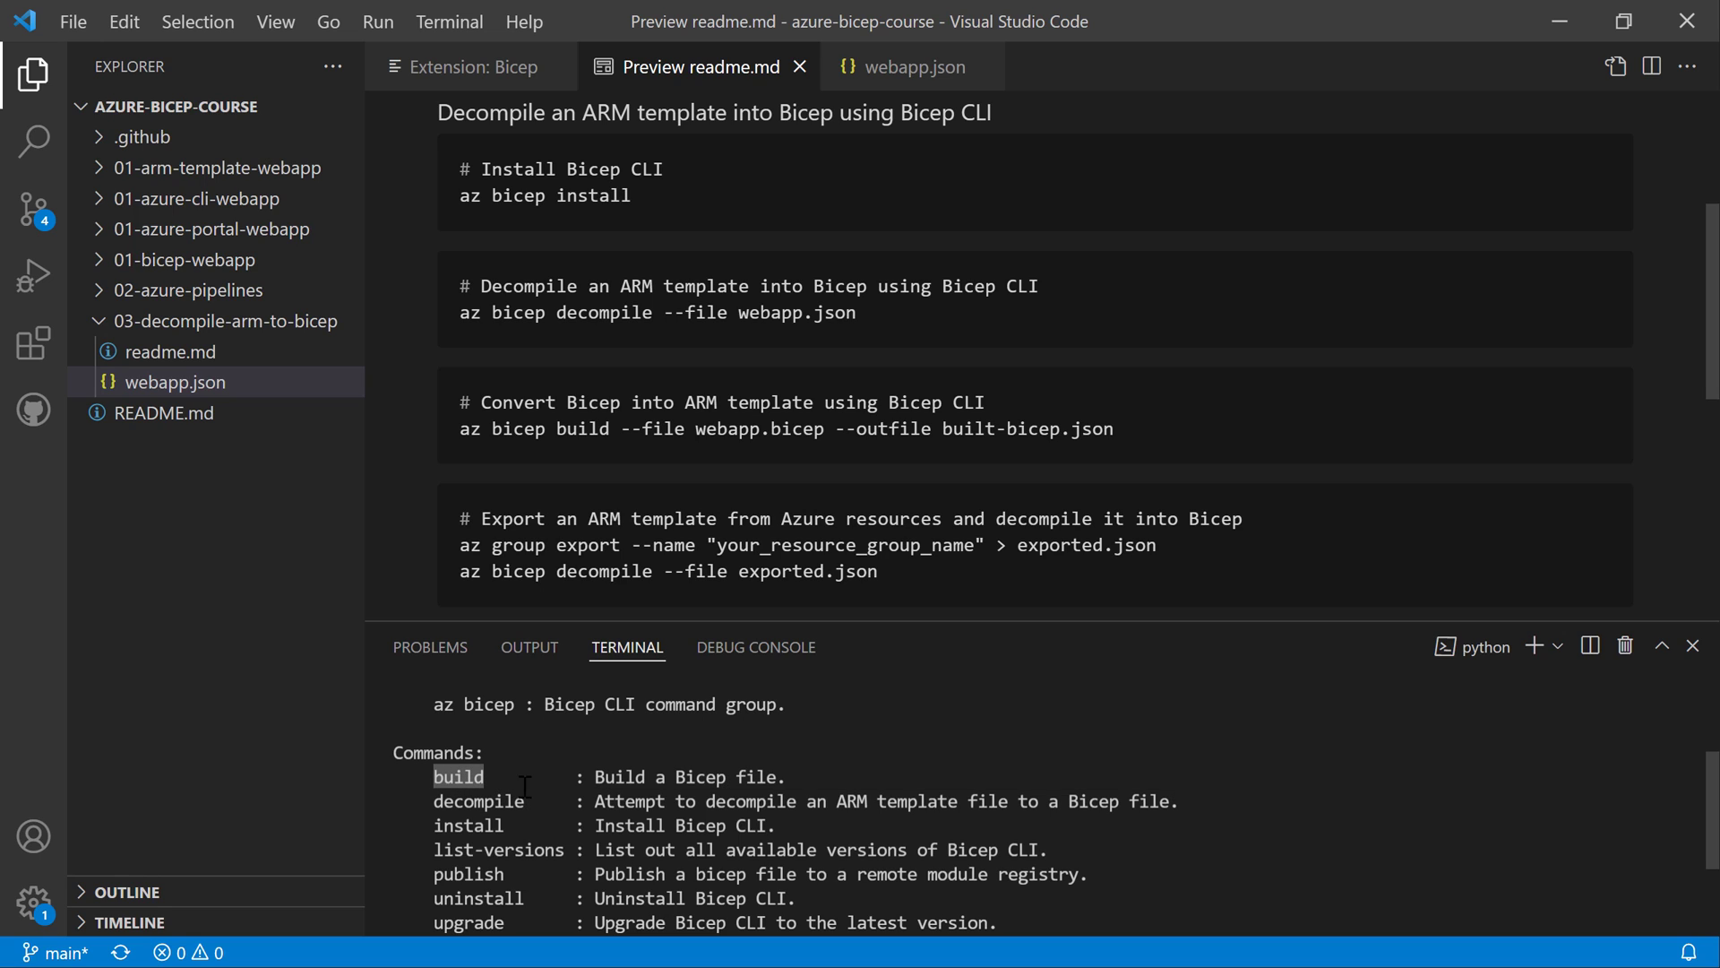
{"action": "mouse_move", "coordinate": [543, 805]}
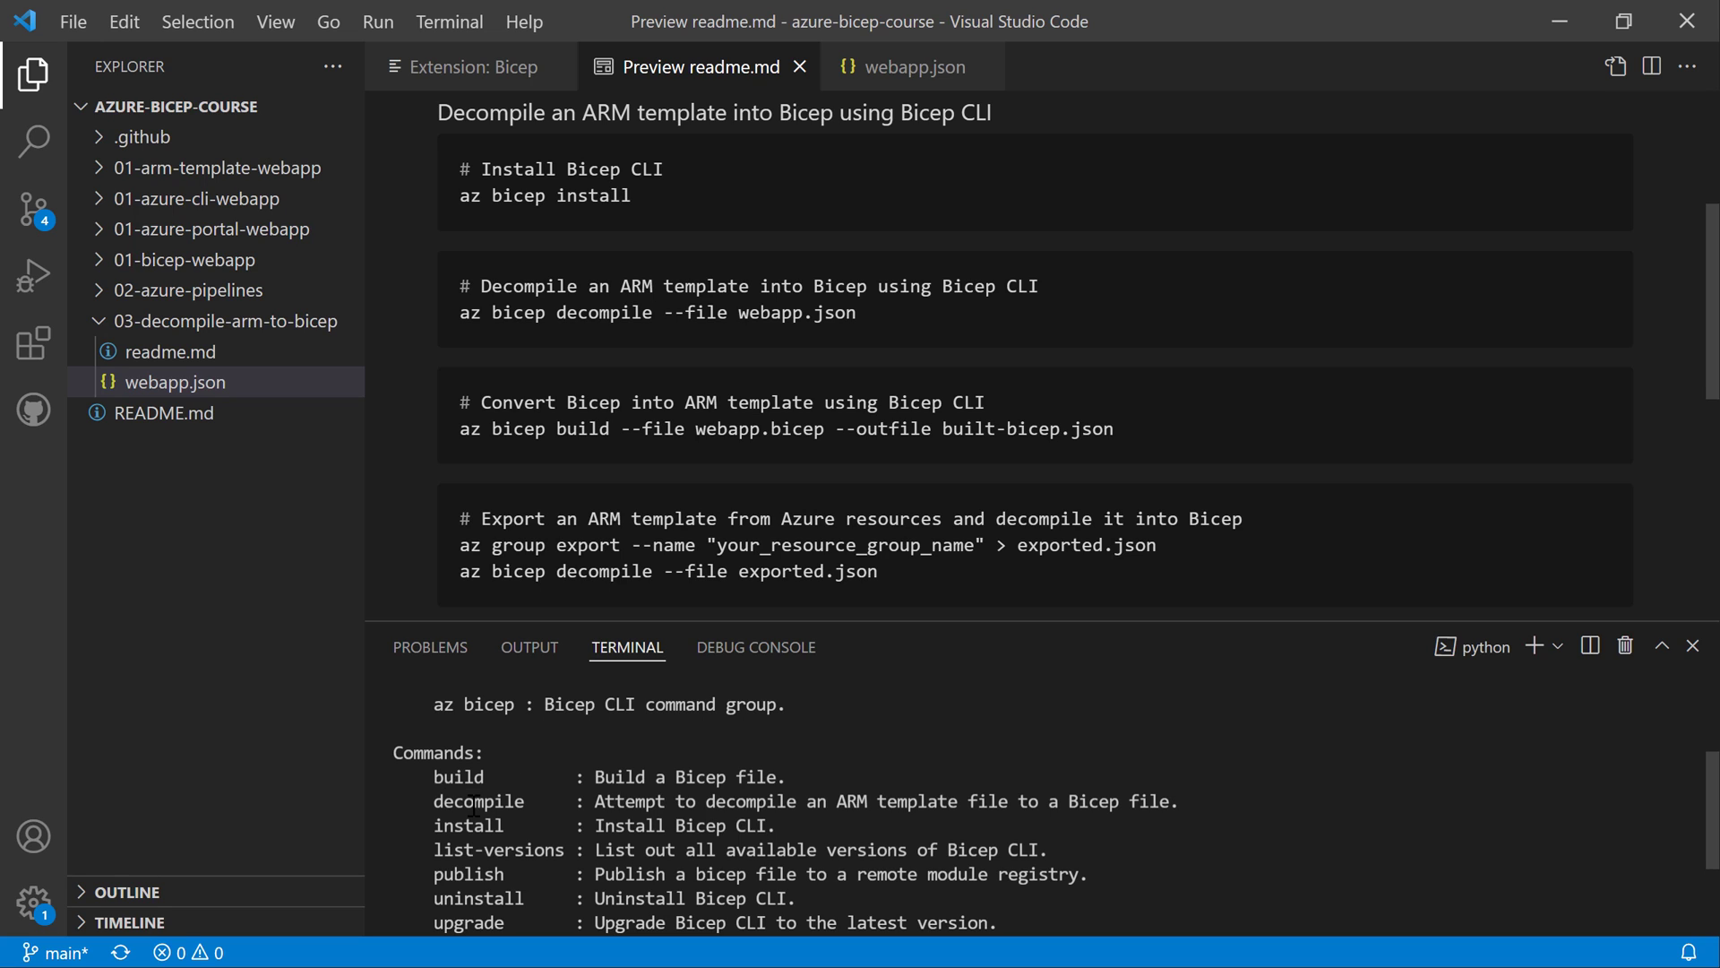
{"action": "double_click", "coordinate": [477, 800]}
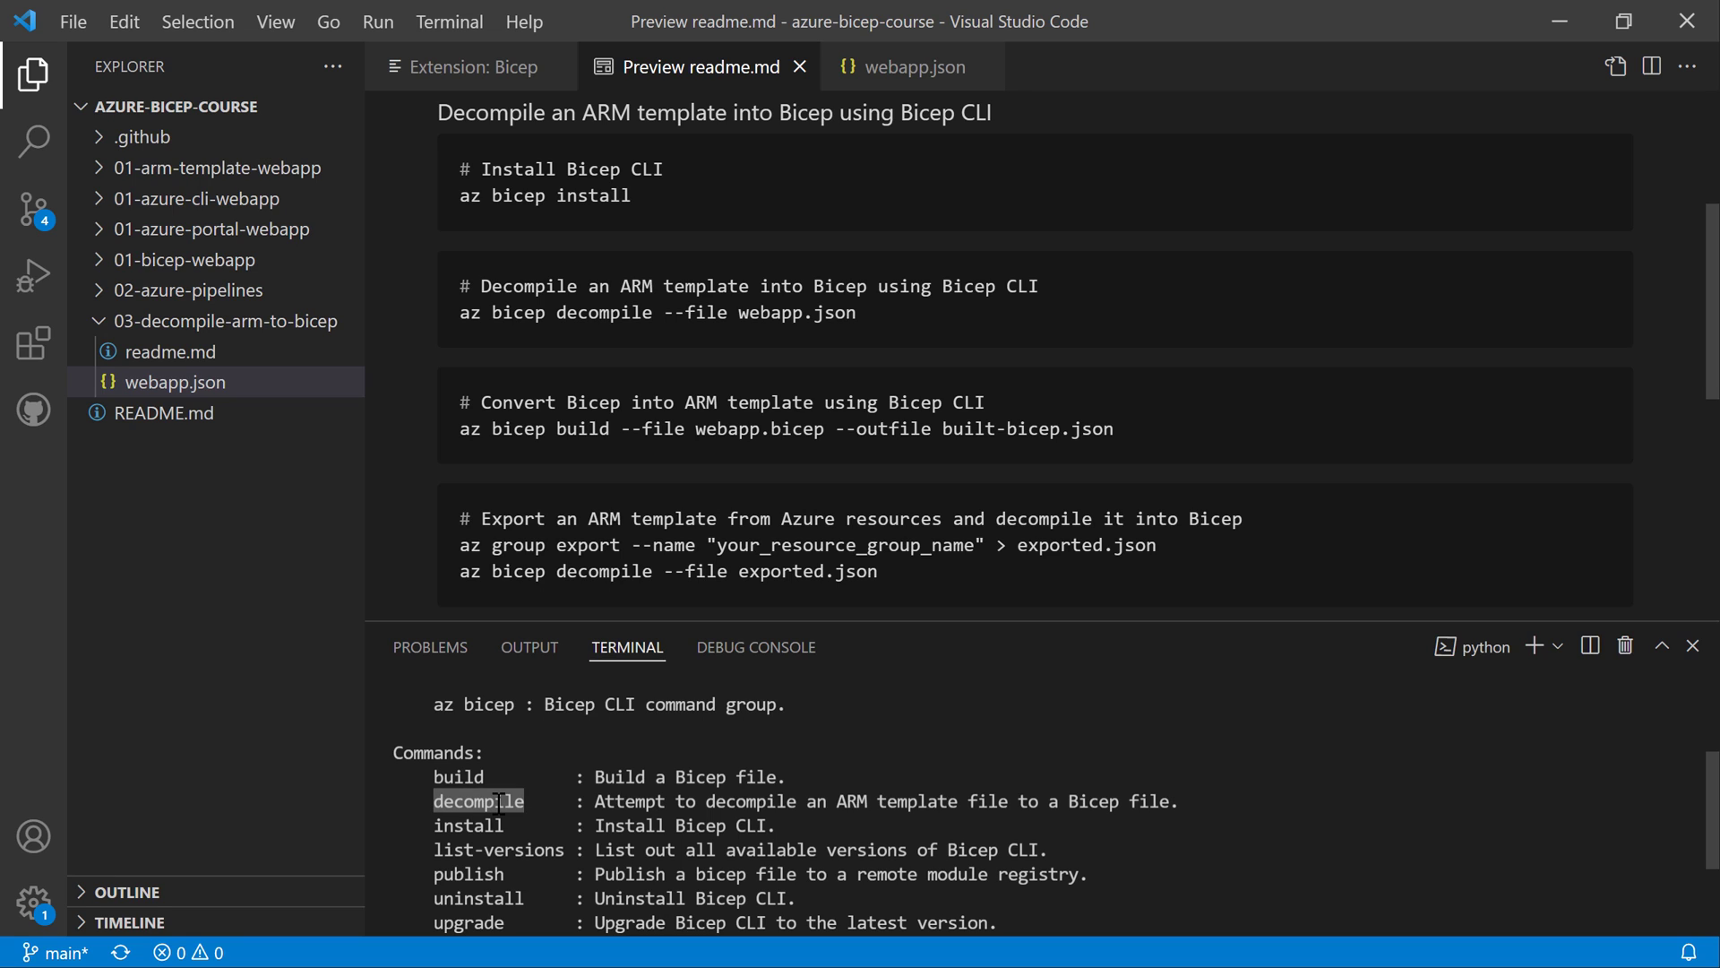
{"action": "scroll", "scroll_direction": "down", "scroll_amount": 3}
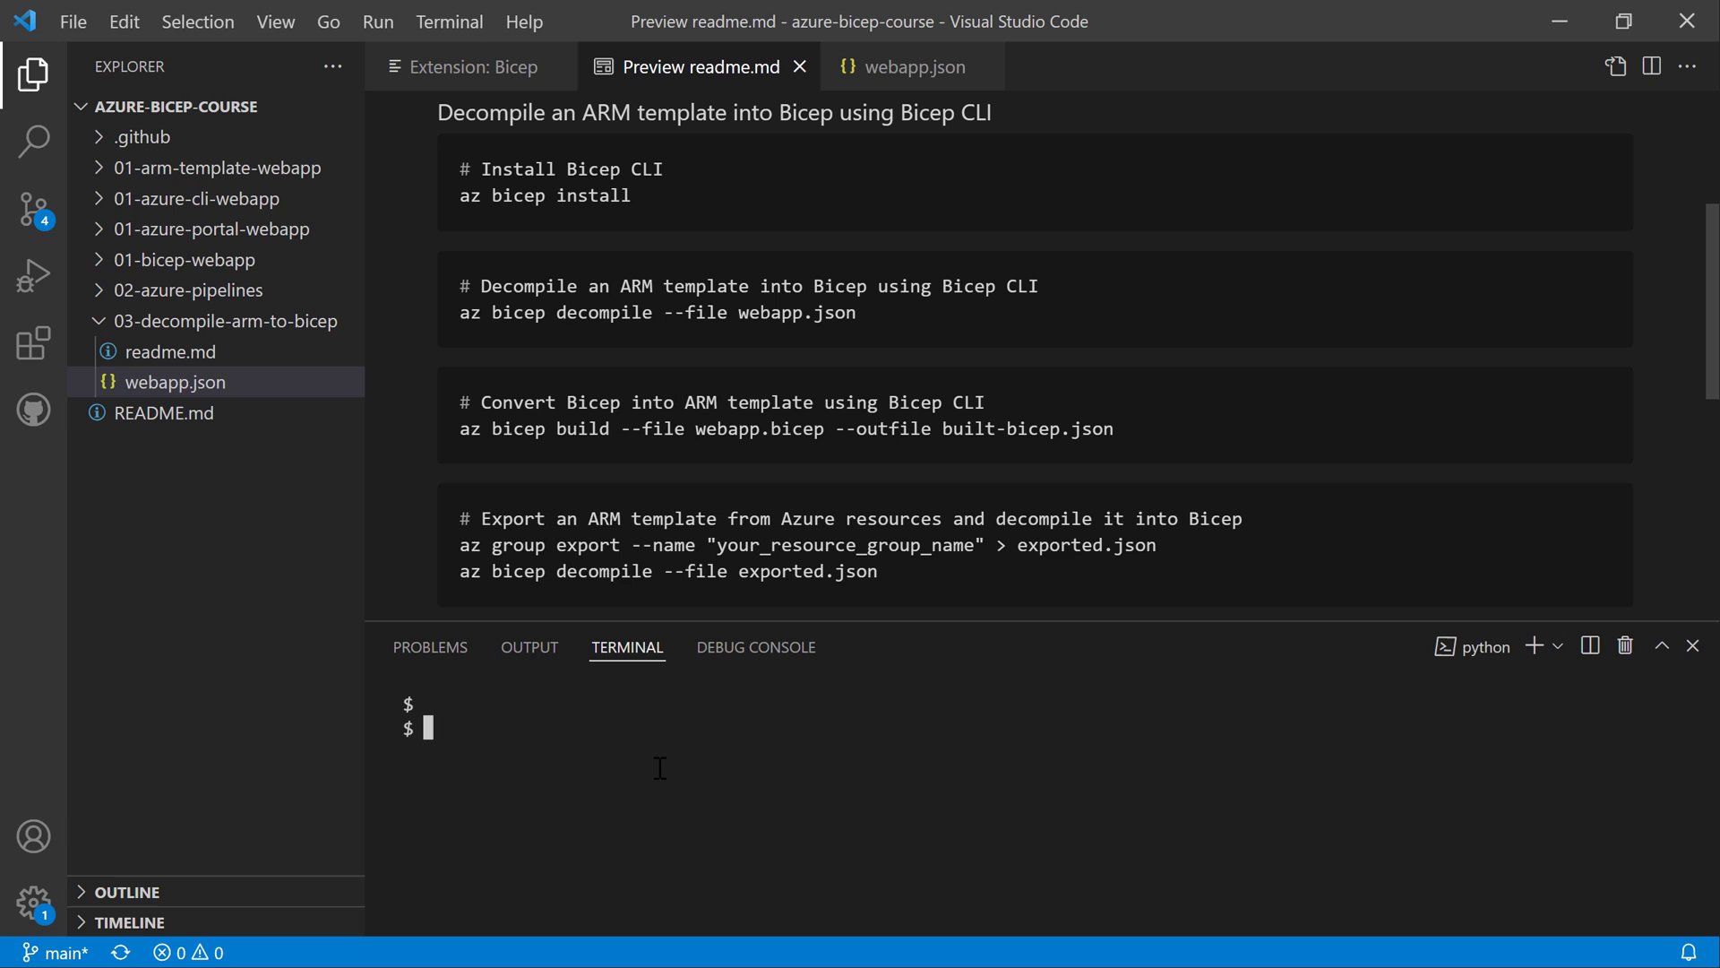
- Decompile webapp.json into webapp.bicep with the Bicep CLI and inspect its param declarations
{"action": "type", "text": "# Decompile an ARM template into Bicep using Bicep CLI"}
{"action": "type", "text": "az bicep decompile --file webapp.json"}
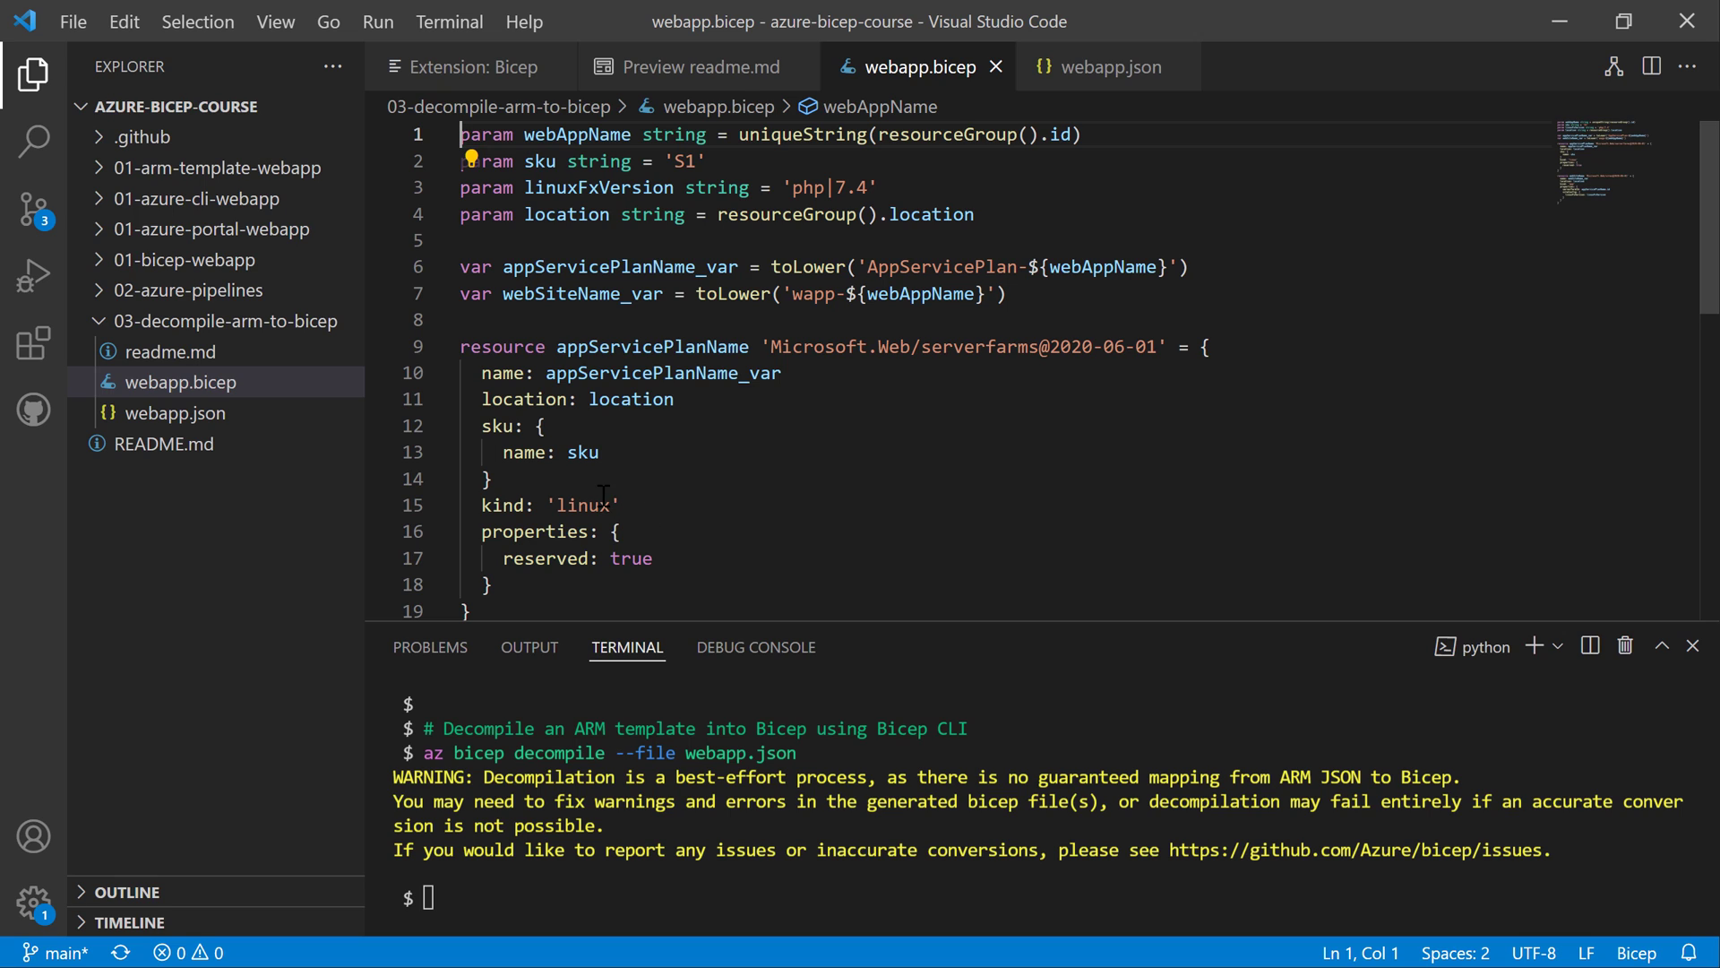
{"action": "mouse_move", "coordinate": [482, 141]}
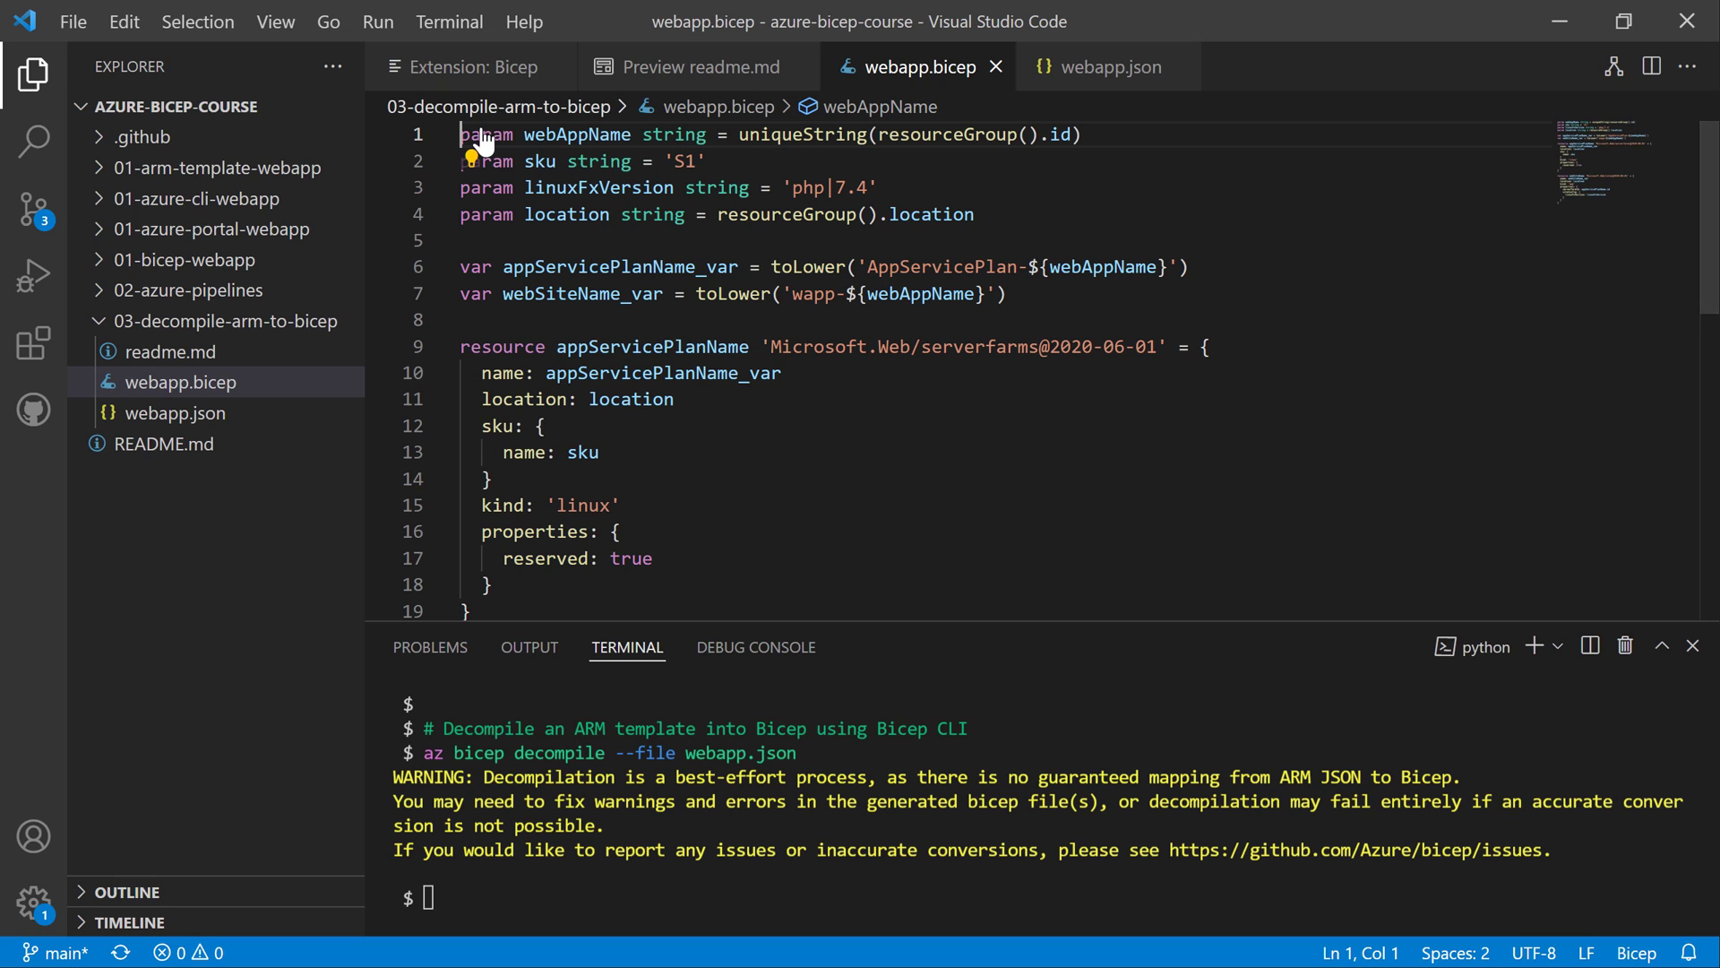
{"action": "double_click", "coordinate": [475, 267]}
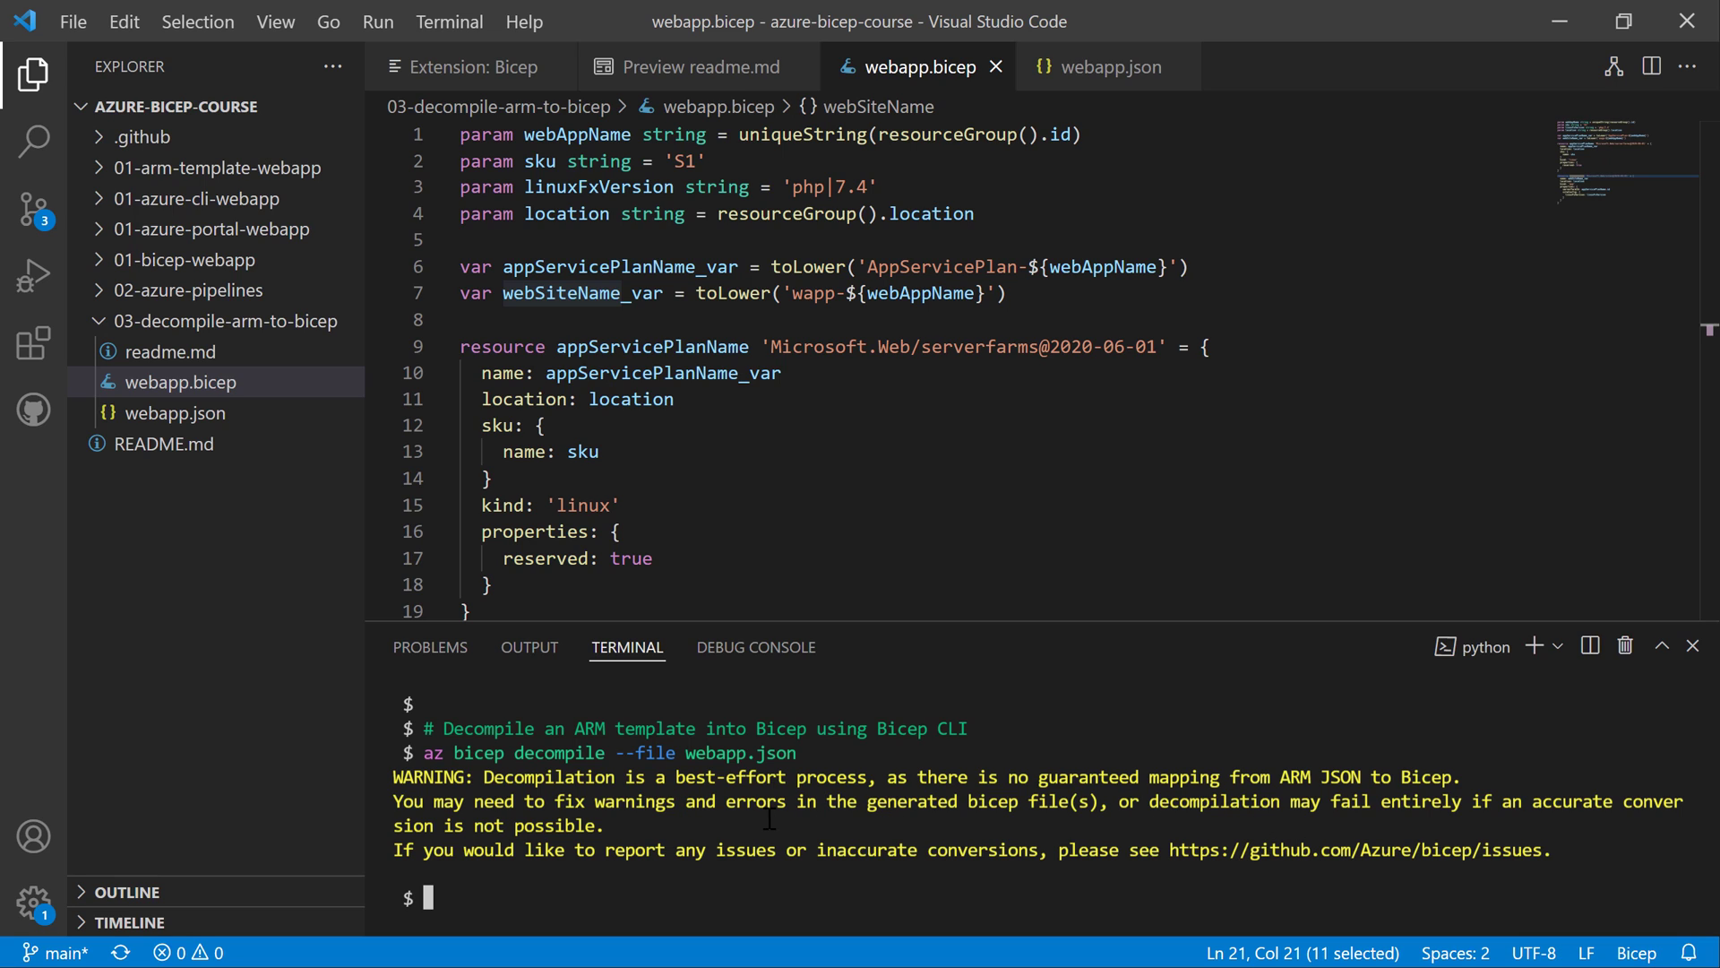
{"action": "mouse_move", "coordinate": [736, 477]}
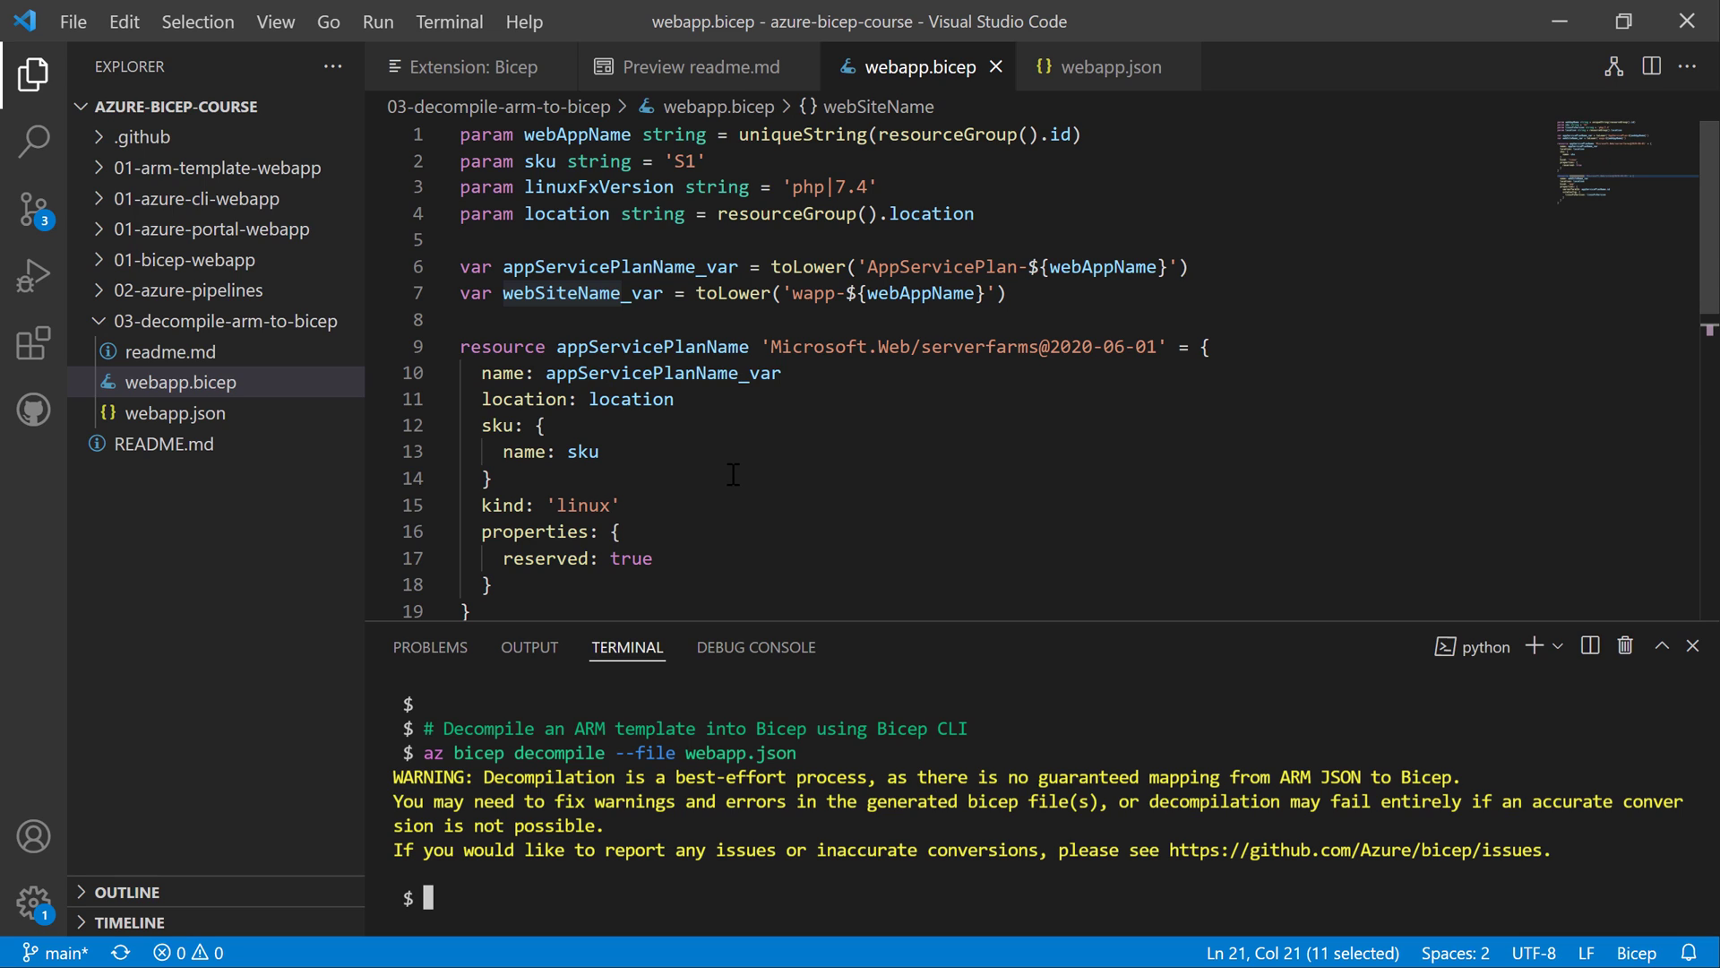
{"action": "left_click", "coordinate": [487, 479]}
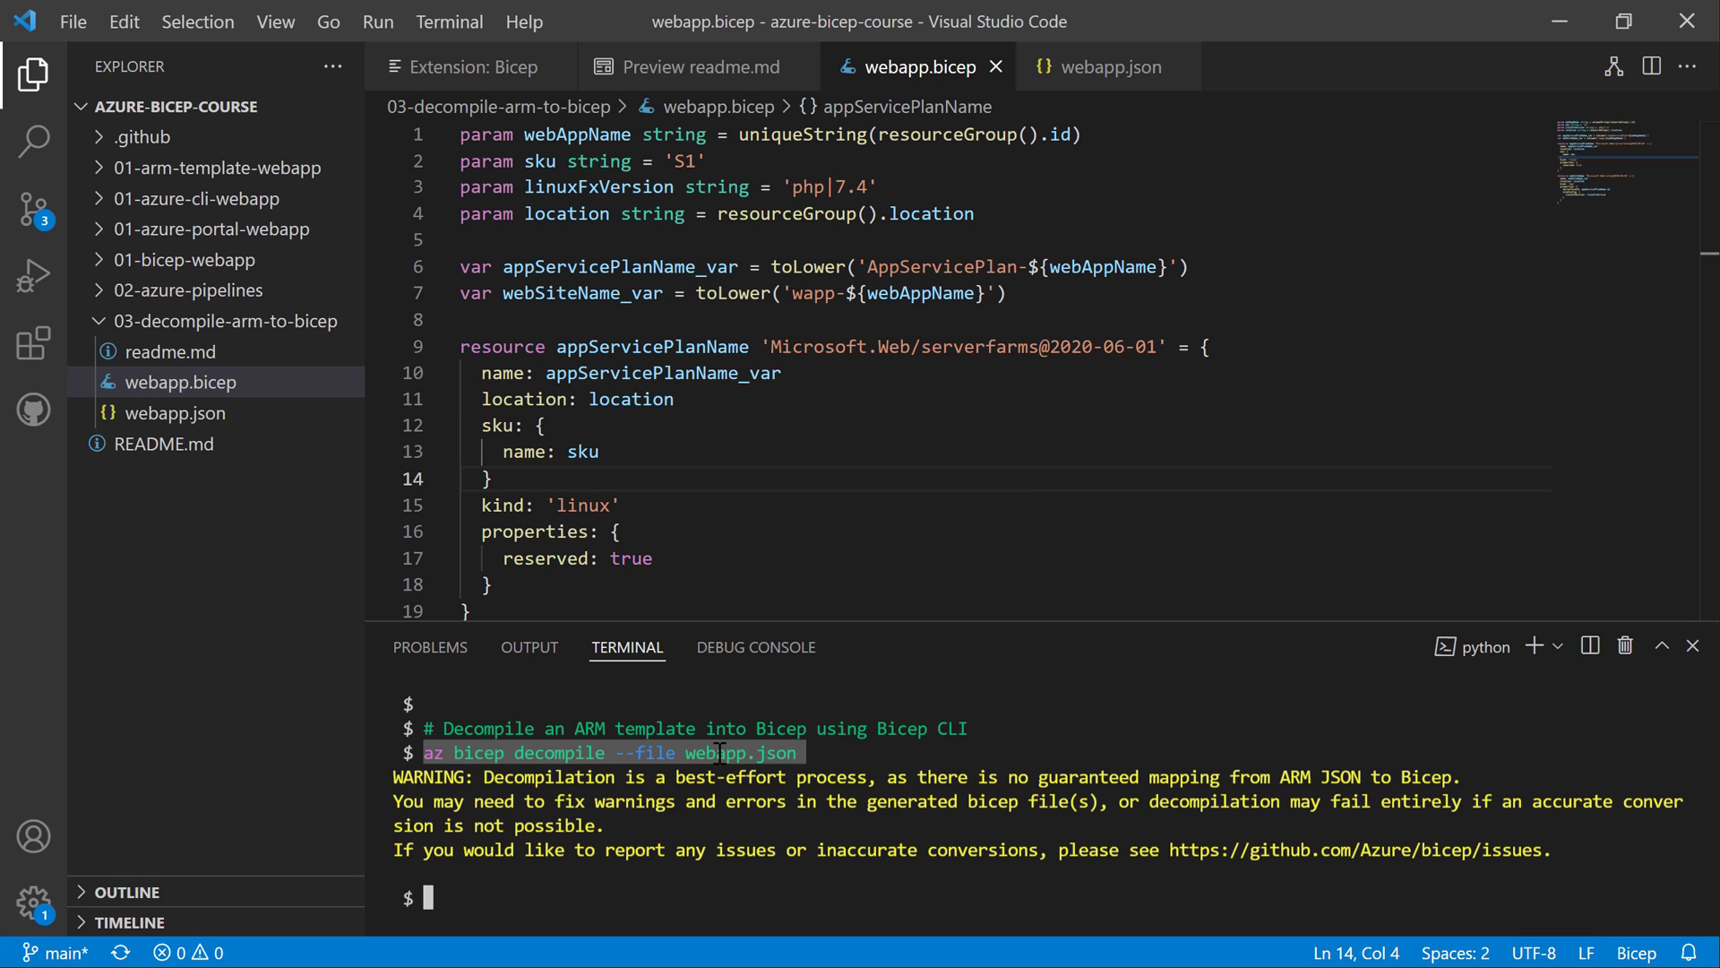
{"action": "mouse_move", "coordinate": [713, 86]}
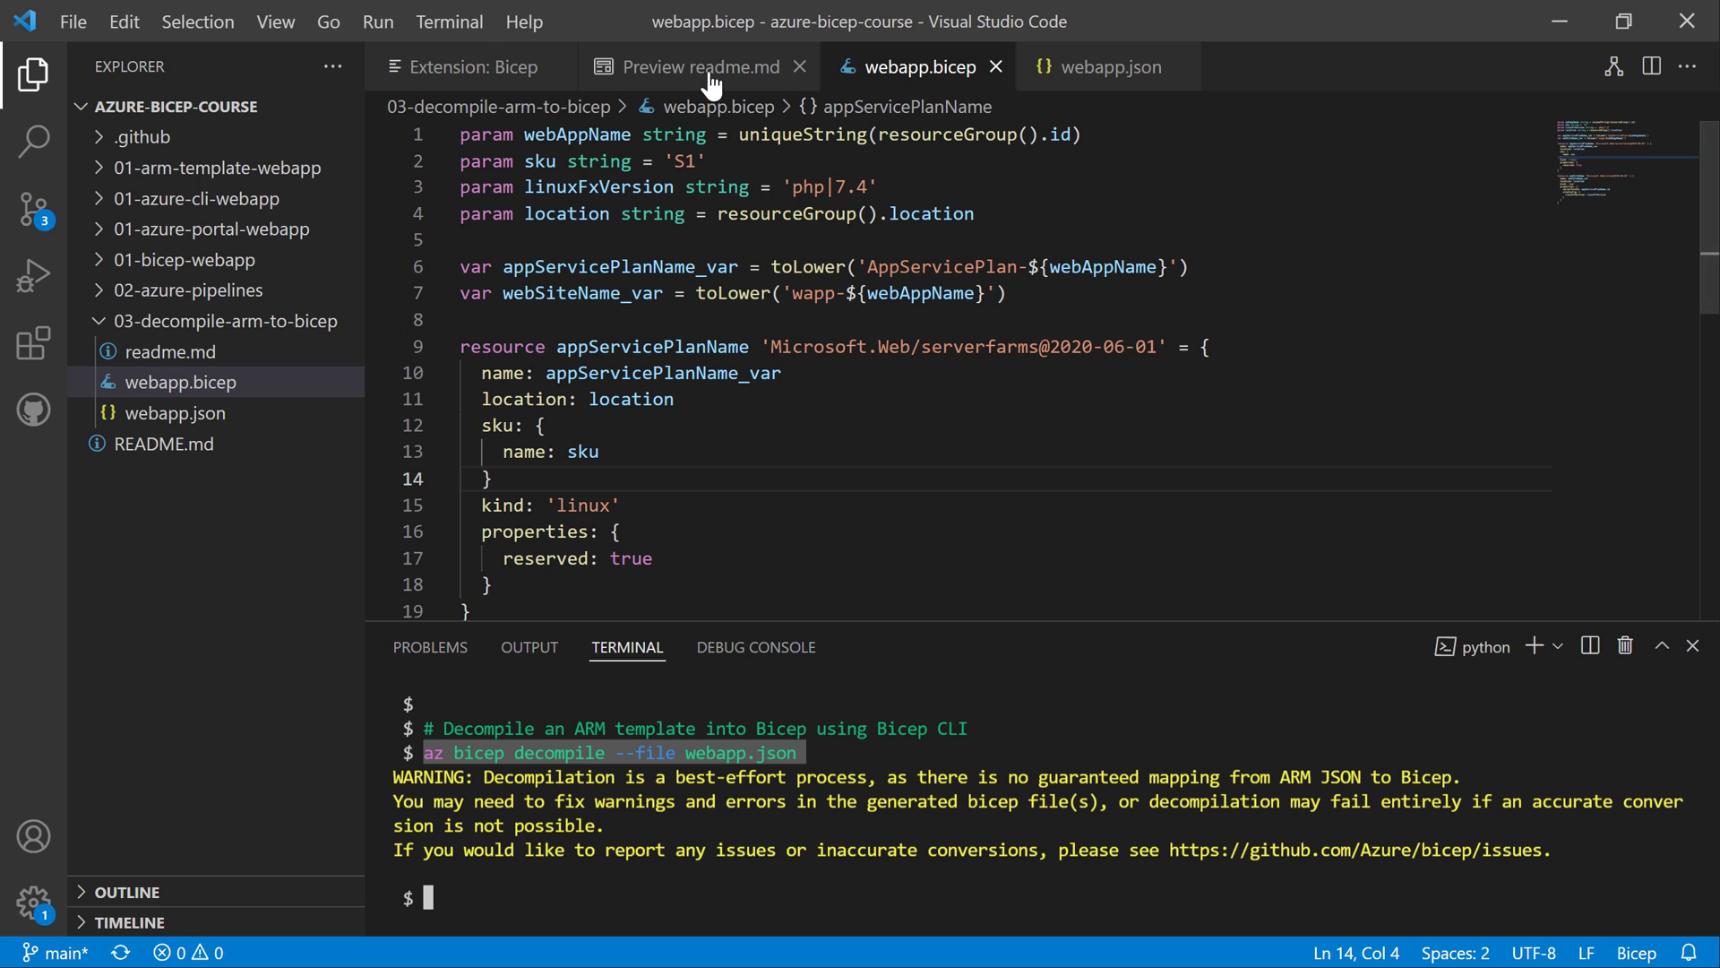
- Clear the terminal and run az bicep build turning webapp.bicep into built-bicep.json
{"action": "left_click", "coordinate": [697, 67]}
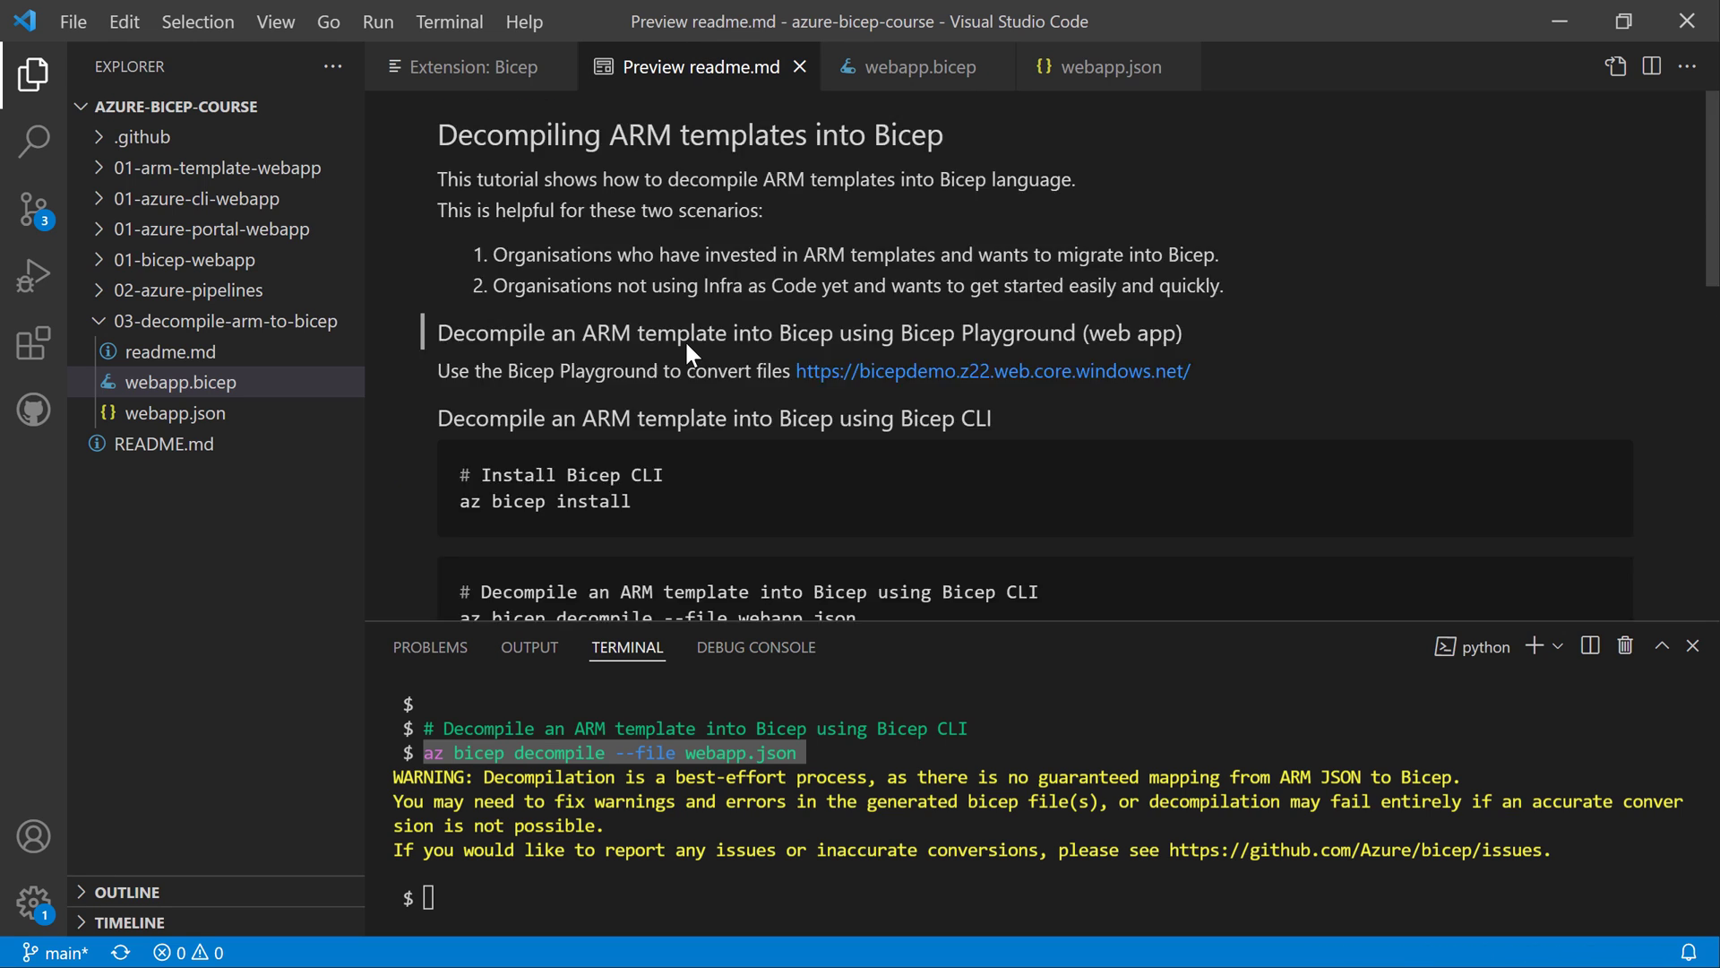
{"action": "scroll", "scroll_direction": "down", "scroll_amount": 3}
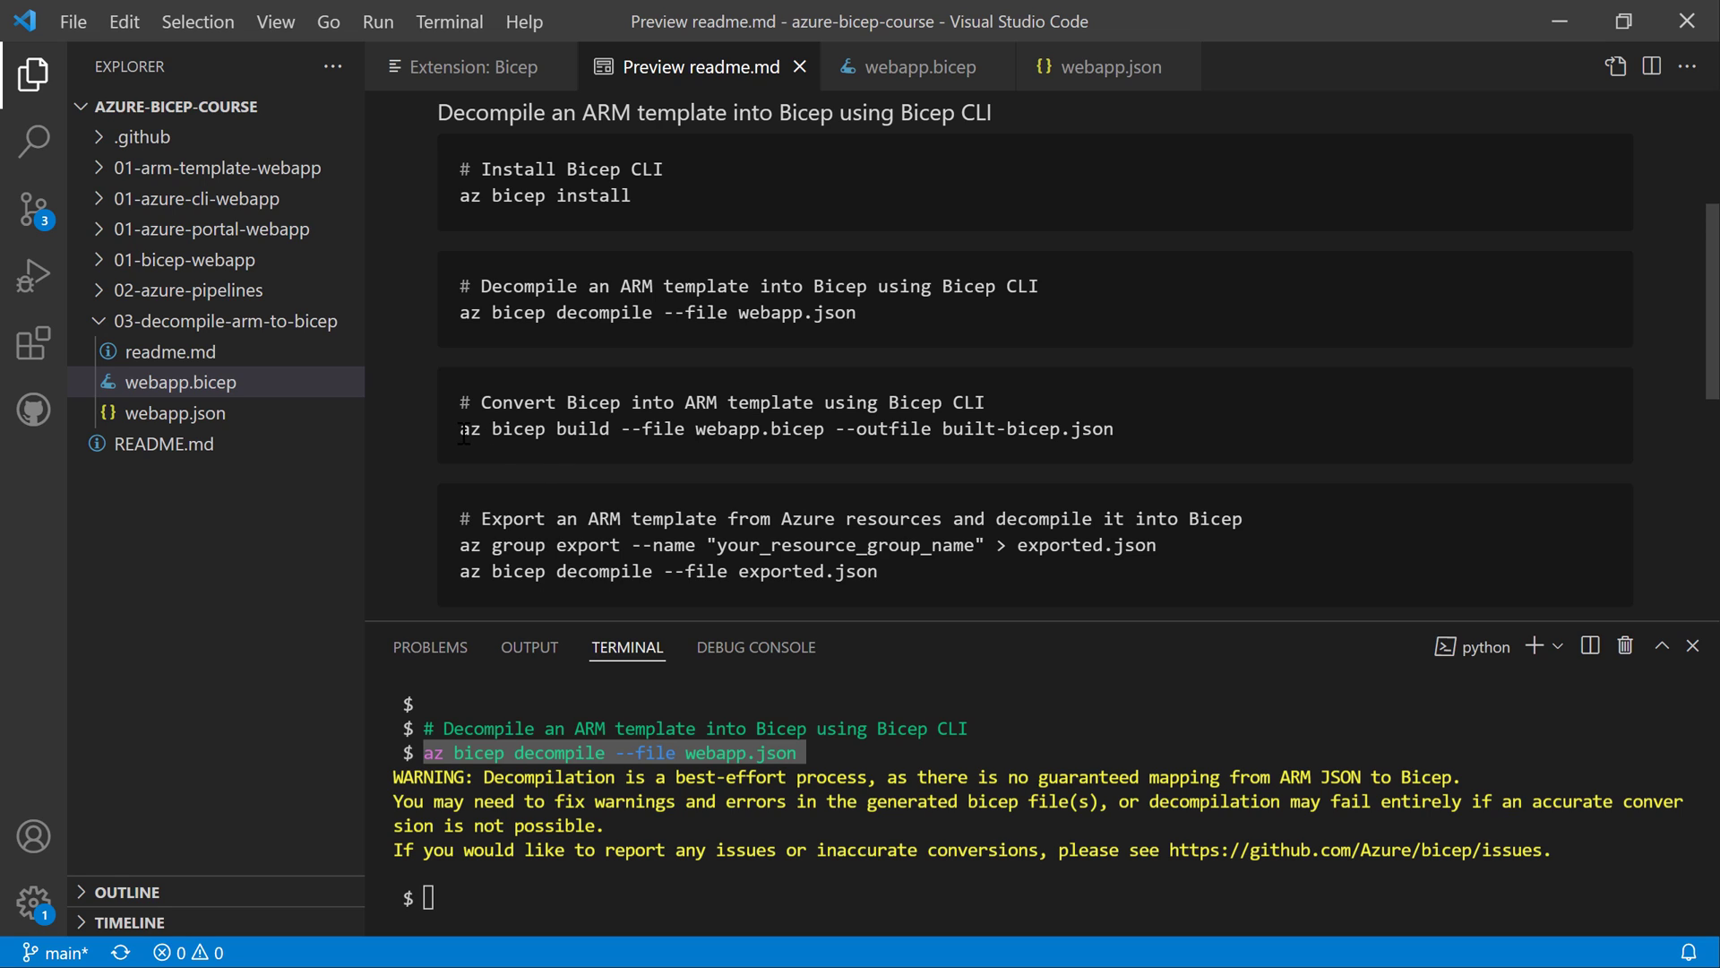
{"action": "mouse_move", "coordinate": [1118, 440]}
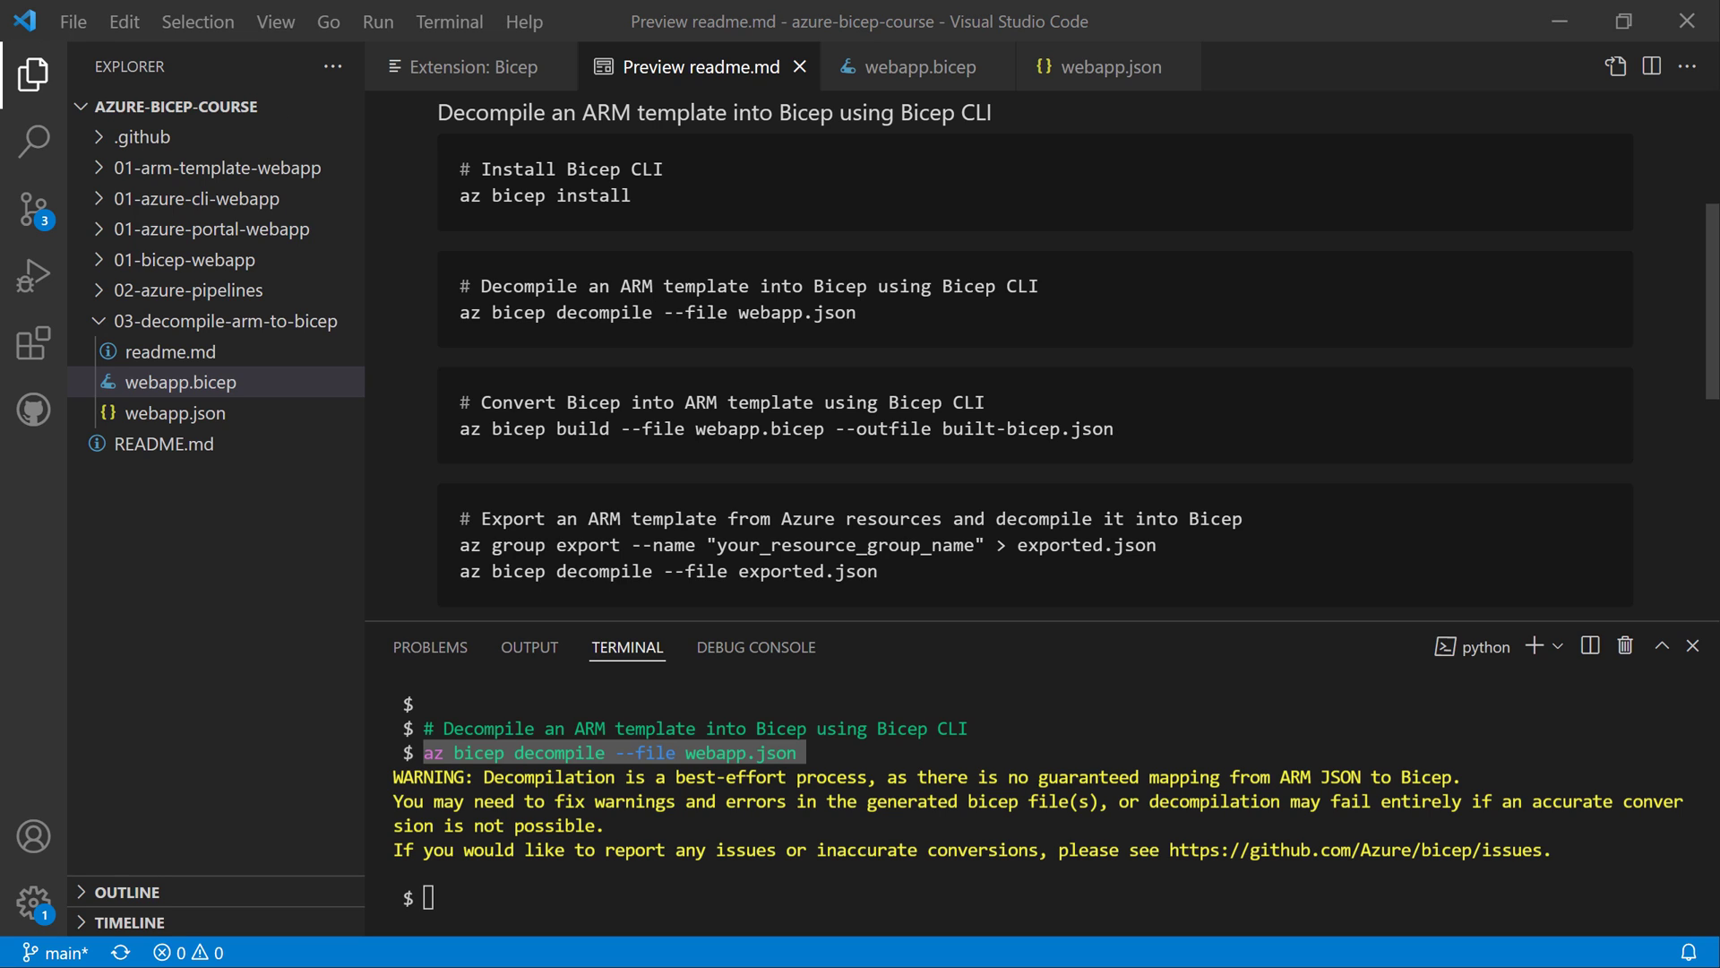
{"action": "type", "text": "clear"}
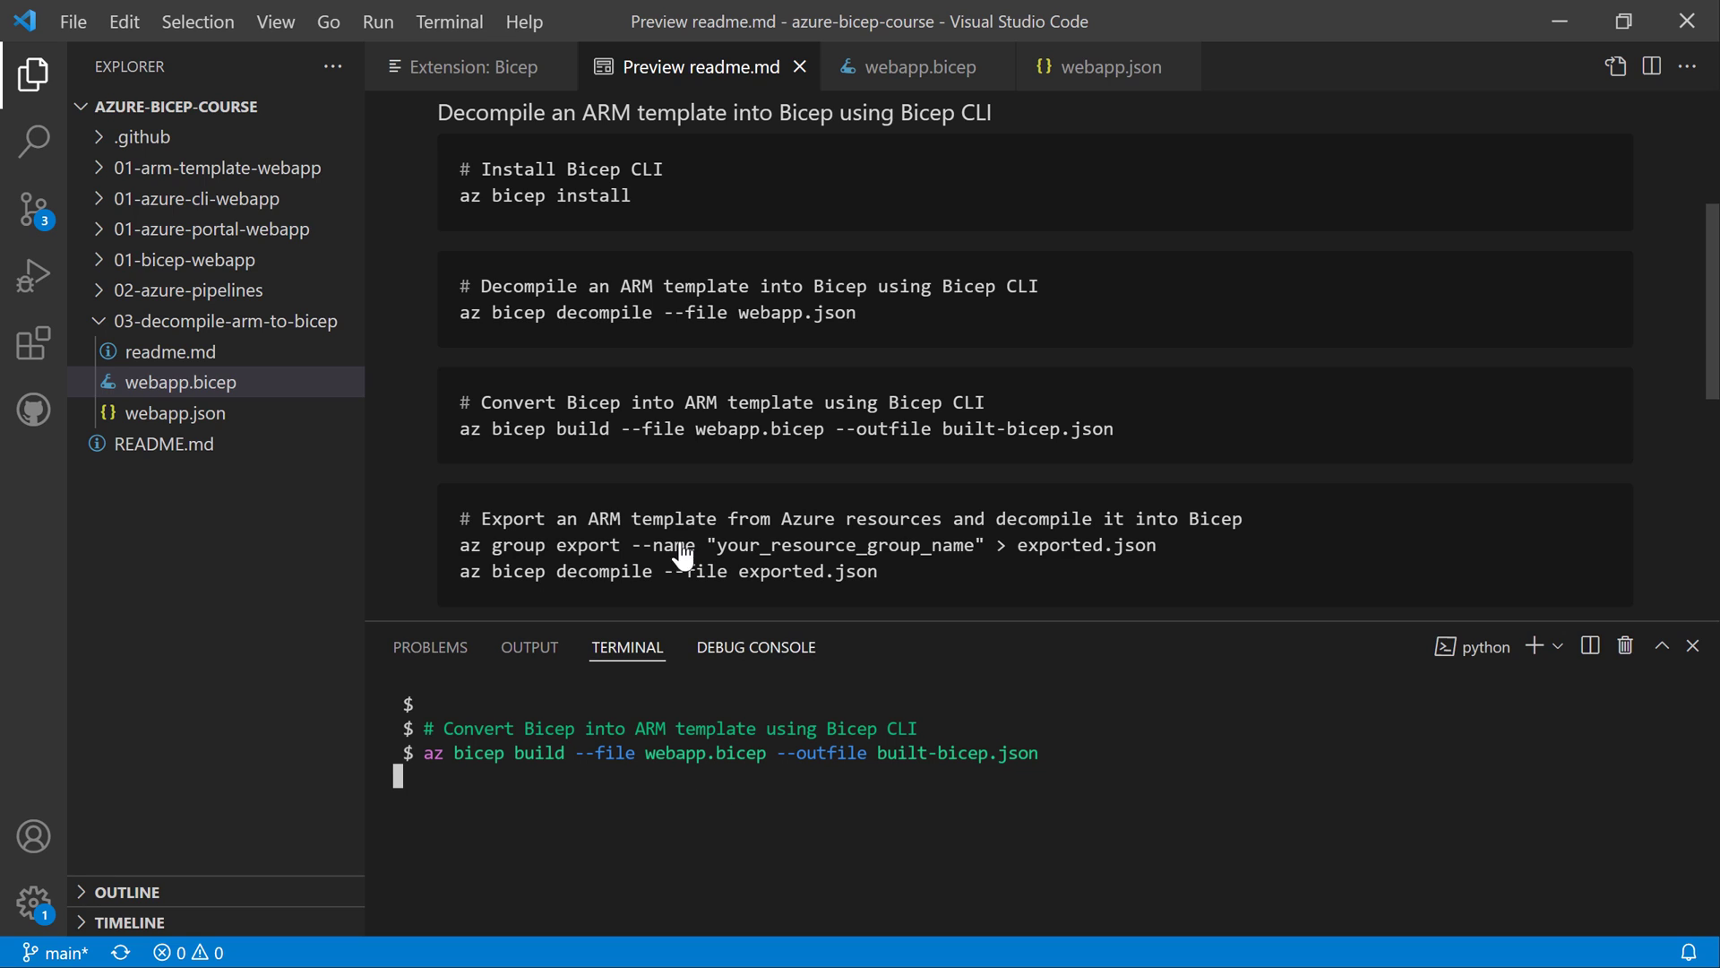
{"action": "mouse_move", "coordinate": [760, 773]}
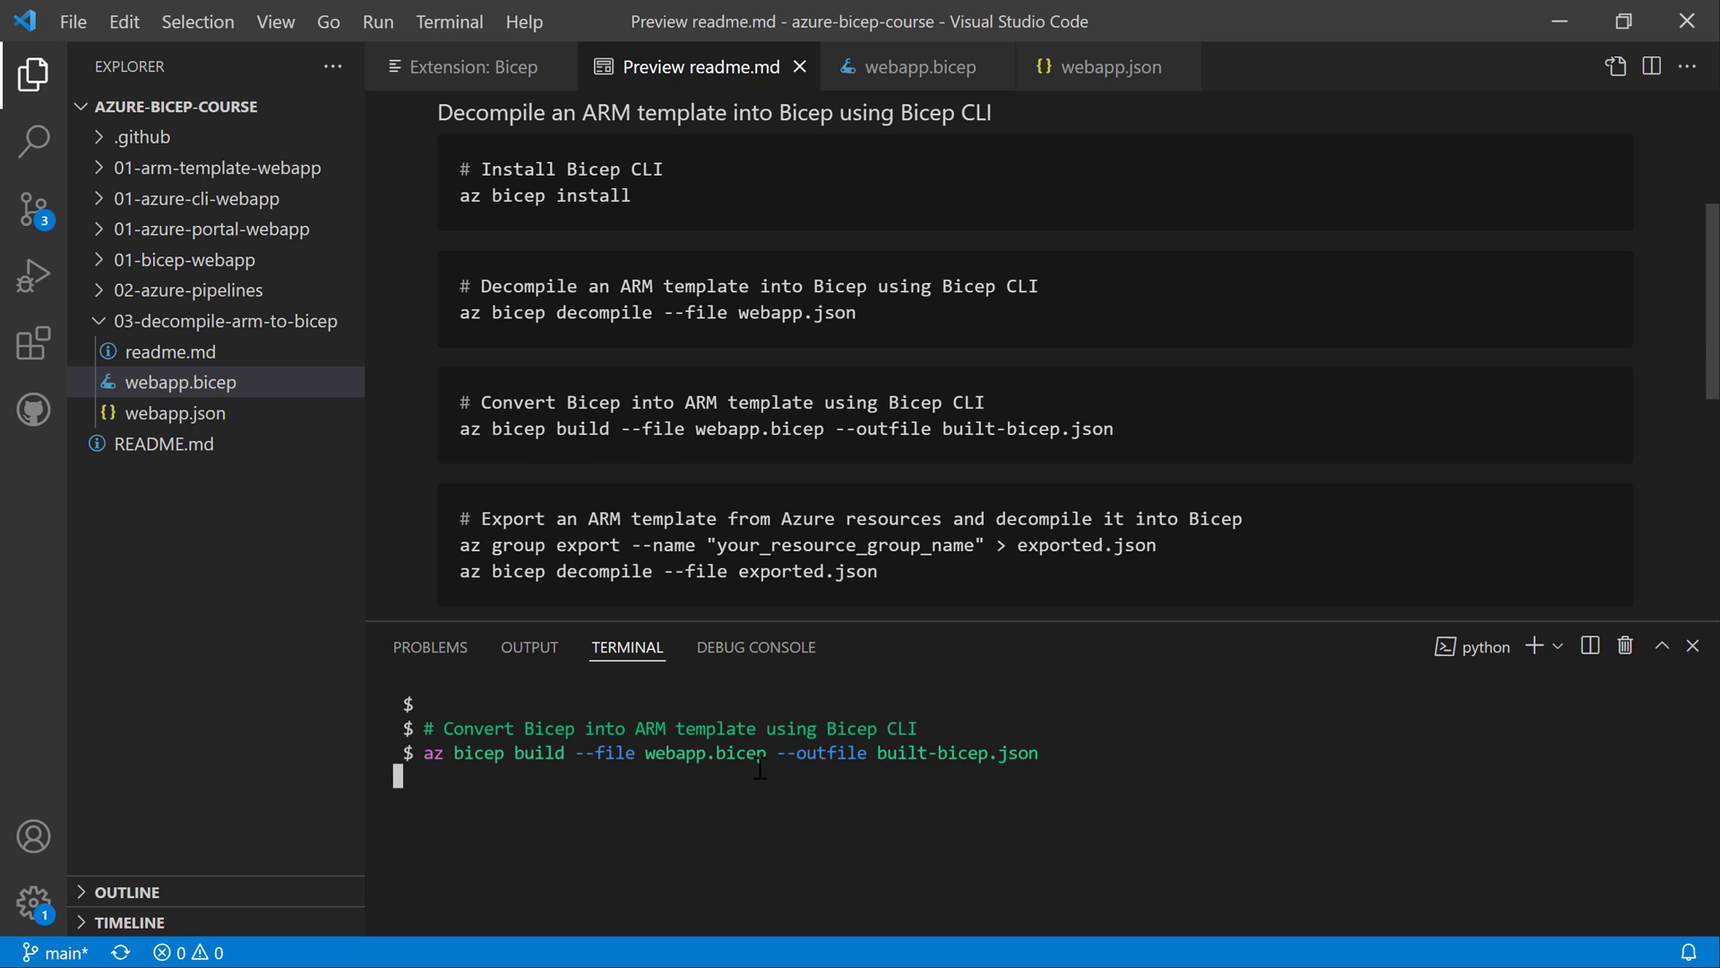
{"action": "double_click", "coordinate": [826, 754]}
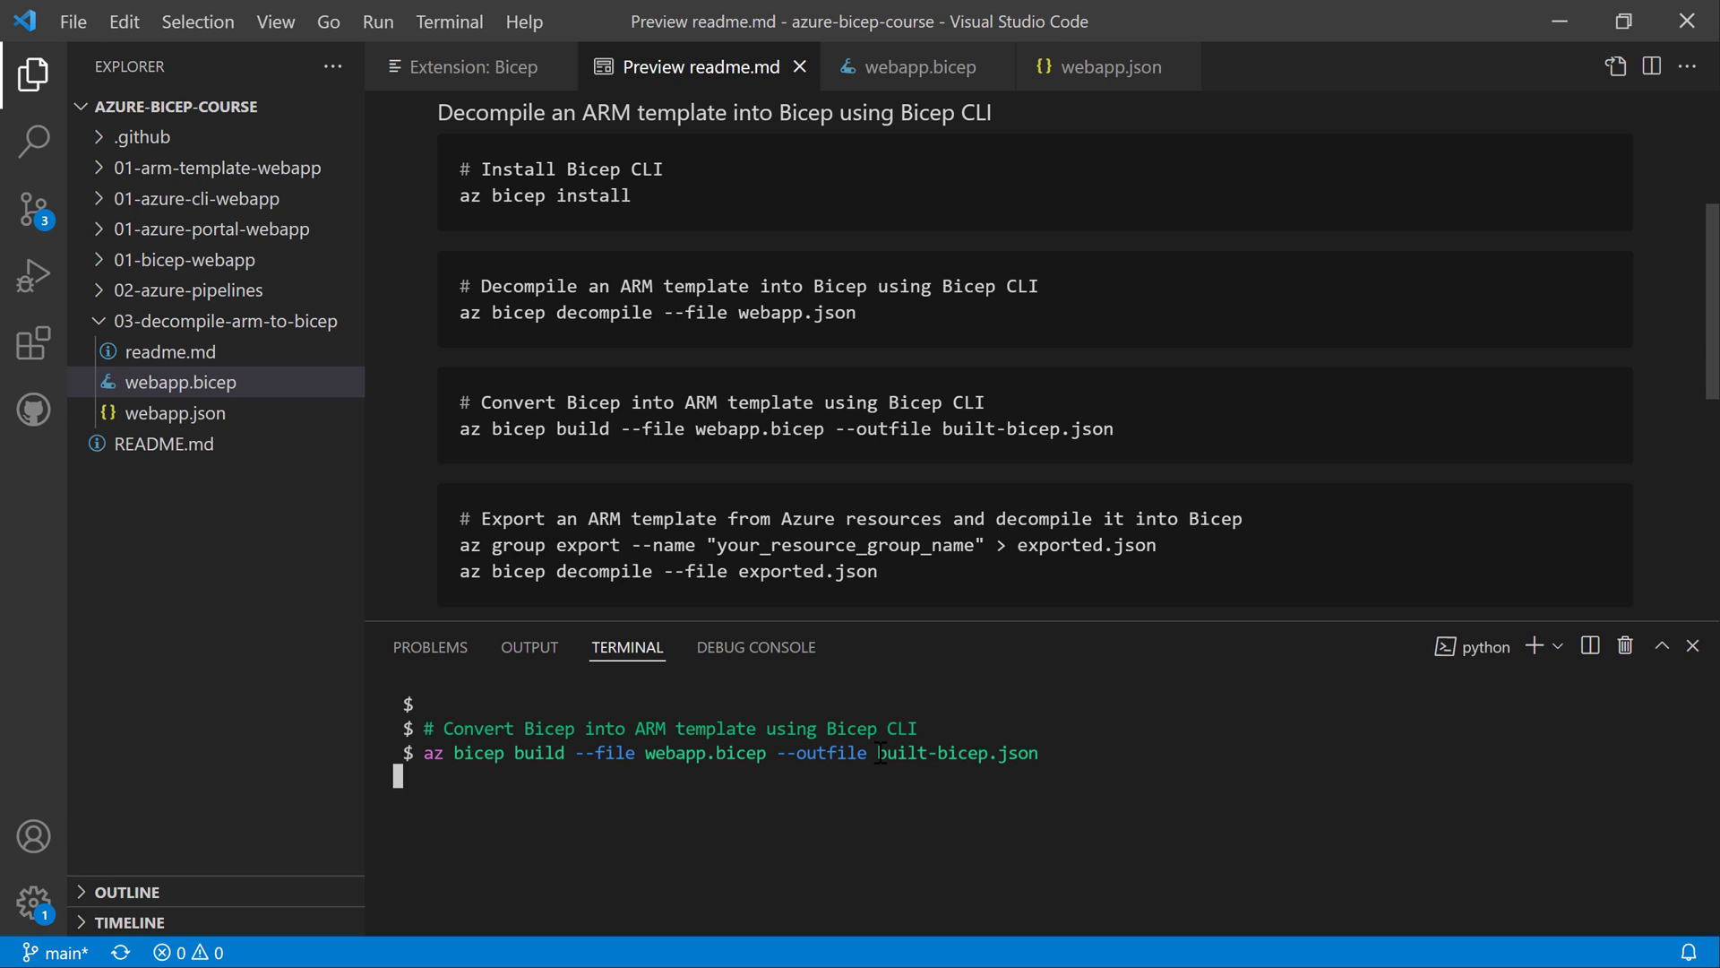
{"action": "double_click", "coordinate": [956, 752]}
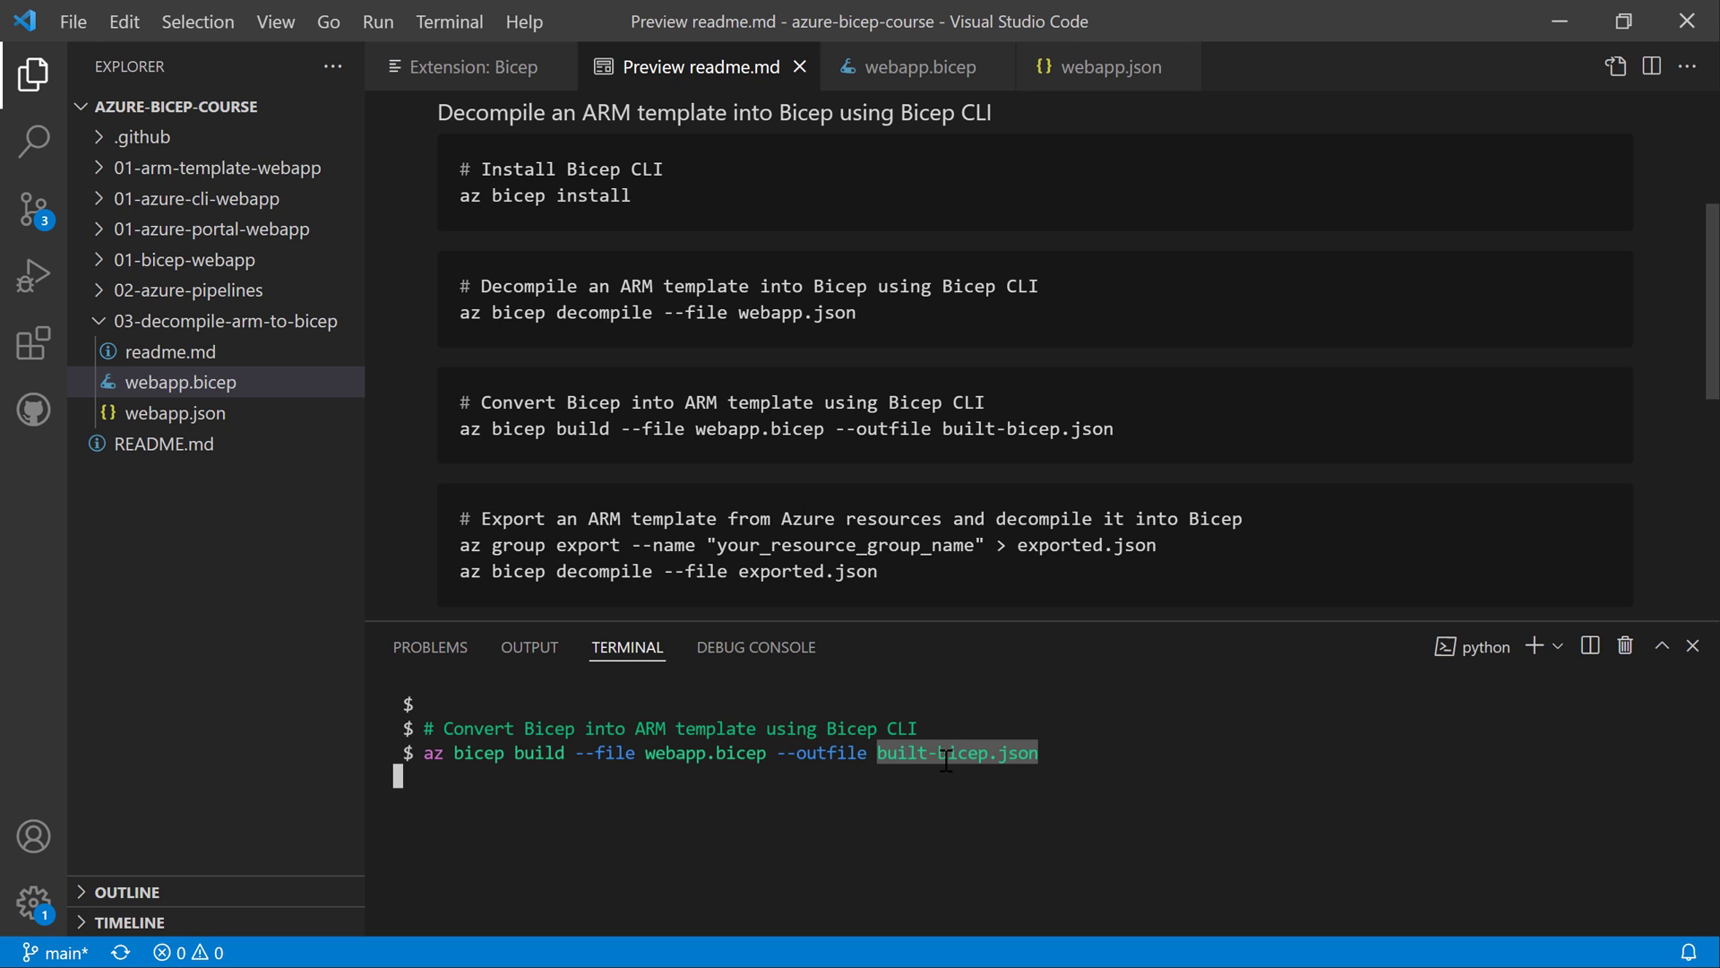
{"action": "mouse_move", "coordinate": [833, 787]}
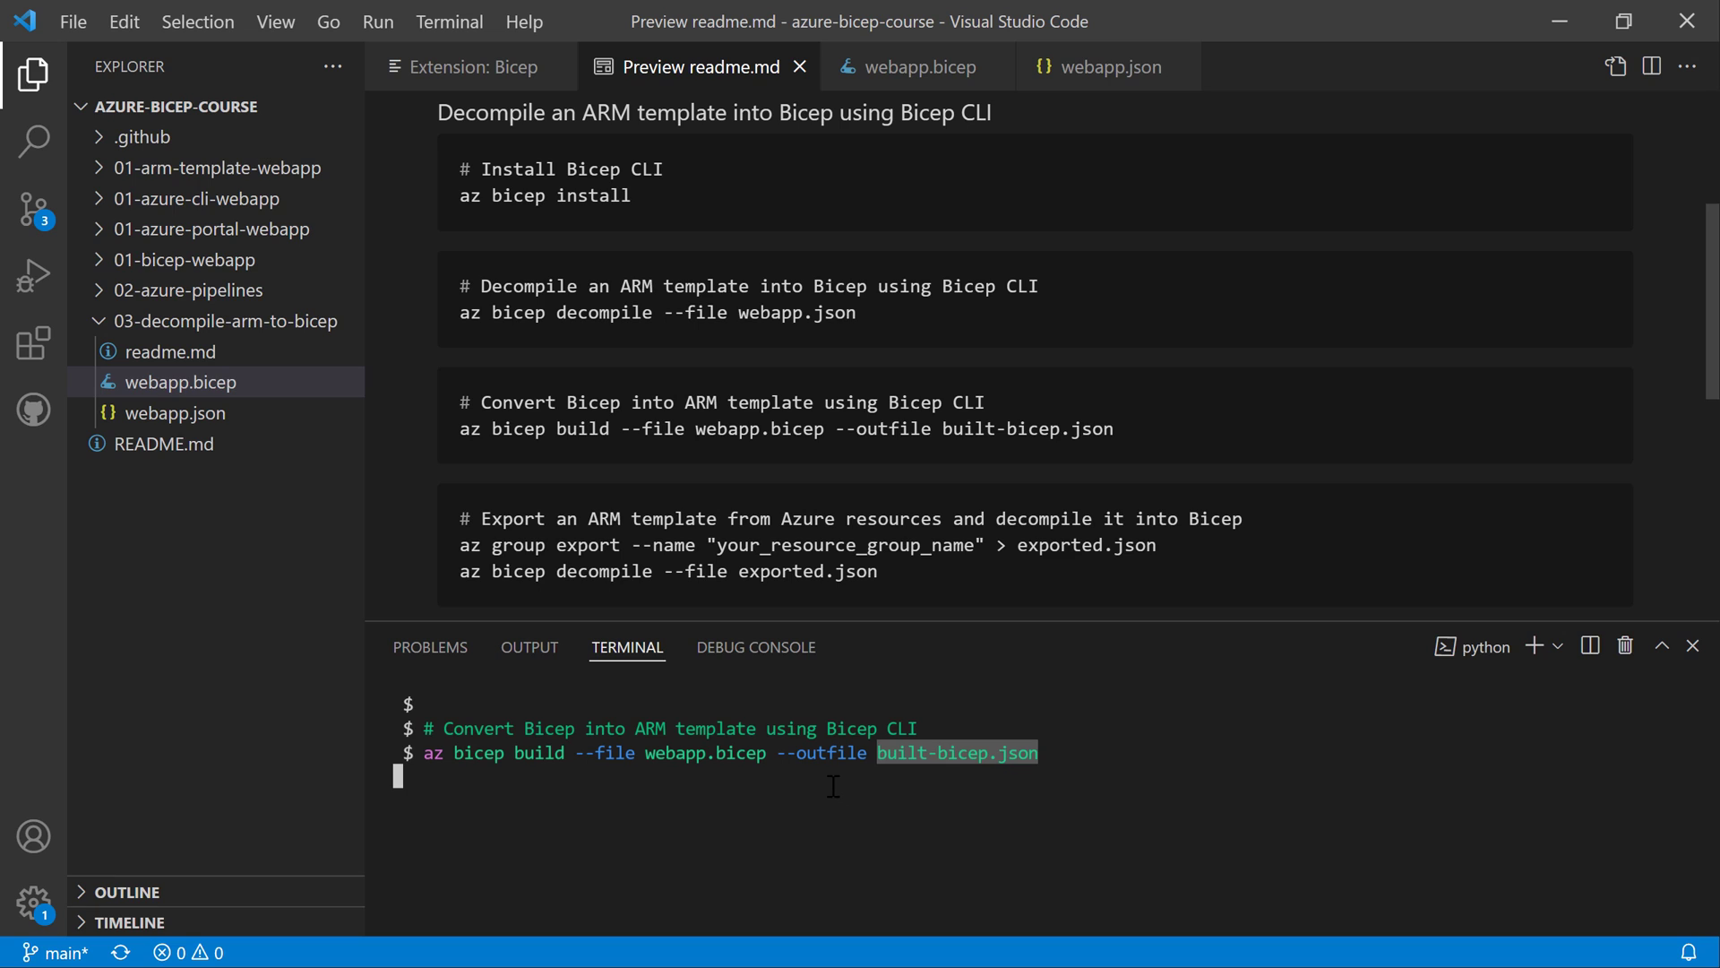
{"action": "key", "text": "Enter"}
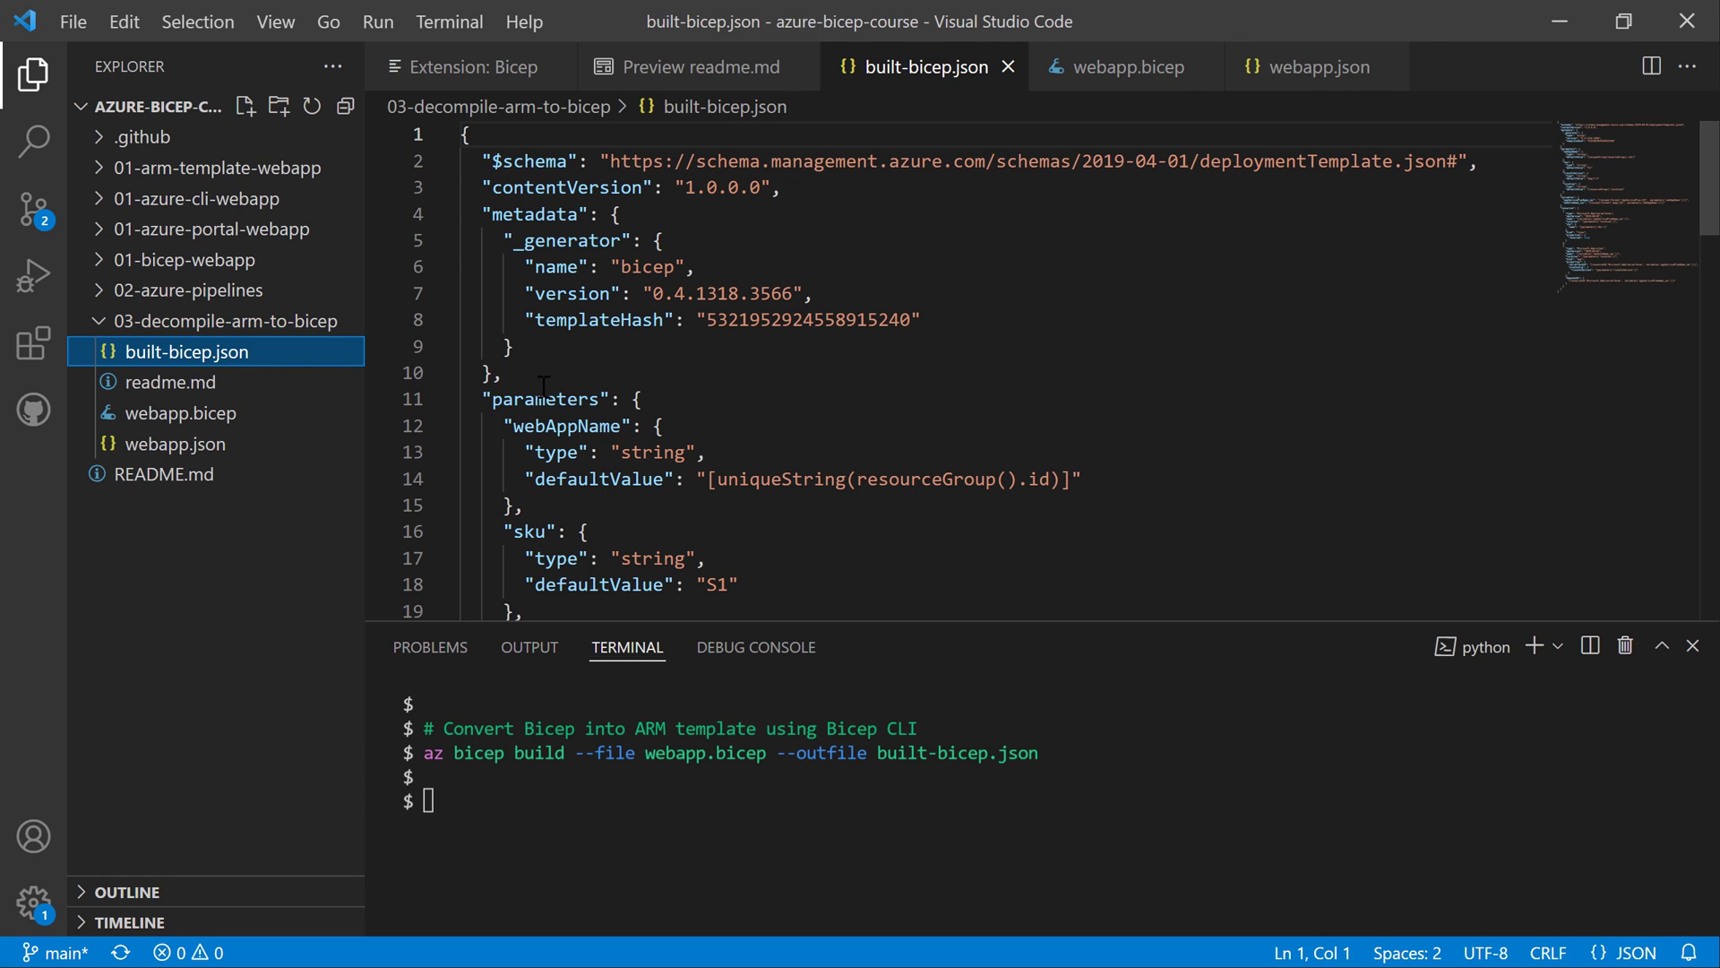
- Scroll built-bicep.json through parameters and variables to the App Service plan and web site resources
{"action": "scroll", "scroll_direction": "down", "scroll_amount": 3}
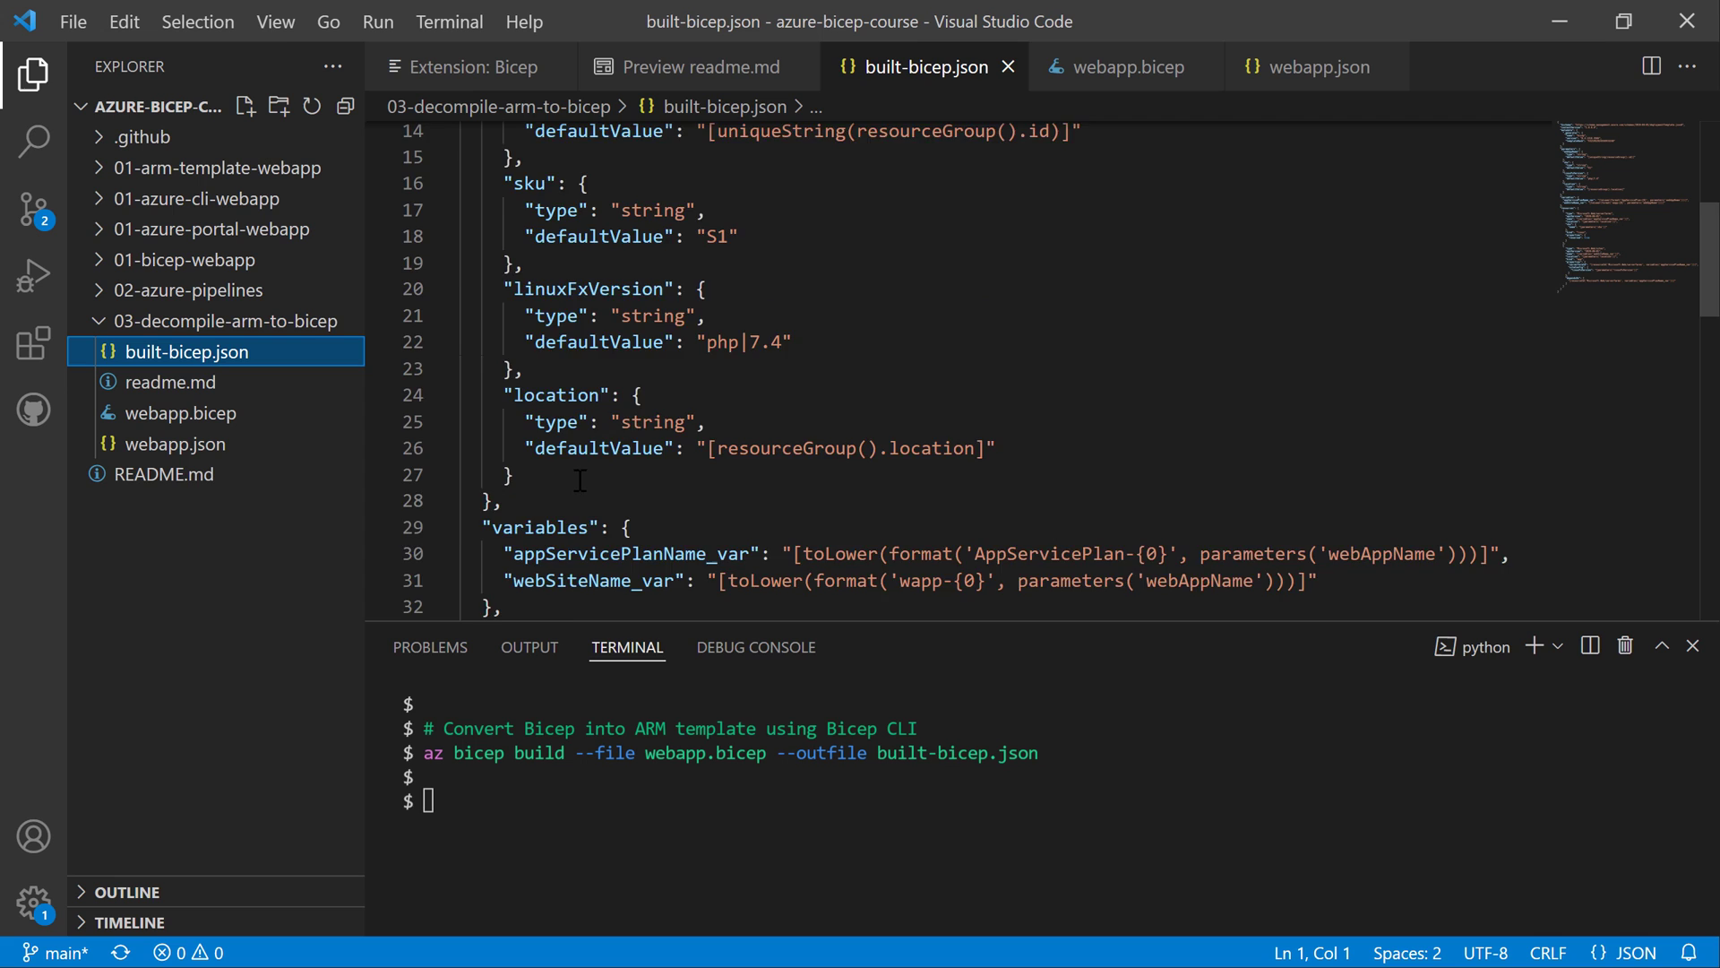
{"action": "scroll", "scroll_direction": "down", "scroll_amount": 3}
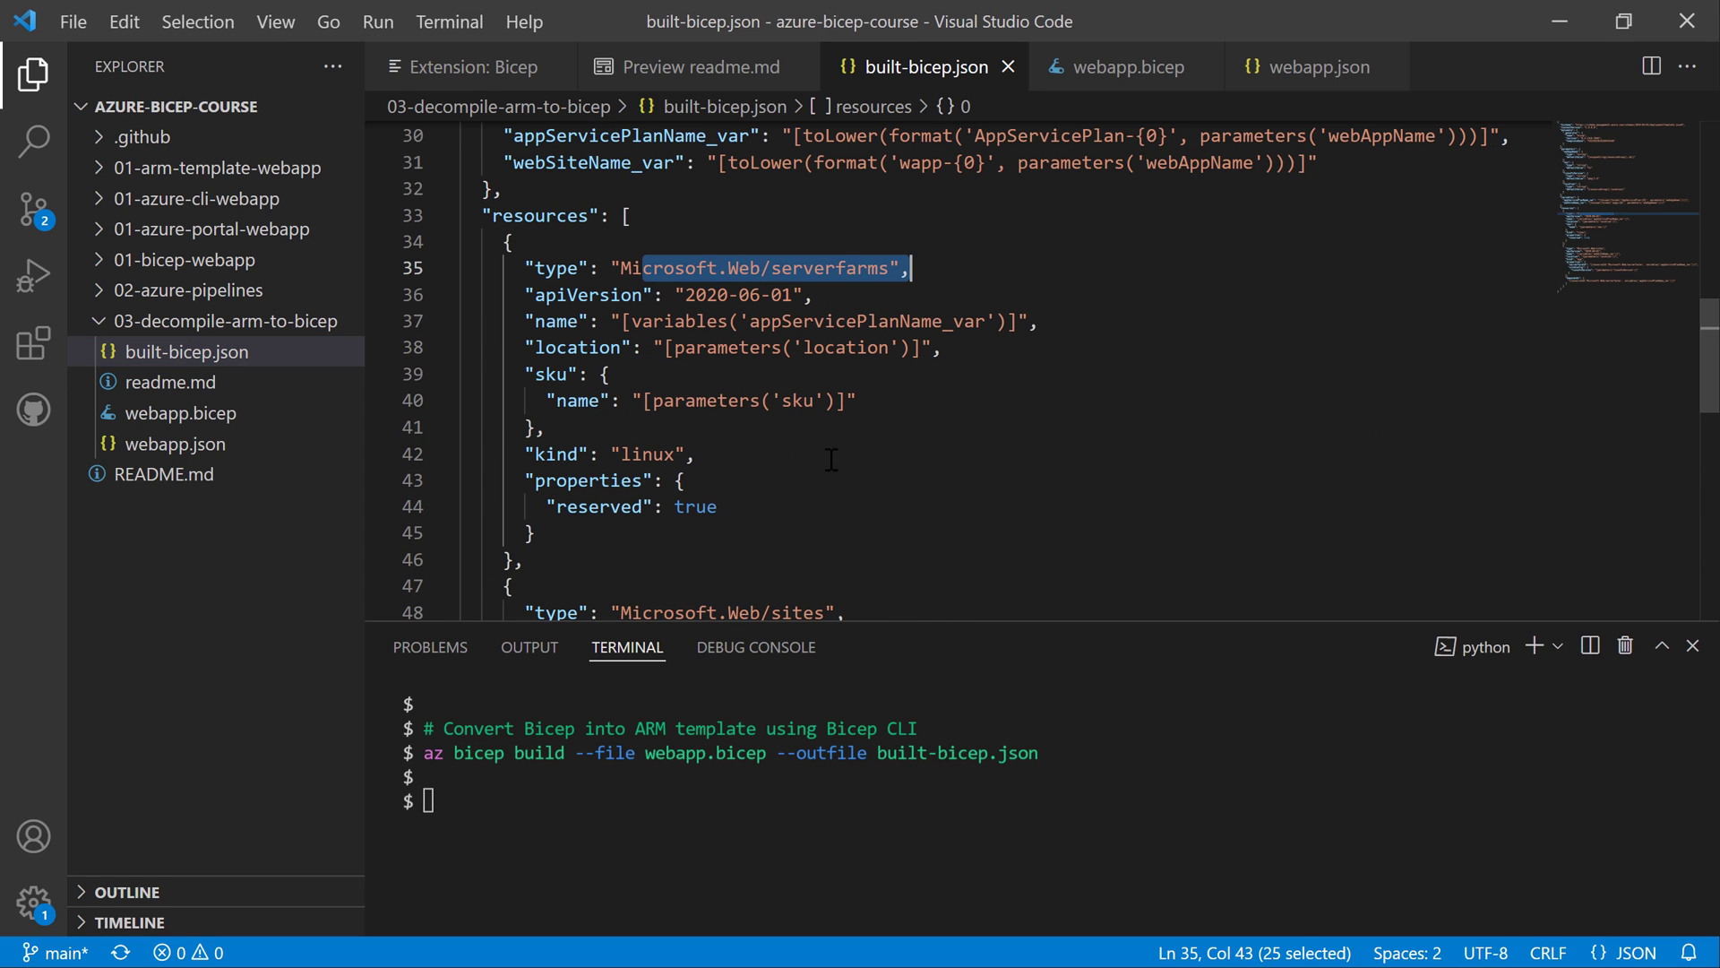
{"action": "scroll", "scroll_direction": "down", "scroll_amount": 3}
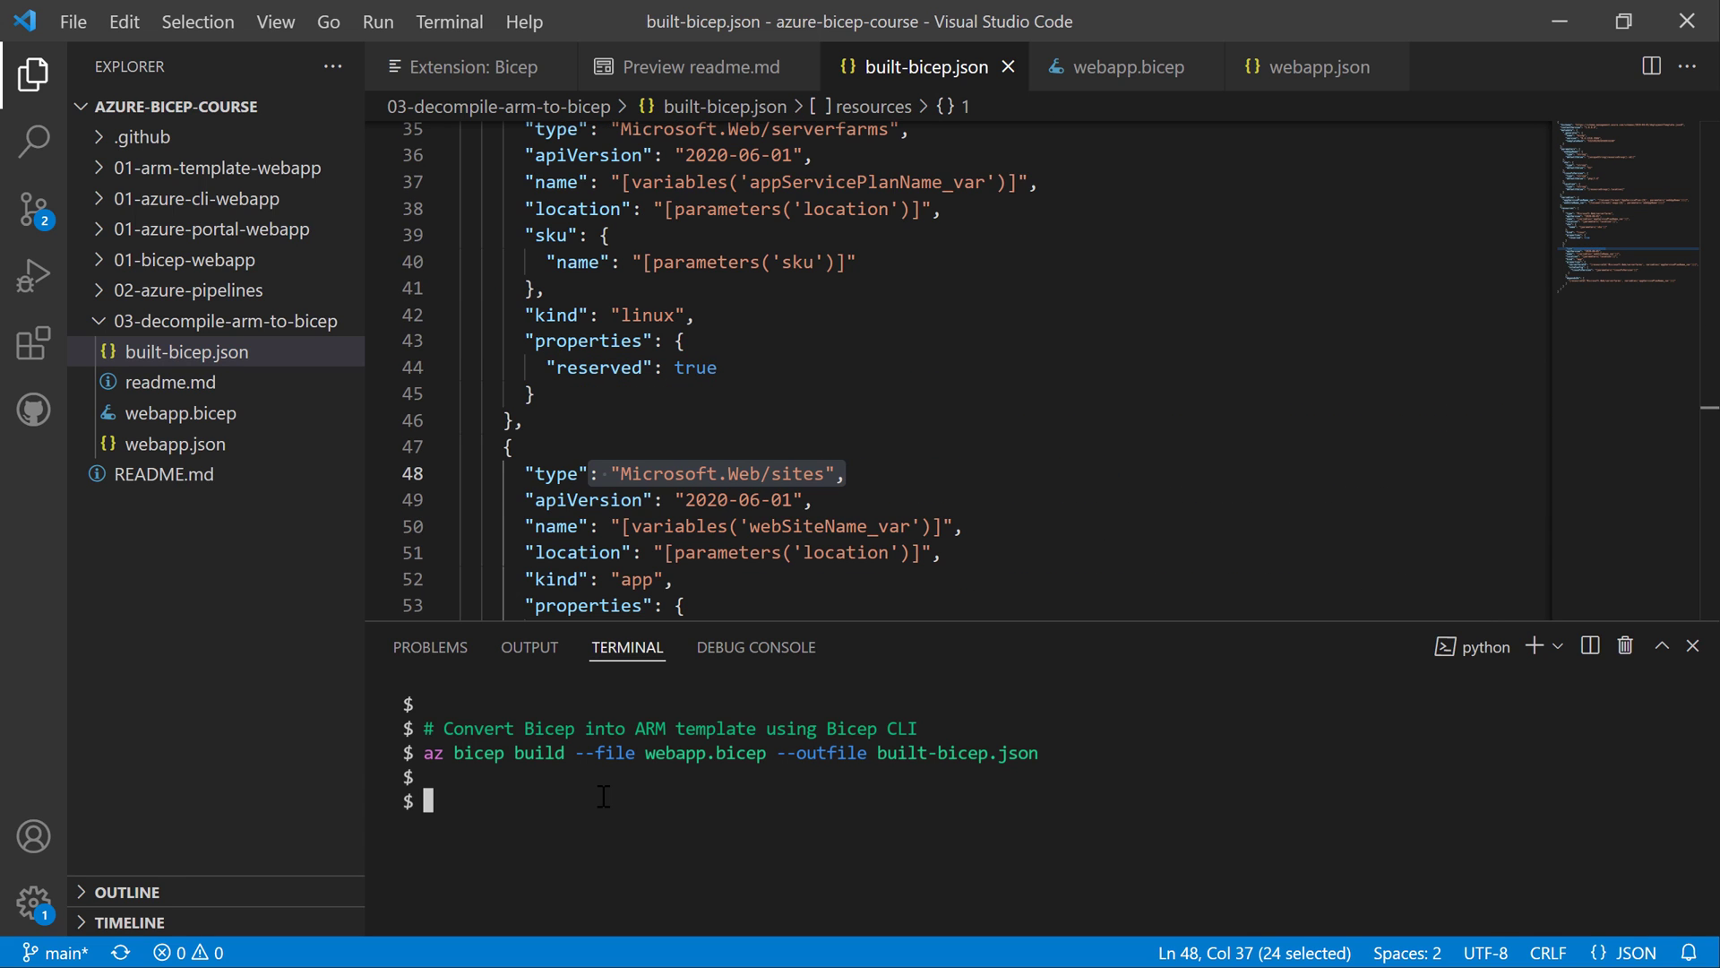
{"action": "mouse_move", "coordinate": [443, 783]}
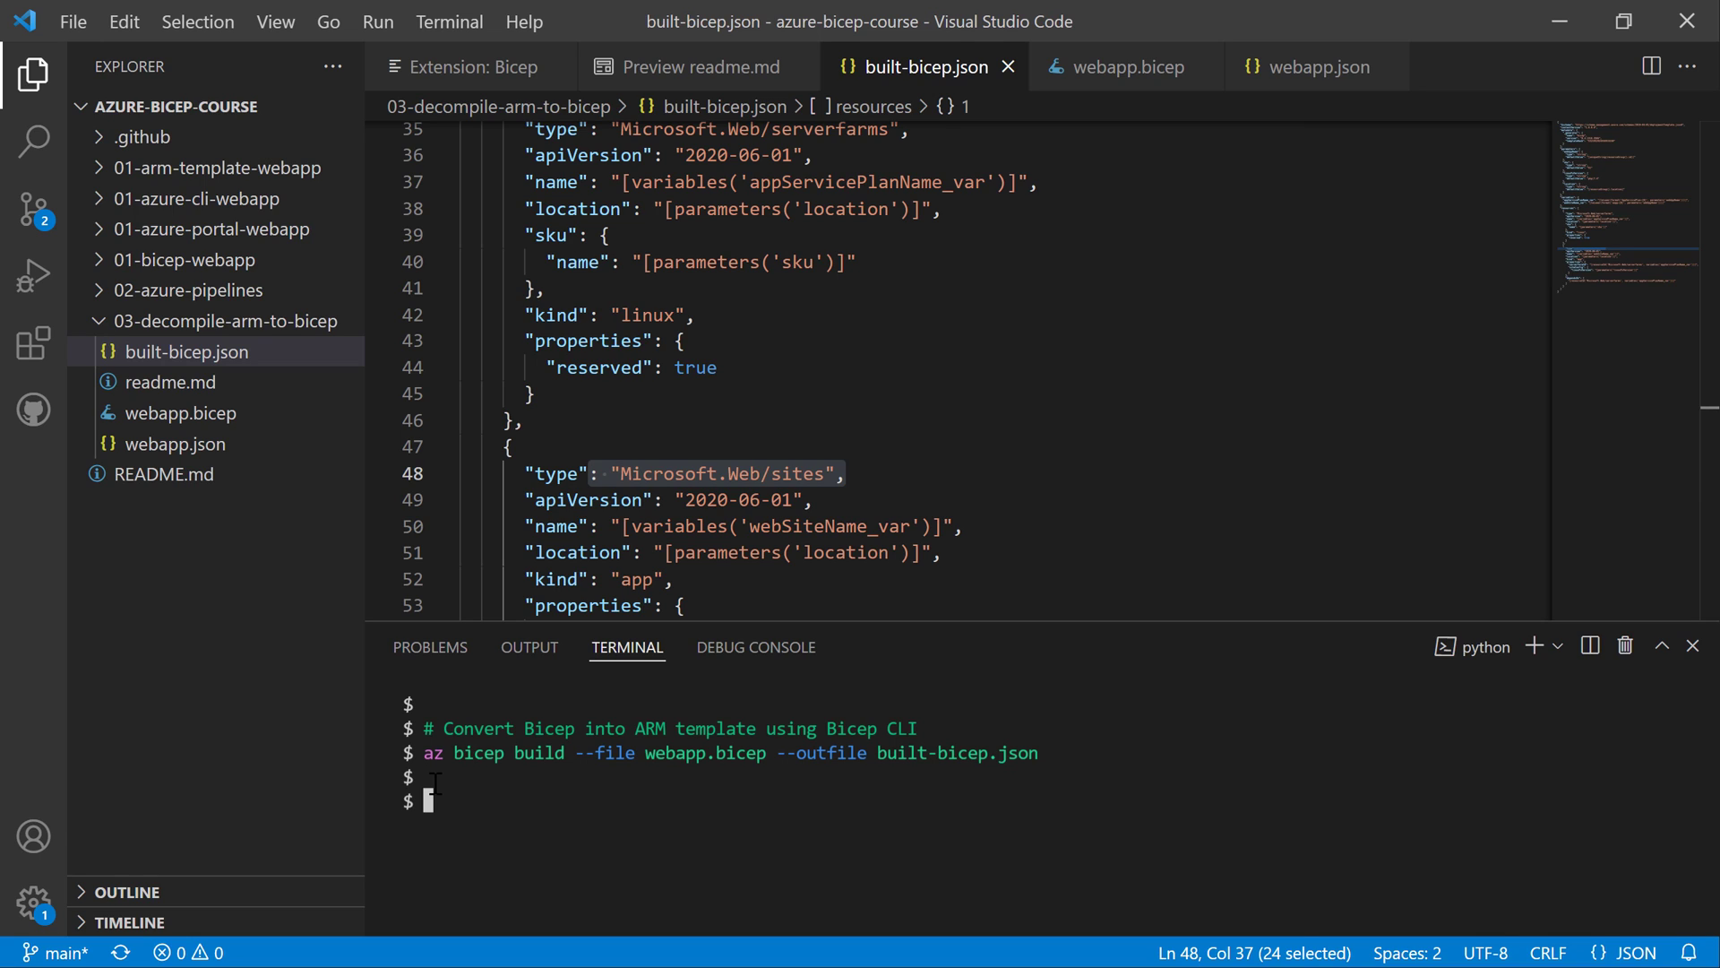
{"action": "mouse_move", "coordinate": [1045, 789]}
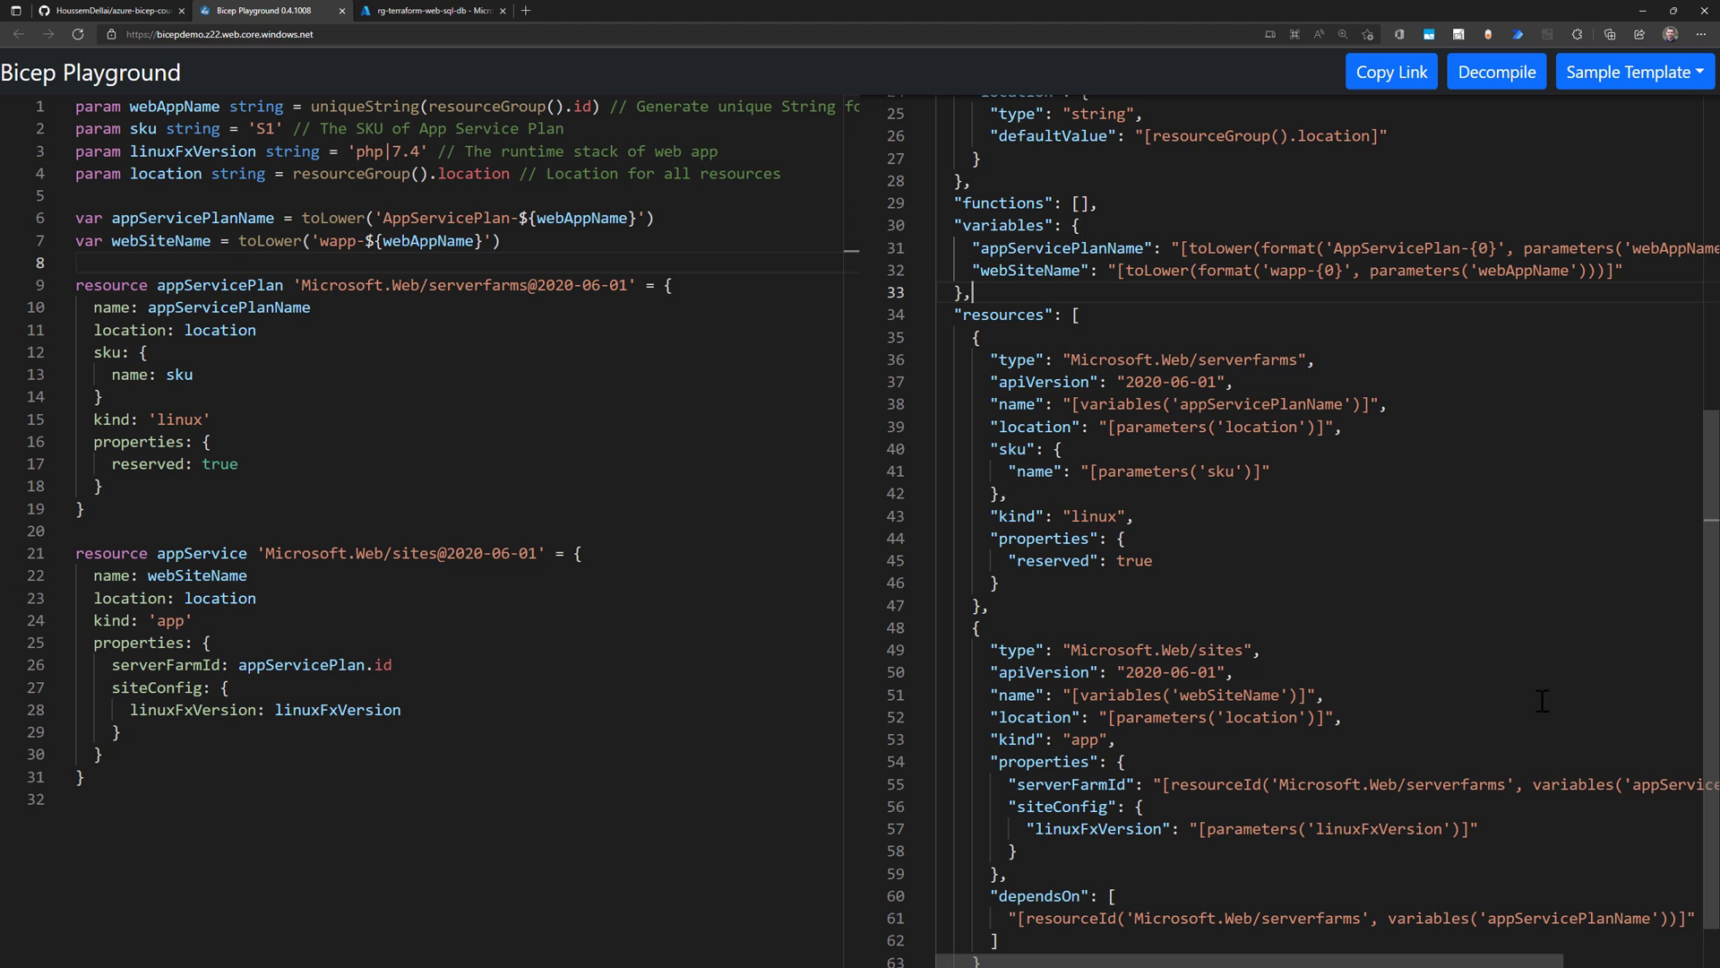
- Switch to the rg-terraform-web-sql-db portal tab and scroll its left menu toward Automation
{"action": "left_click", "coordinate": [445, 10]}
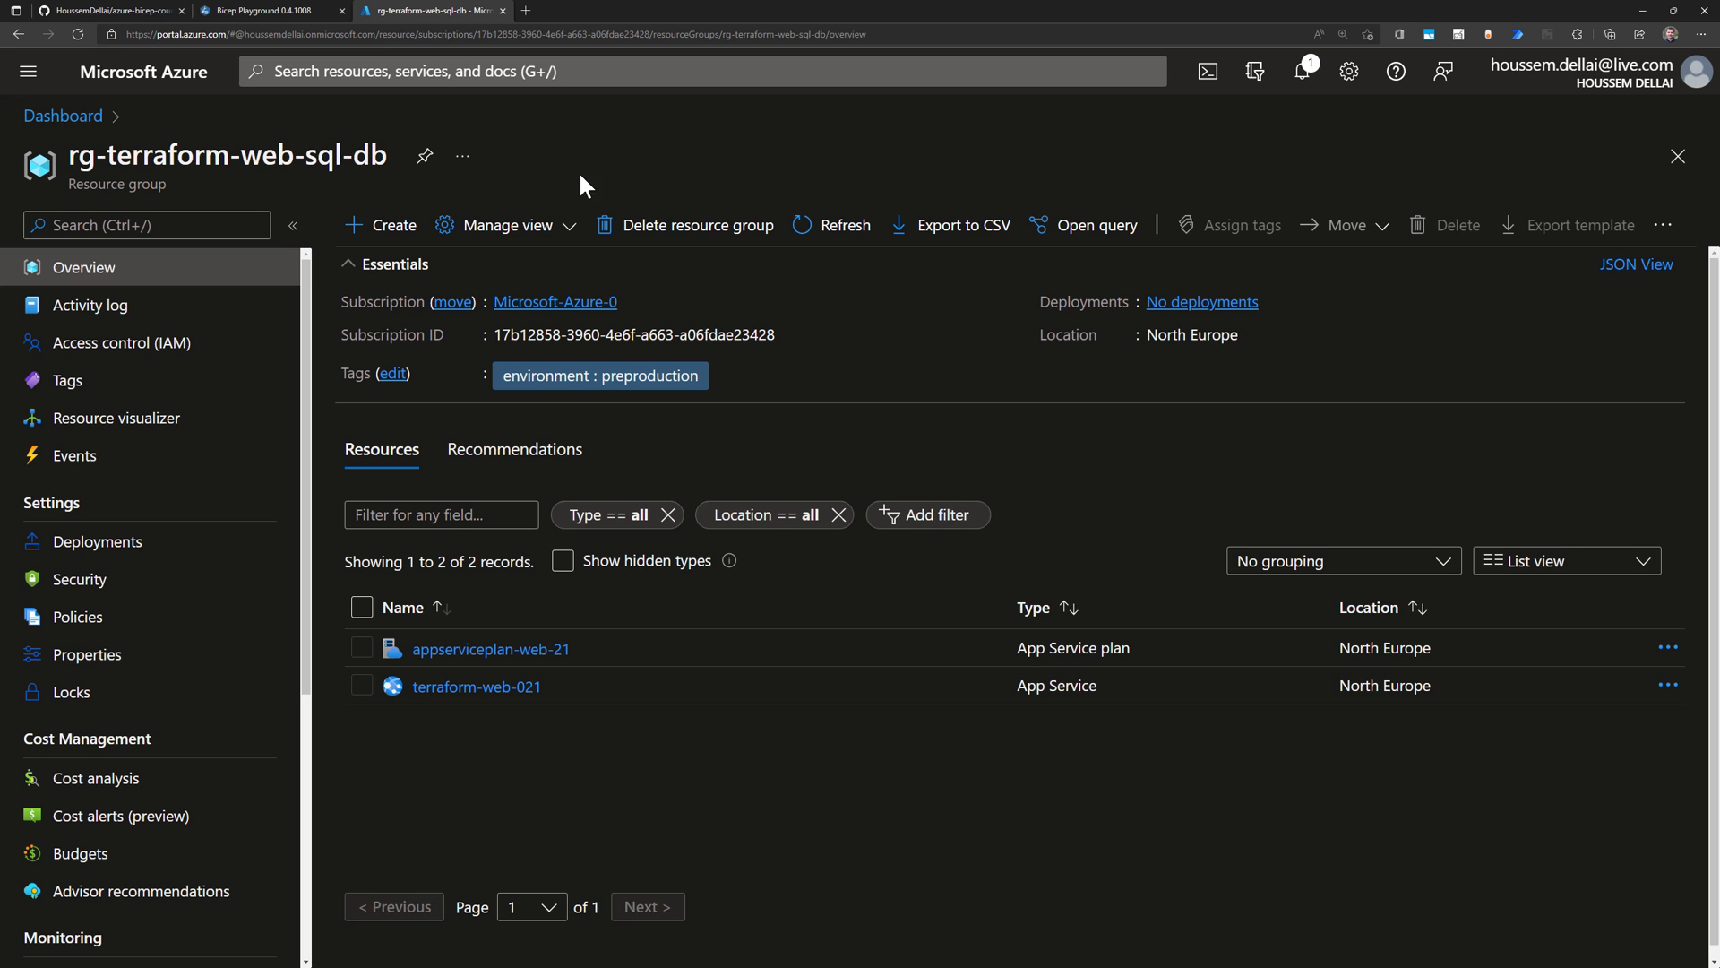
{"action": "mouse_move", "coordinate": [654, 177]}
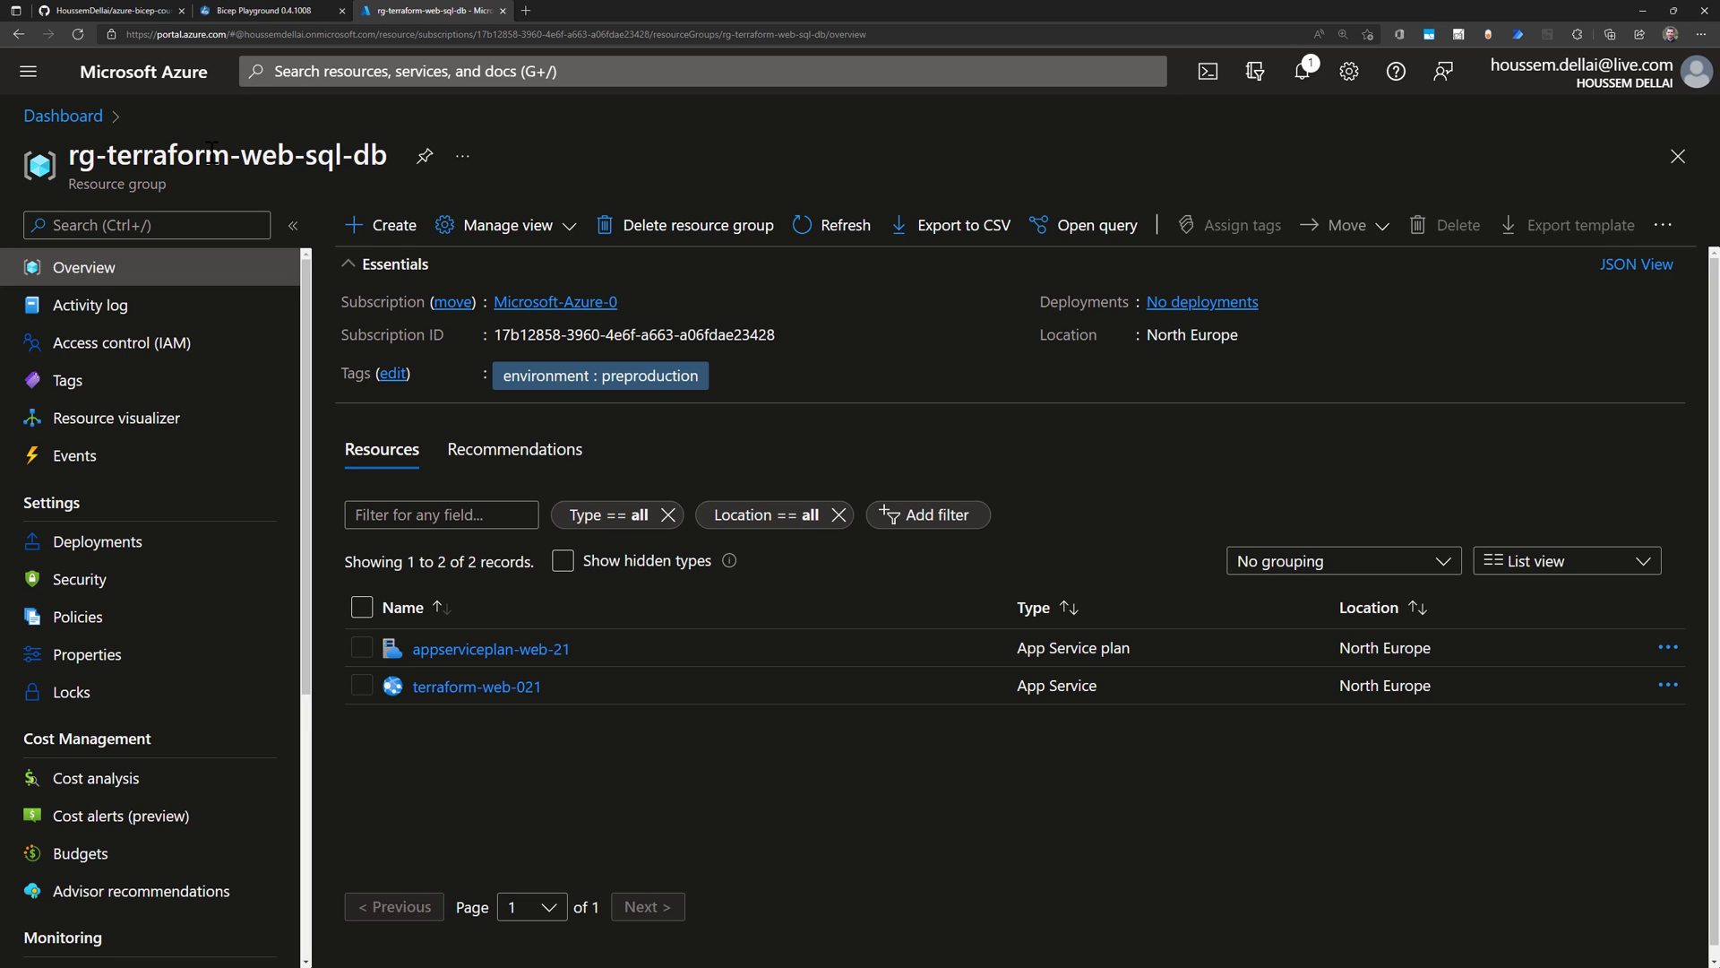
{"action": "mouse_move", "coordinate": [275, 388]}
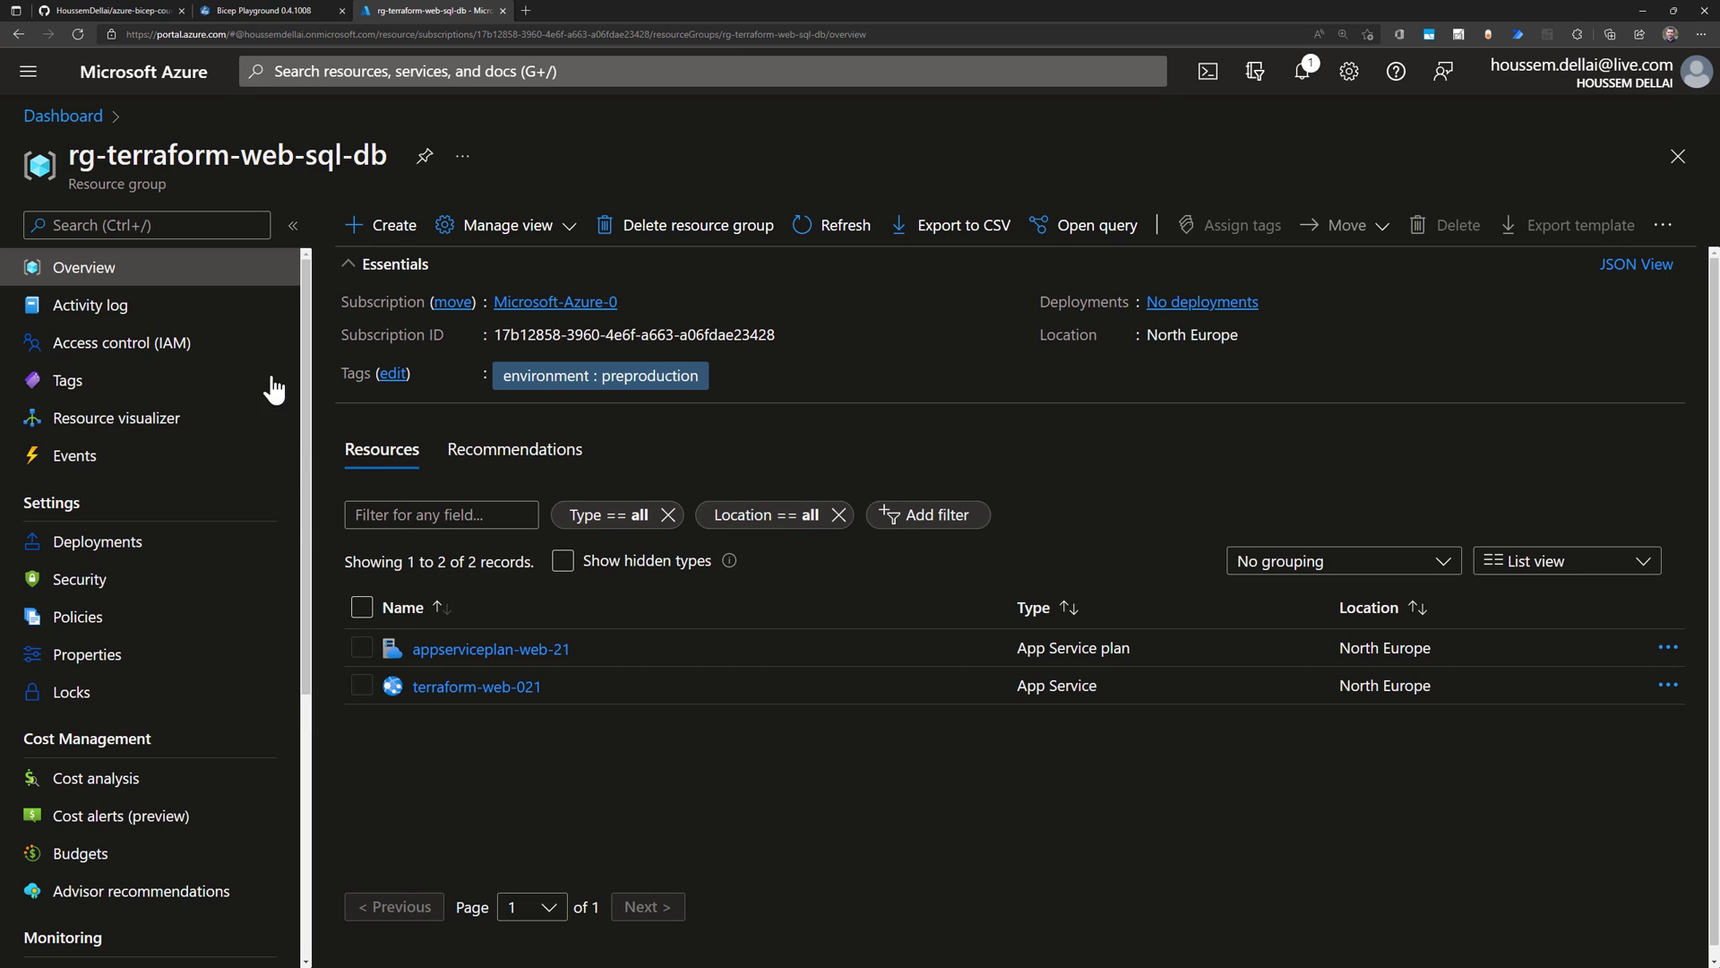
{"action": "mouse_move", "coordinate": [431, 698]}
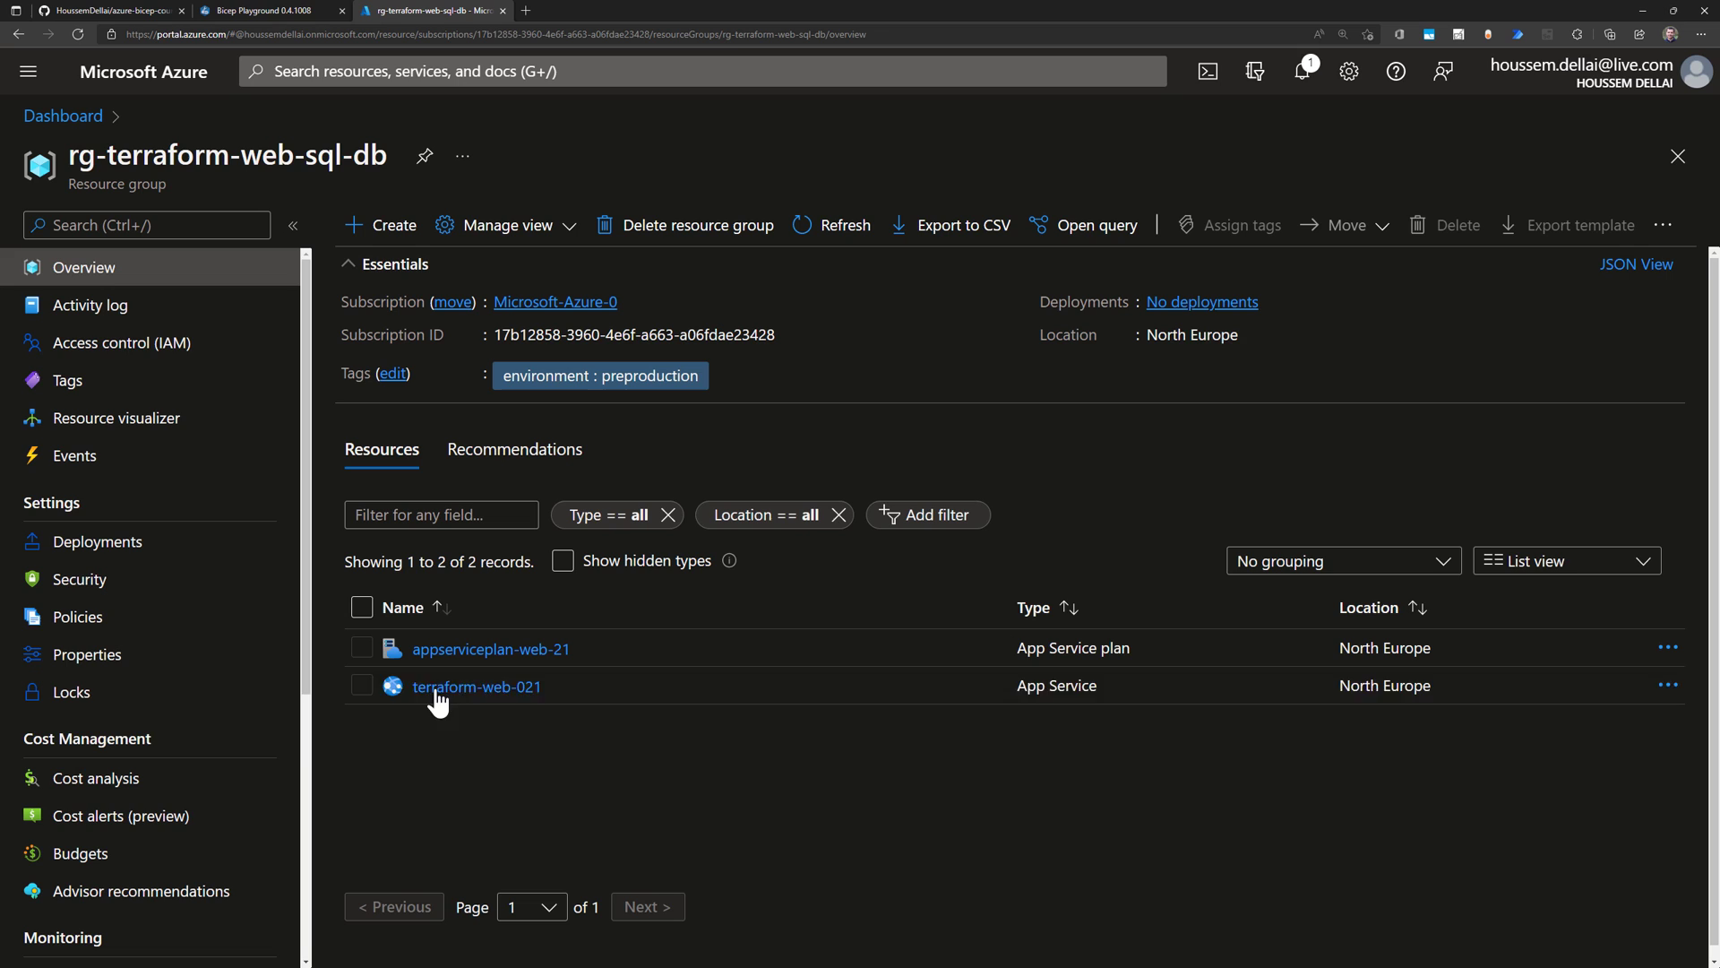
{"action": "mouse_move", "coordinate": [499, 664]}
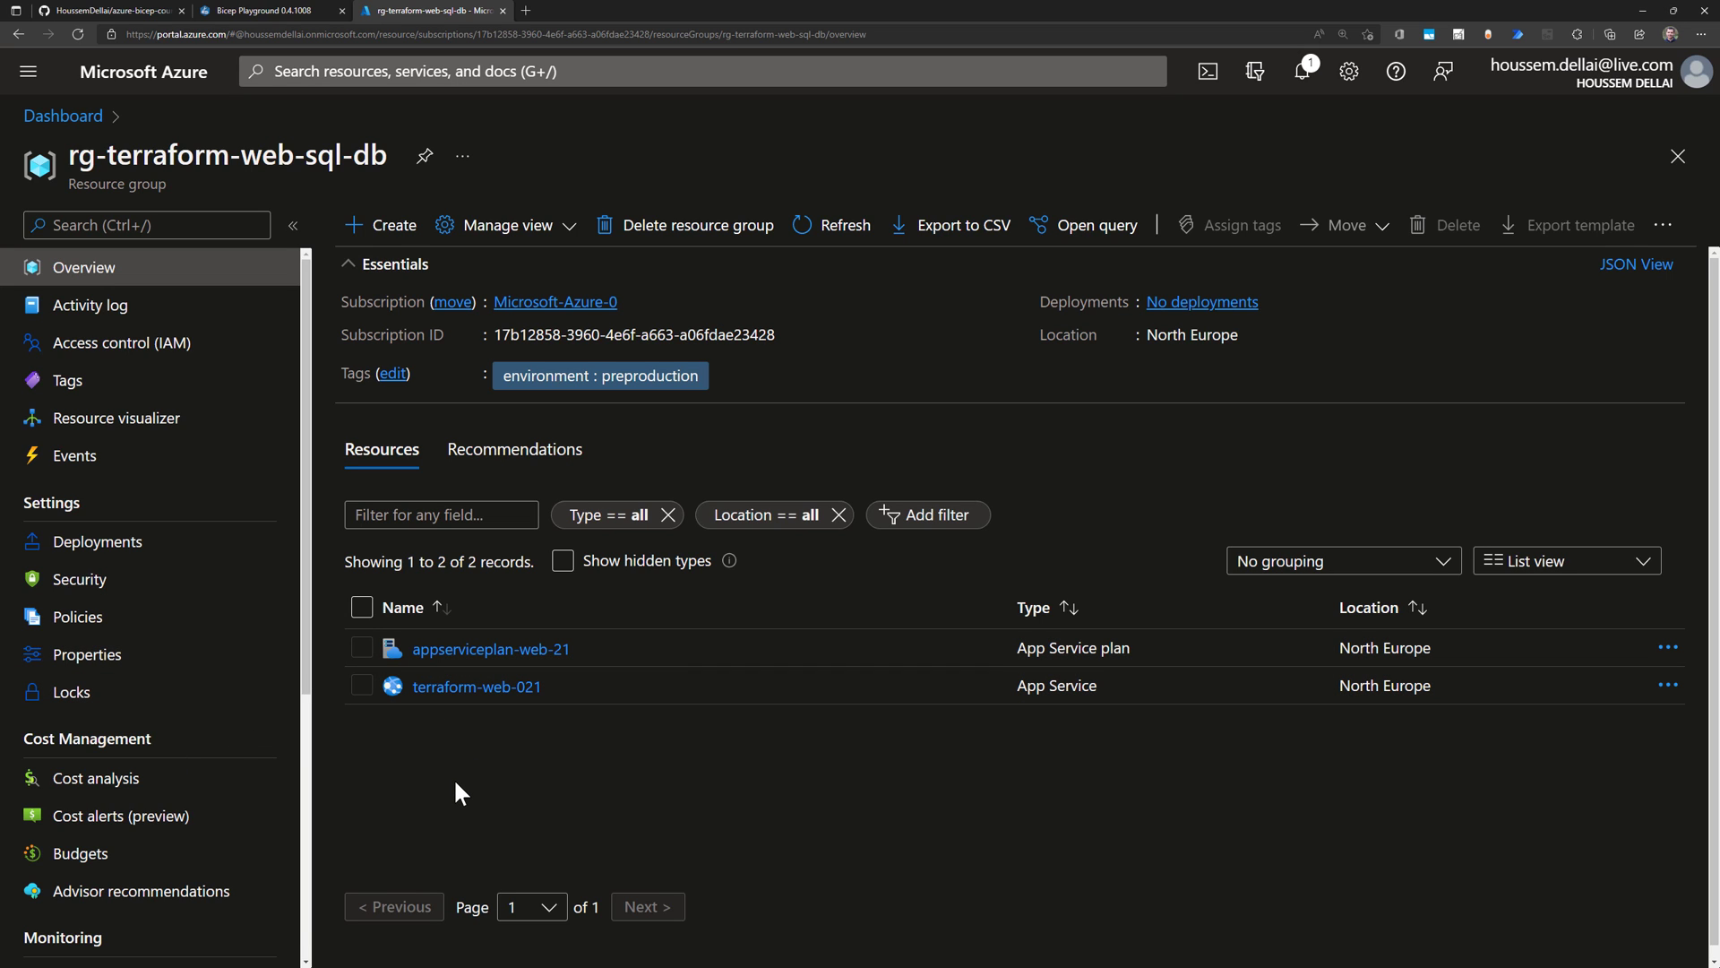
{"action": "mouse_move", "coordinate": [199, 770]}
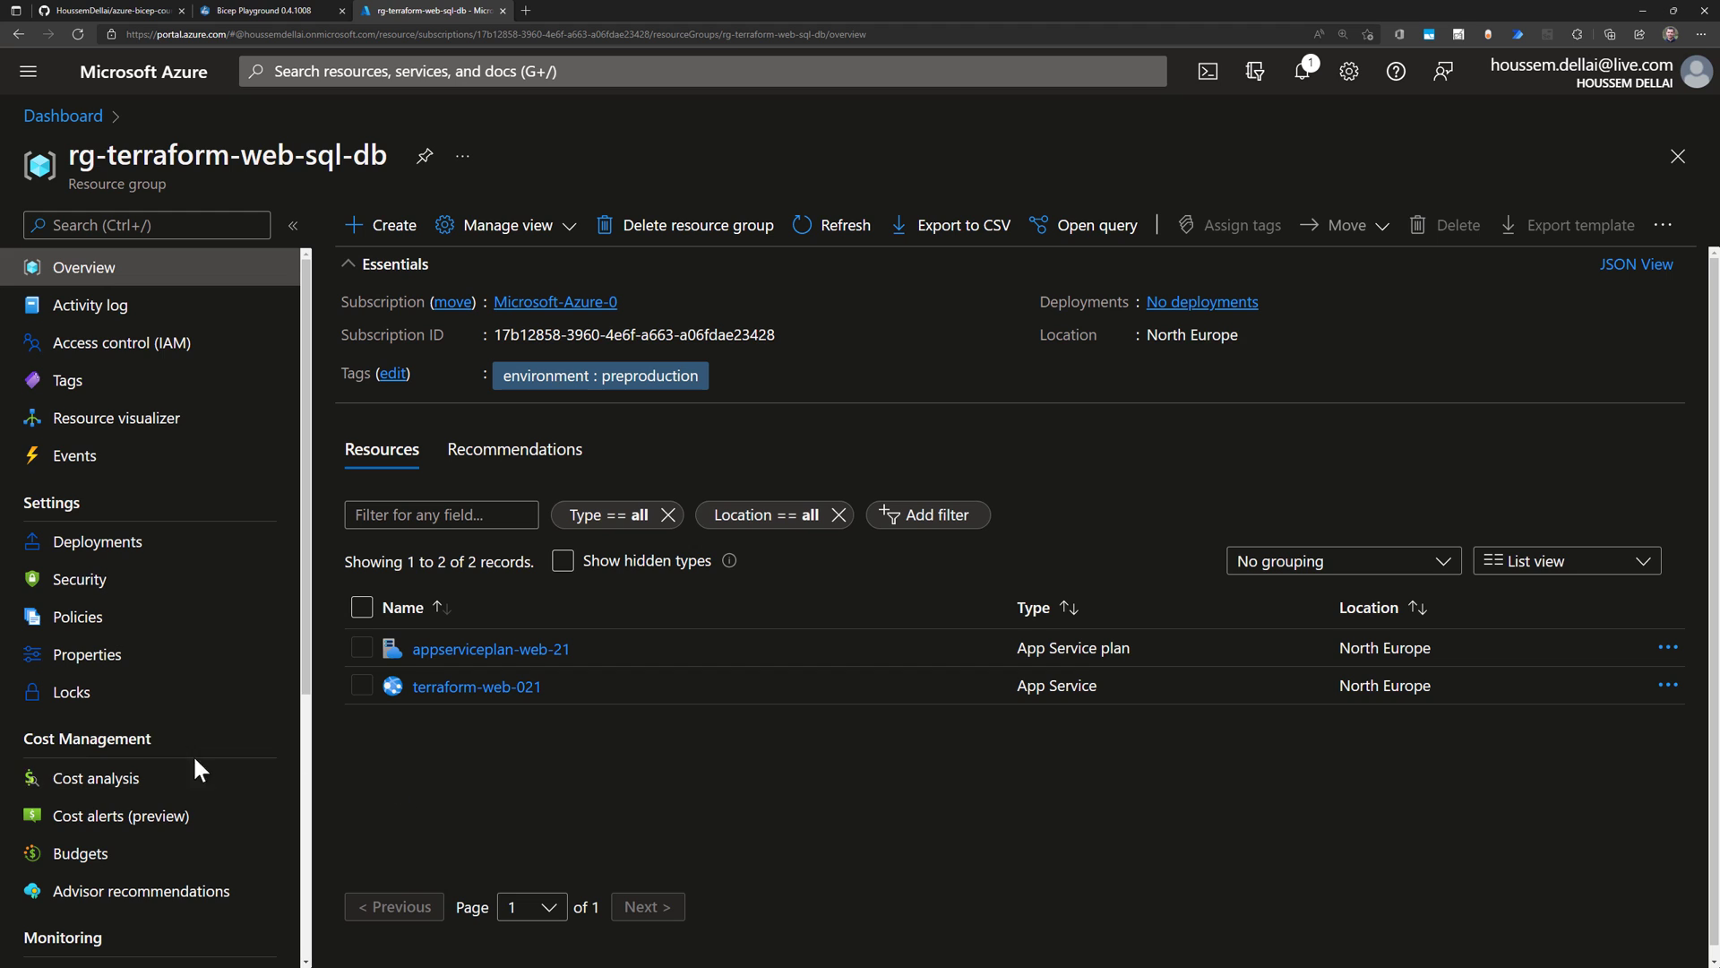
{"action": "scroll", "scroll_direction": "down", "scroll_amount": 3}
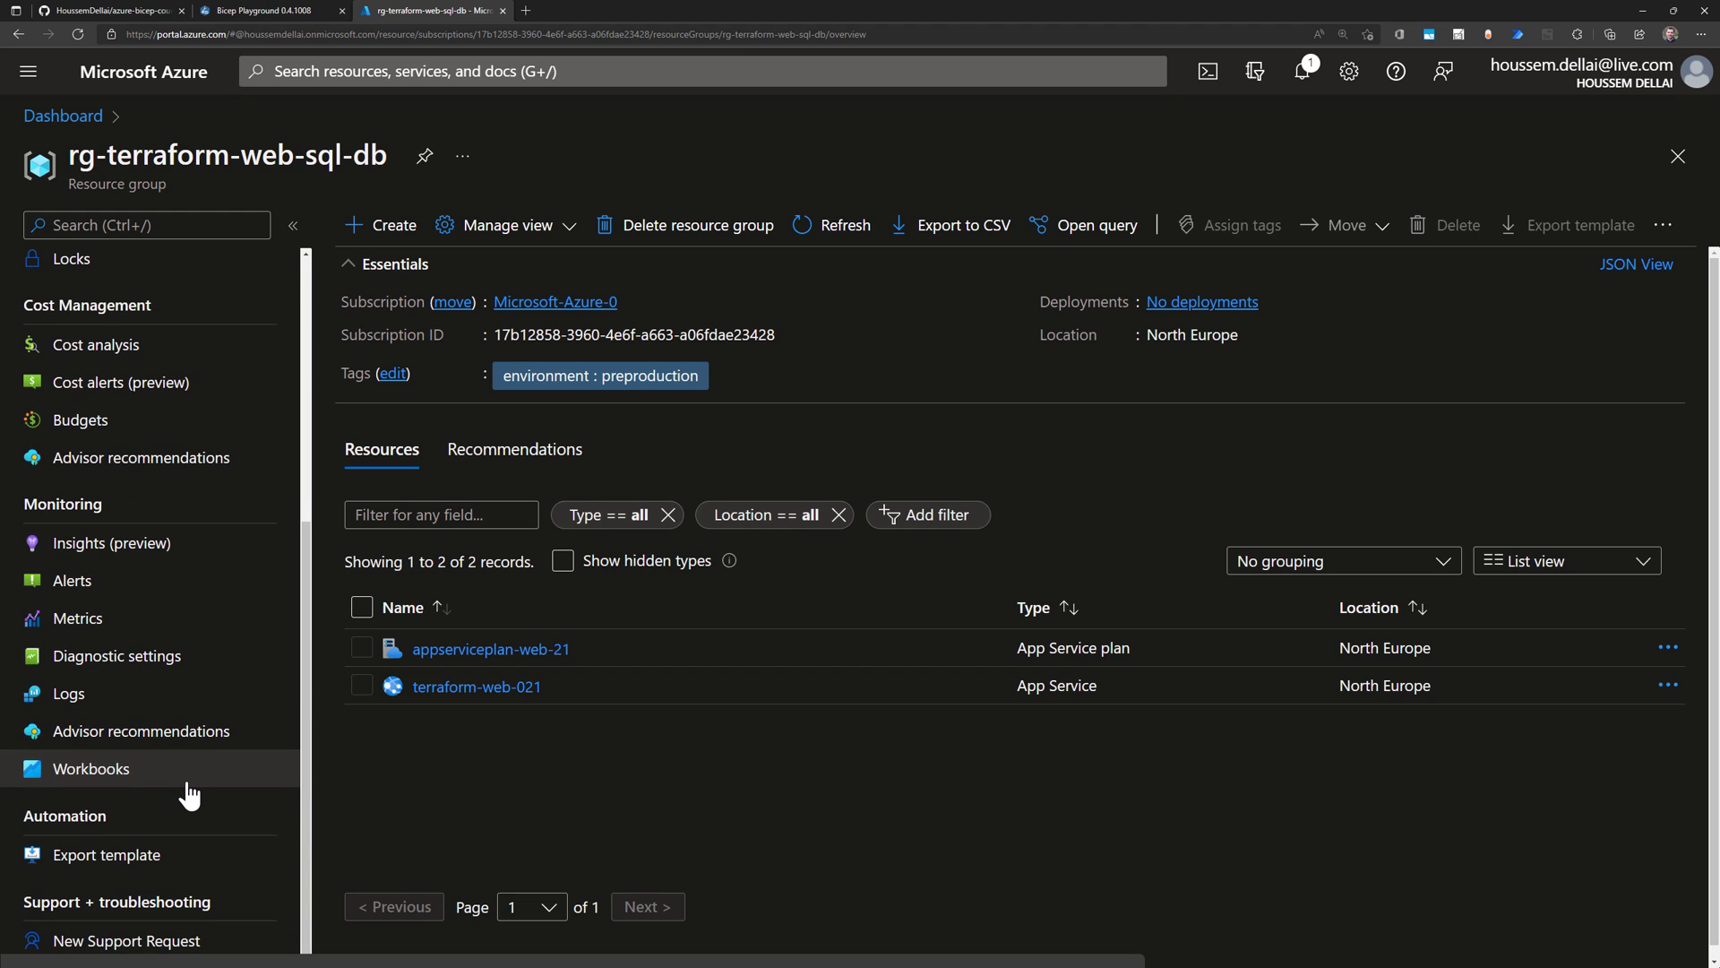
{"action": "mouse_move", "coordinate": [114, 878]}
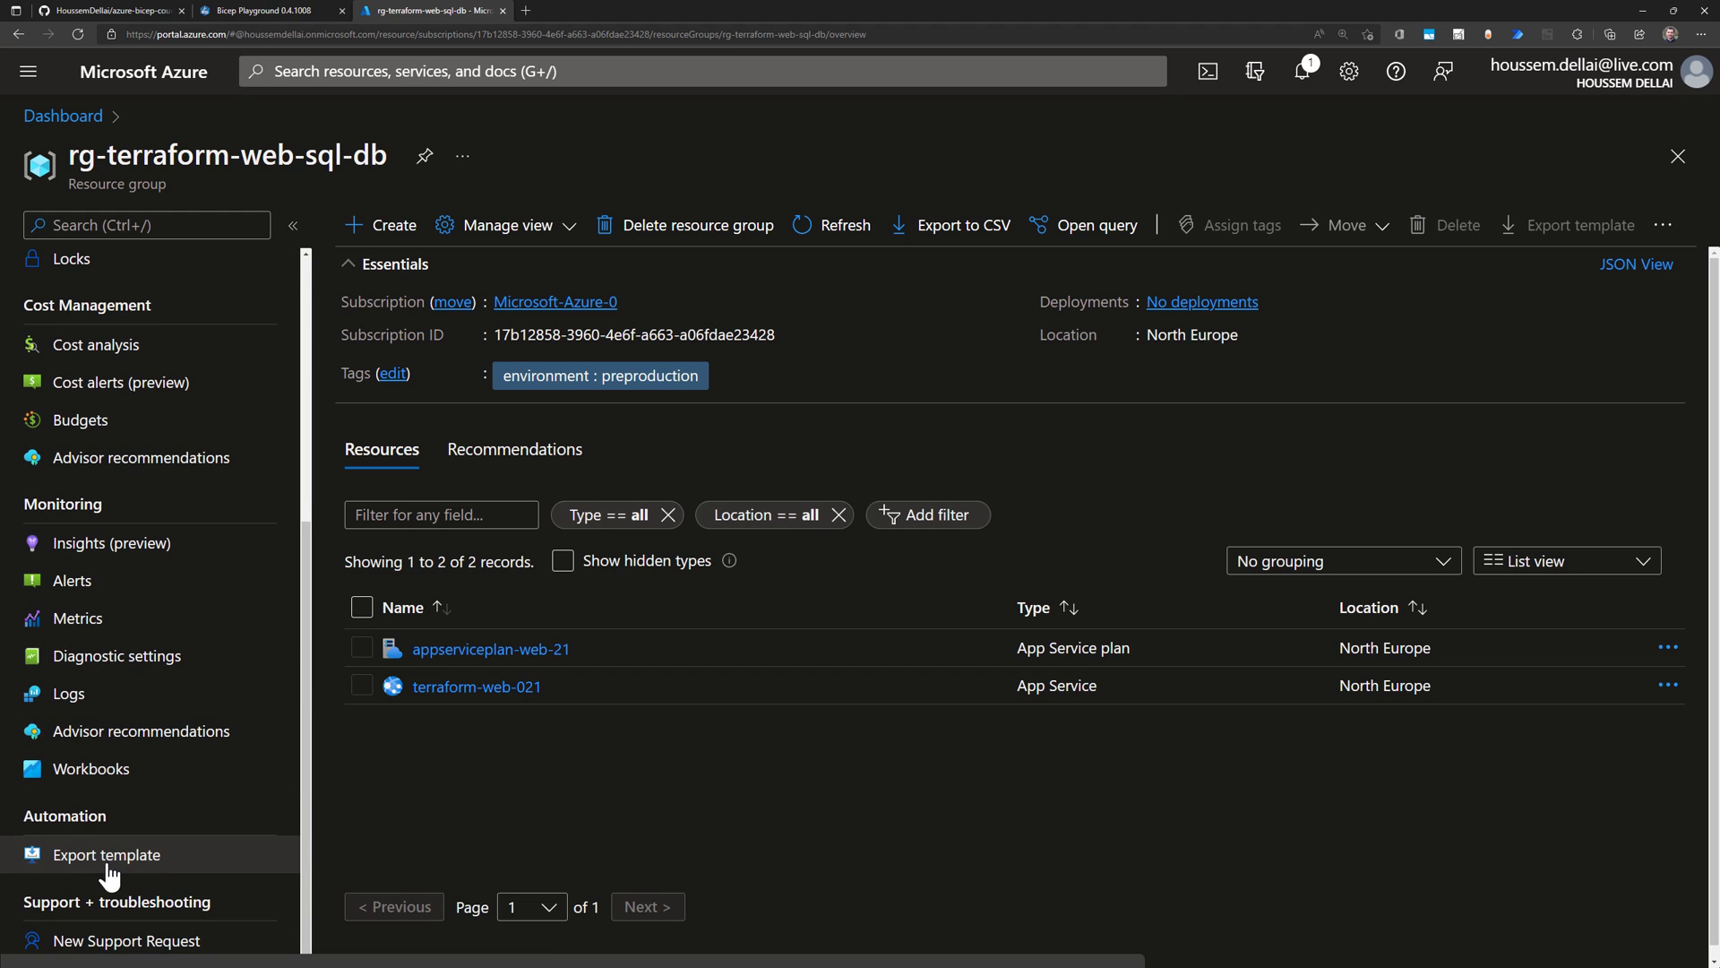
- Export the resource group's ARM template and check both the Template and Parameters tabs
{"action": "left_click", "coordinate": [96, 855]}
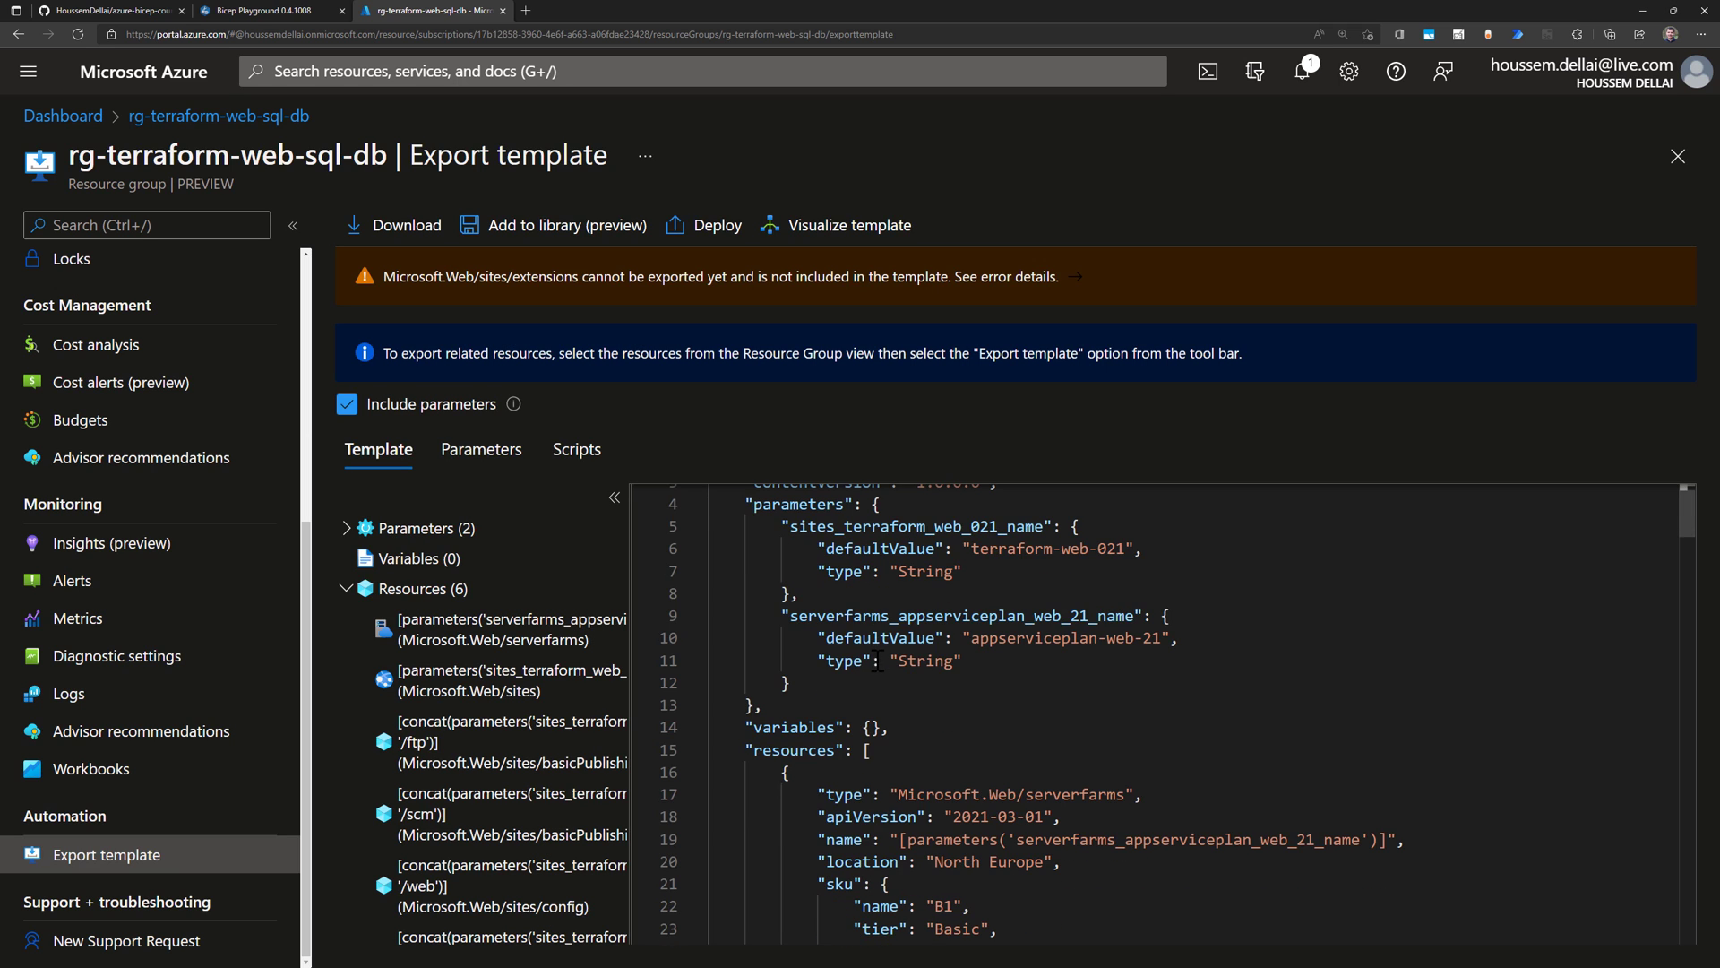
{"action": "scroll", "scroll_direction": "down", "scroll_amount": 3}
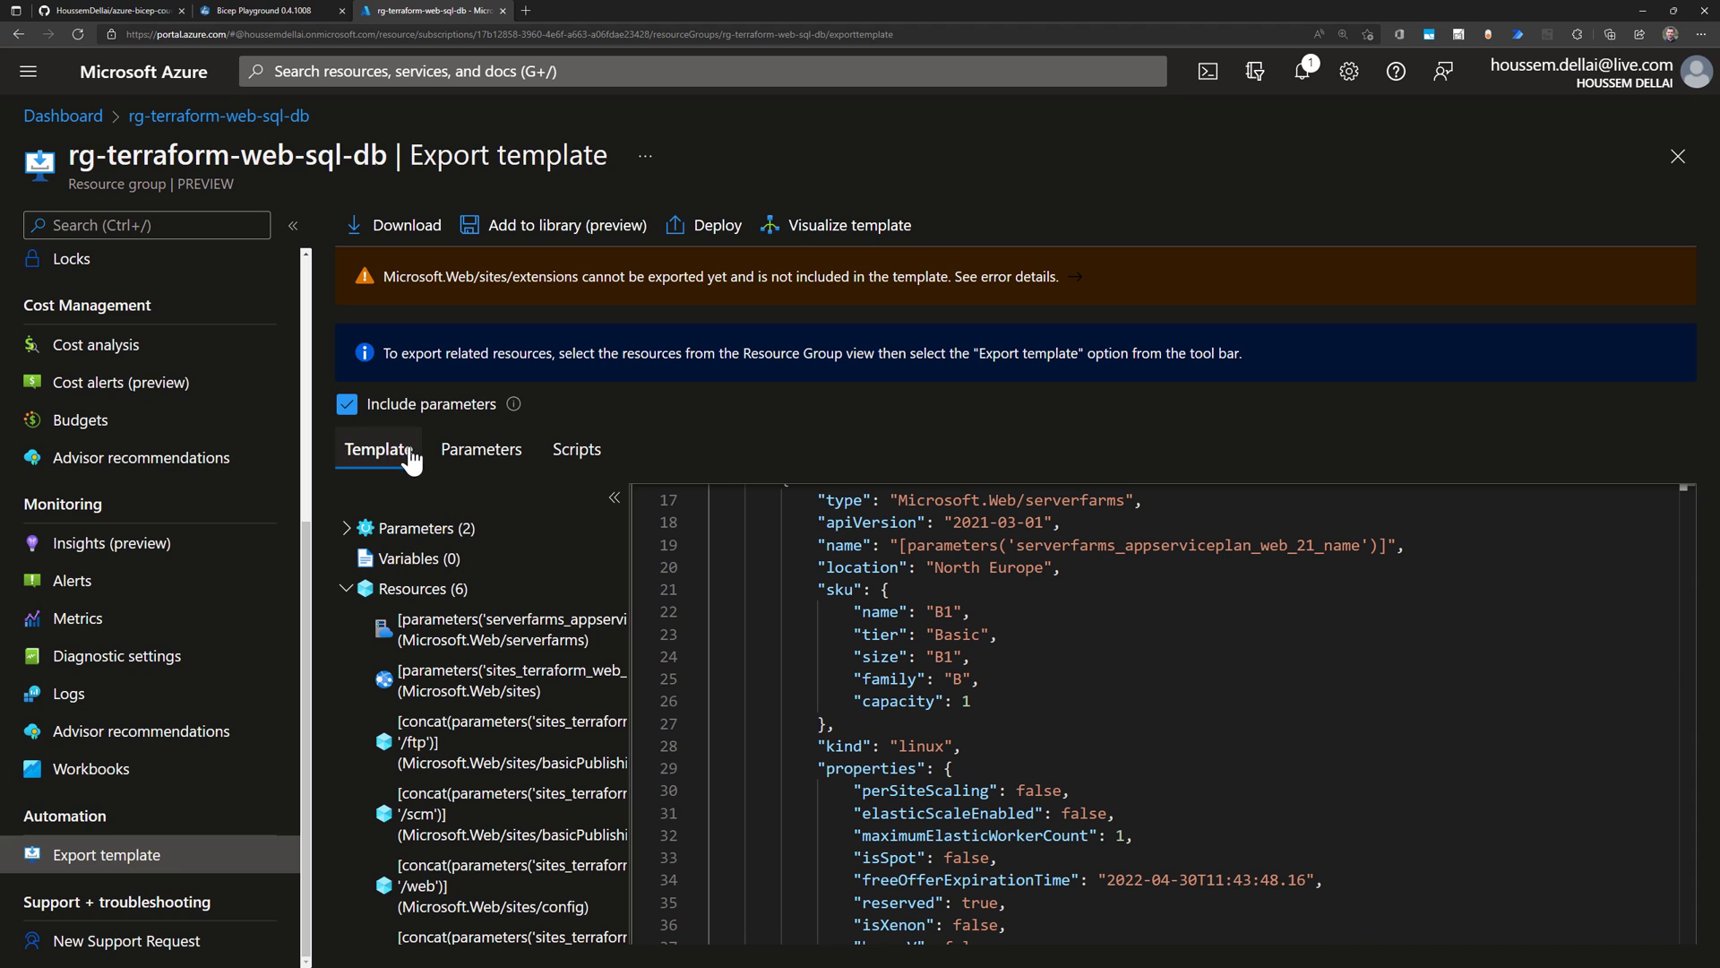
{"action": "left_click", "coordinate": [482, 449]}
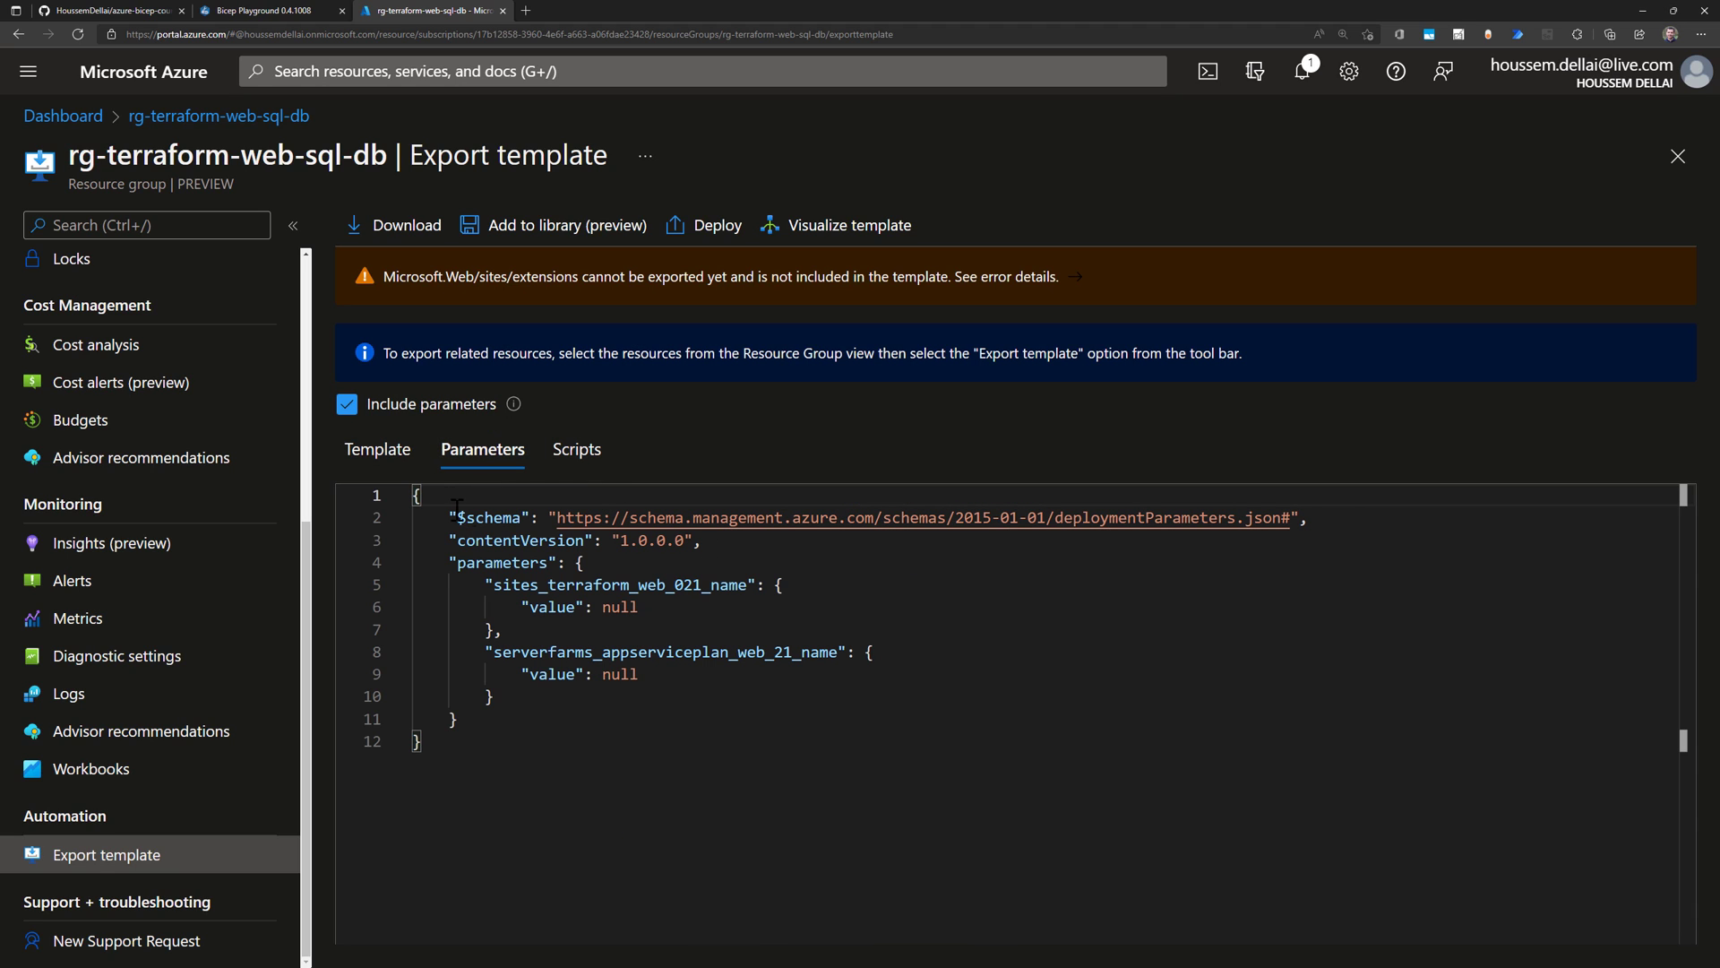
{"action": "left_click", "coordinate": [378, 449]}
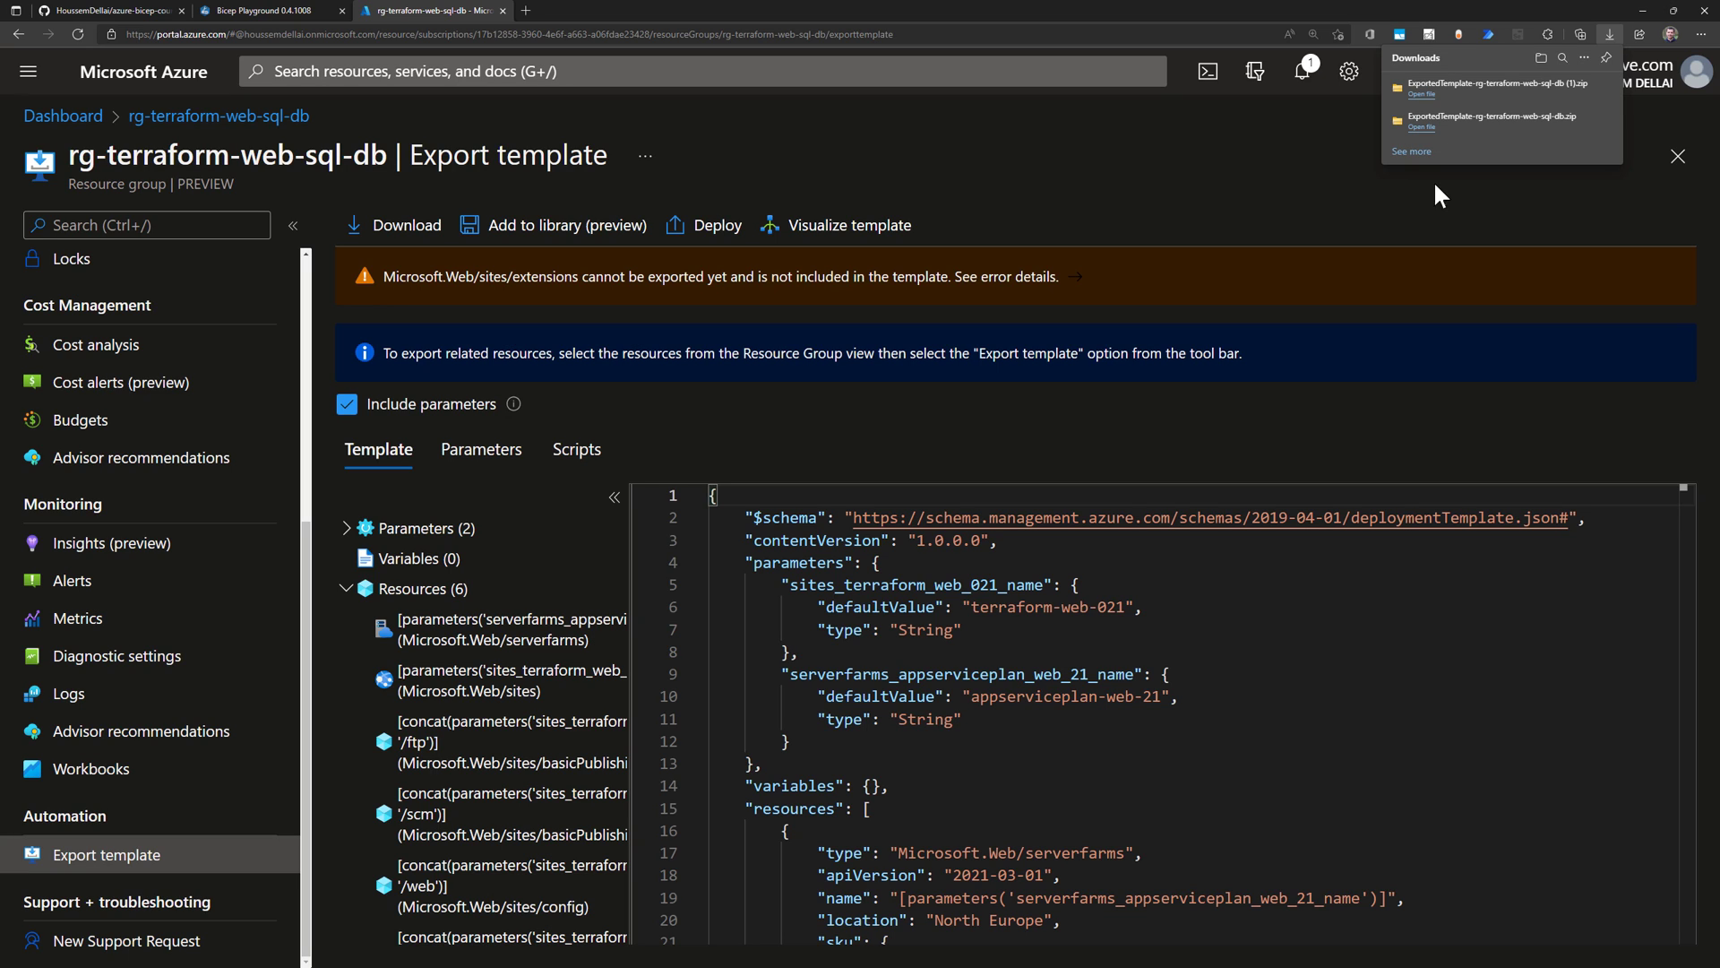
{"action": "mouse_move", "coordinate": [1468, 199]}
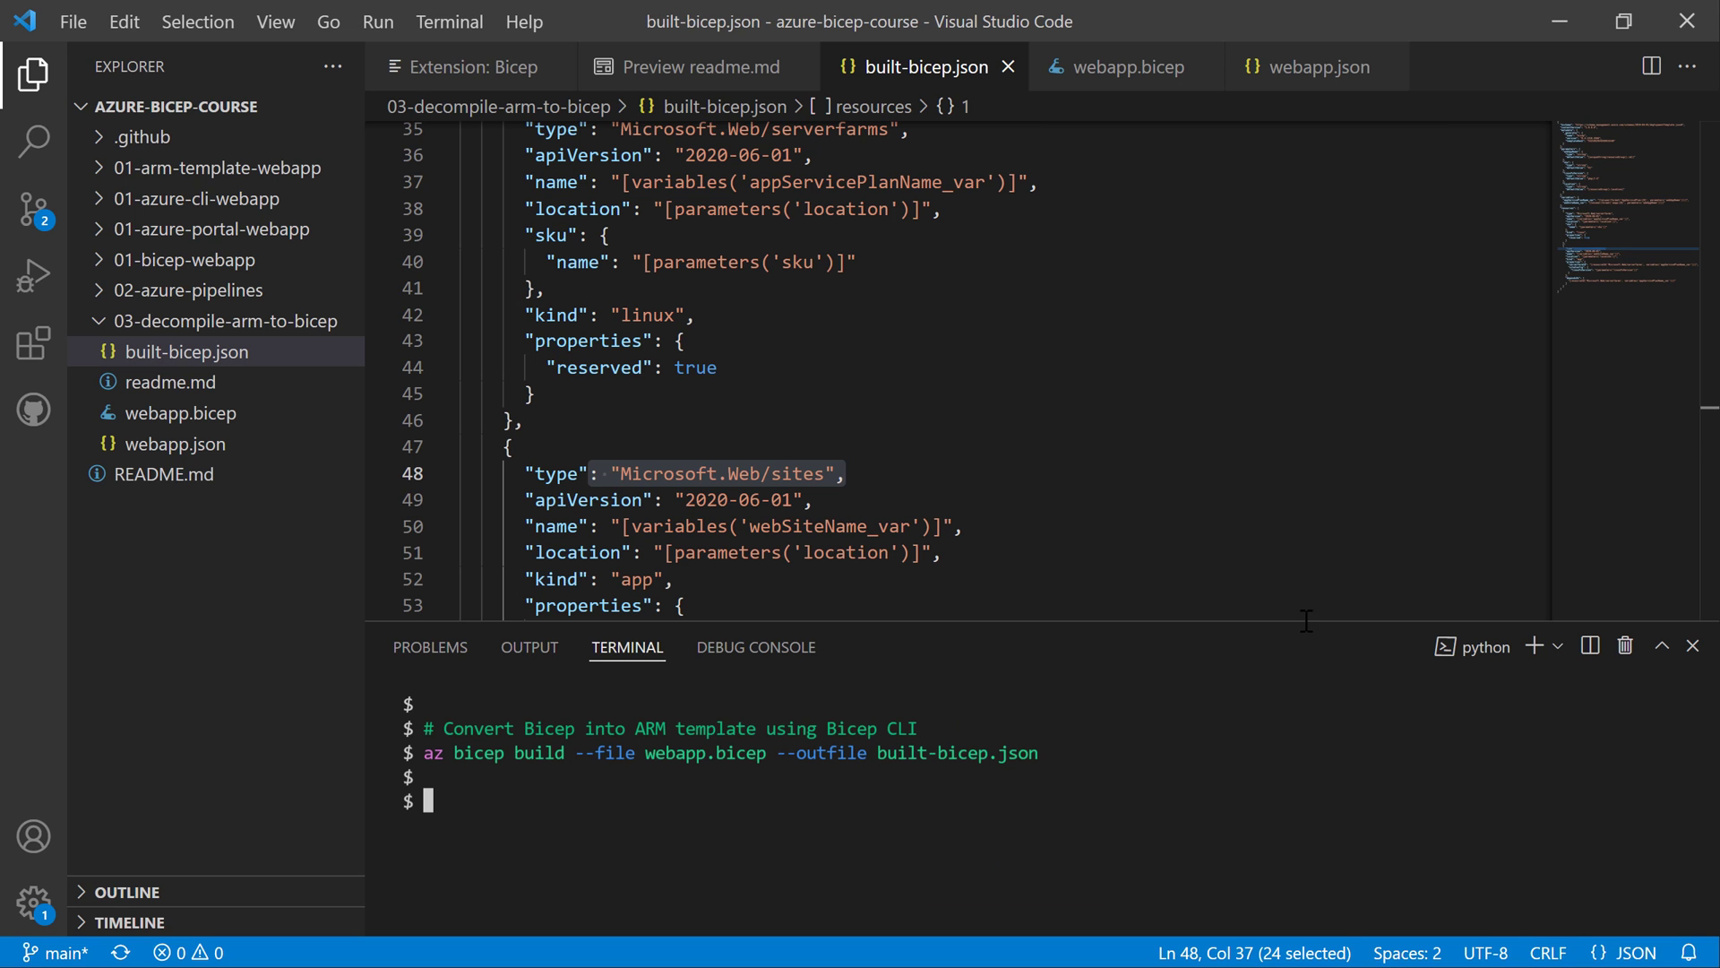
{"action": "mouse_move", "coordinate": [205, 402]}
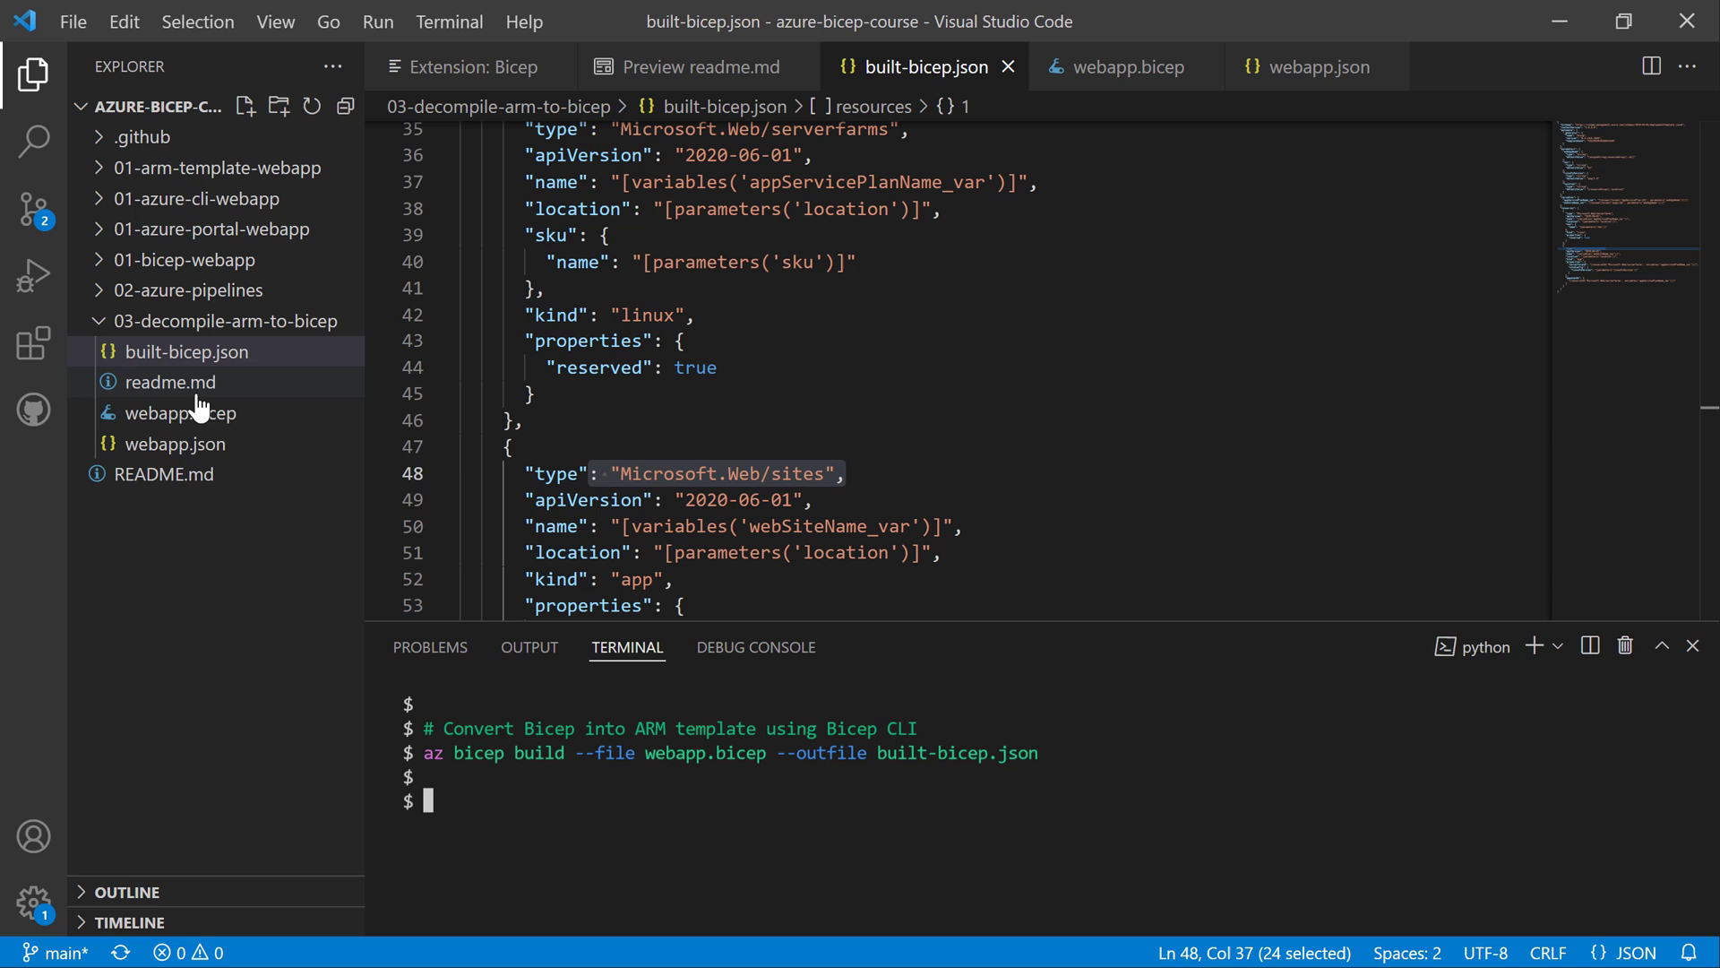
- Show readme.md's preview, select the az group export command, and start typing a terminal command
{"action": "left_click", "coordinate": [187, 352]}
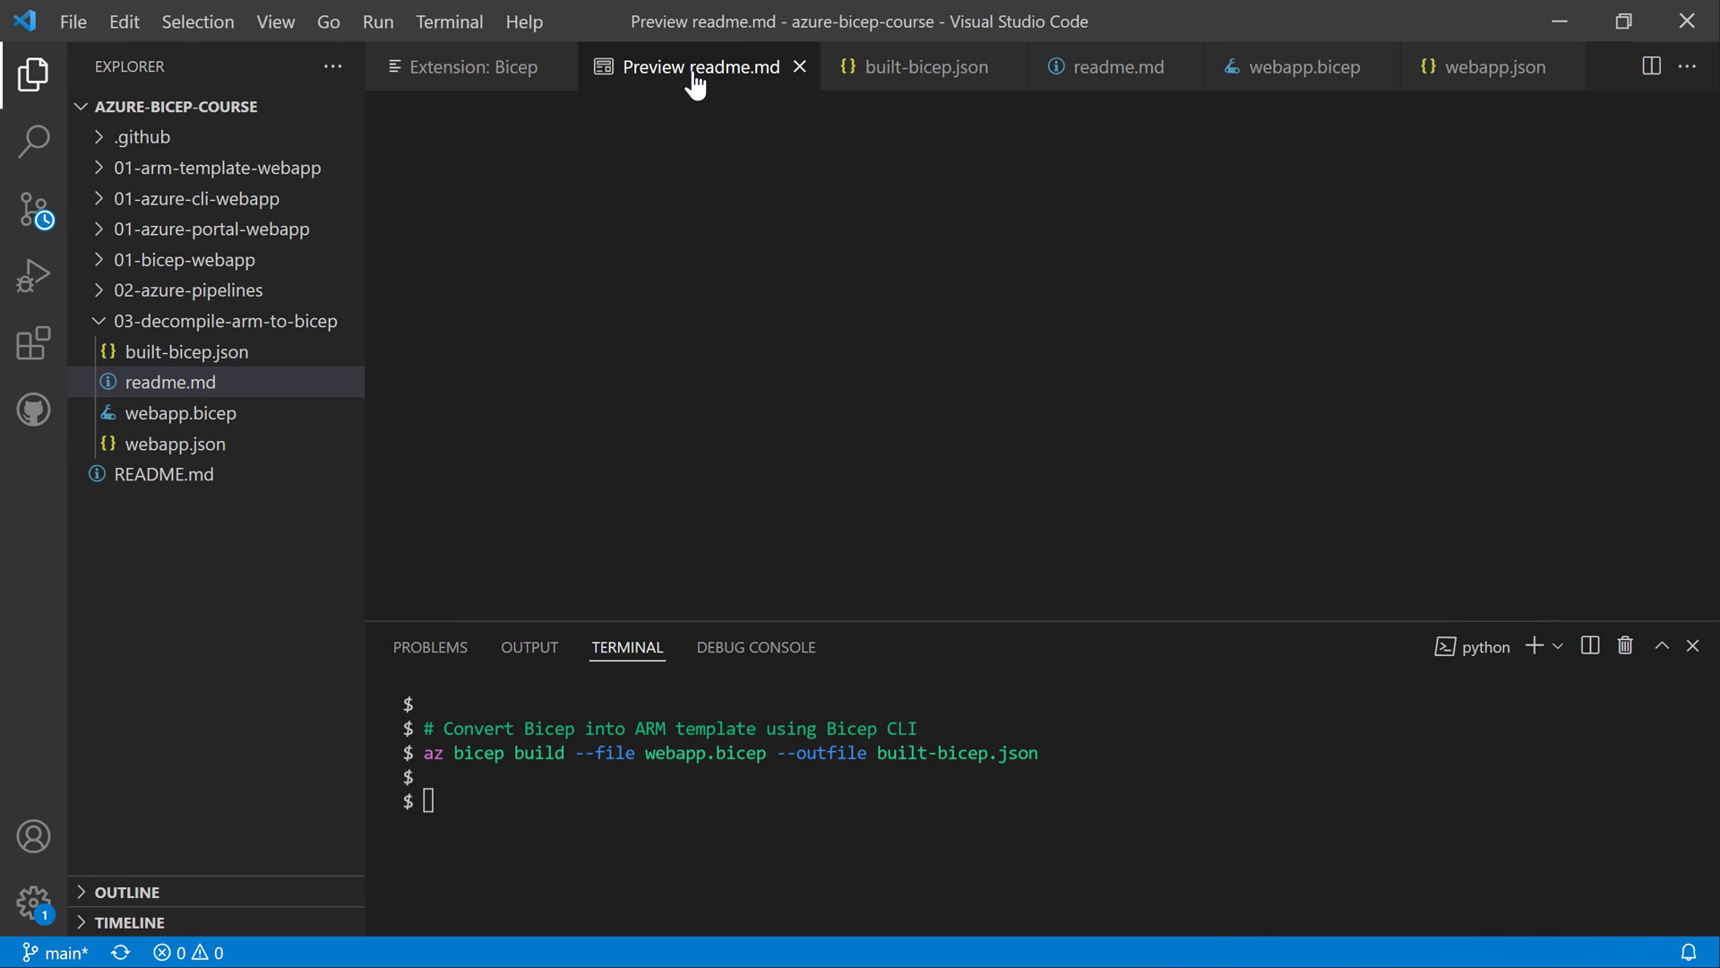
{"action": "left_click", "coordinate": [1119, 66]}
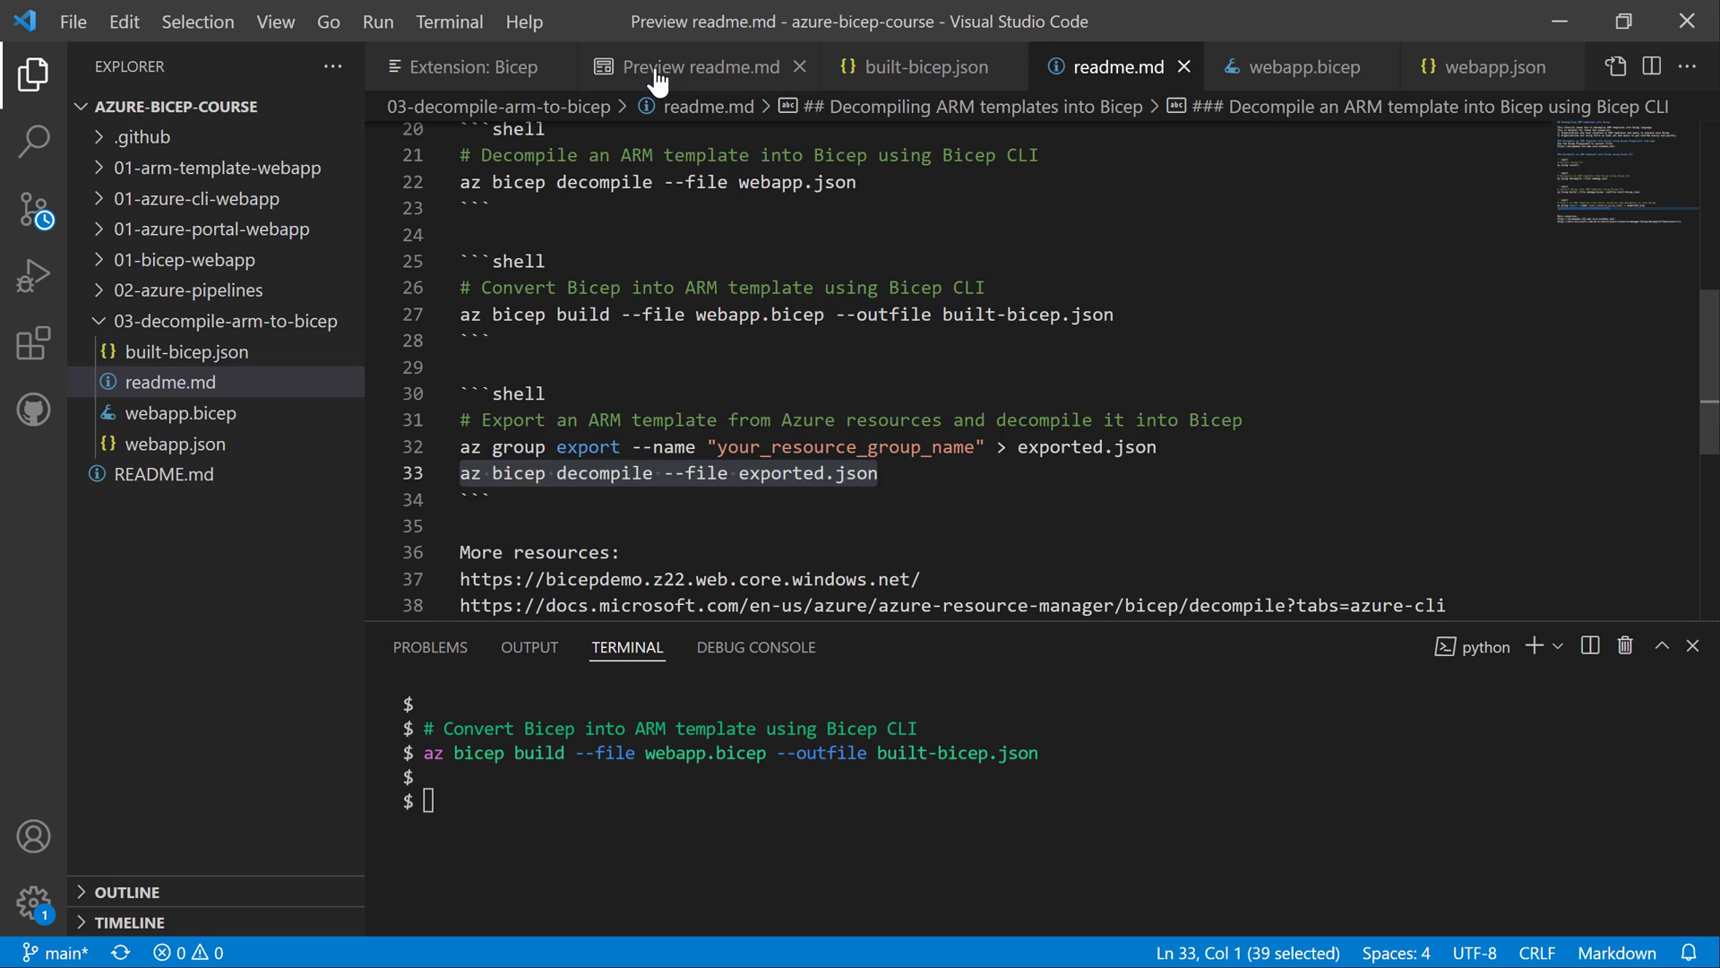
{"action": "left_click", "coordinate": [691, 67]}
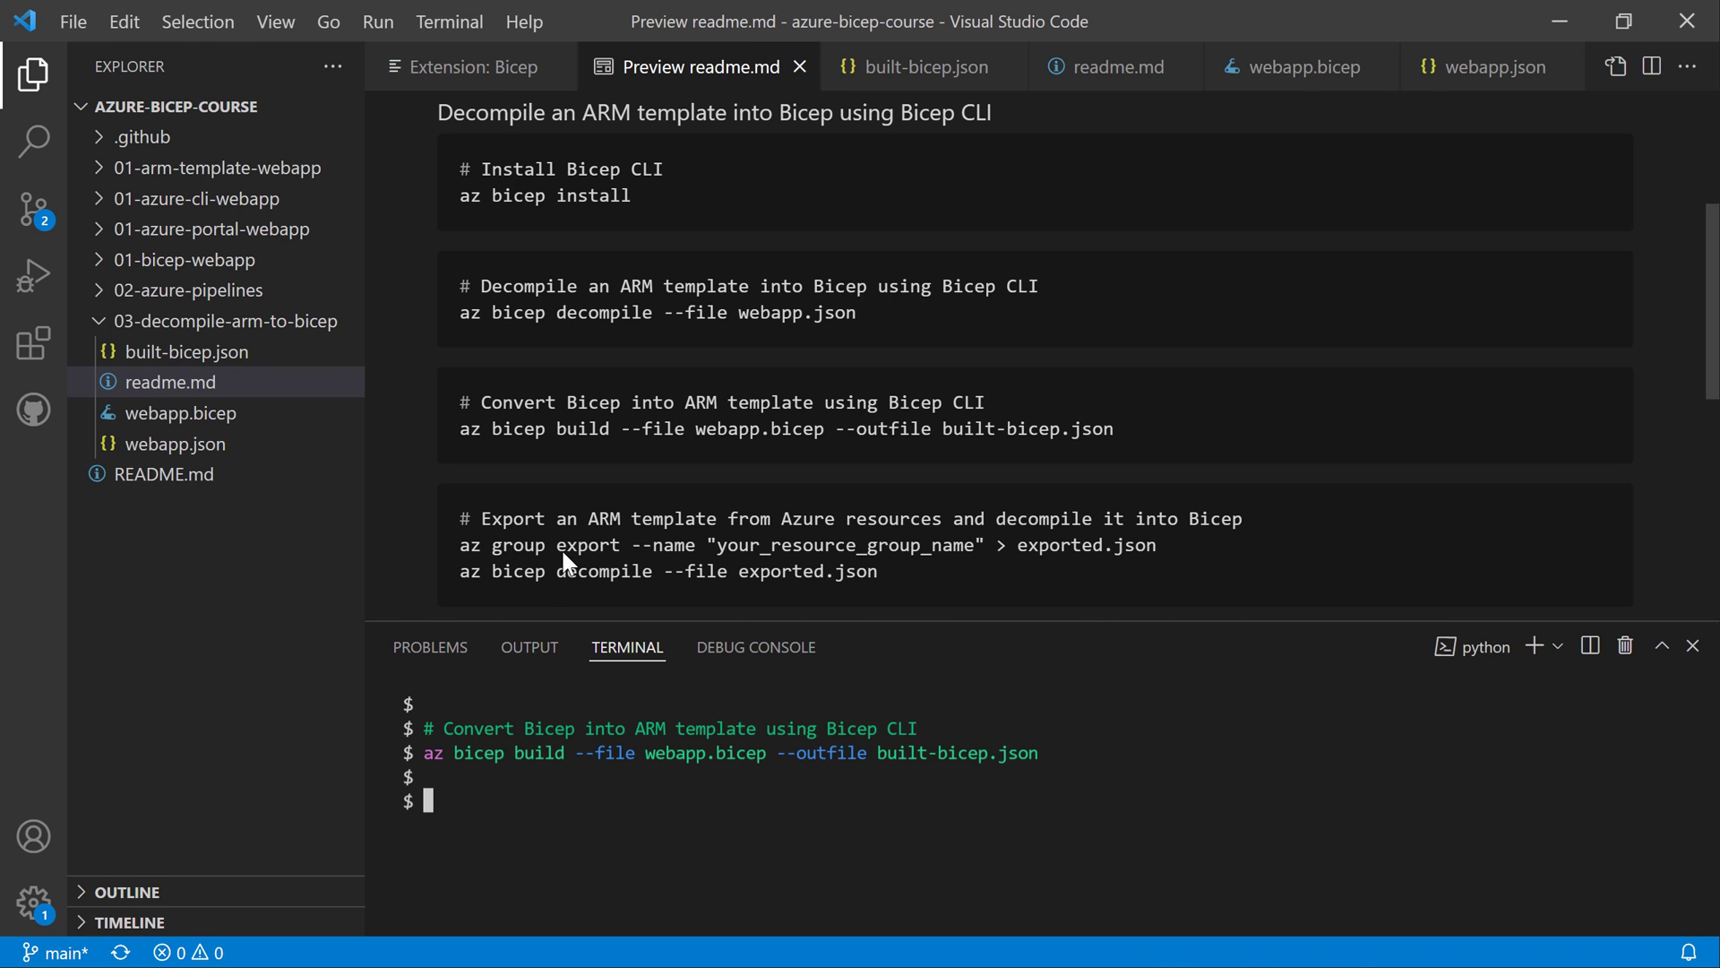
{"action": "left_click_drag", "start_coordinate": [558, 545], "coordinate": [825, 546]}
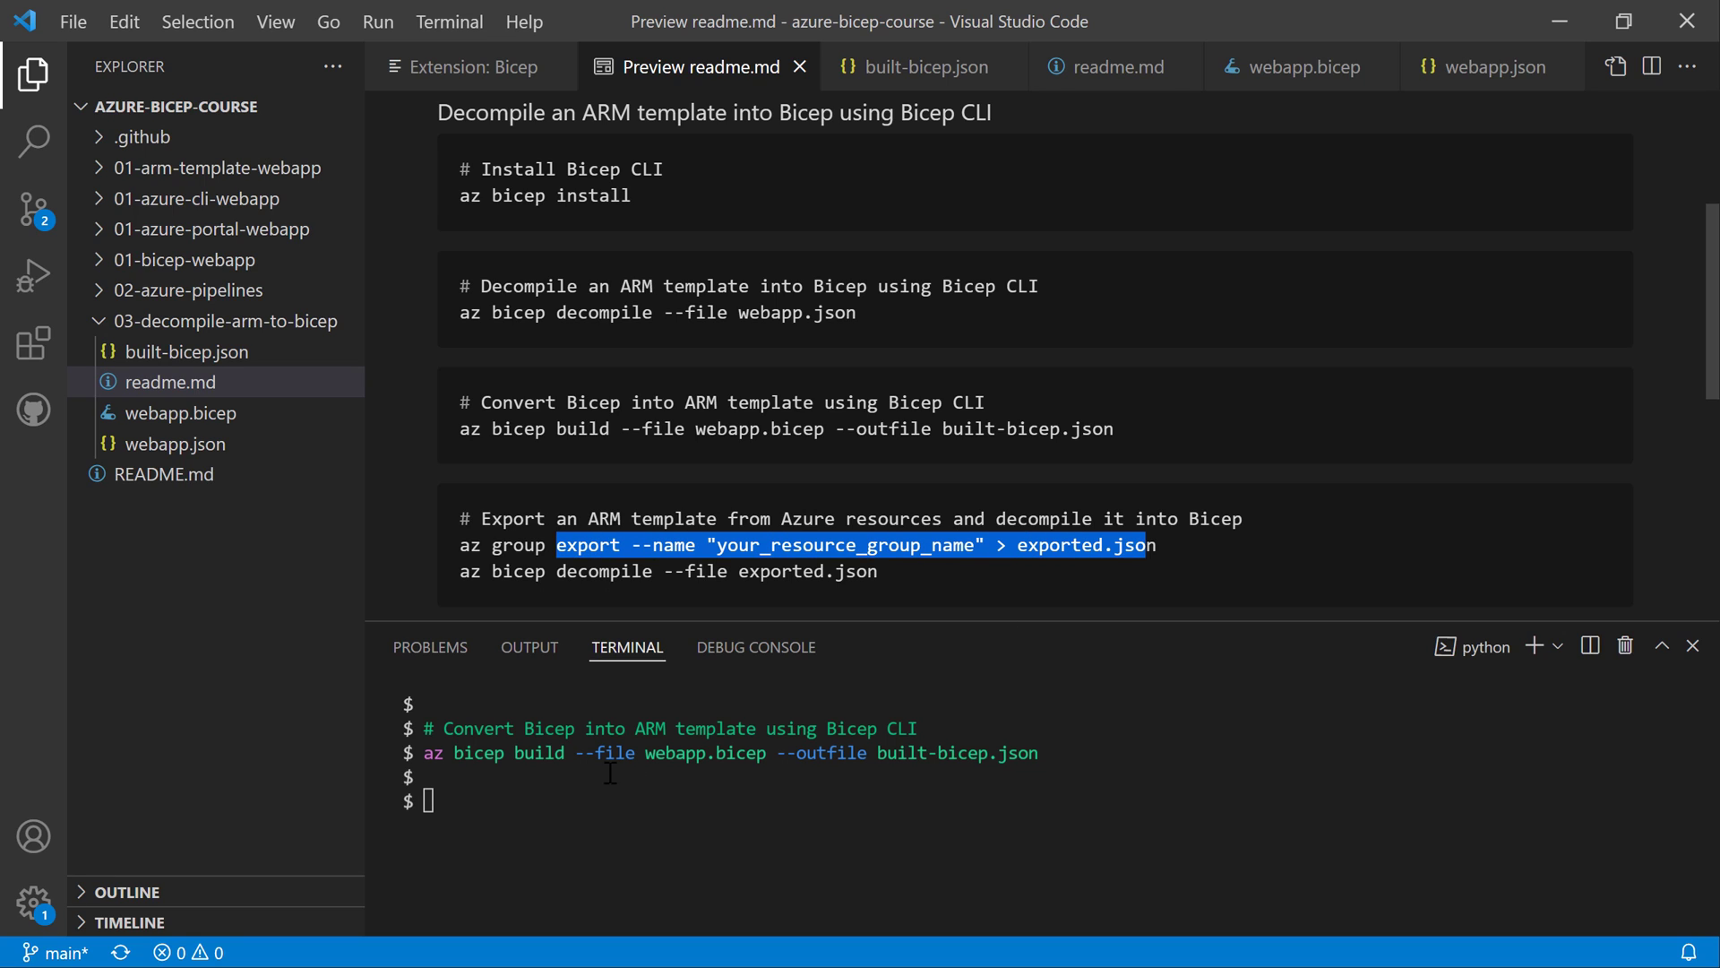
{"action": "type", "text": "cl"}
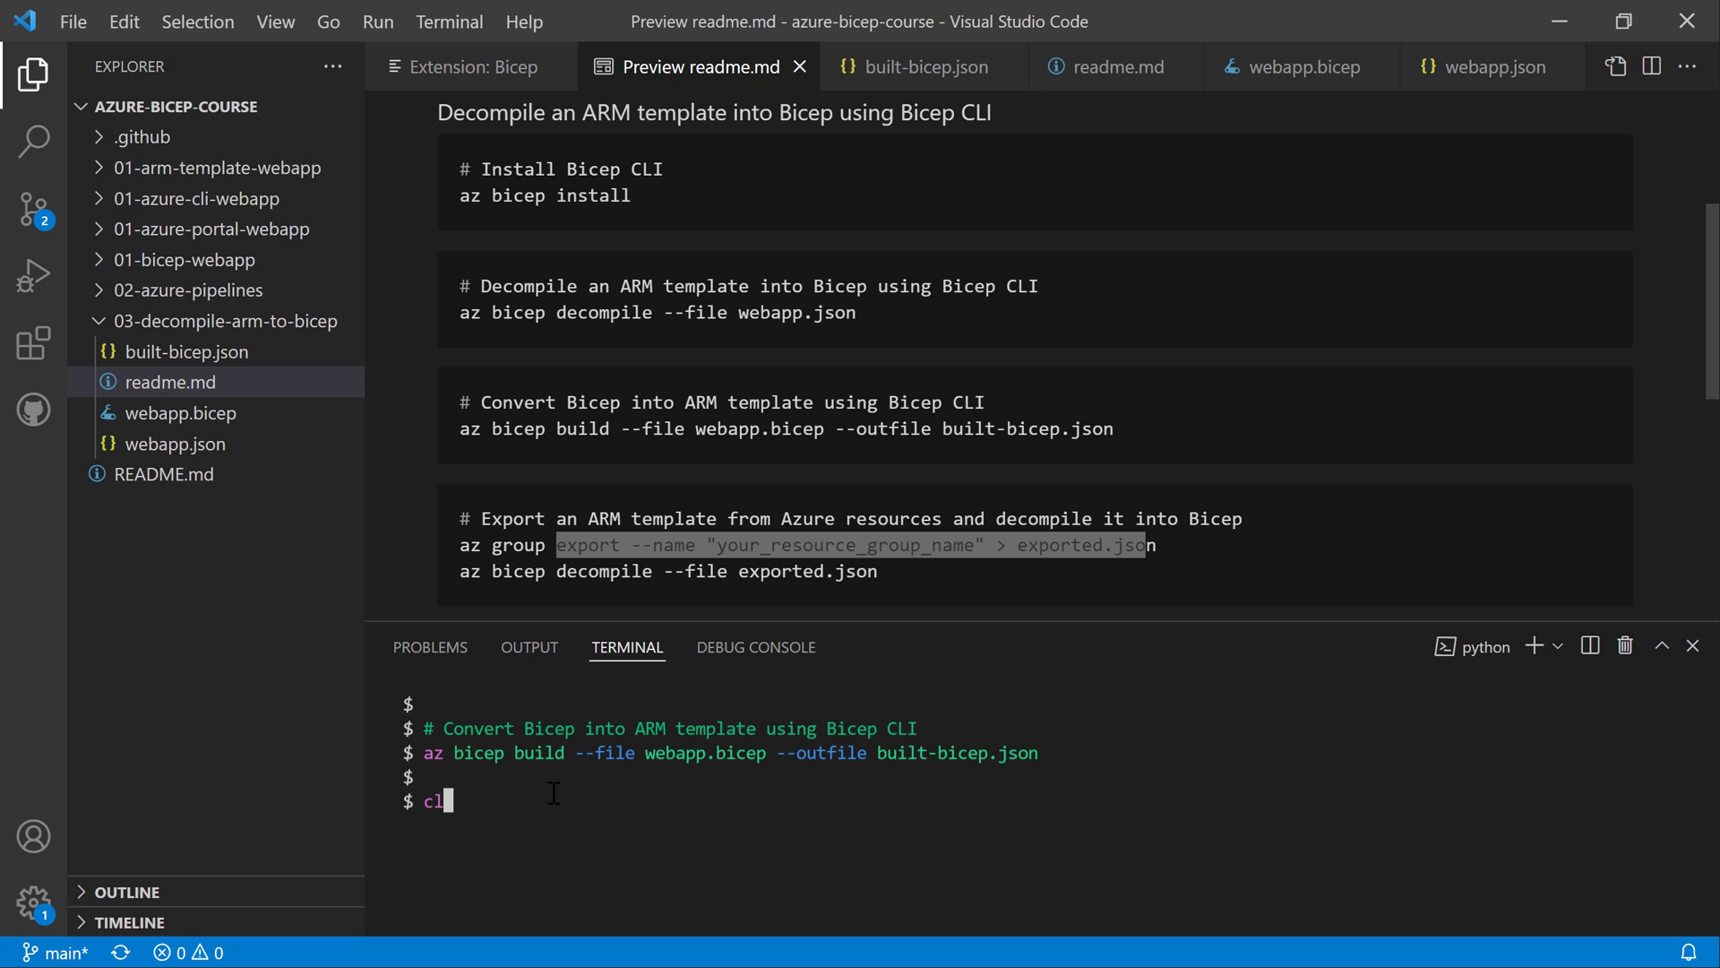
- Clear the terminal and export resource group rg-terraform-web-sql-db into exported.json
{"action": "key", "text": "Enter"}
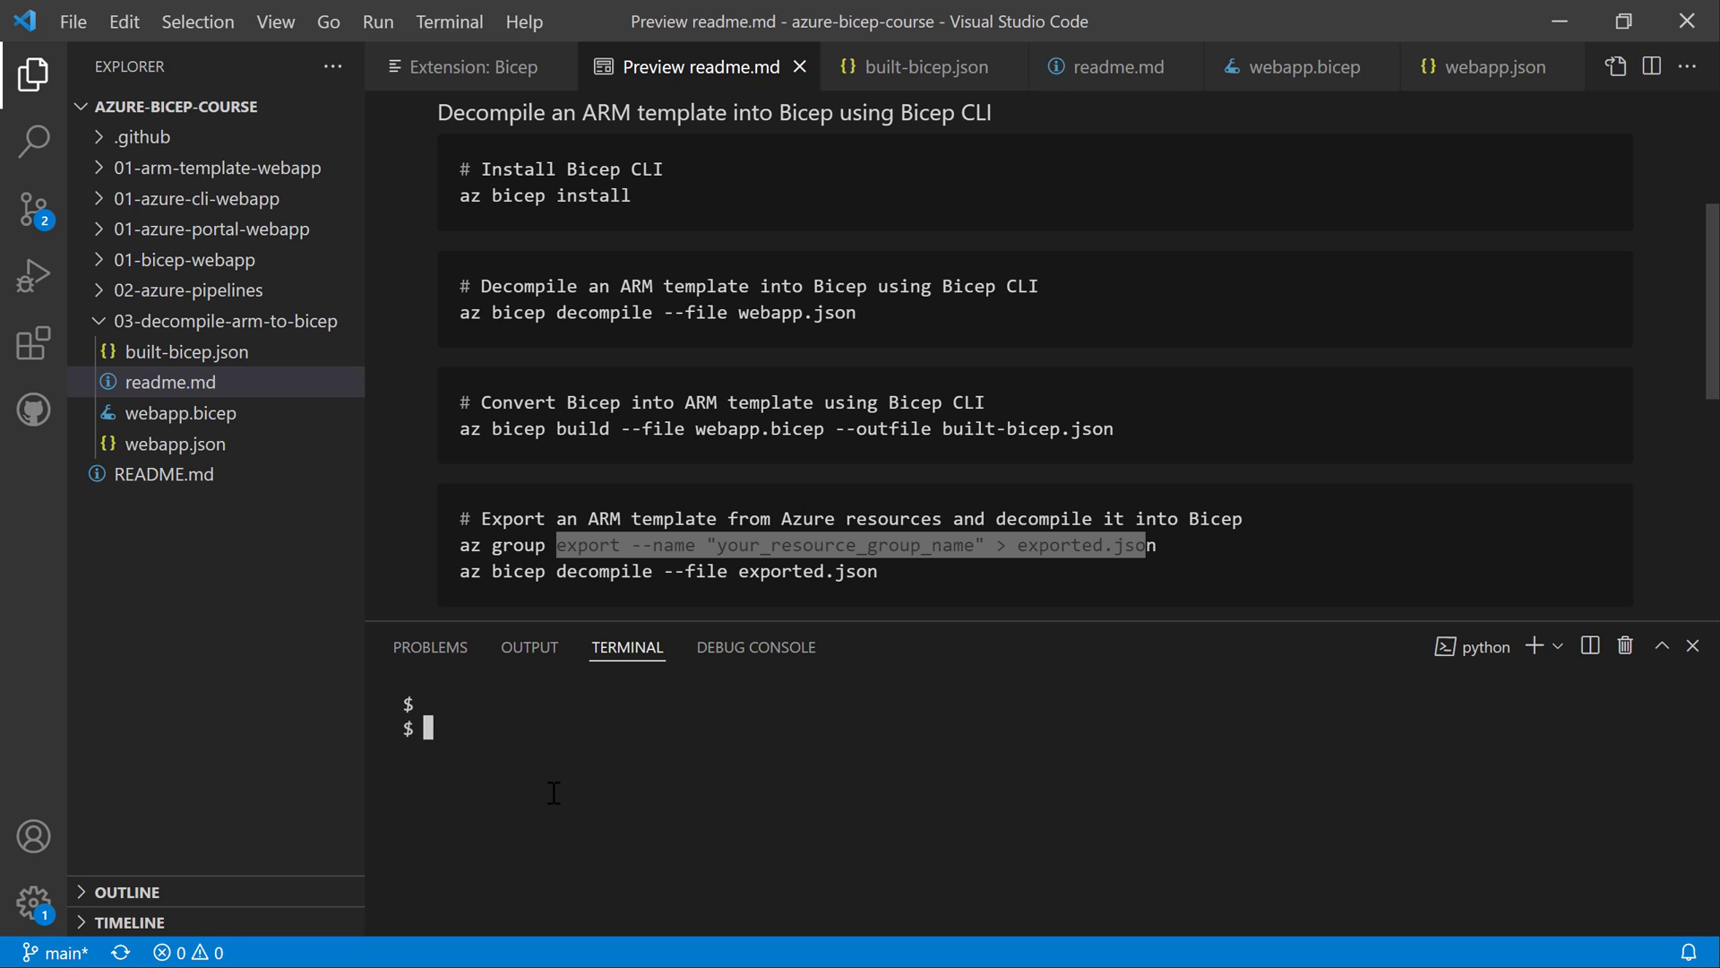
{"action": "type", "text": "az group export --name rg-terraform-web-sql-db > exported.json"}
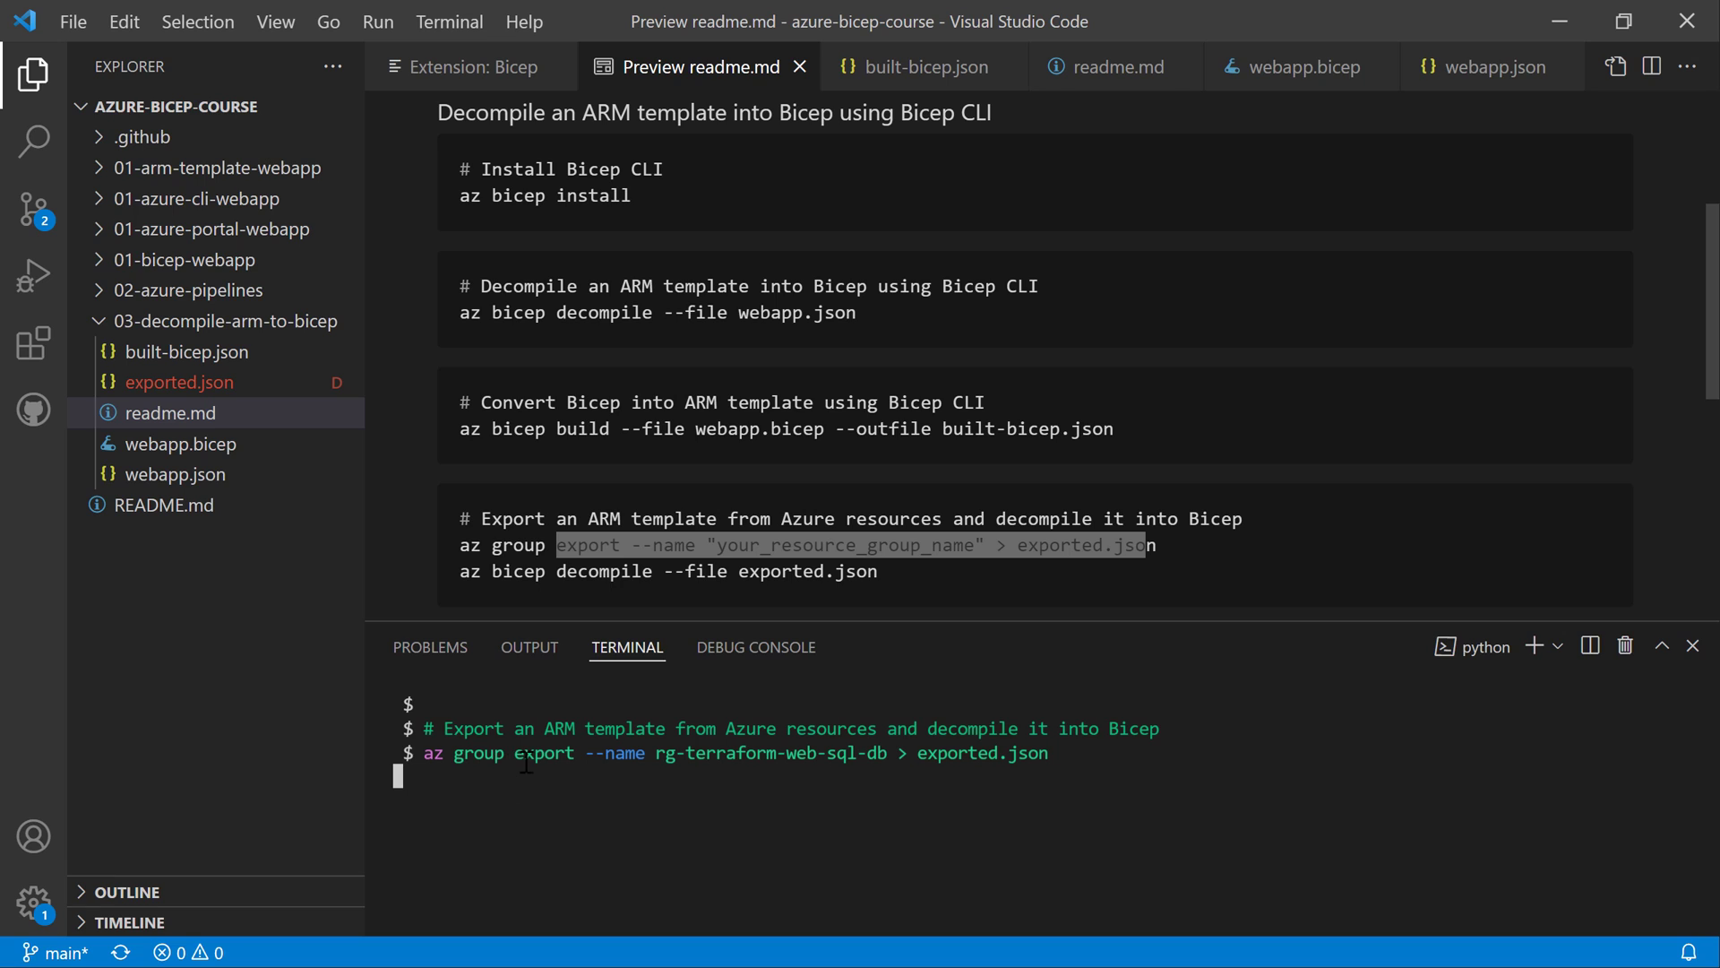
{"action": "double_click", "coordinate": [767, 752]}
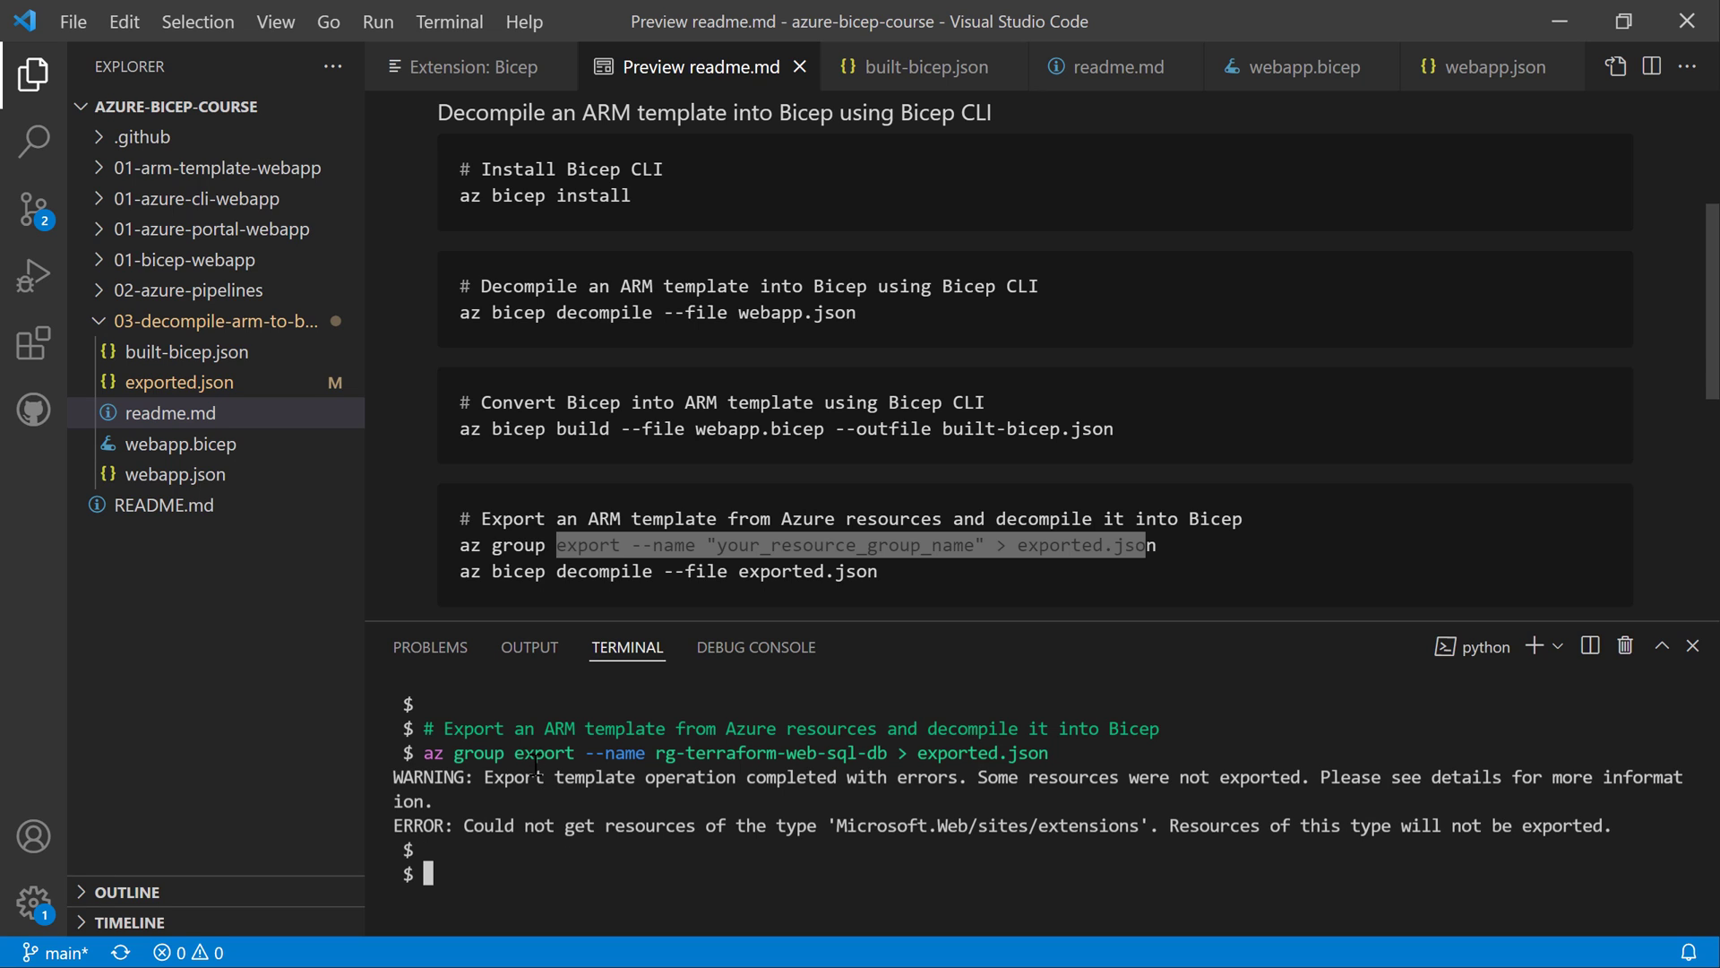
{"action": "mouse_move", "coordinate": [199, 364]}
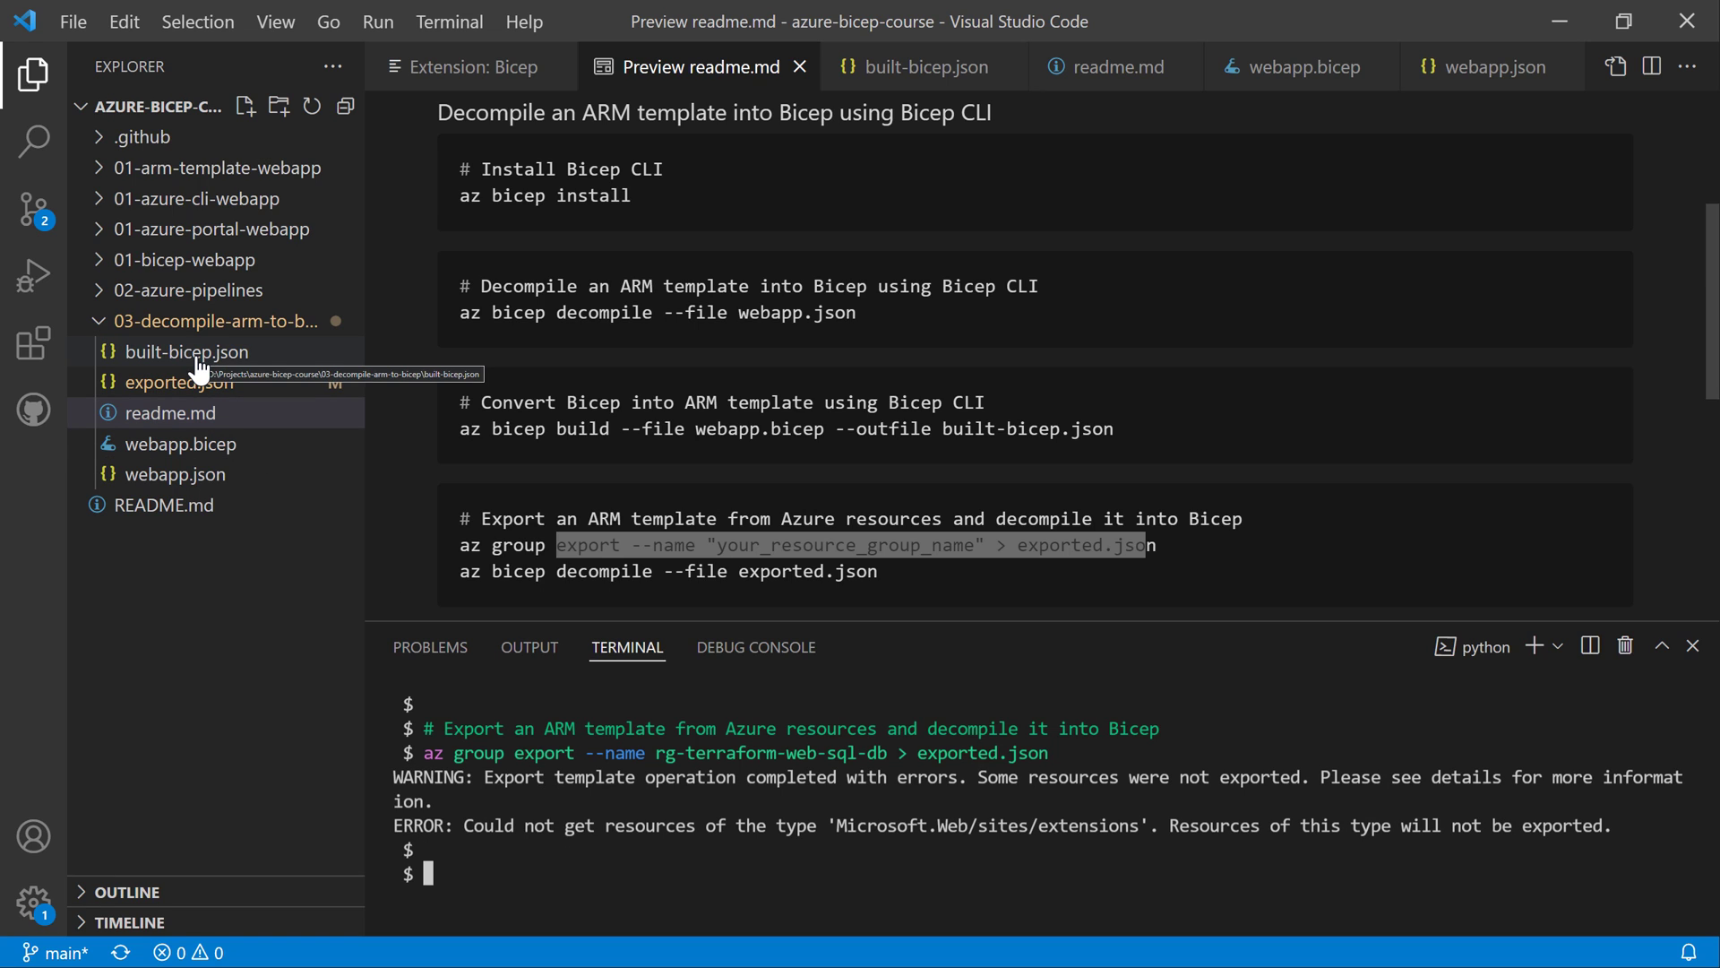
- Open exported.json and scroll through the app service plan and web site resources
{"action": "left_click", "coordinate": [179, 382]}
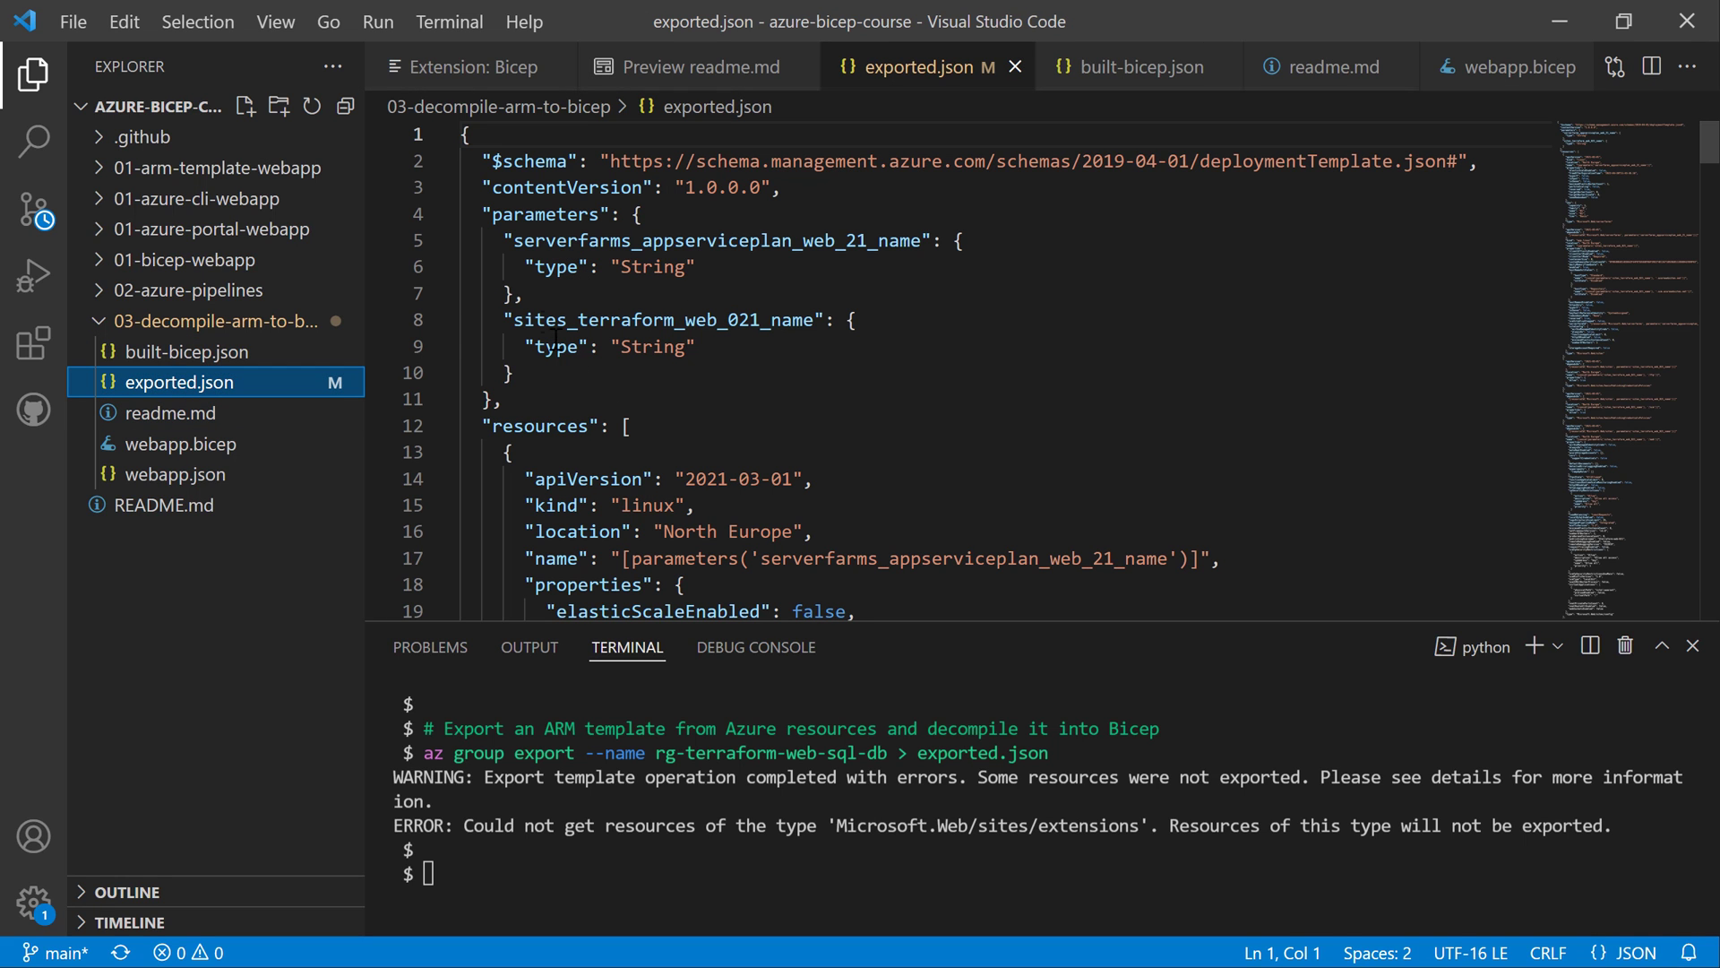
{"action": "scroll", "scroll_direction": "down", "scroll_amount": 3}
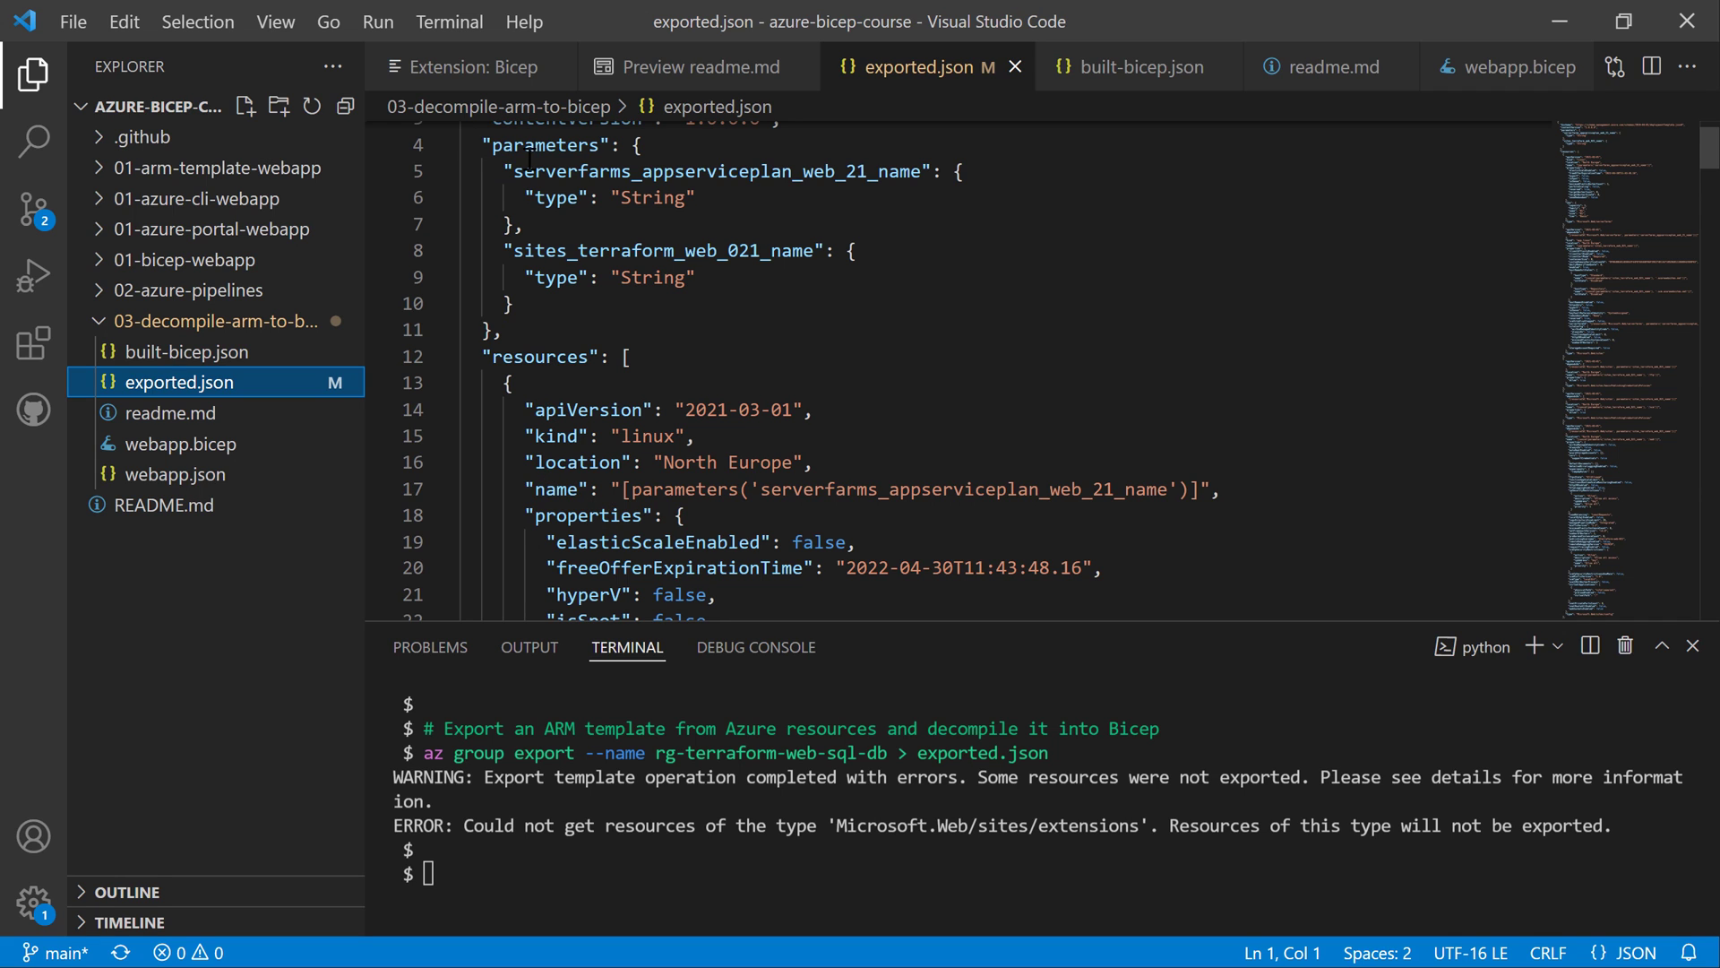
{"action": "scroll", "scroll_direction": "down", "scroll_amount": 3}
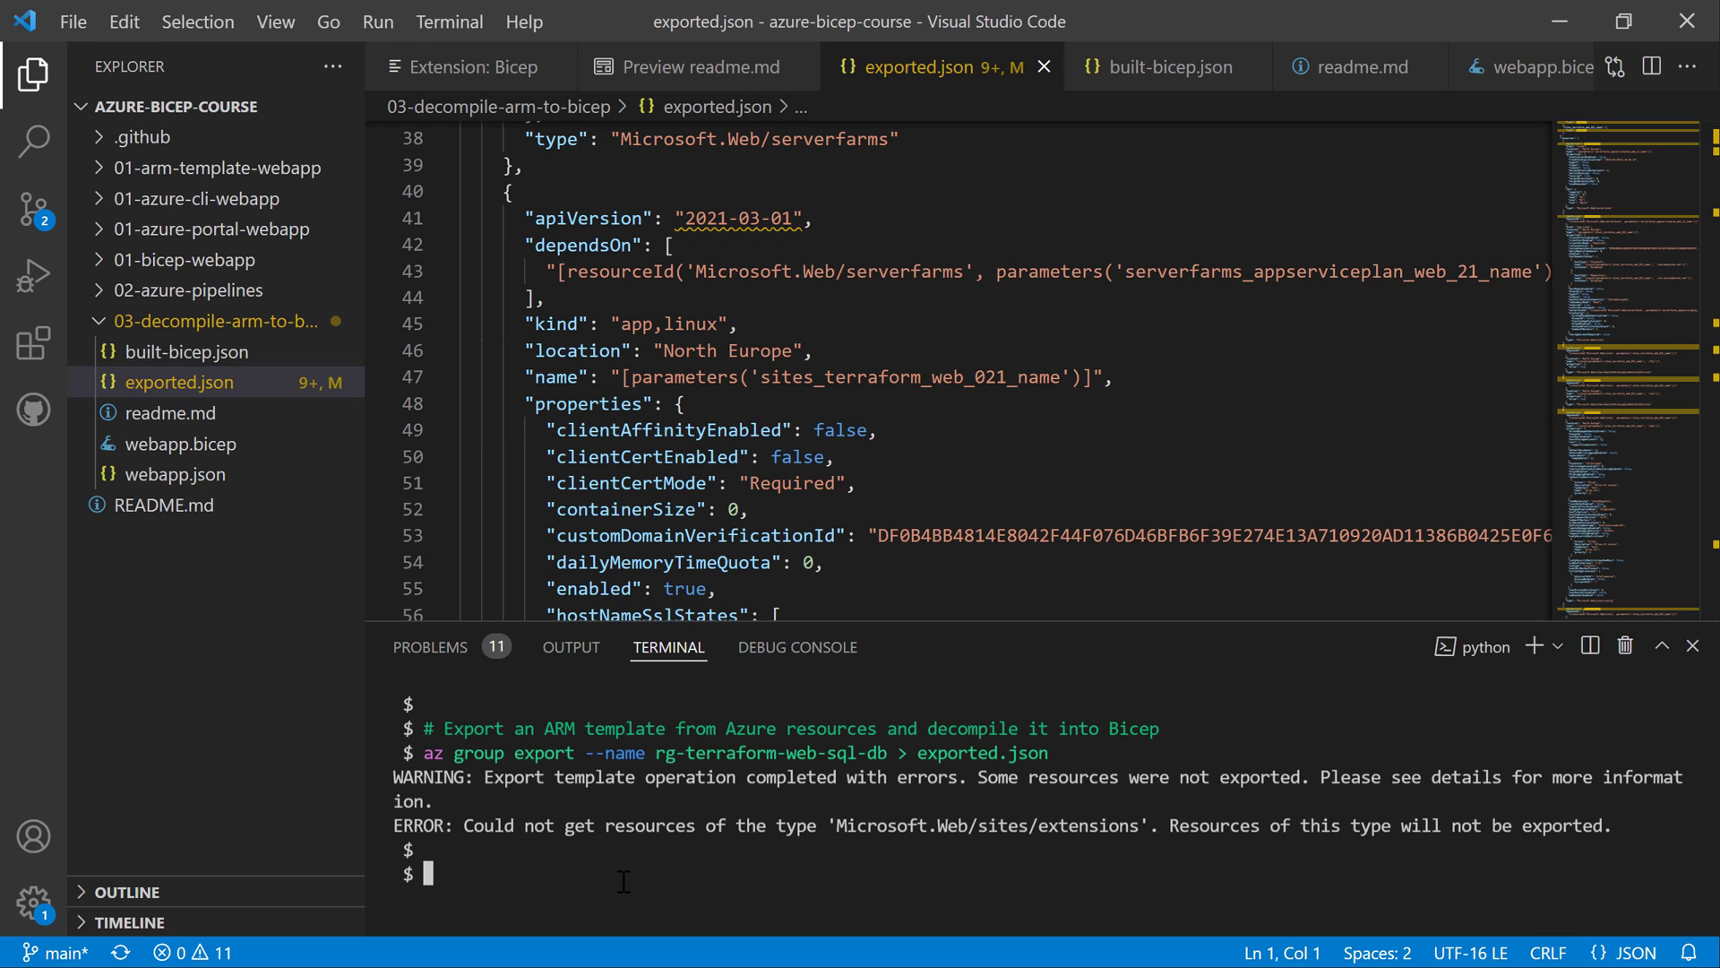
- Run az bicep decompile --file exported.json to generate exported.bicep
{"action": "type", "text": "az bicep decompile --file exported.json"}
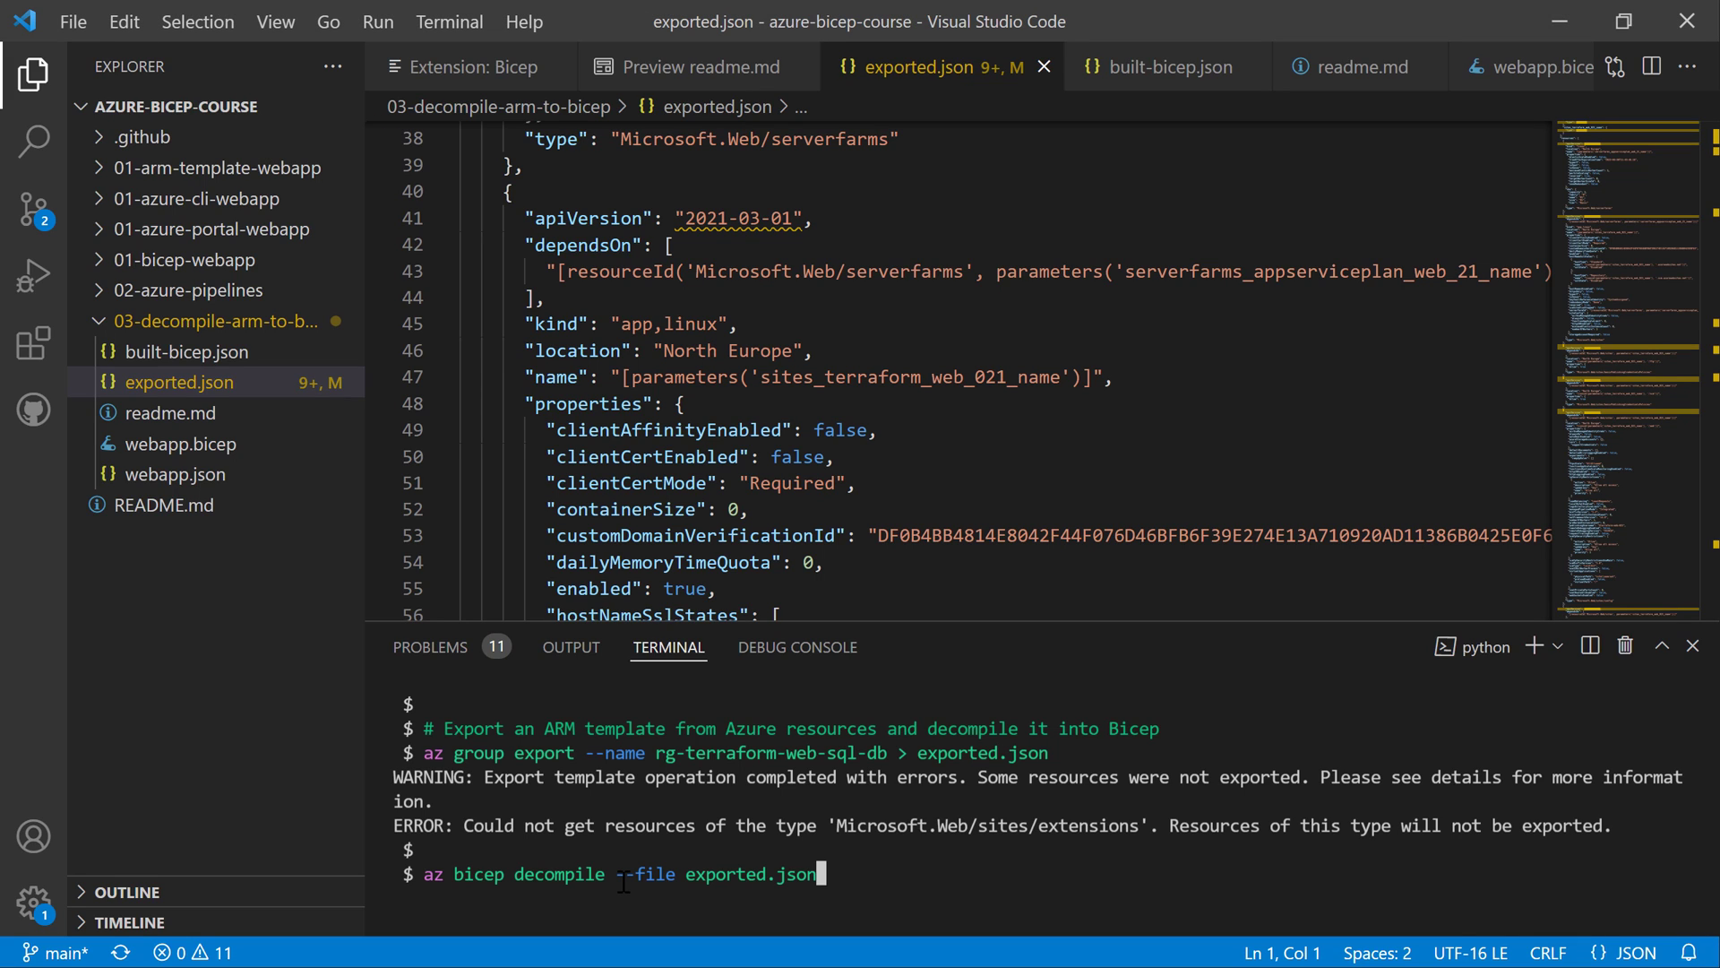
{"action": "key", "text": "Enter"}
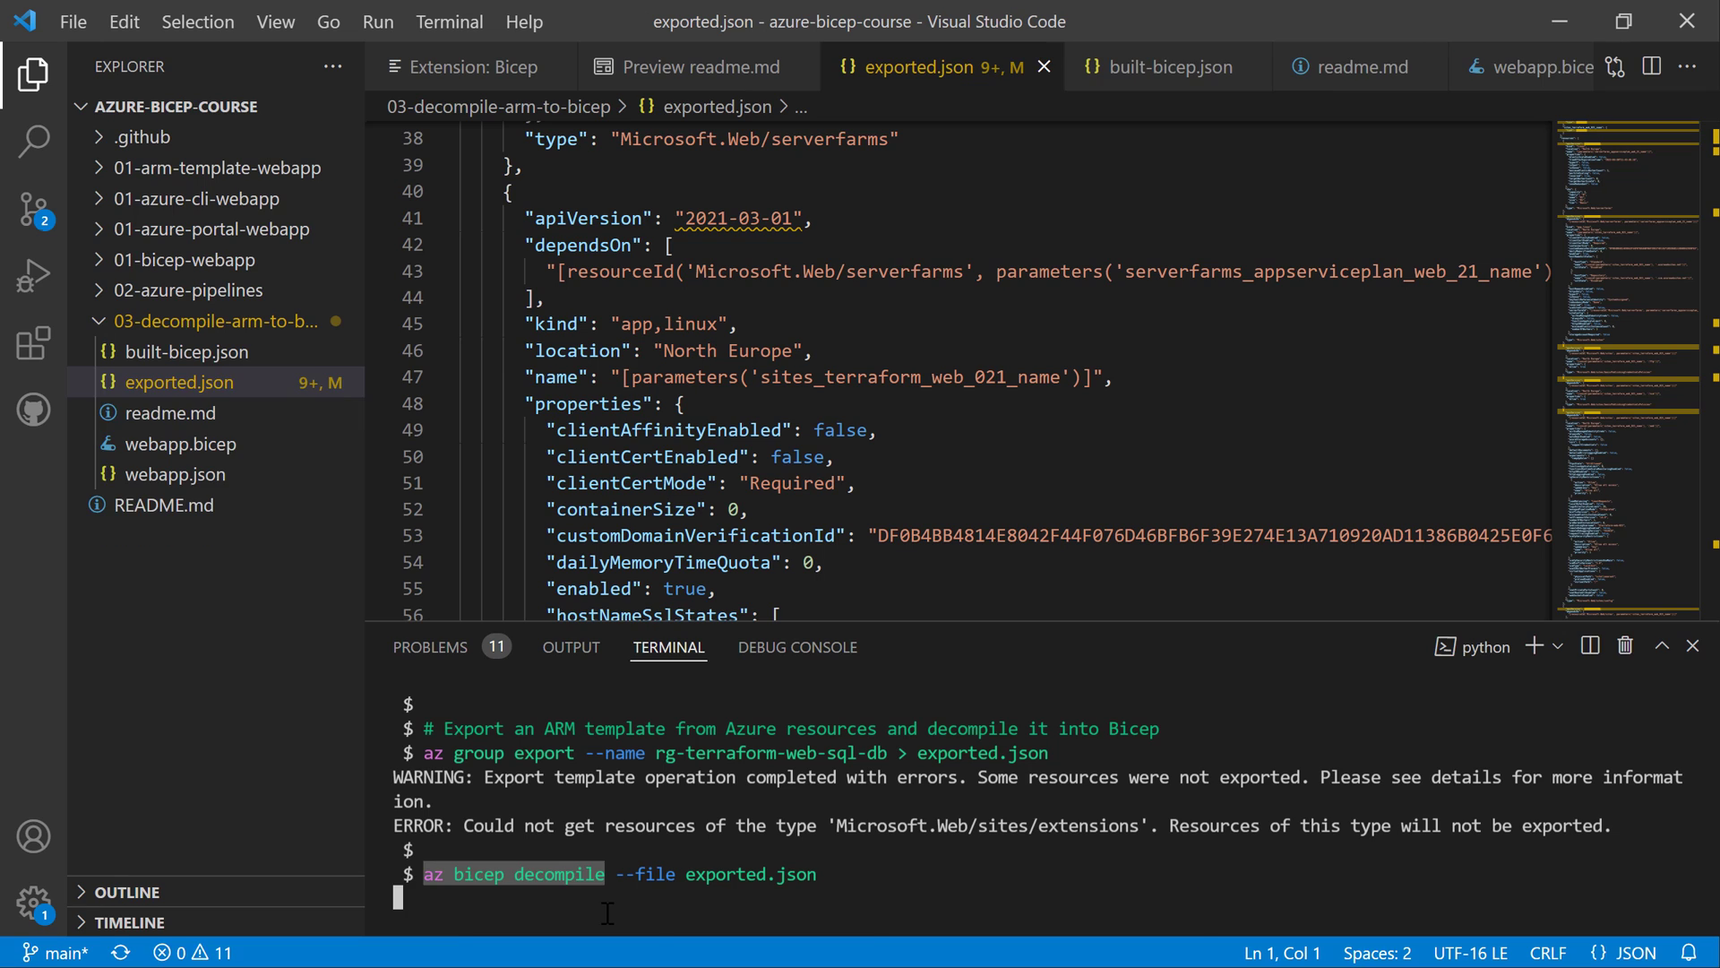
{"action": "key", "text": "Enter"}
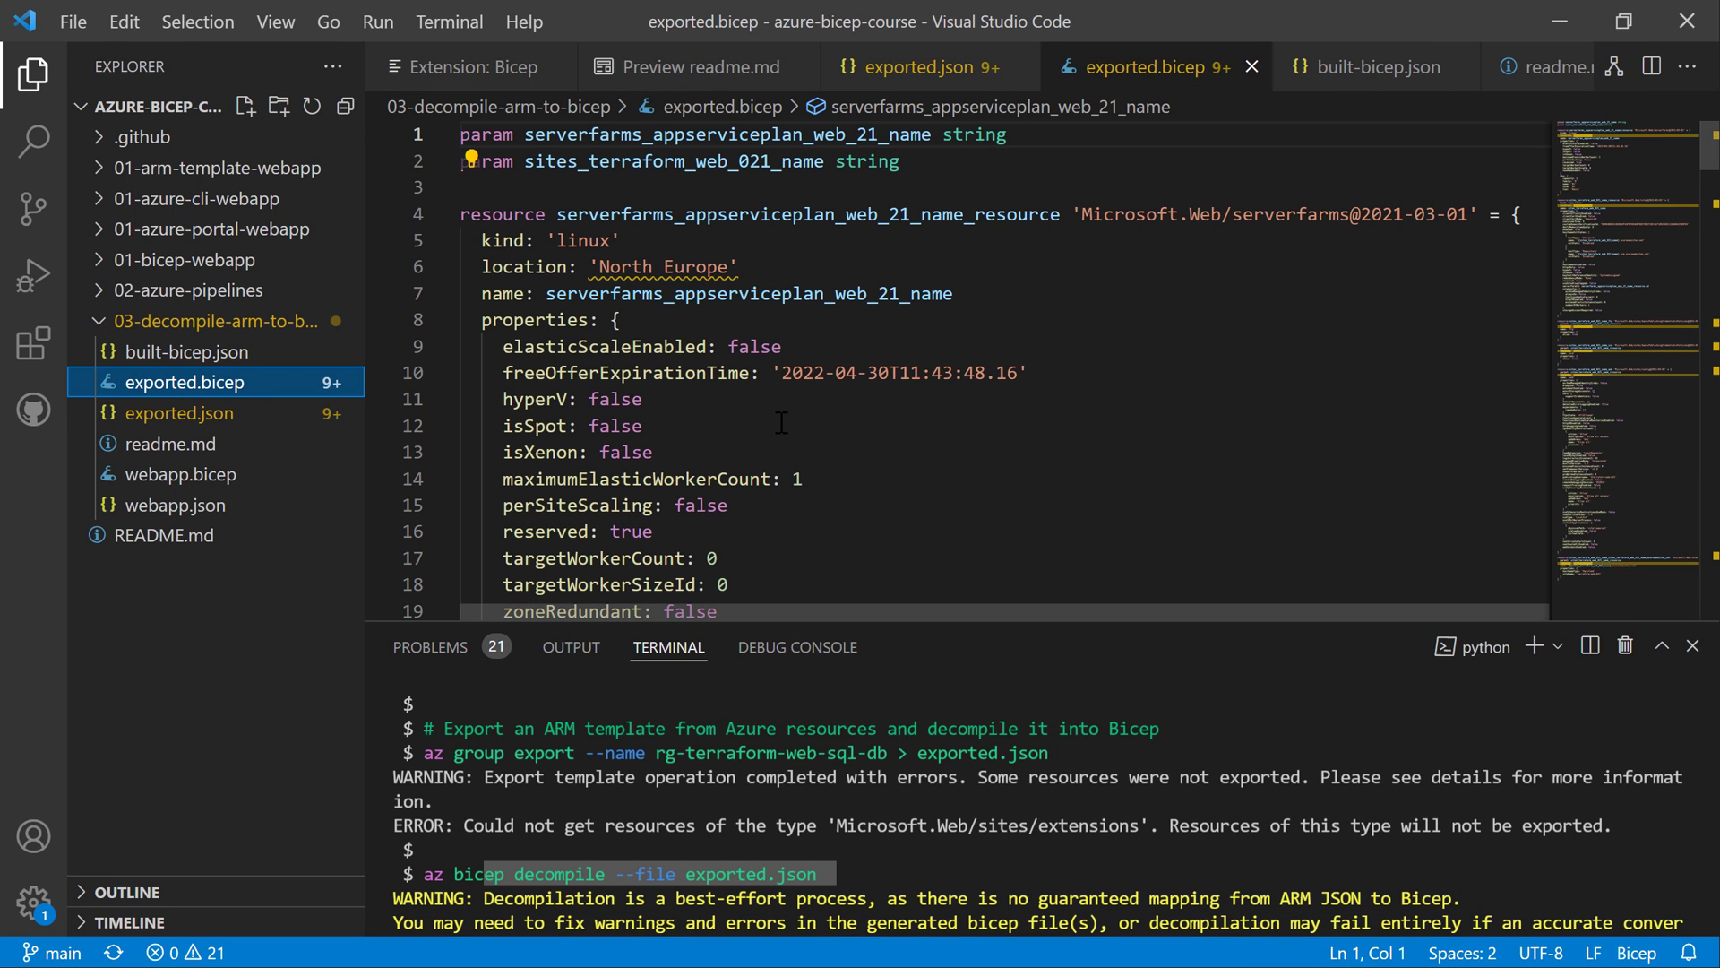
- Inspect exported.bicep, selecting the plan's properties keyword and scrolling to the web site resource
{"action": "double_click", "coordinate": [534, 319]}
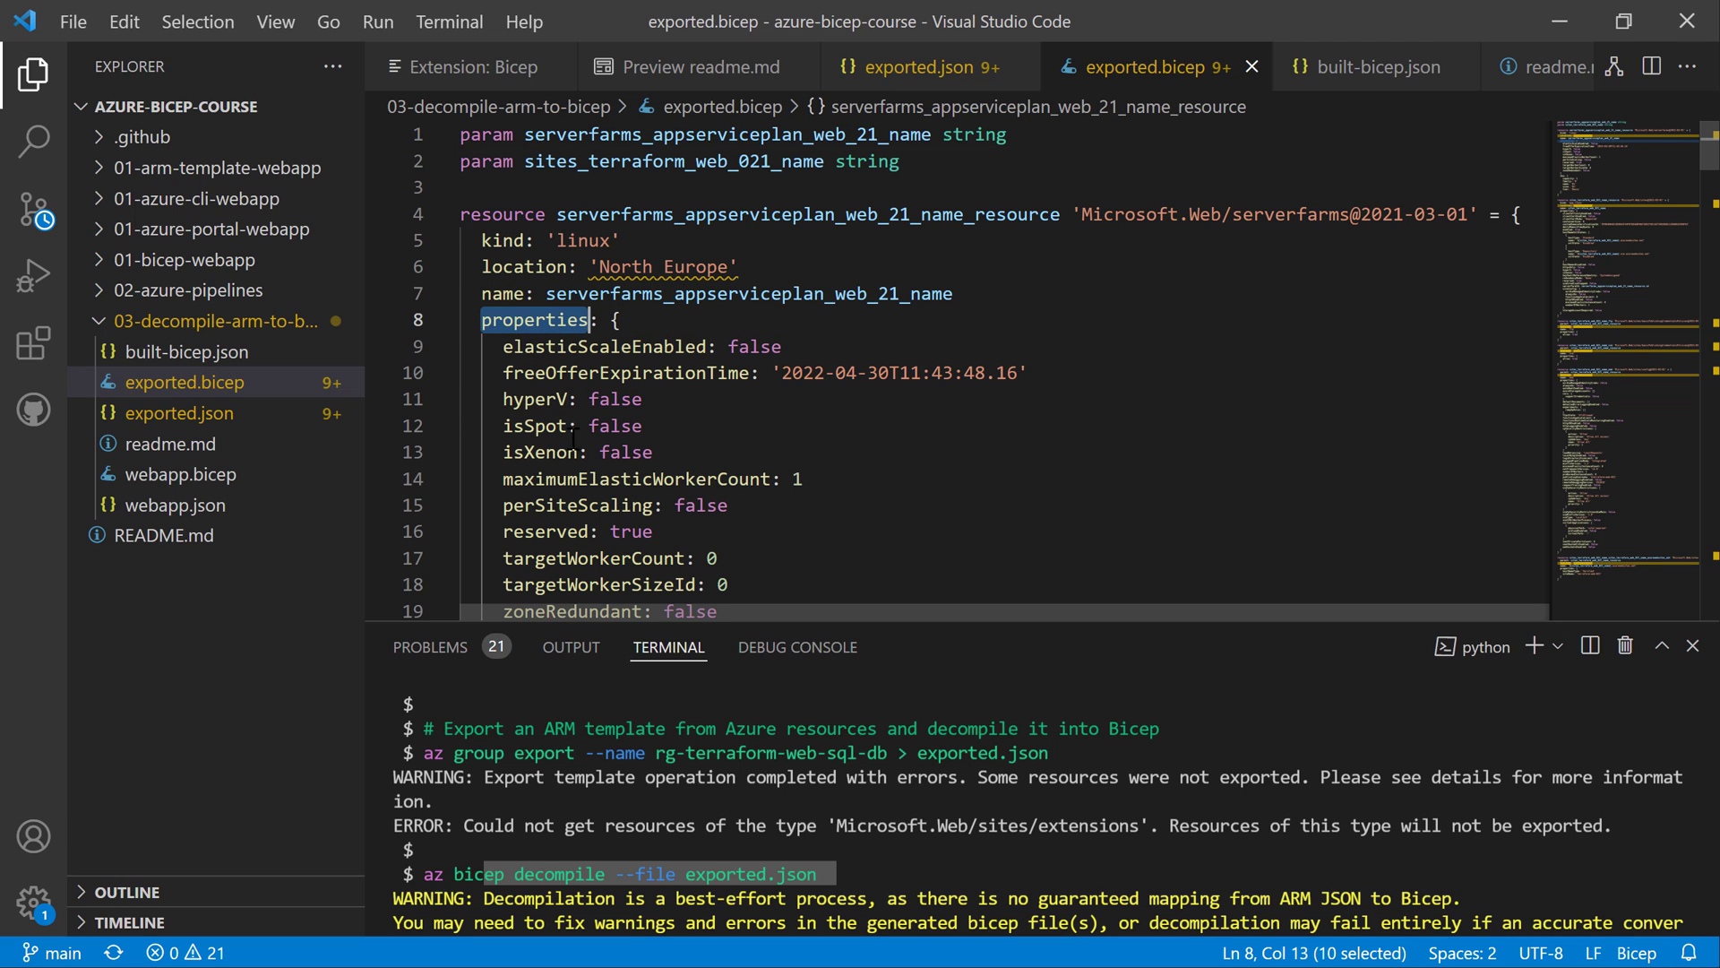
{"action": "mouse_move", "coordinate": [697, 451]}
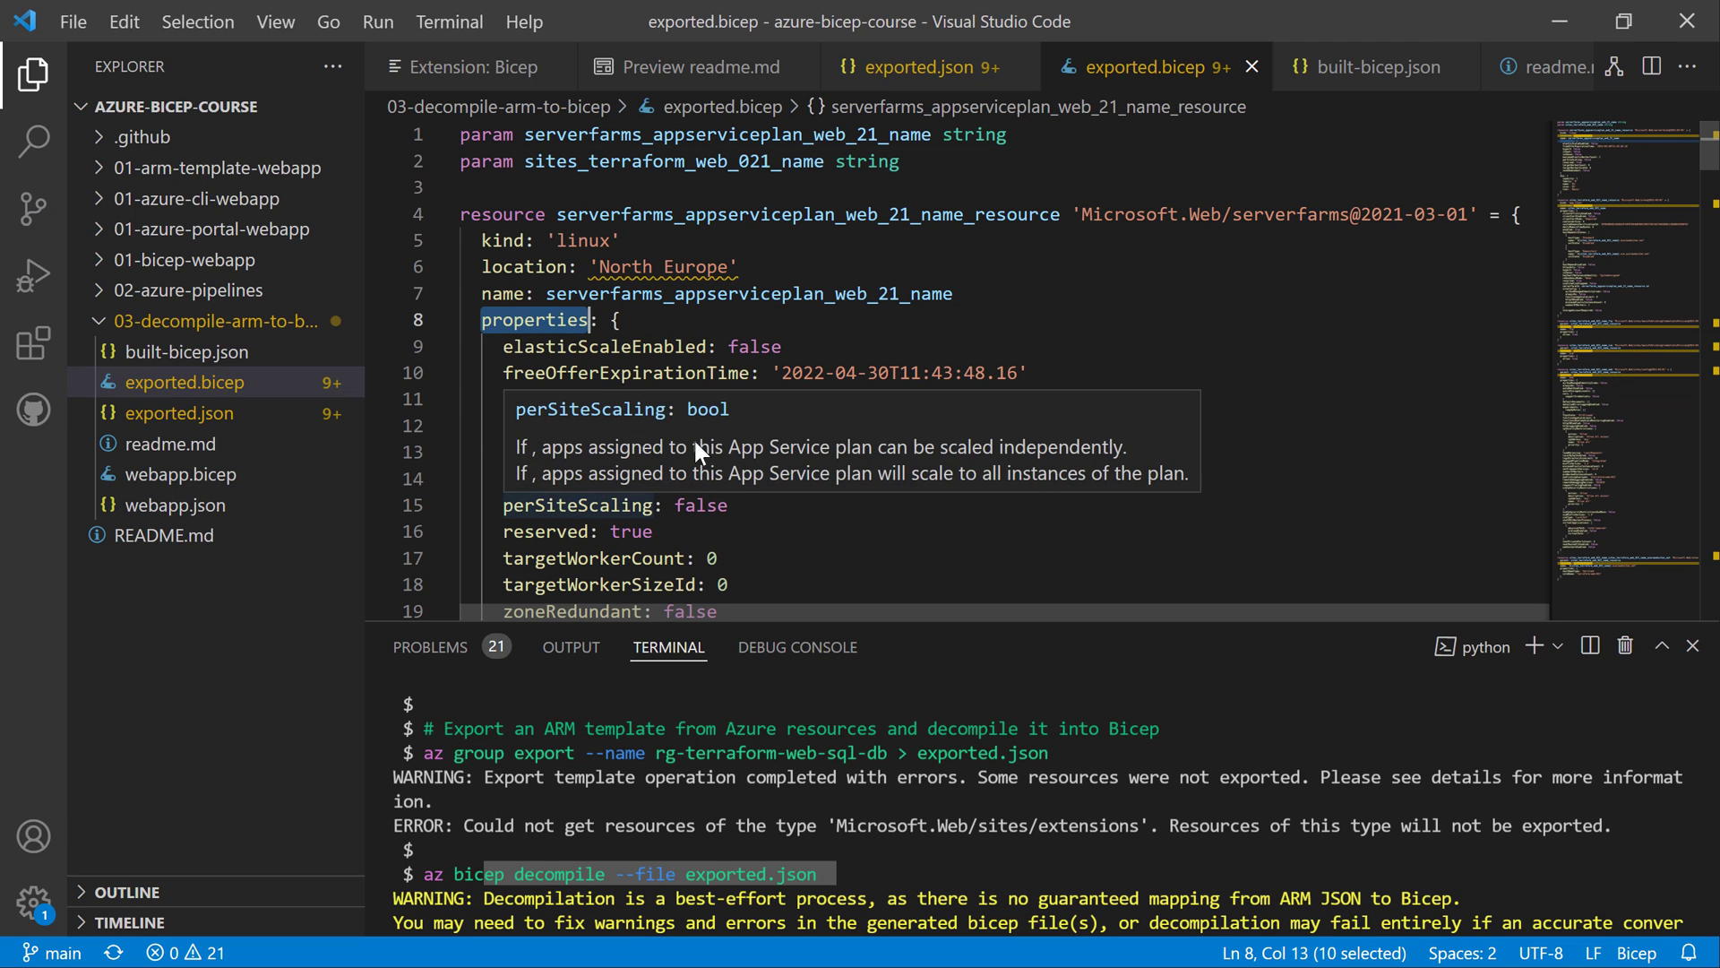
{"action": "scroll", "scroll_direction": "down", "scroll_amount": 3}
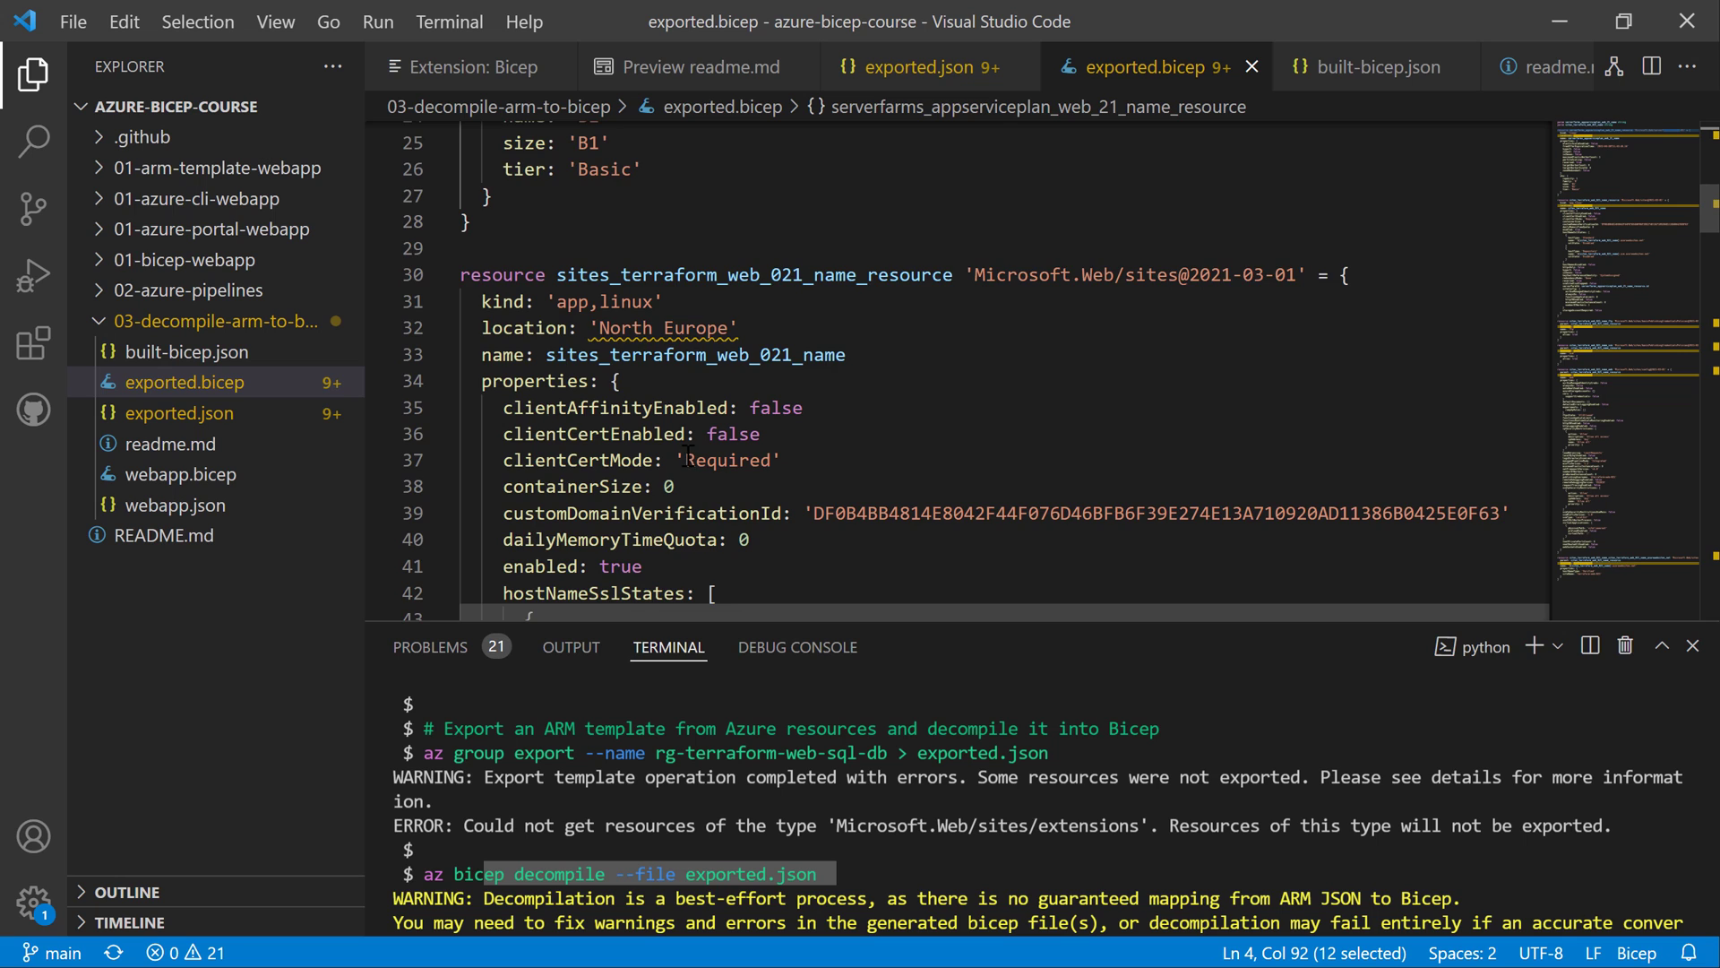
{"action": "scroll", "scroll_direction": "down", "scroll_amount": 3}
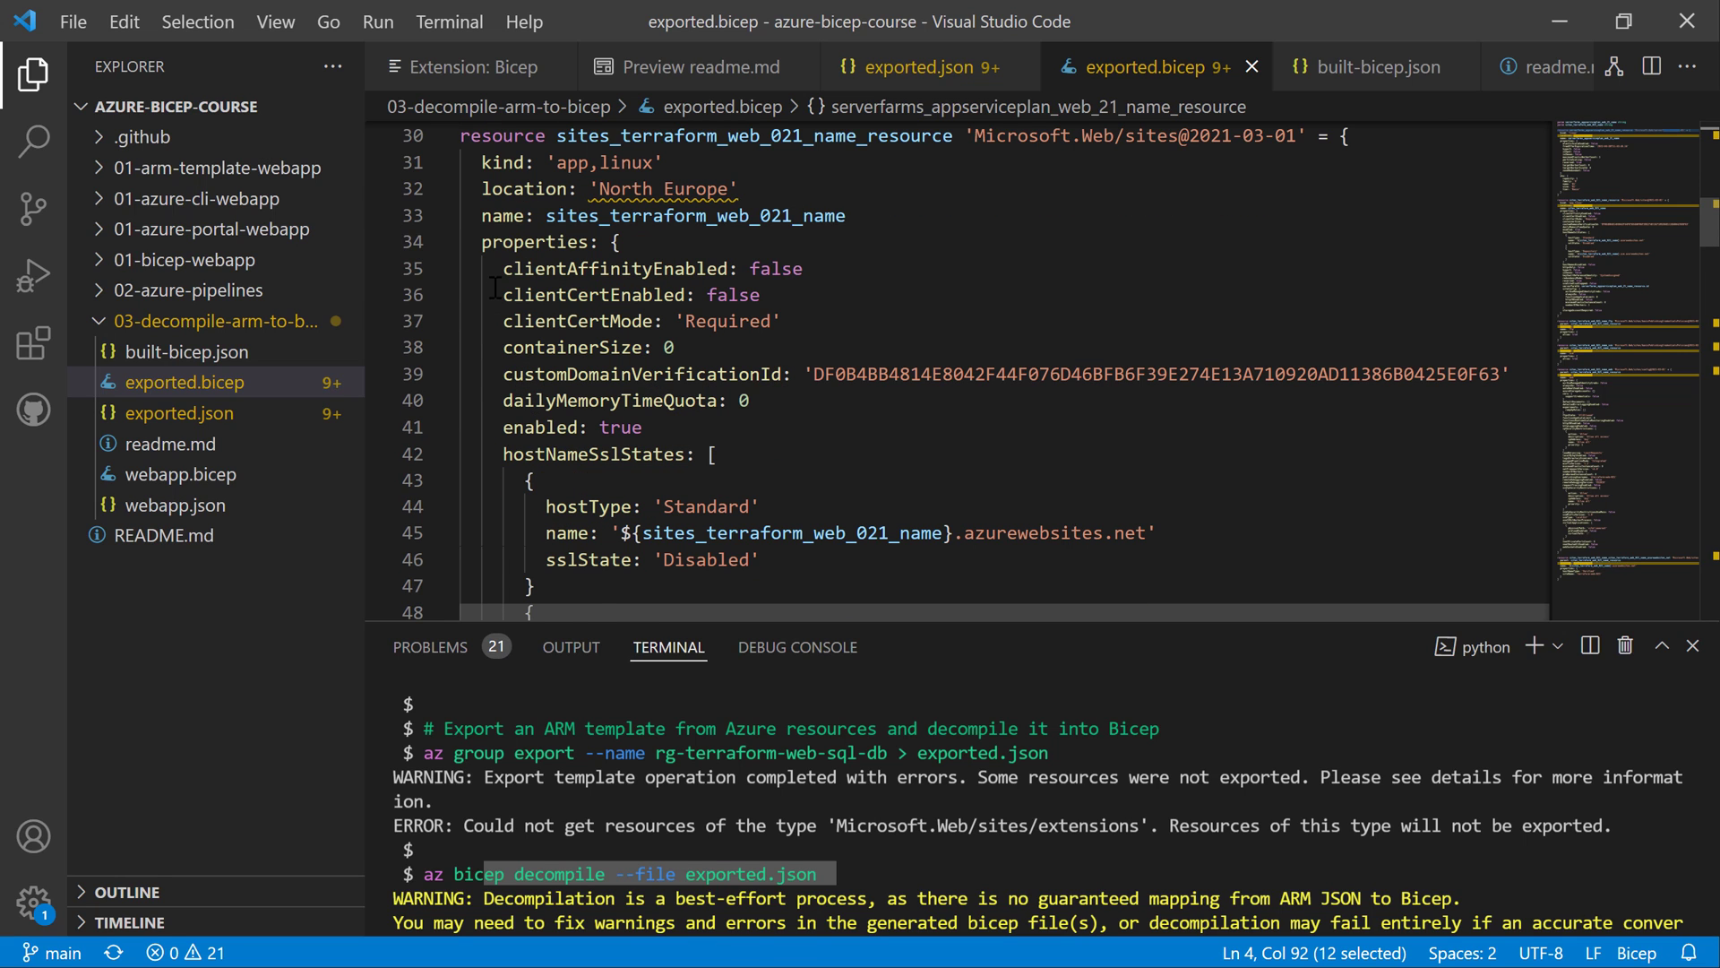
{"action": "scroll", "scroll_direction": "down", "scroll_amount": 3}
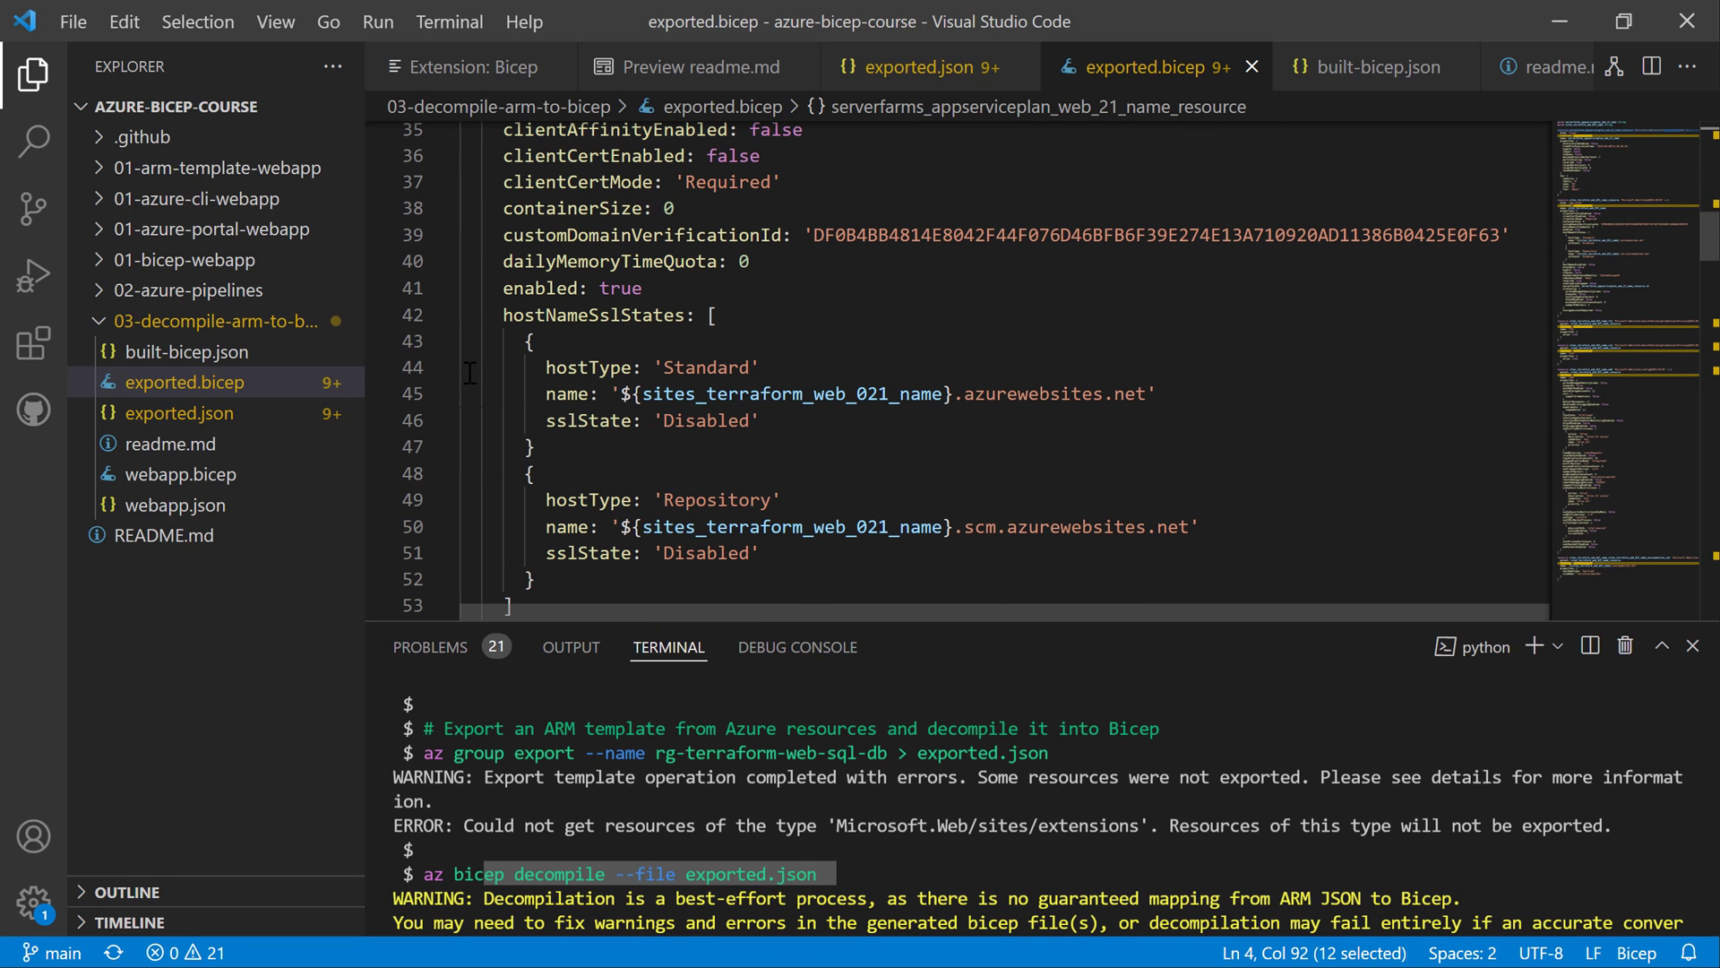
{"action": "mouse_move", "coordinate": [461, 347]}
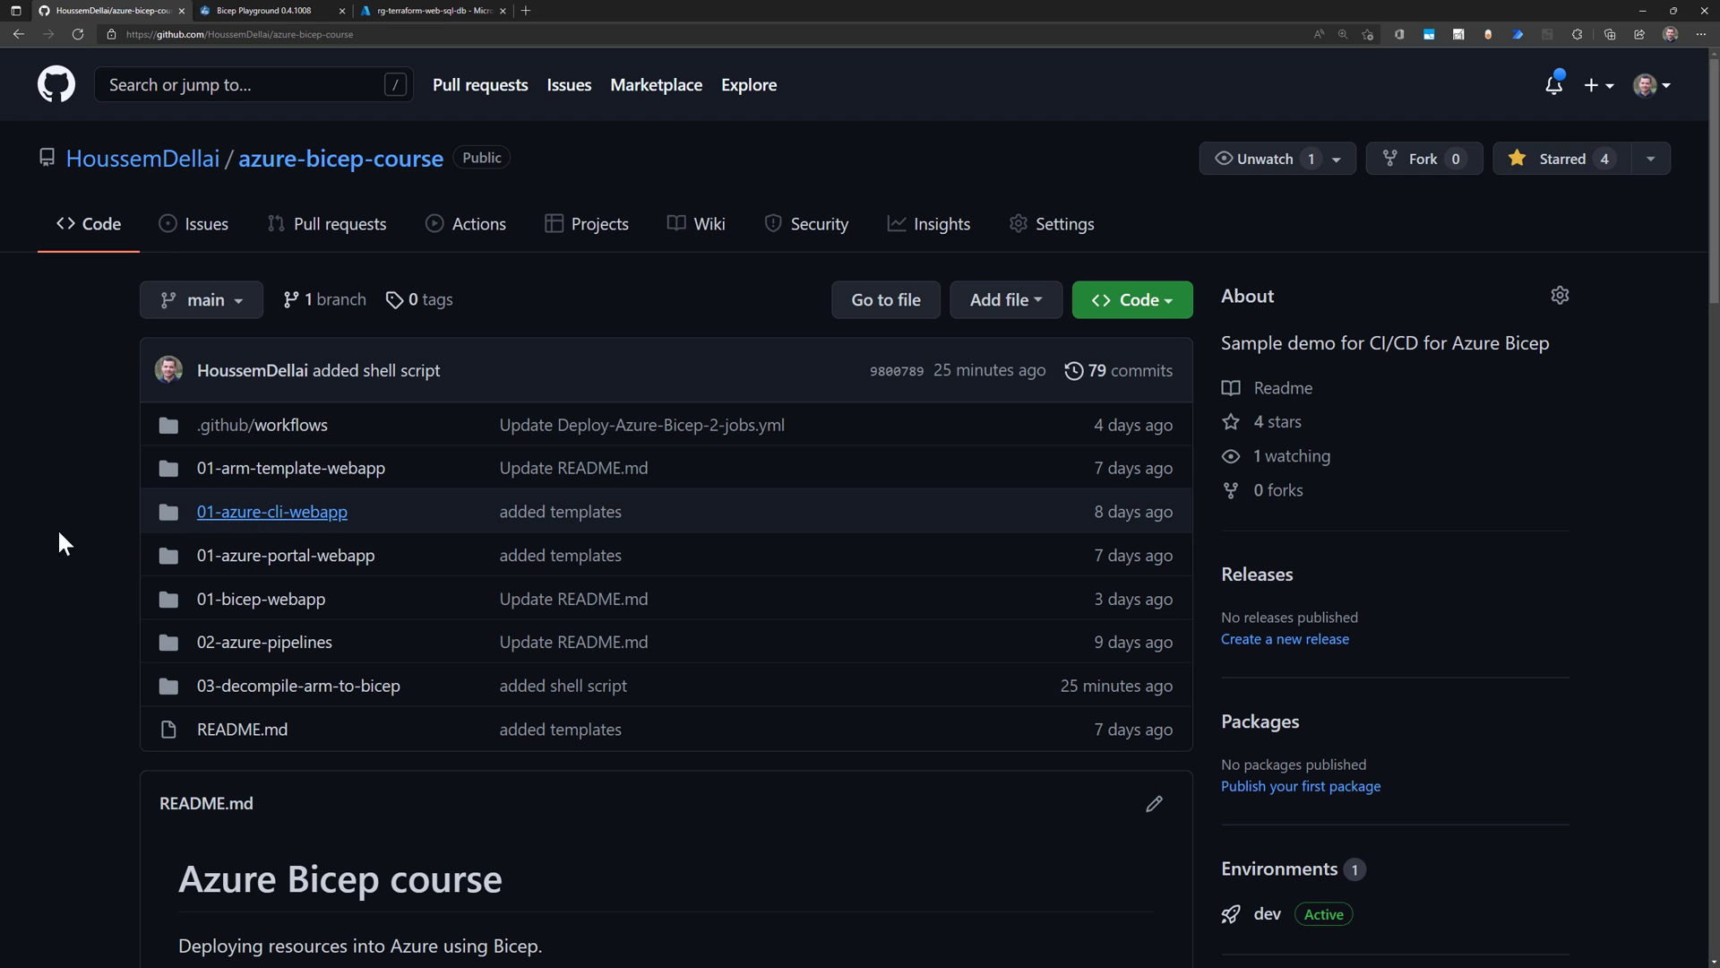
{"action": "mouse_move", "coordinate": [45, 500]}
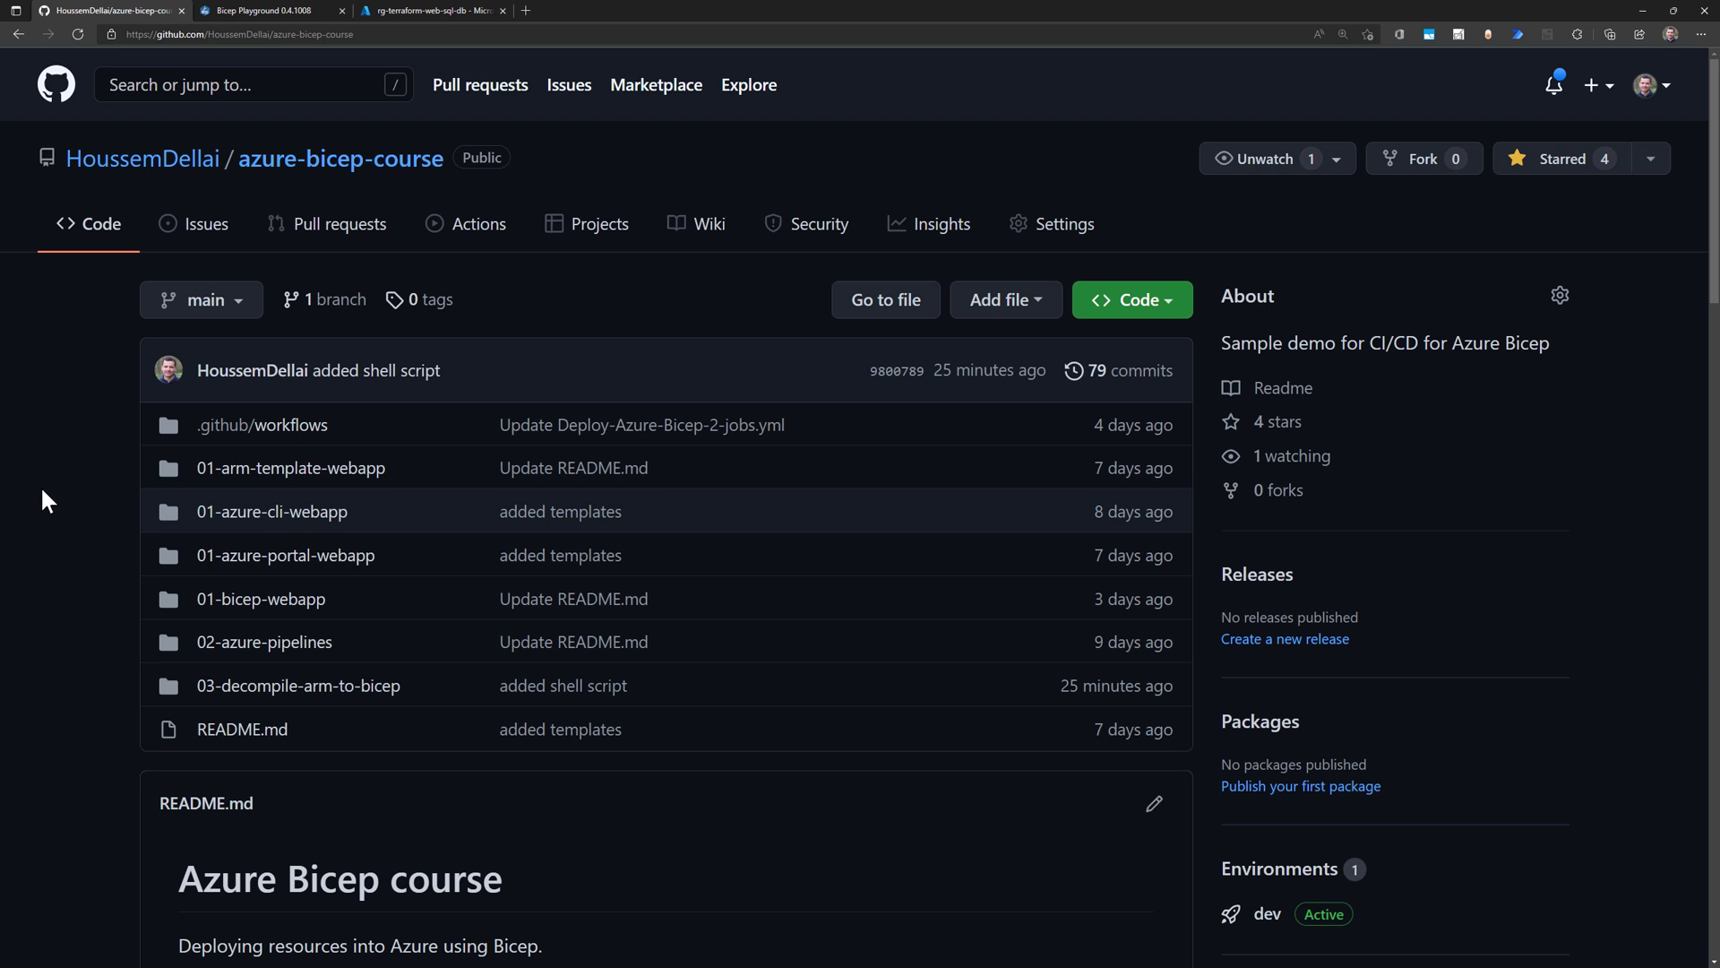
{"action": "mouse_move", "coordinate": [240, 707]}
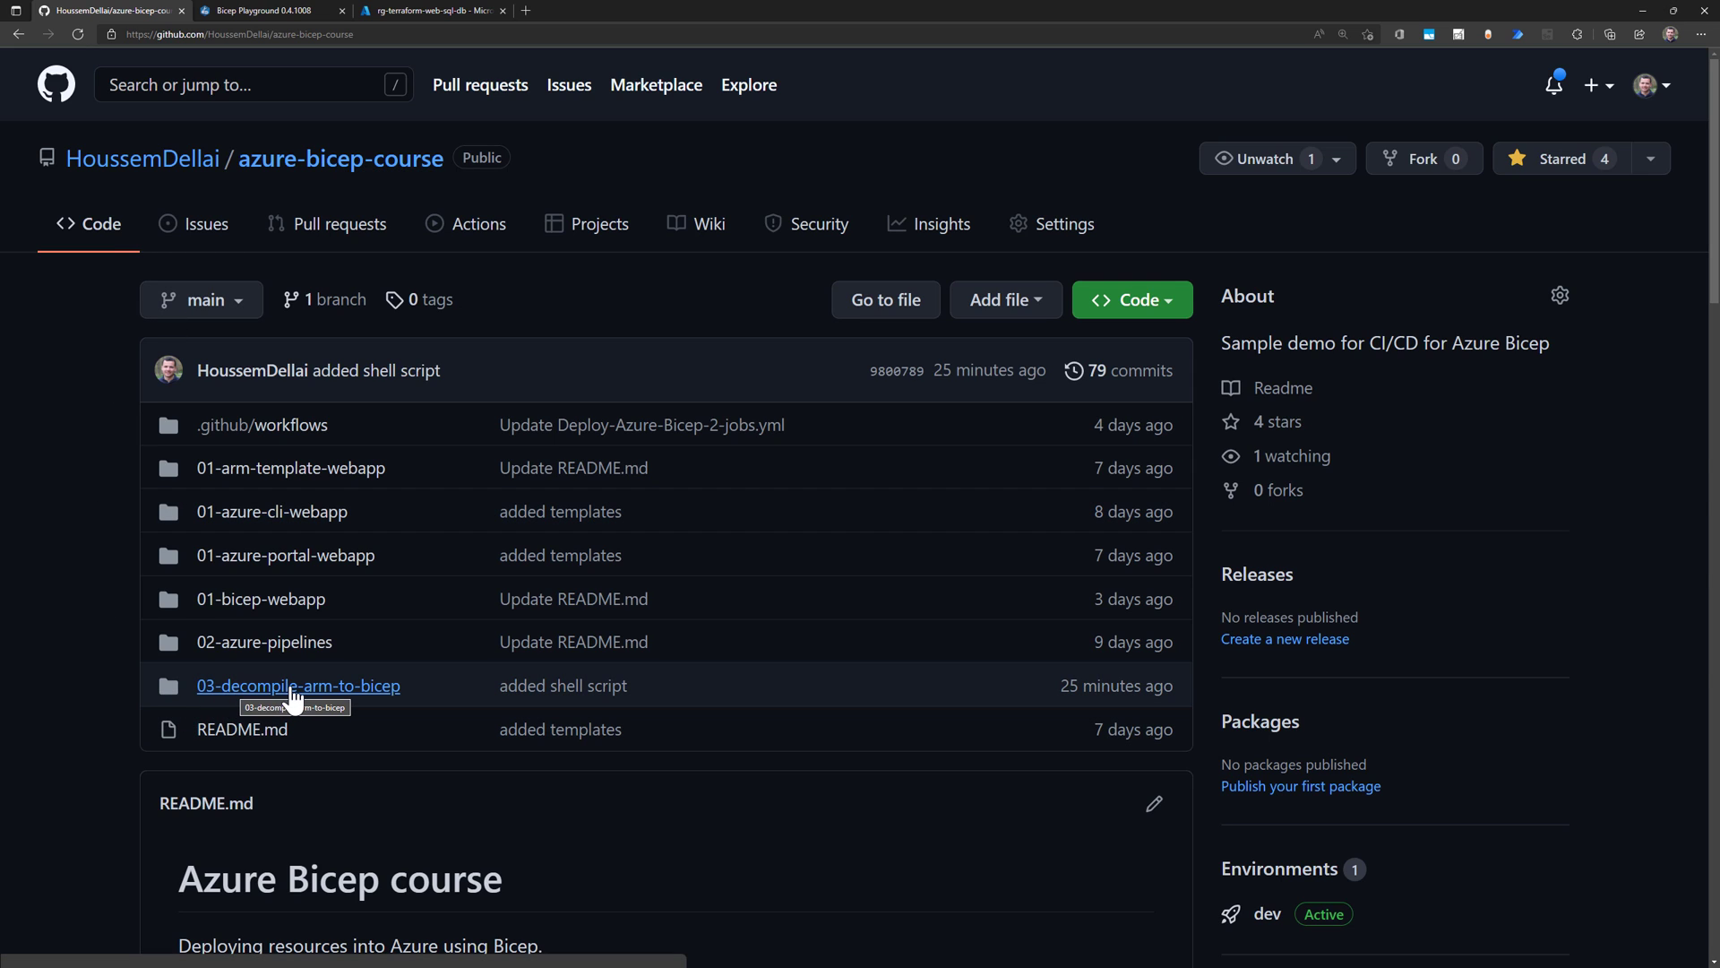
- Open the 03-decompile-arm-to-bicep repo folder and scroll to its readme of Bicep CLI commands
{"action": "left_click", "coordinate": [299, 685]}
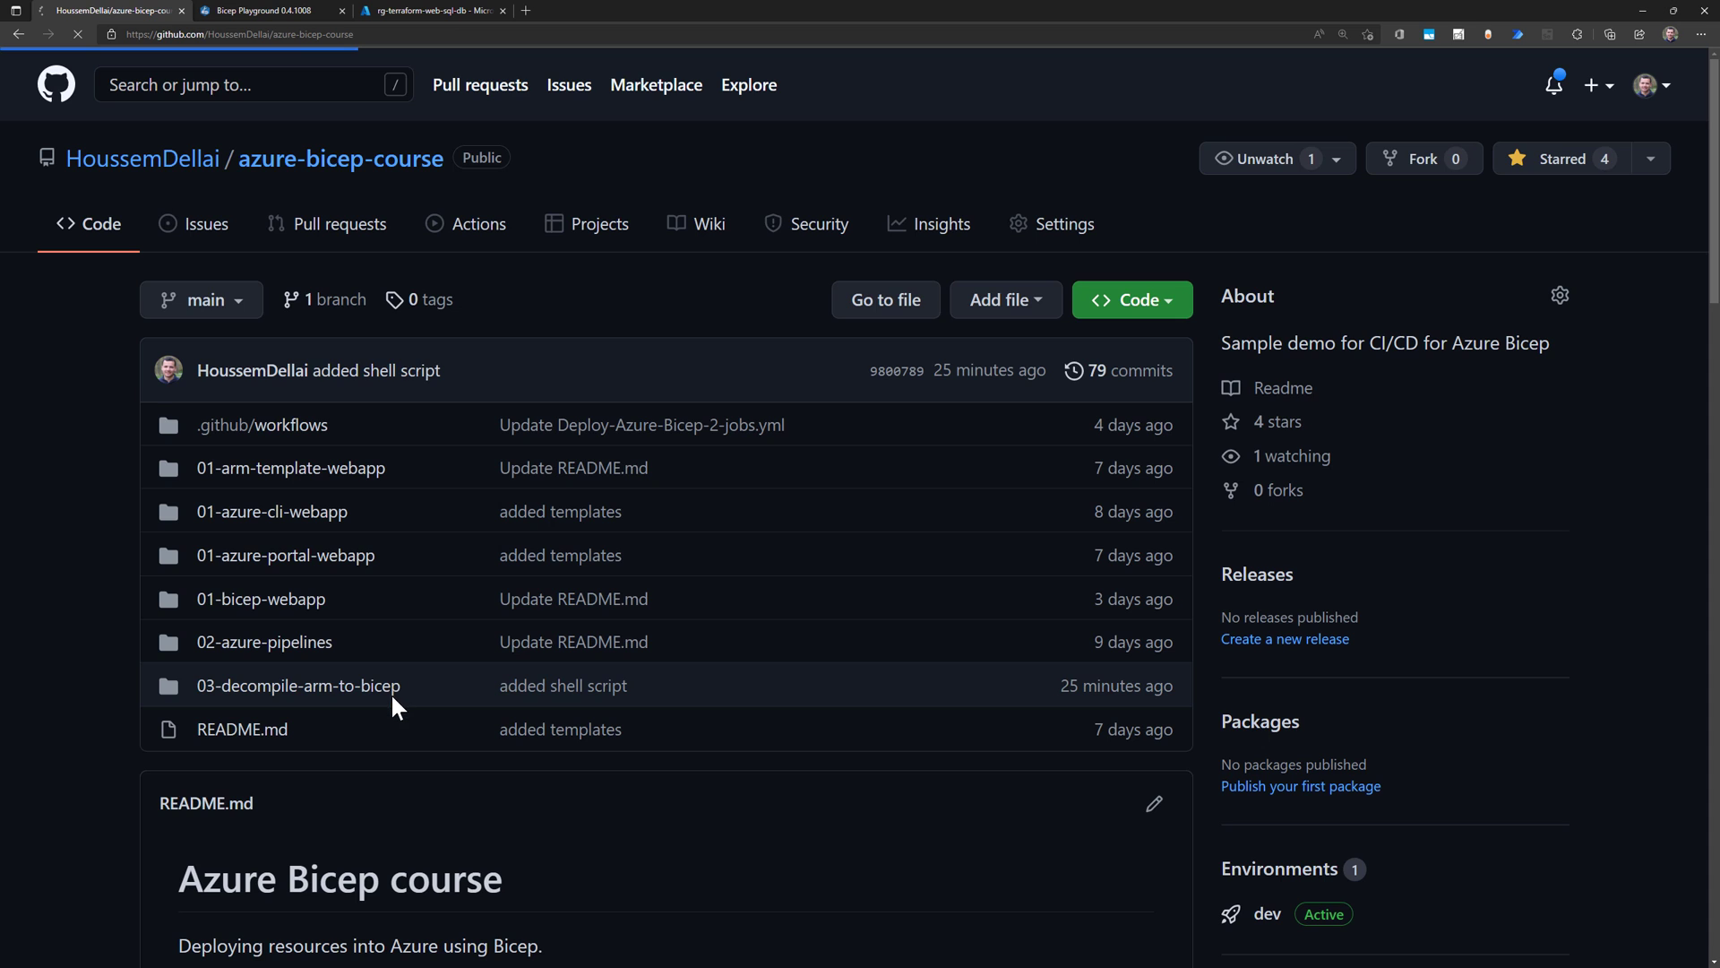
{"action": "left_click", "coordinate": [298, 686]}
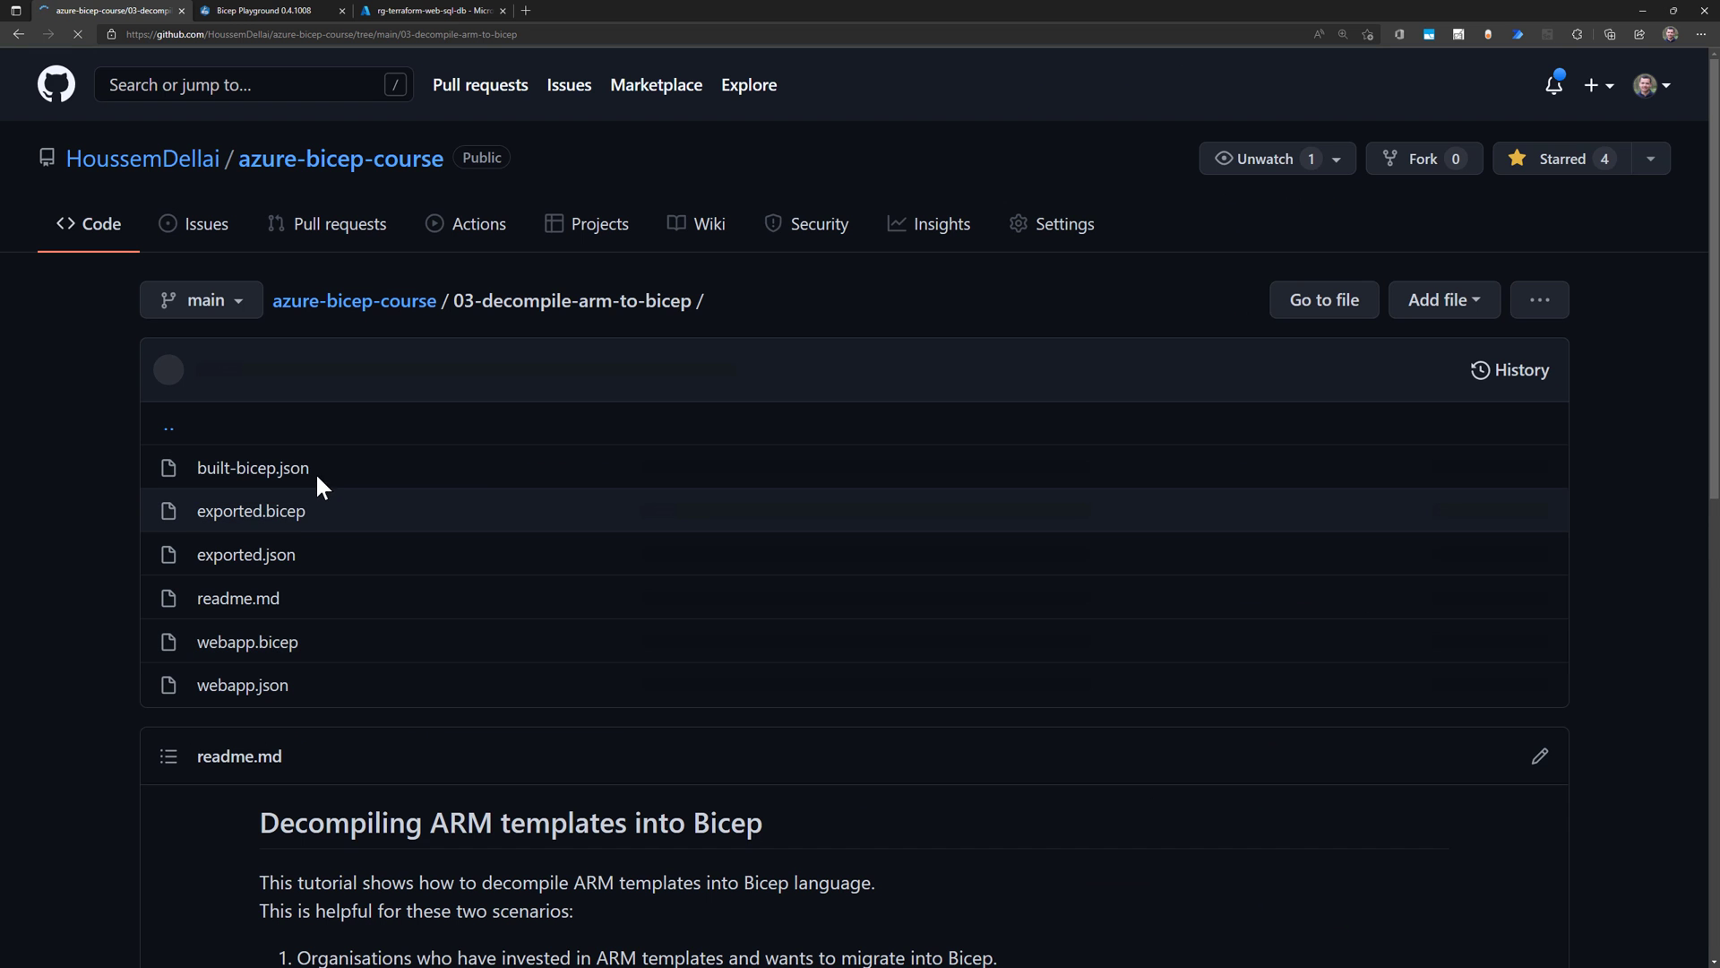
{"action": "scroll", "scroll_direction": "down", "scroll_amount": 3}
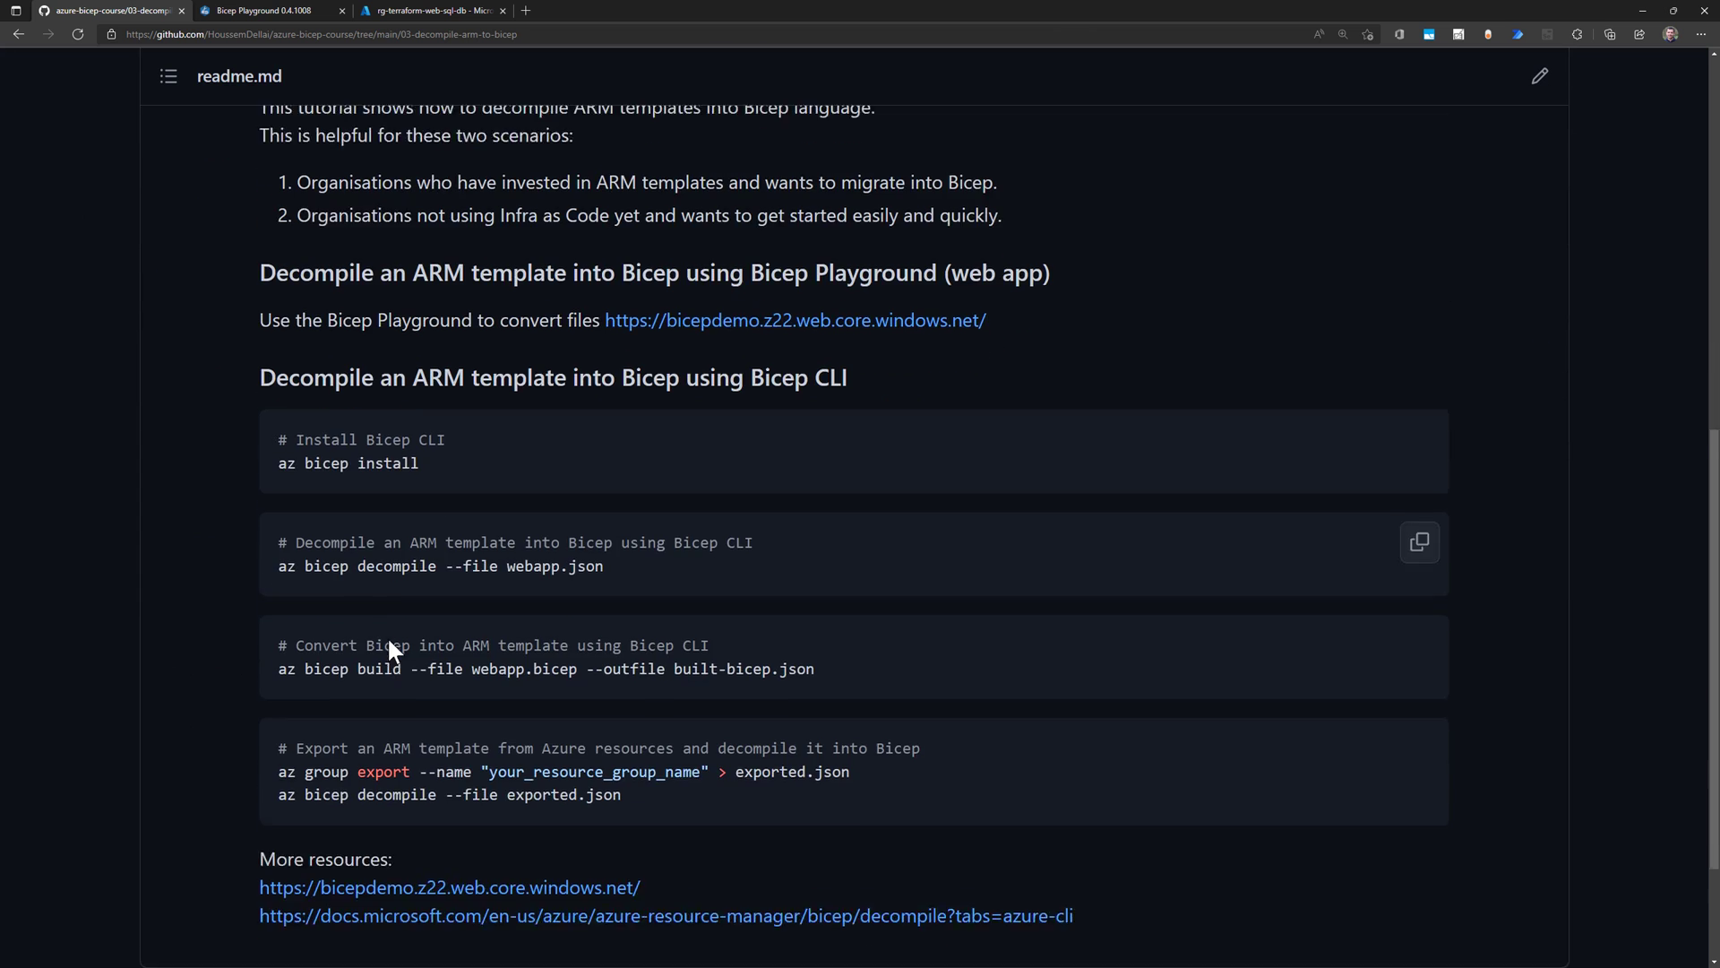
{"action": "scroll", "scroll_direction": "down", "scroll_amount": 3}
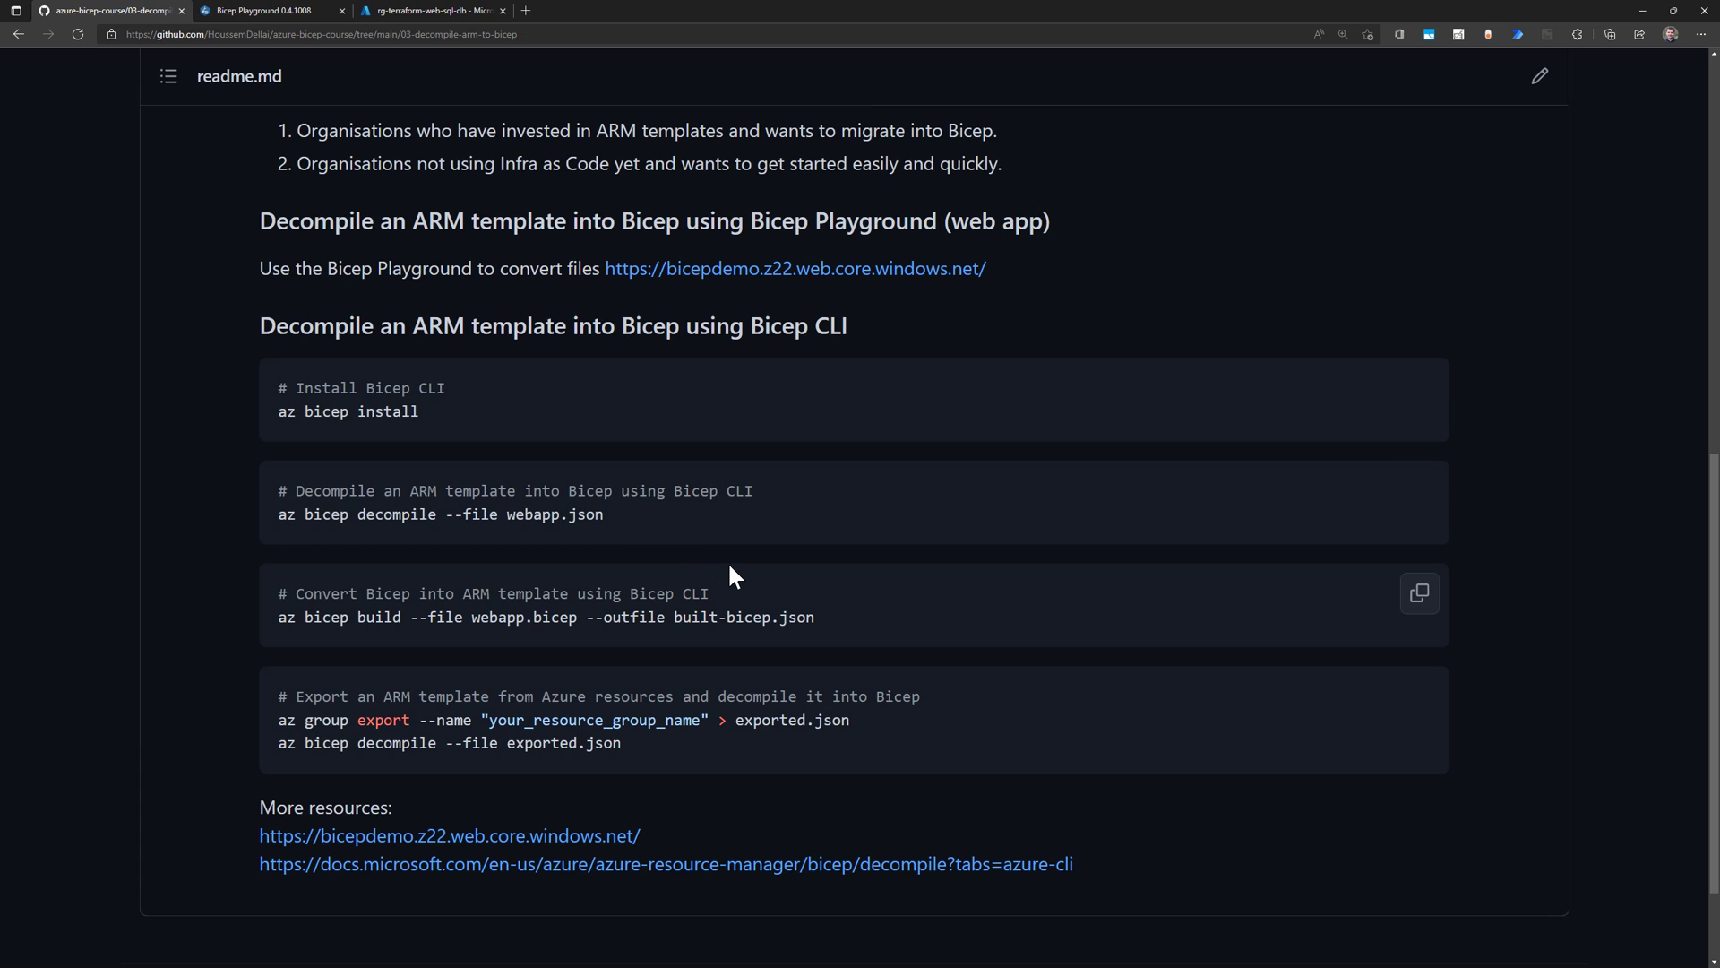